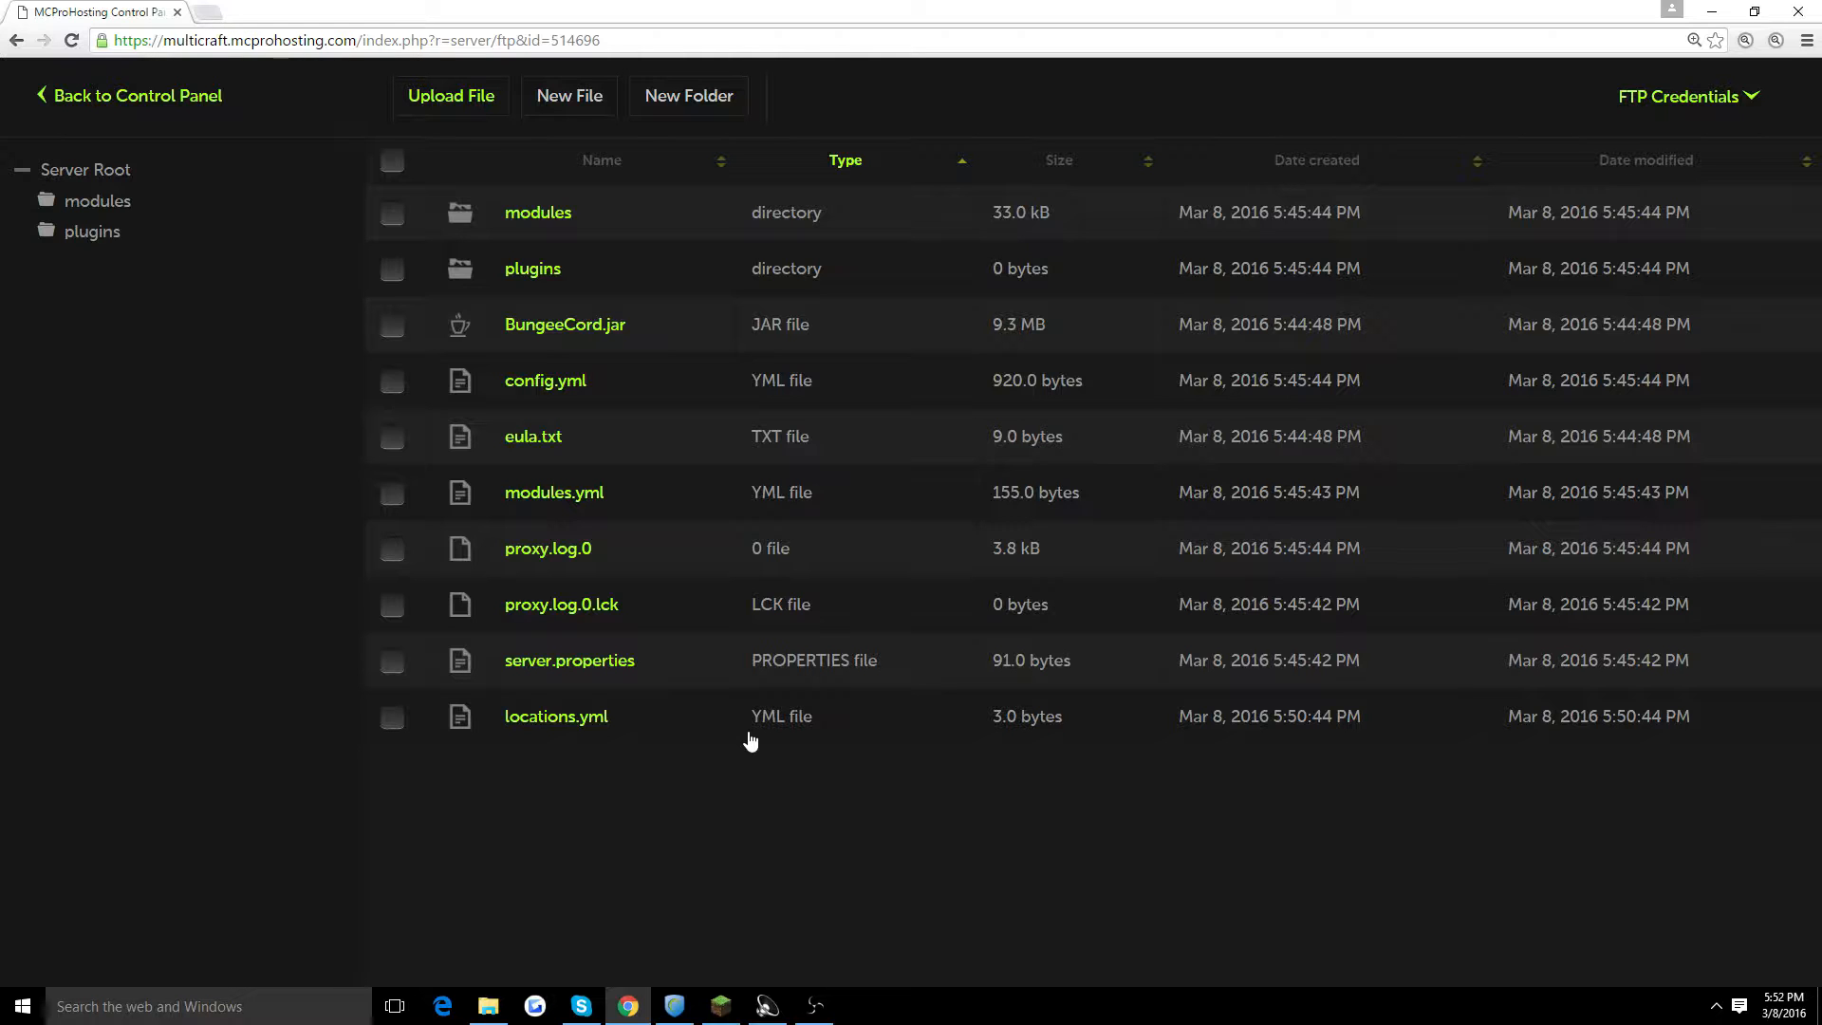
{"action": "mouse_move", "coordinate": [653, 511]}
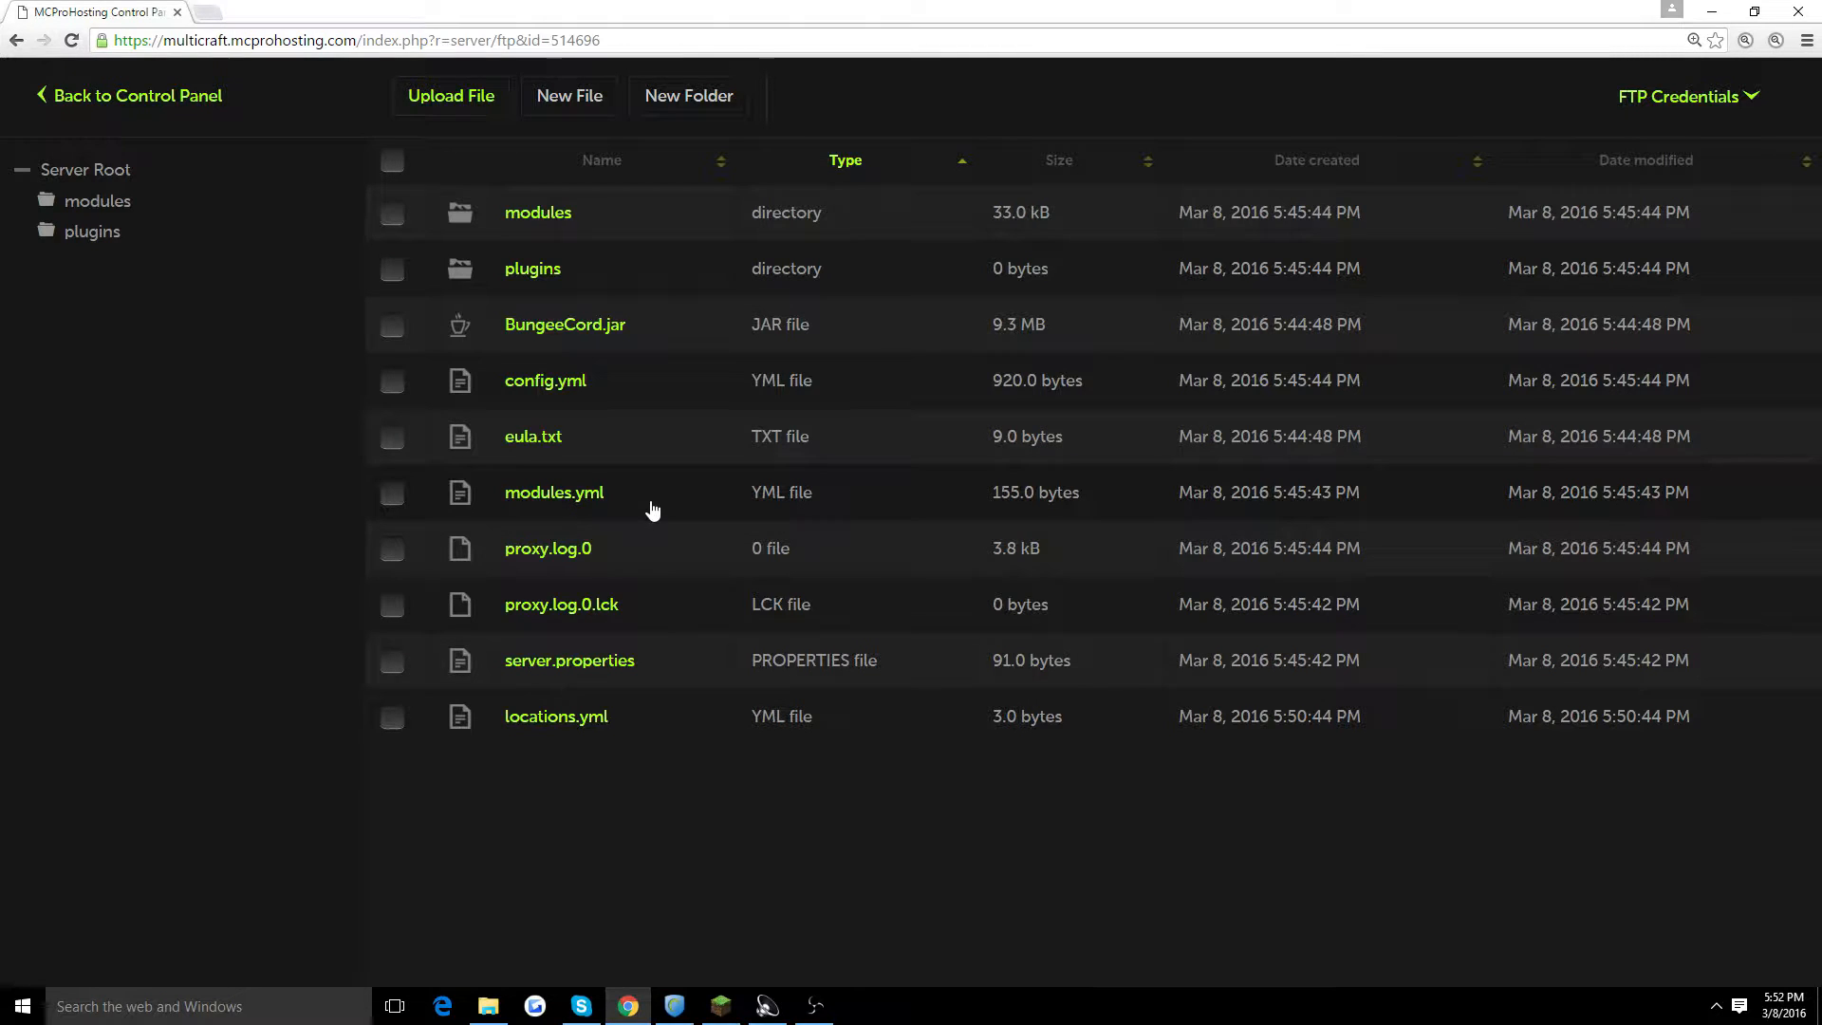
{"action": "mouse_move", "coordinate": [599, 425]}
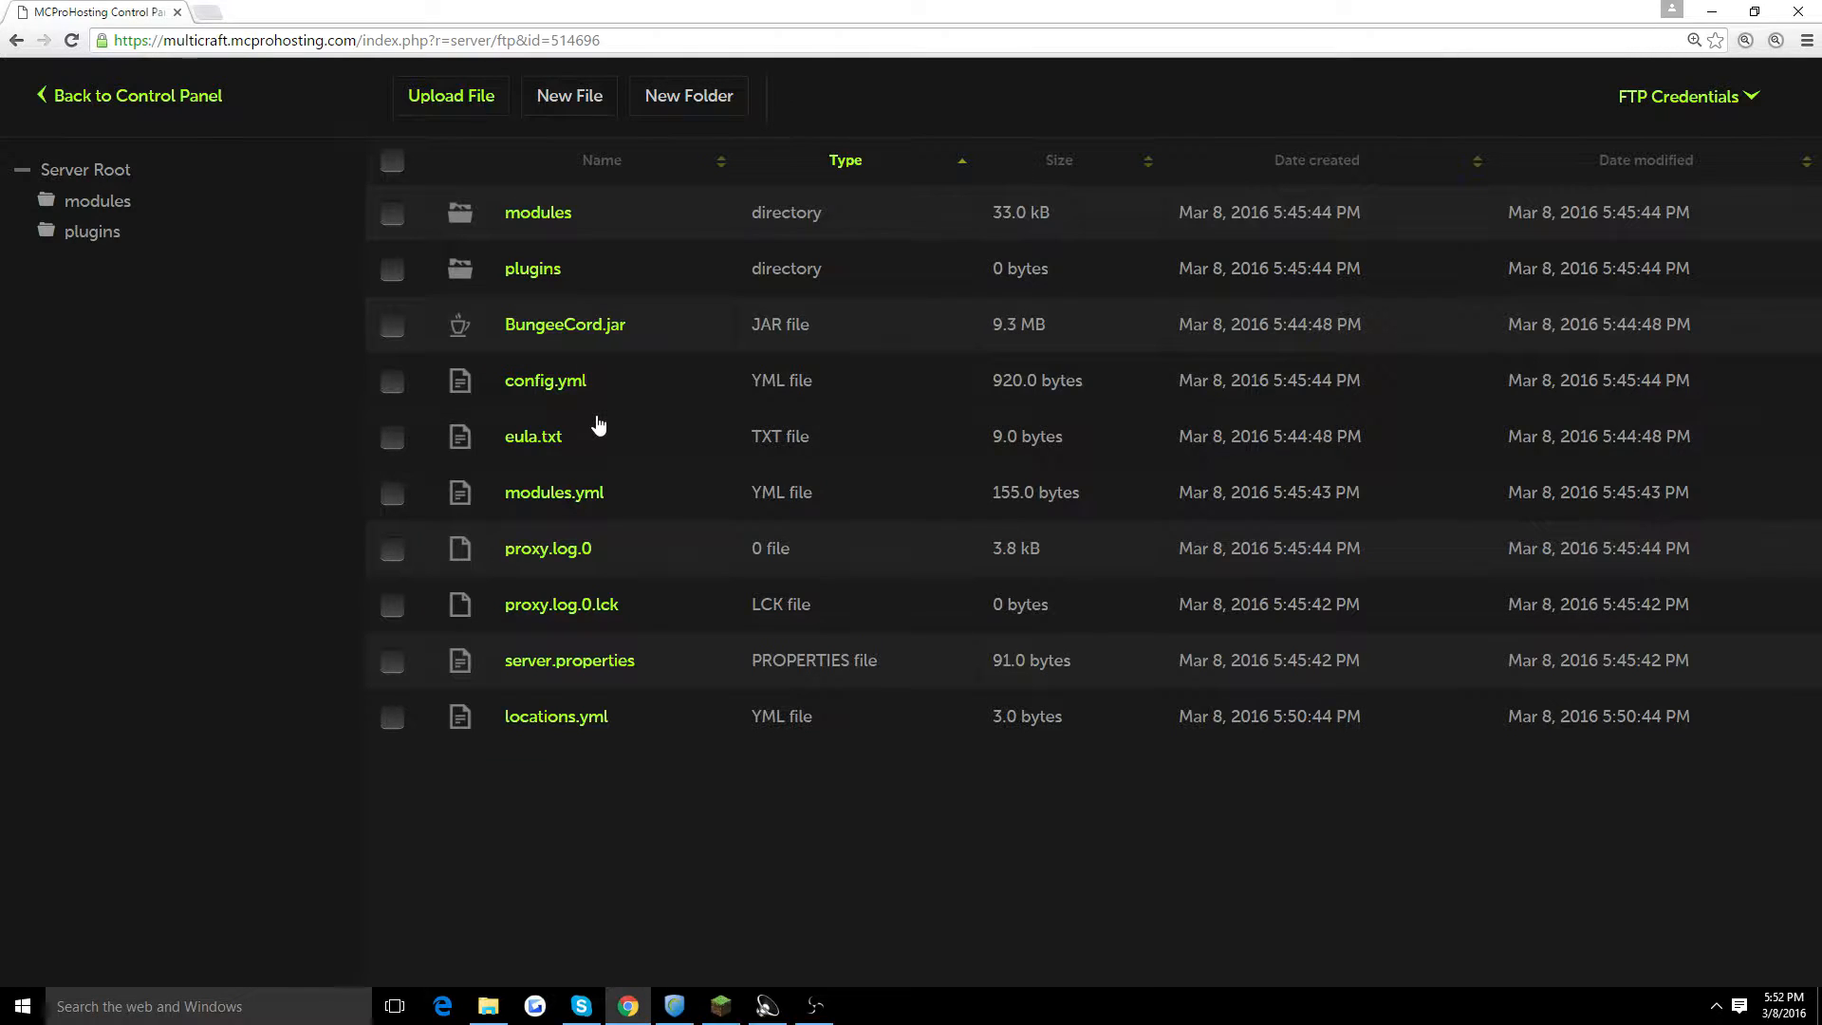
{"action": "mouse_move", "coordinate": [650, 427]}
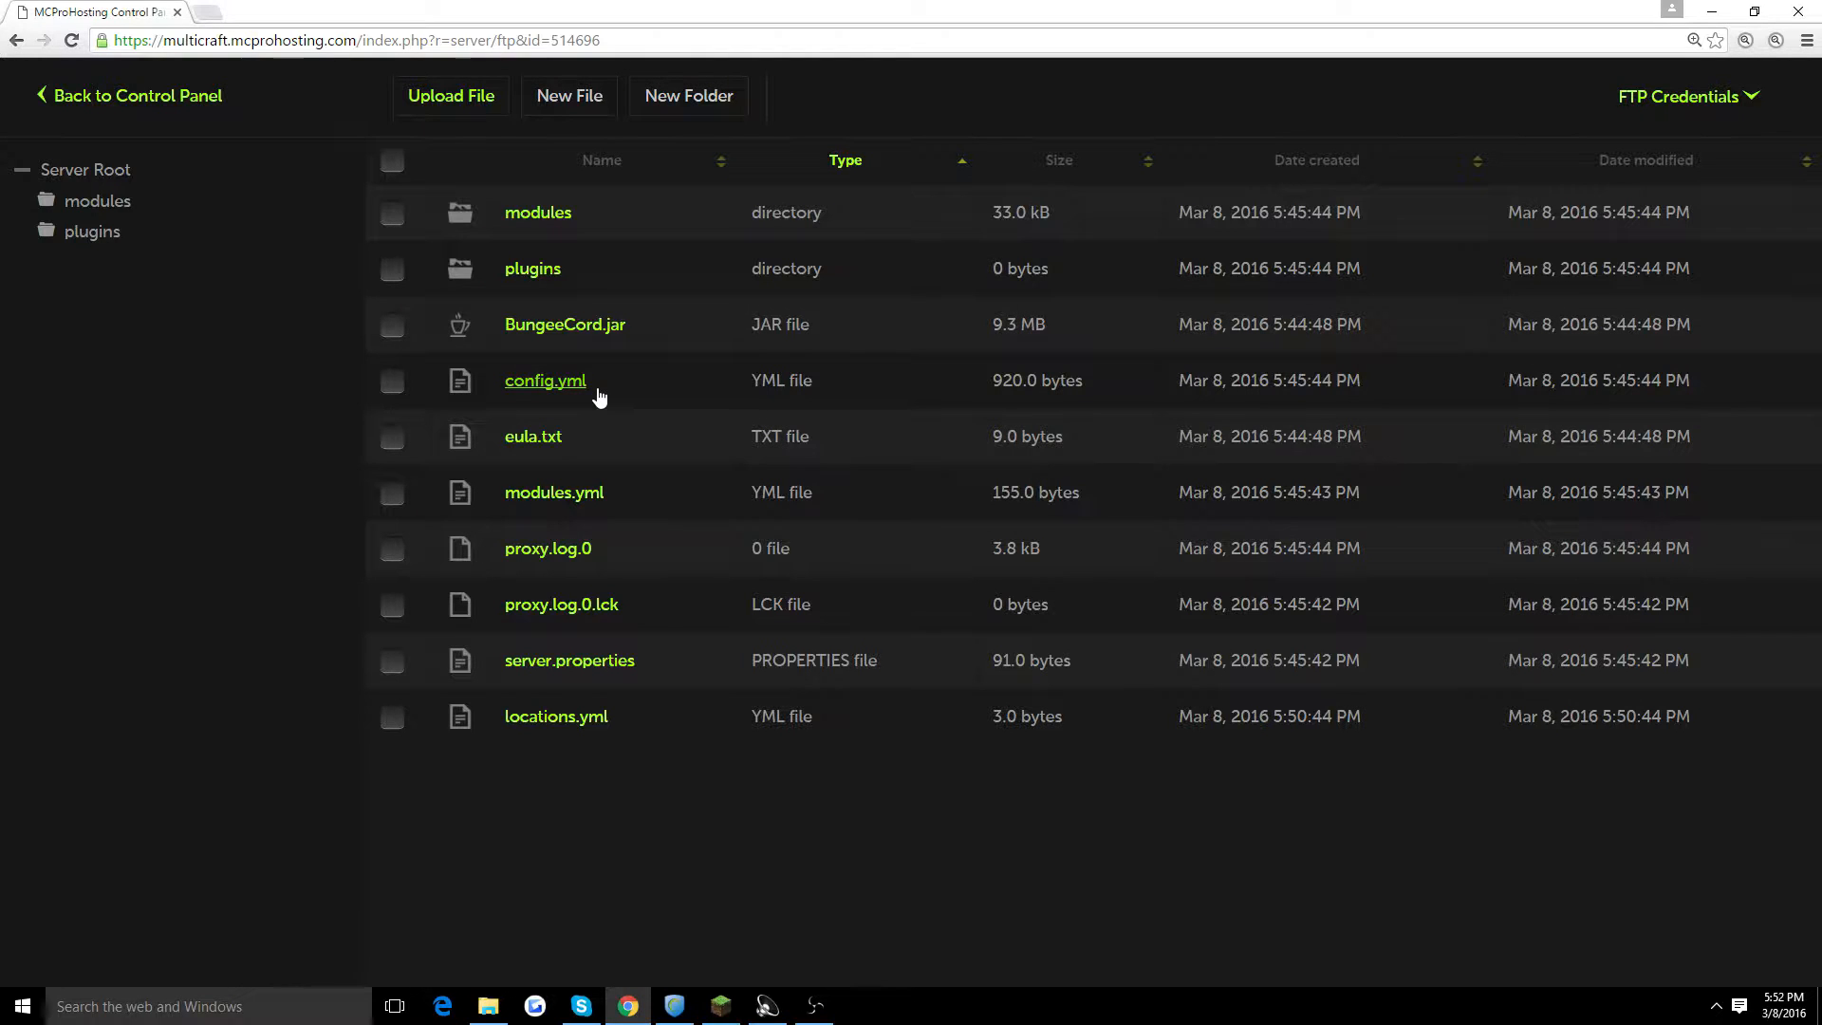
{"action": "mouse_move", "coordinate": [581, 412]}
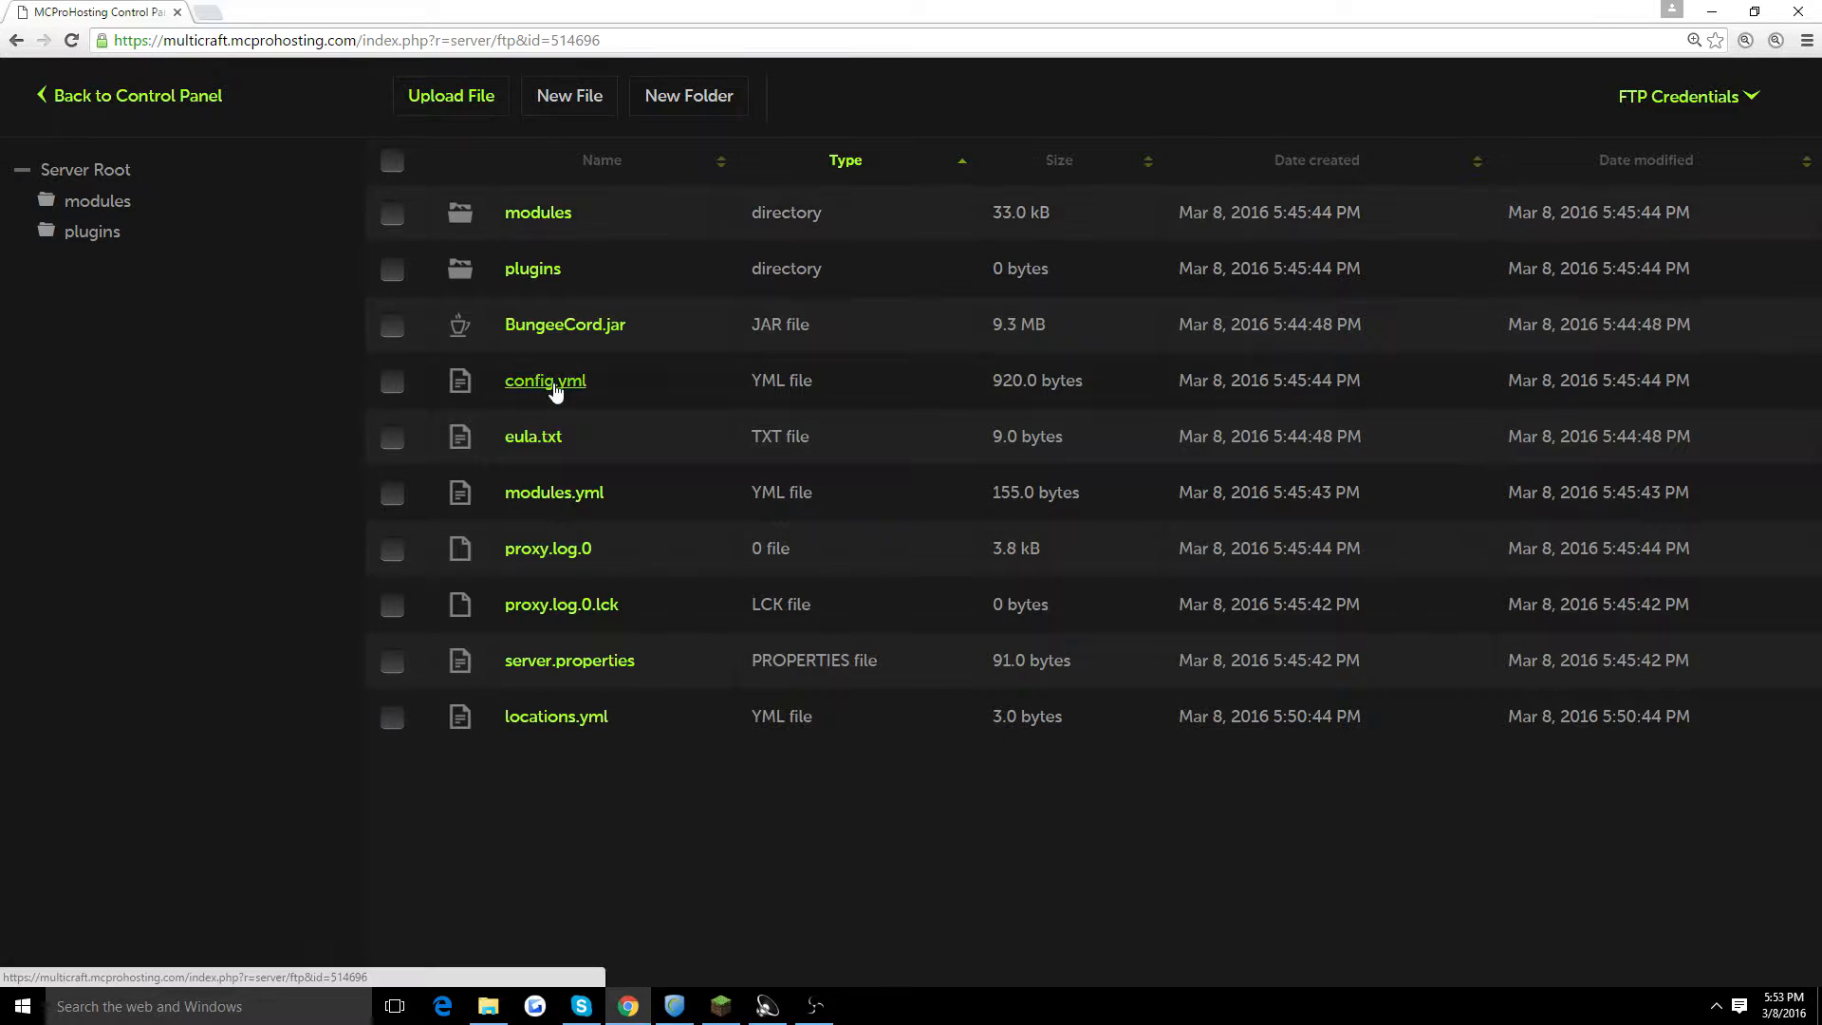
Step: Open config.yml in the file editor and look through its original settings
{"action": "left_click", "coordinate": [544, 381]}
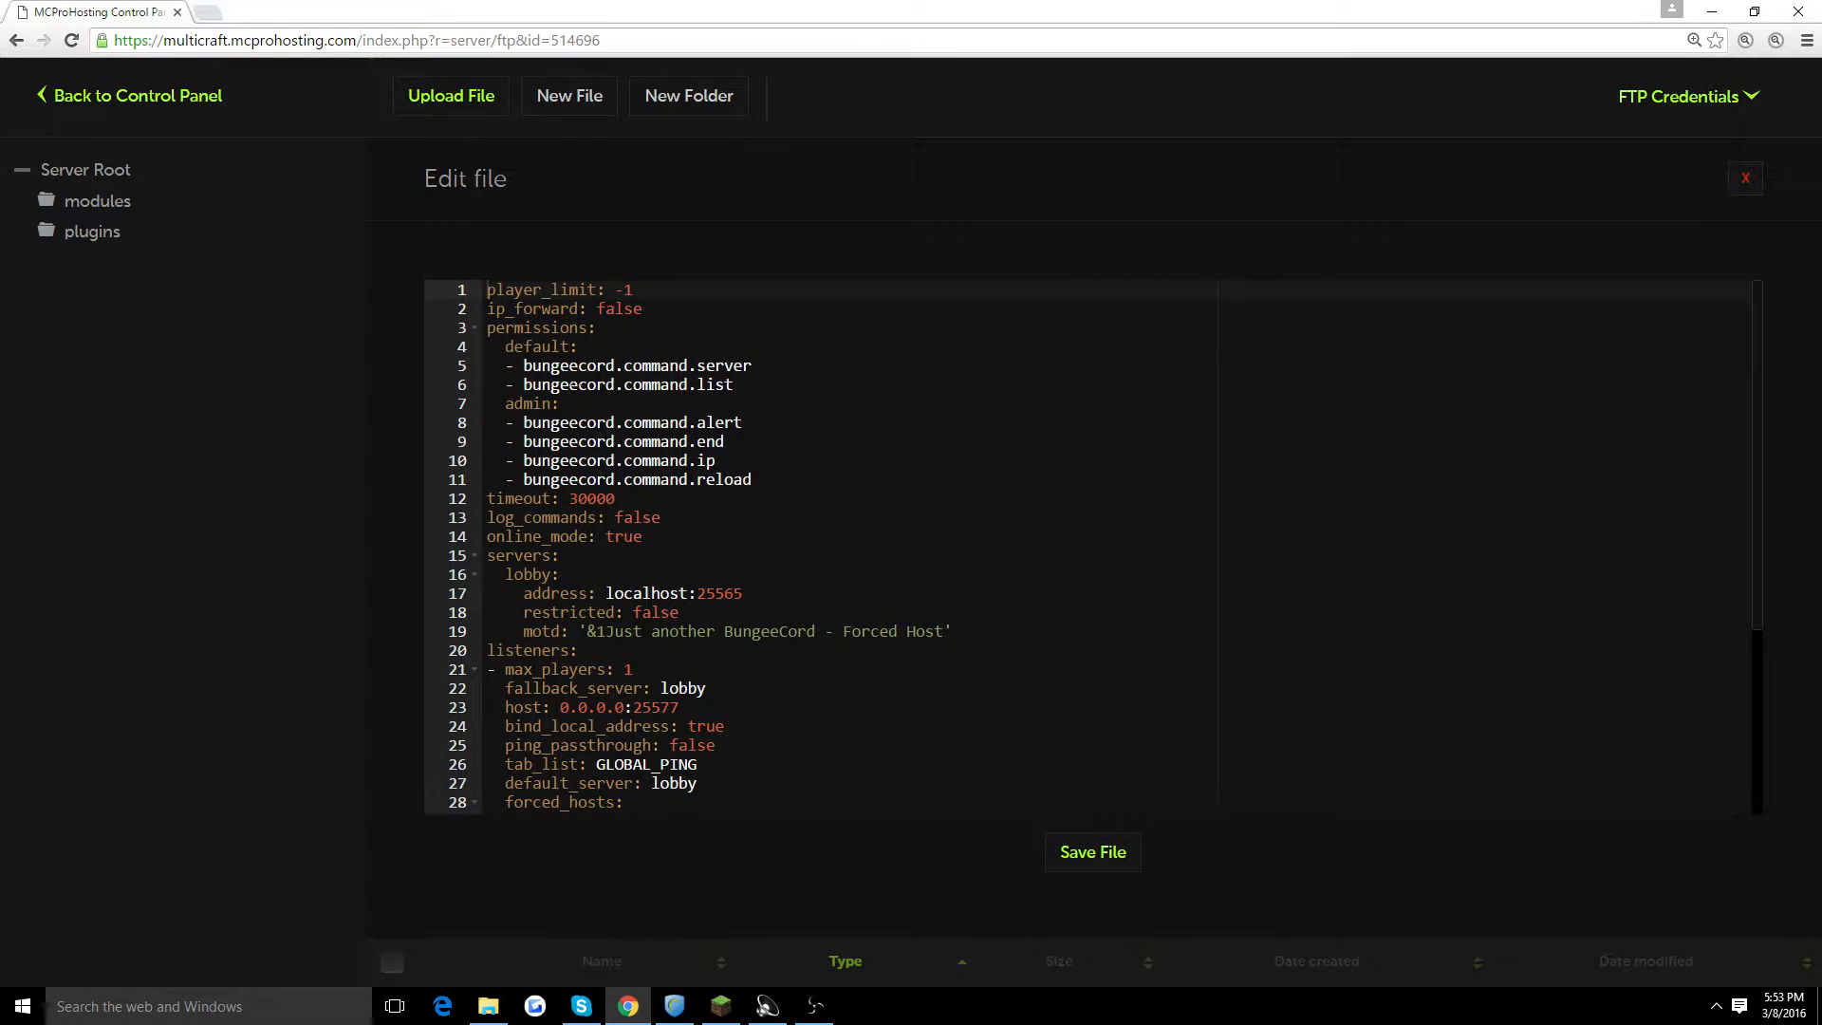
{"action": "scroll", "scroll_direction": "down", "scroll_amount": 3}
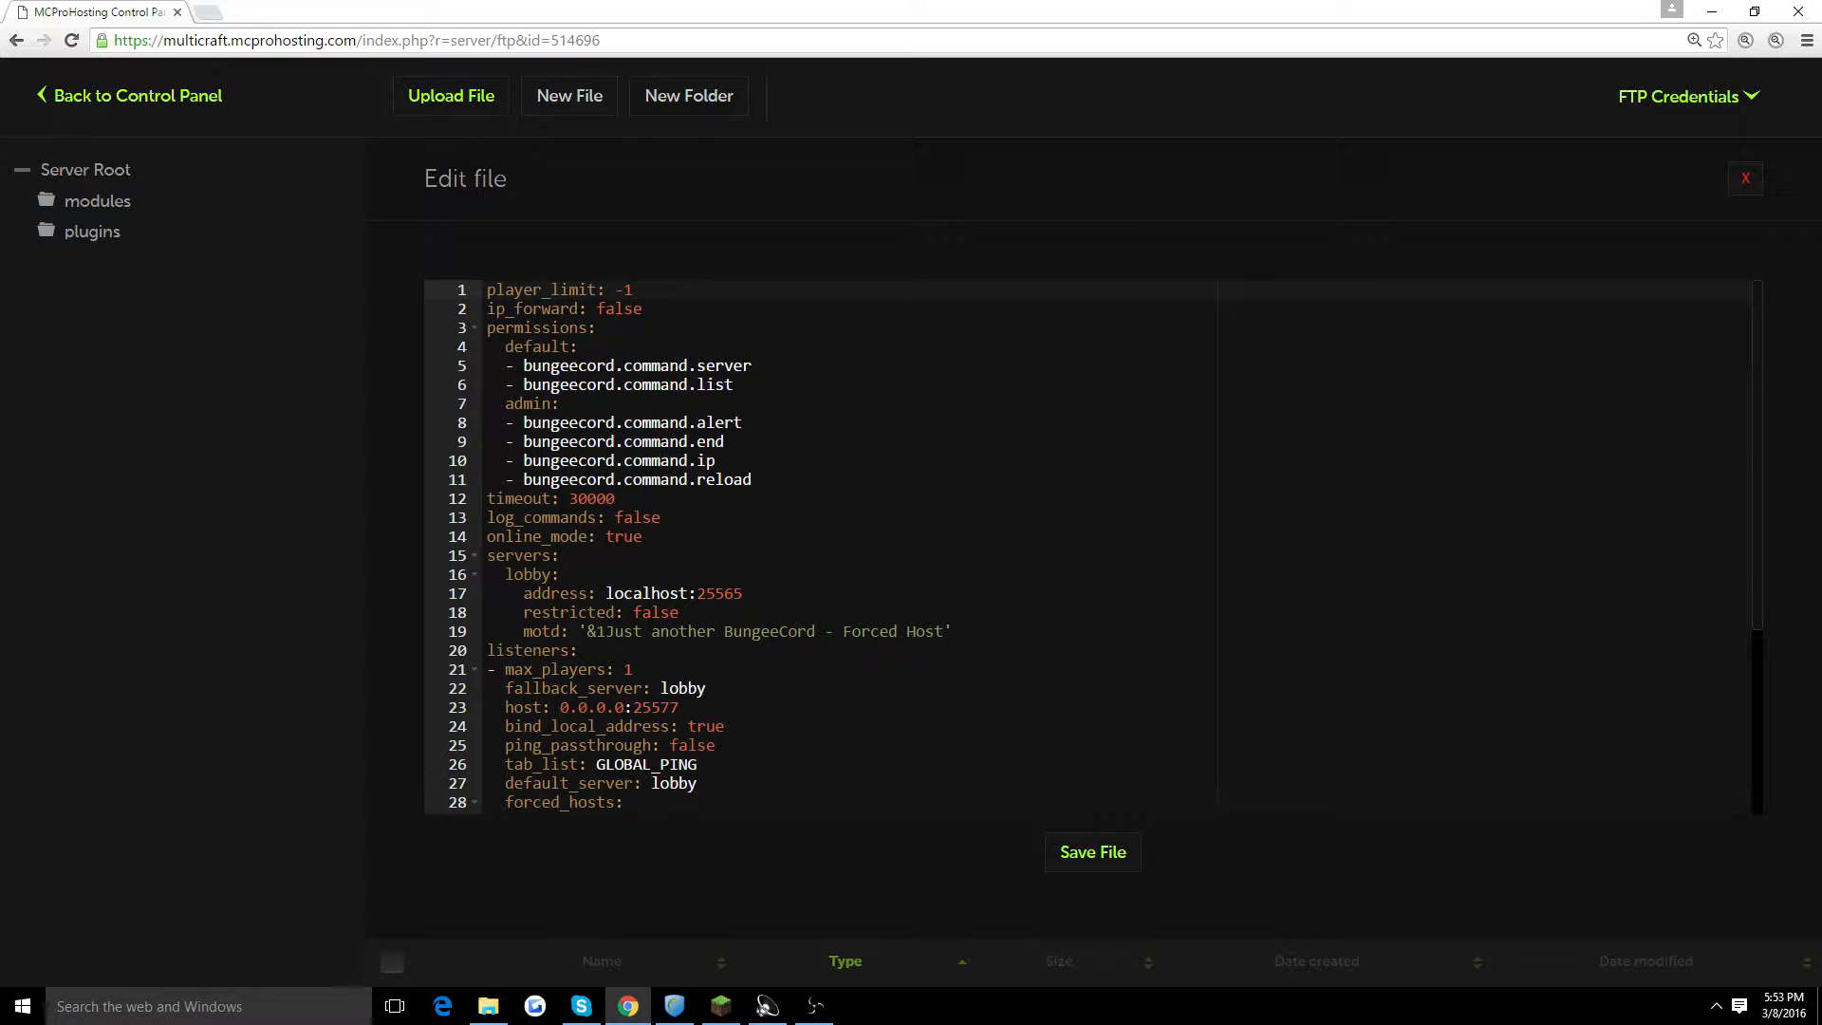
{"action": "scroll", "scroll_direction": "down", "scroll_amount": 3}
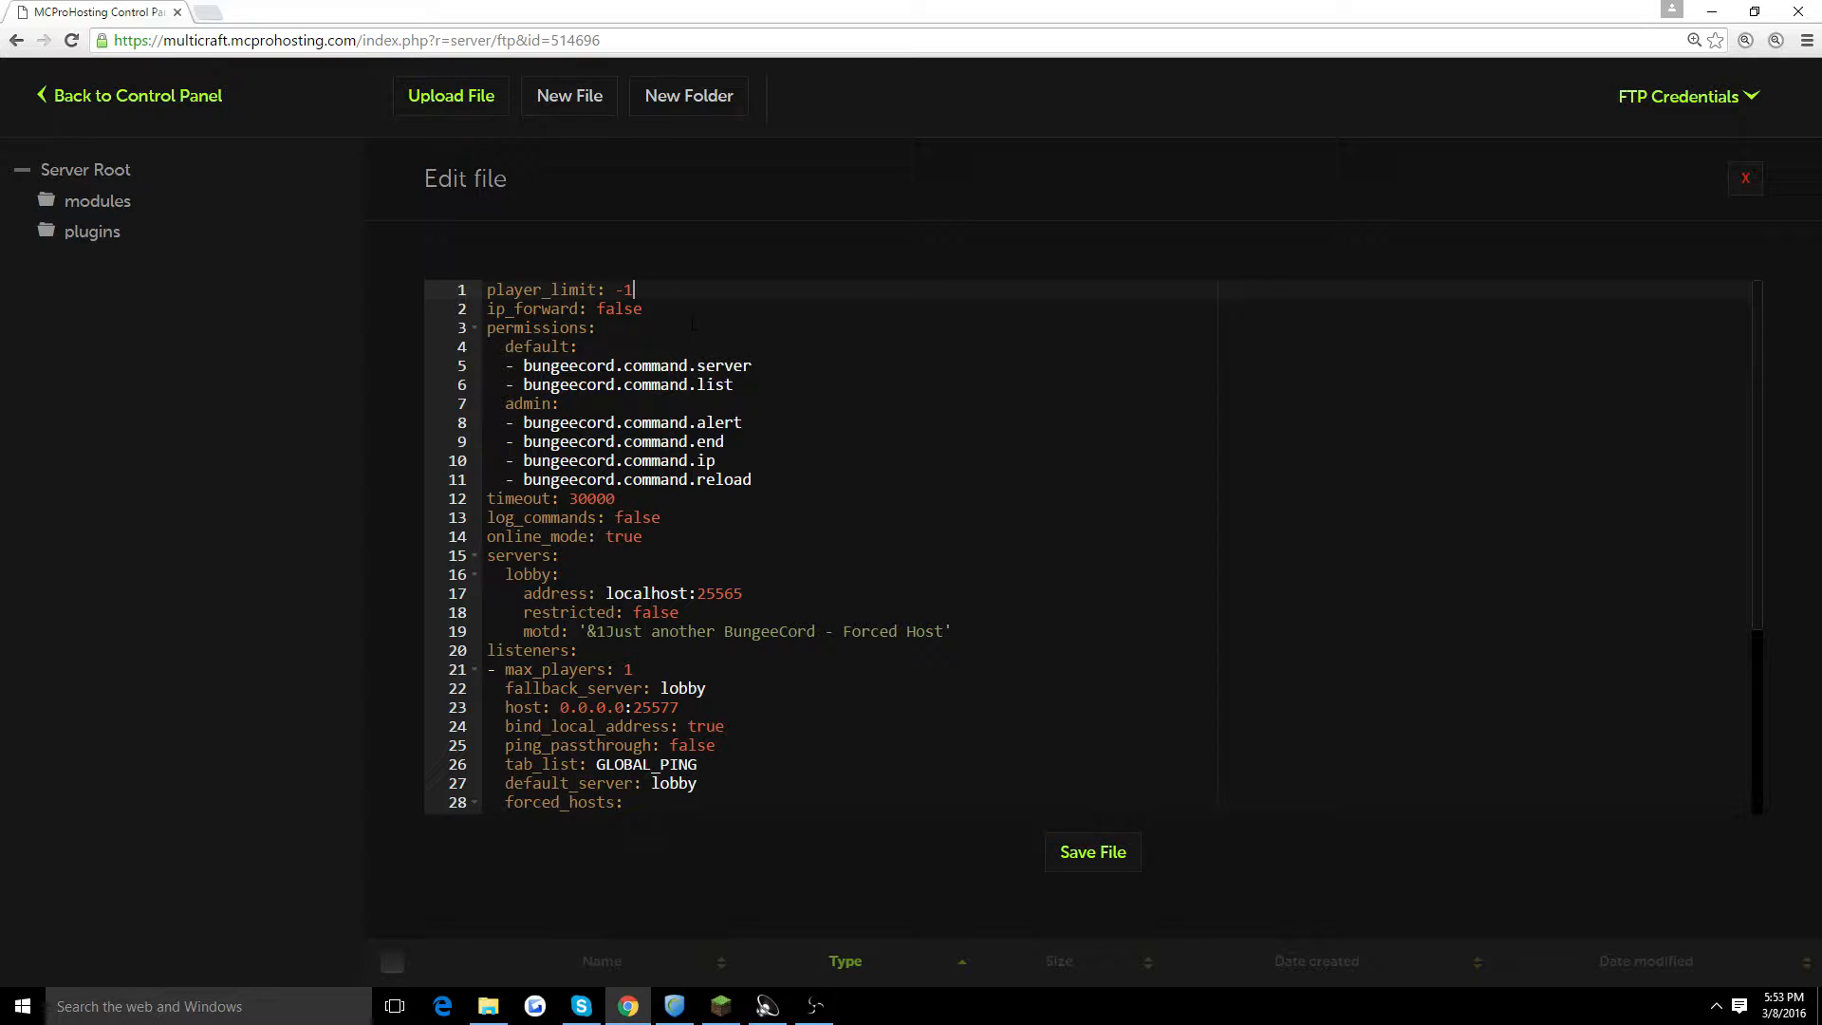
Step: Change player_limit from -1 to 100 and ip_forward from false to true
{"action": "key", "text": "Backspace"}
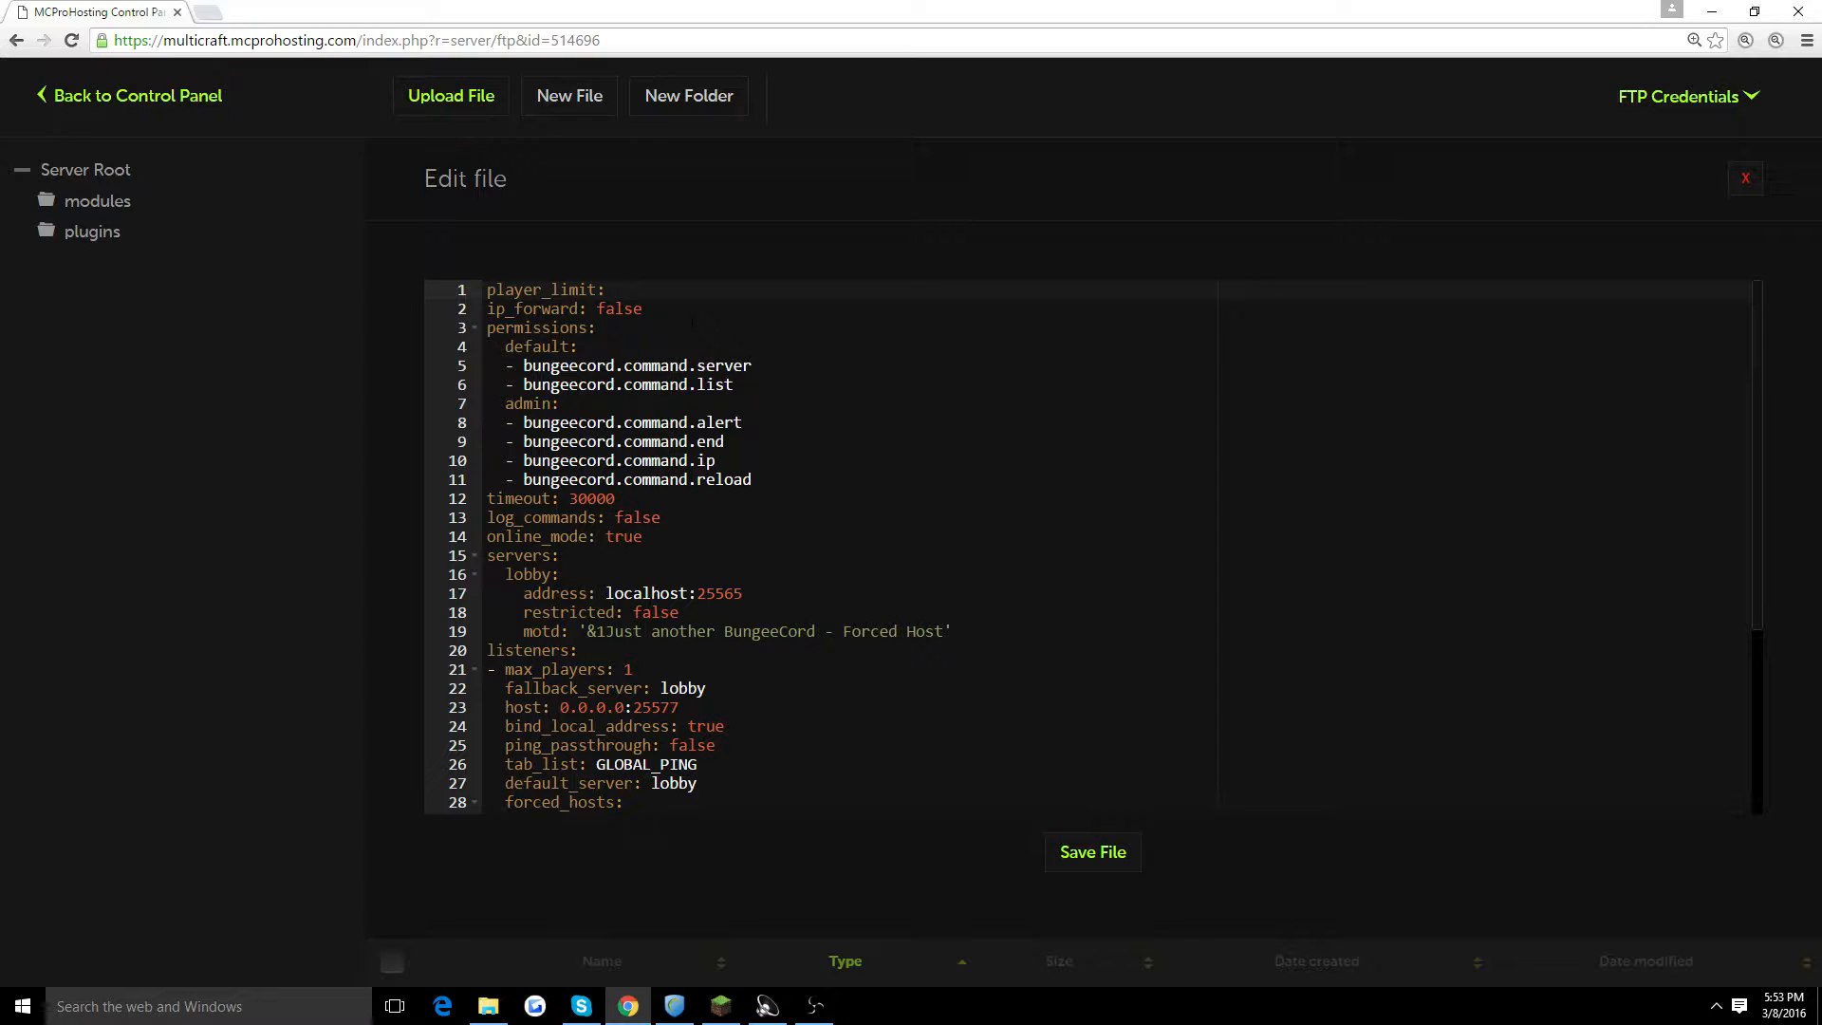
{"action": "type", "text": "100"}
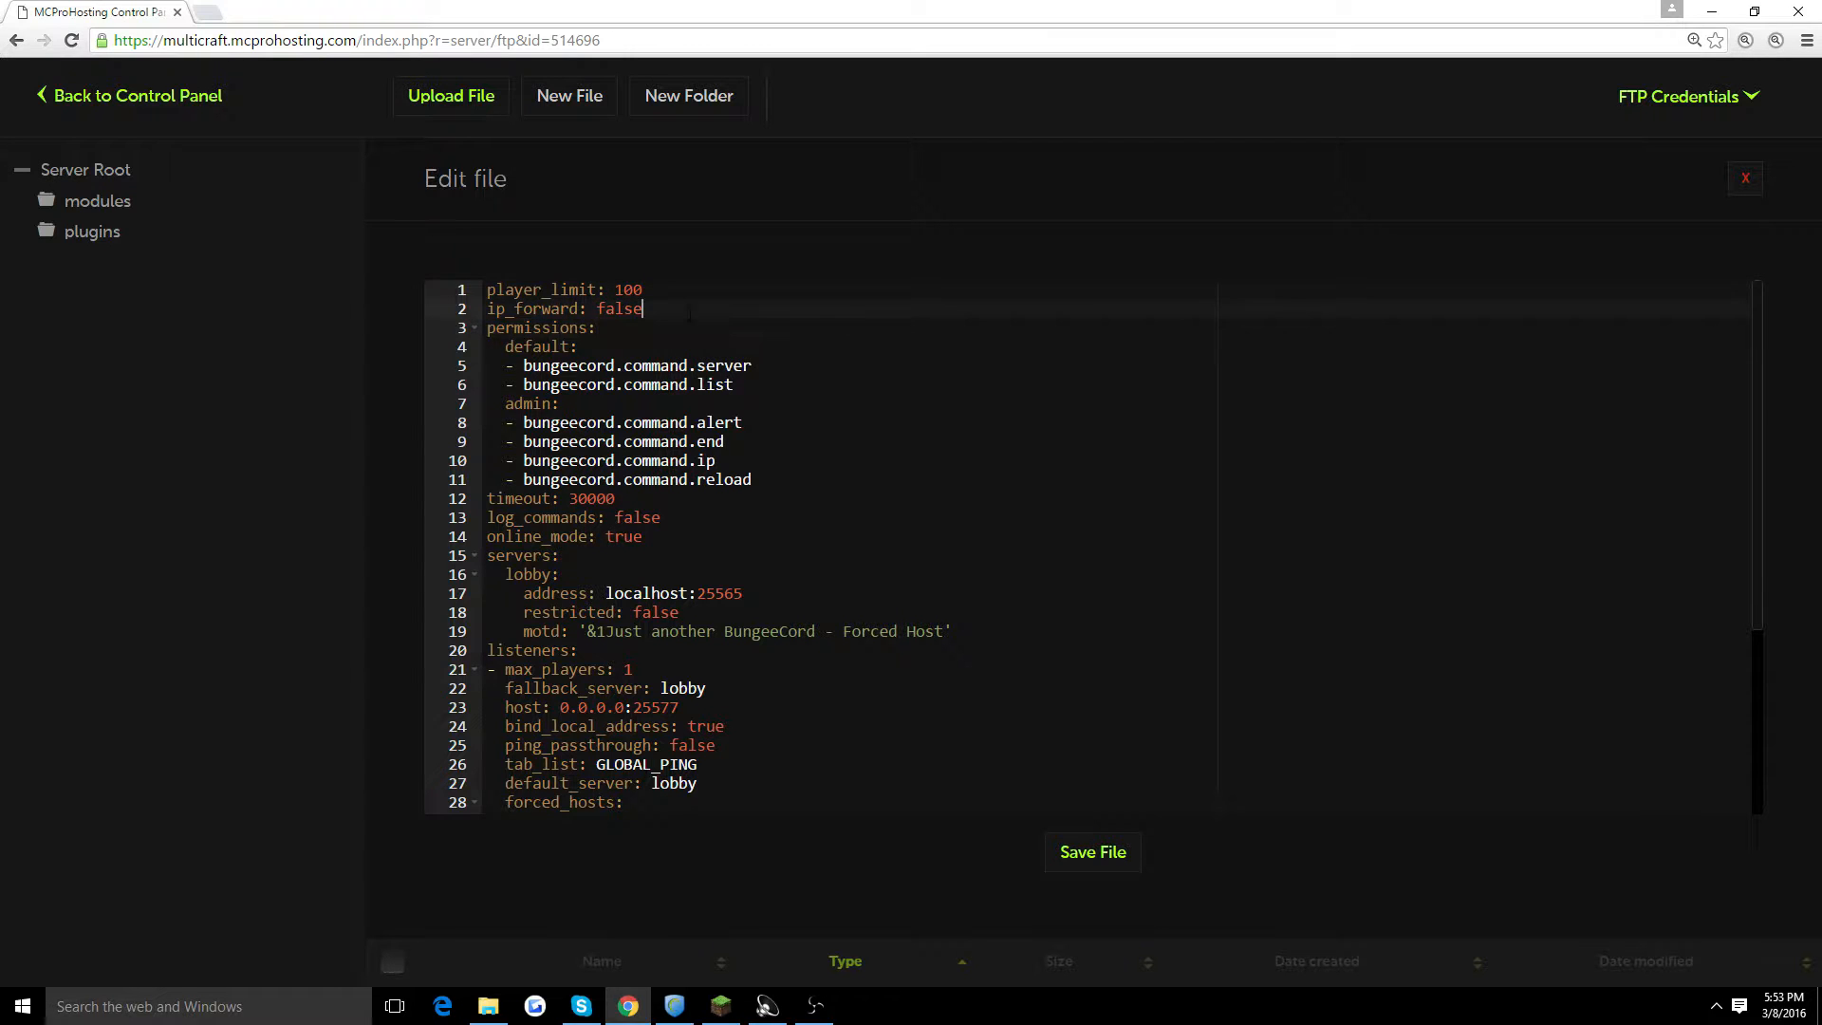
{"action": "key", "text": "Backspace"}
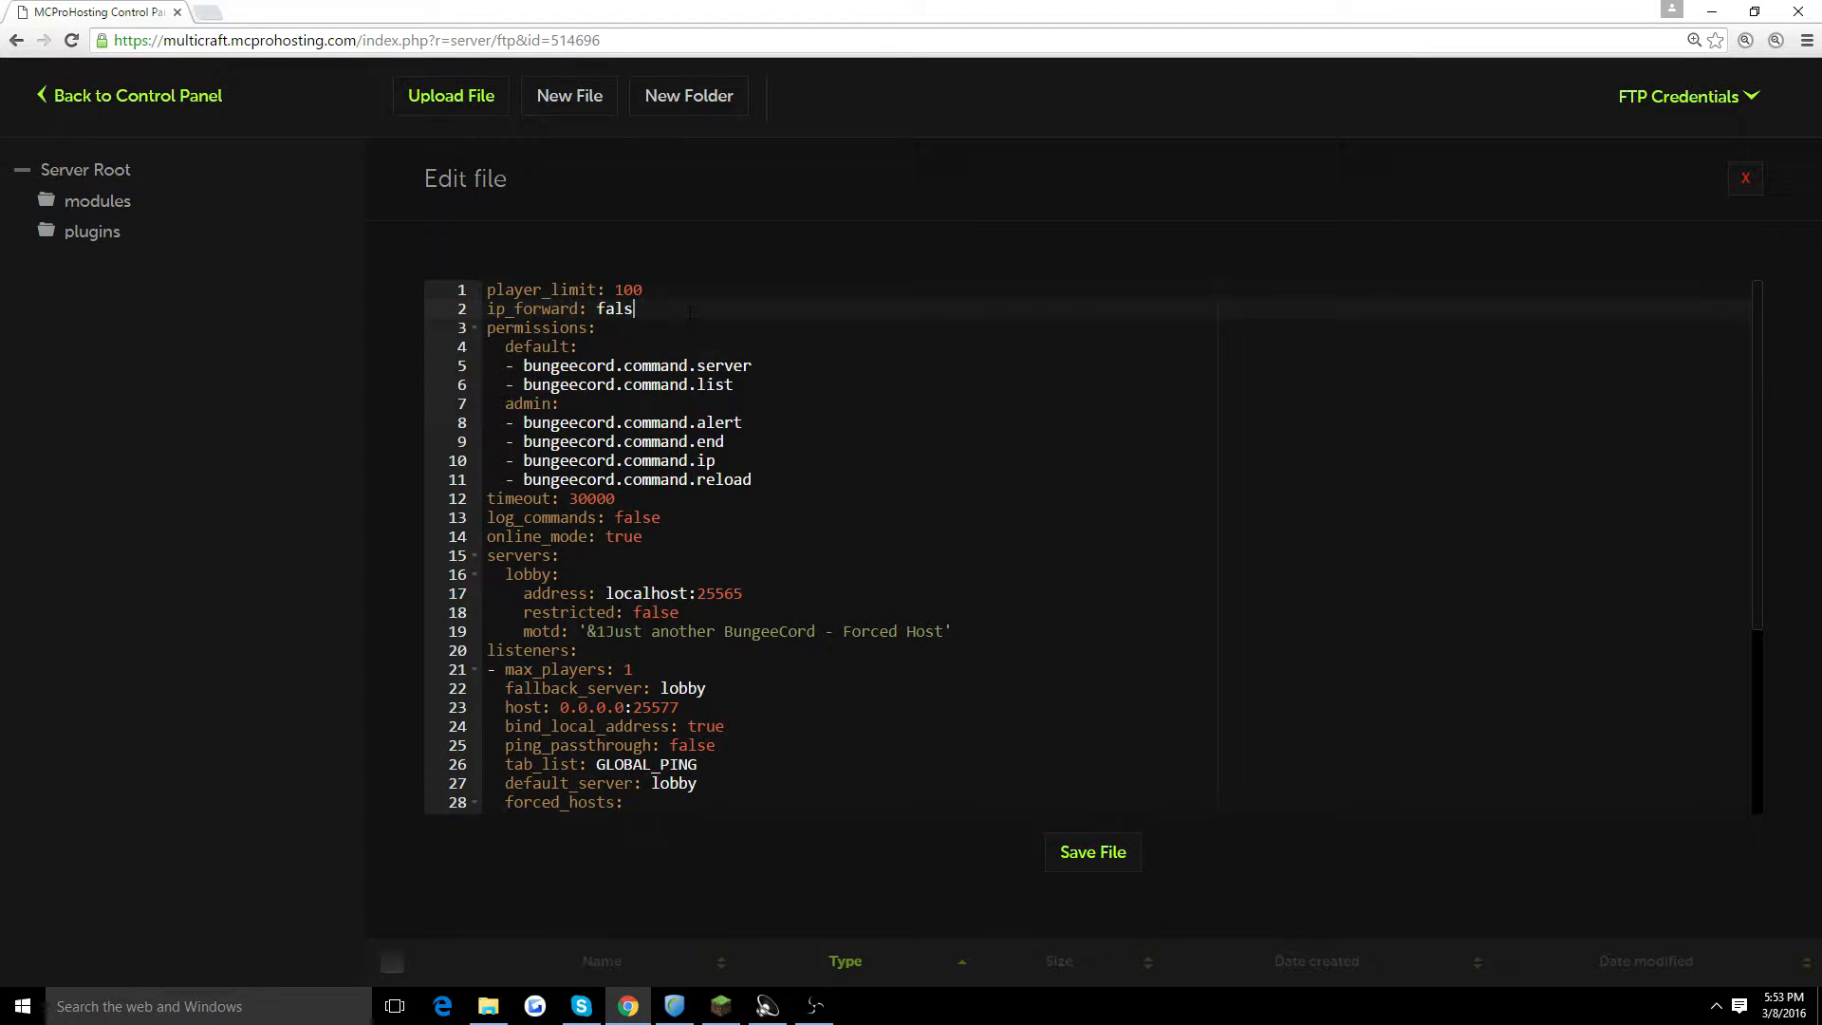
{"action": "type", "text": "true"}
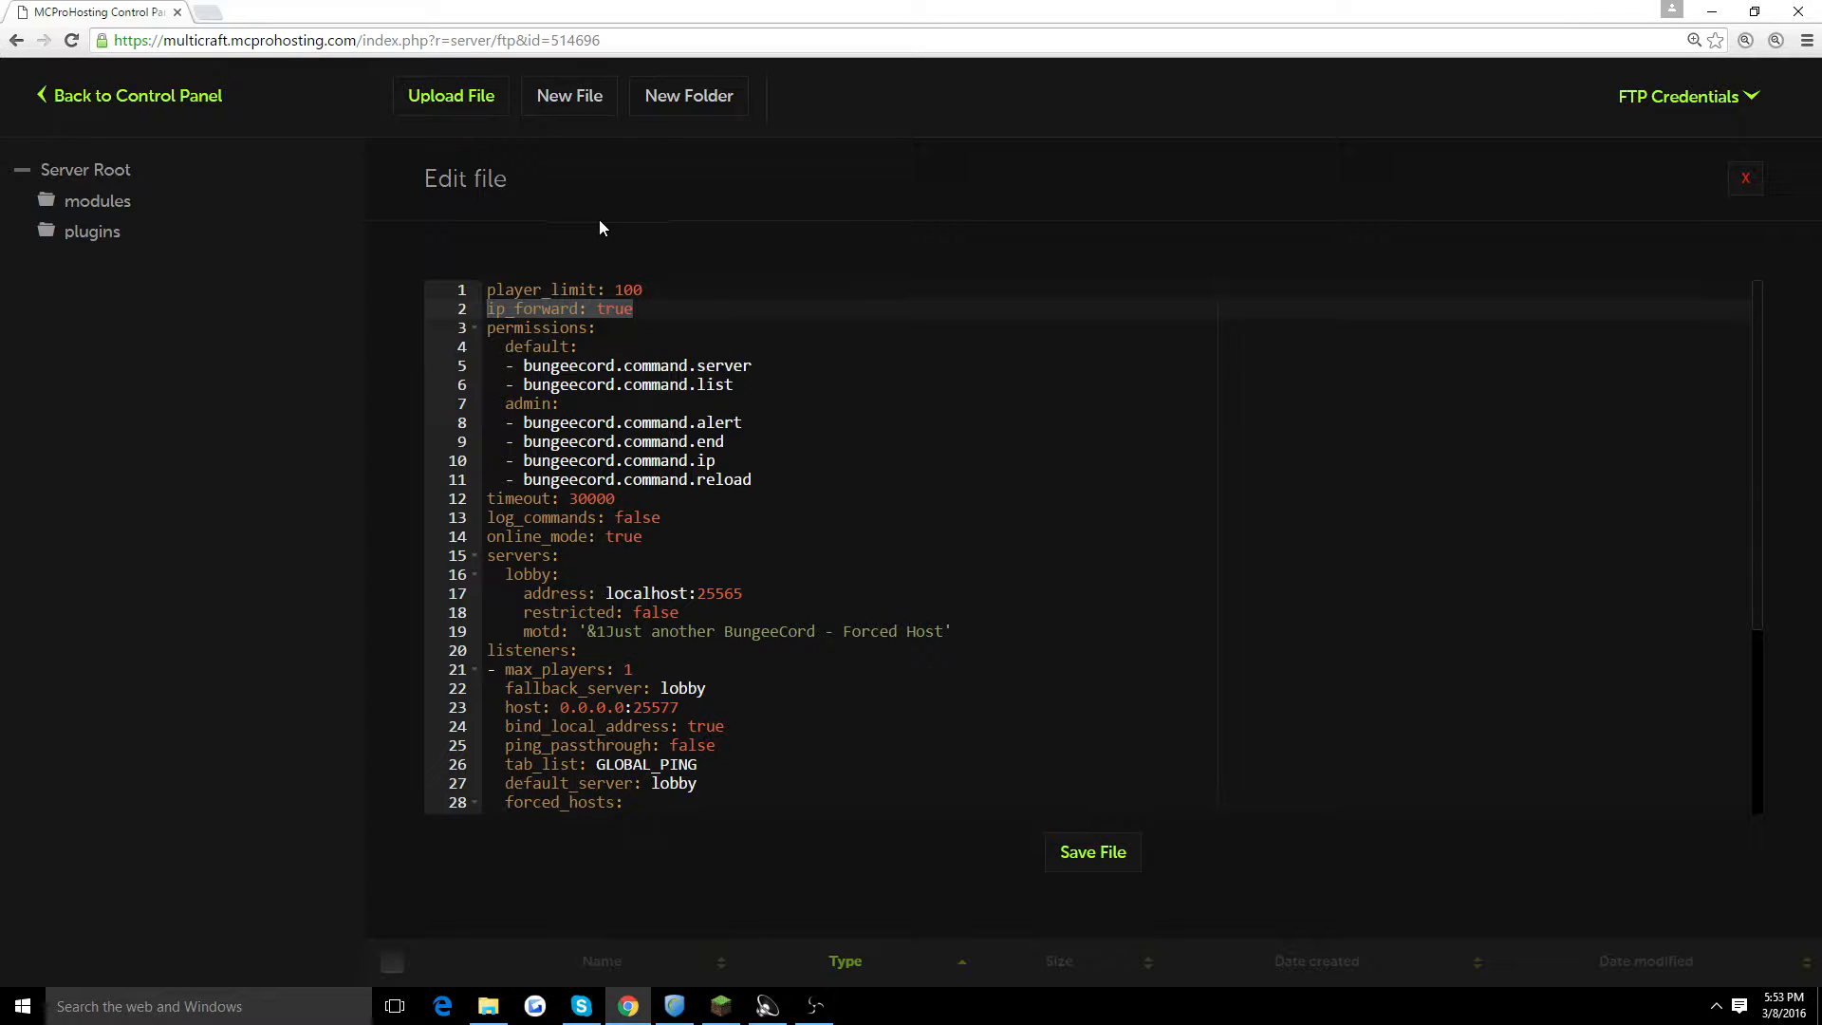
Step: Scroll through the permissions section, marking the default and admin permission lists
{"action": "left_click", "coordinate": [635, 309]}
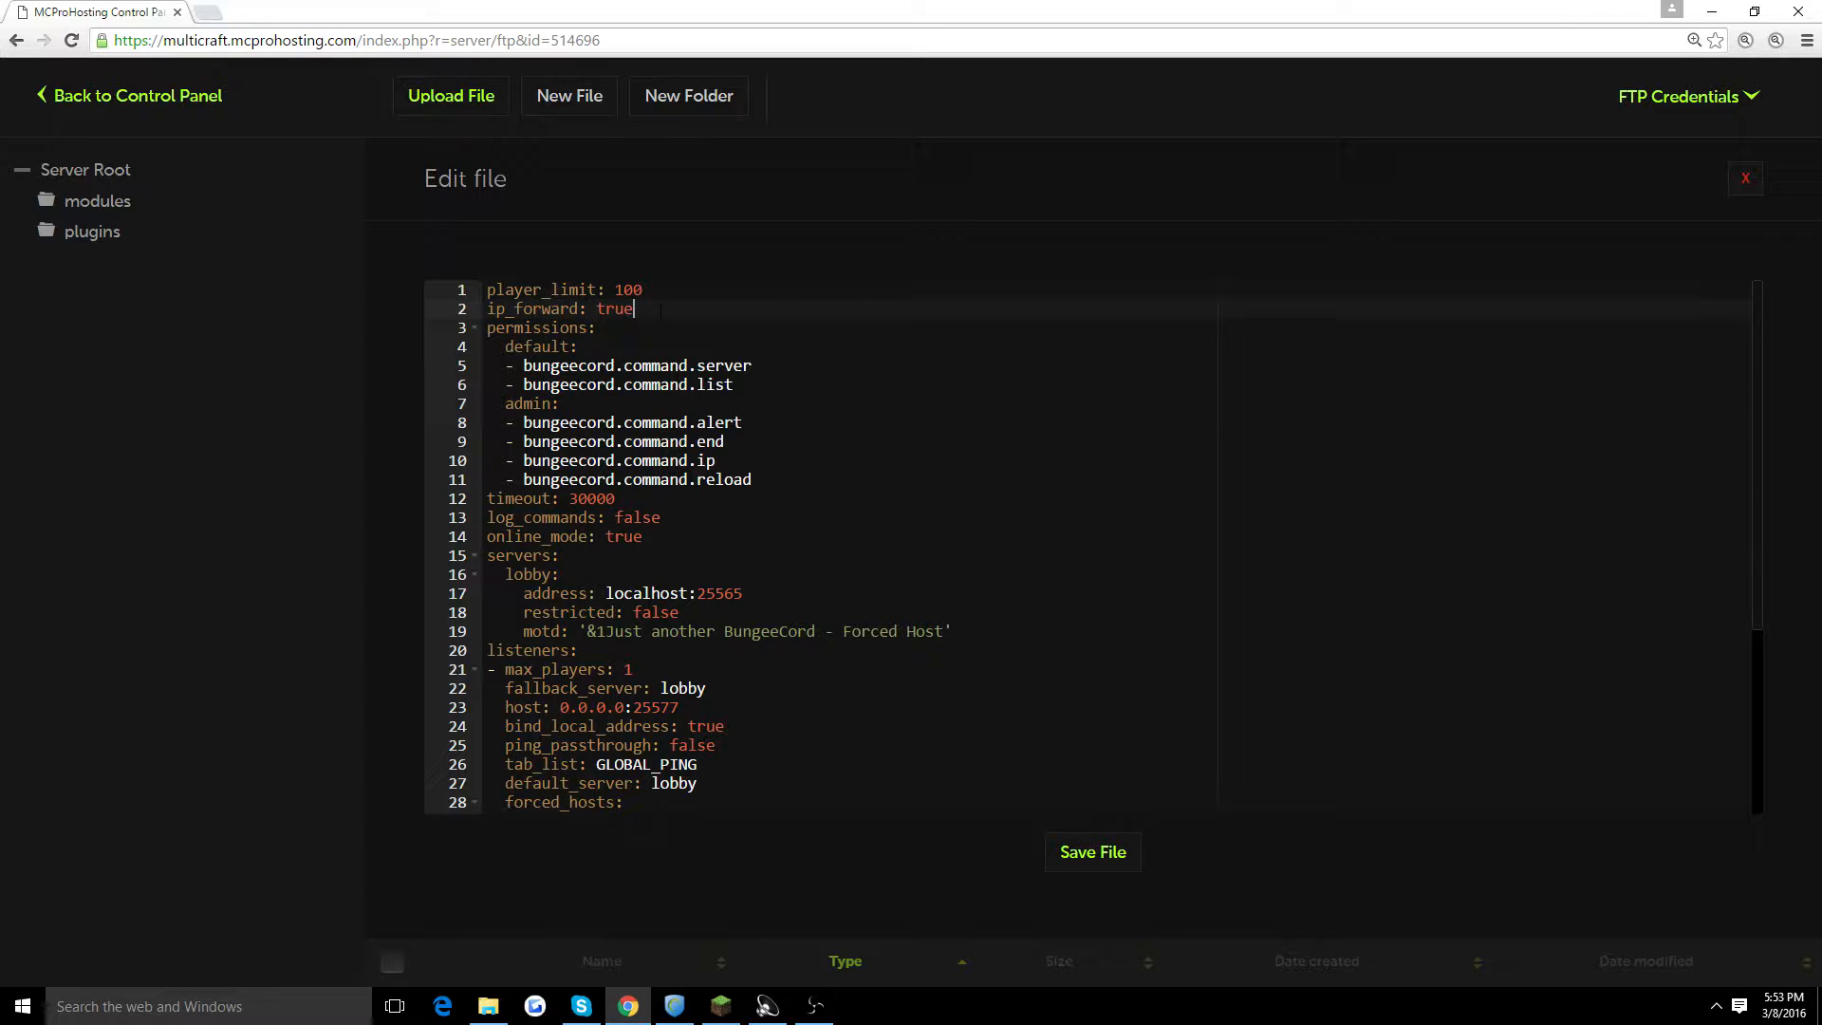
{"action": "scroll", "scroll_direction": "down", "scroll_amount": 3}
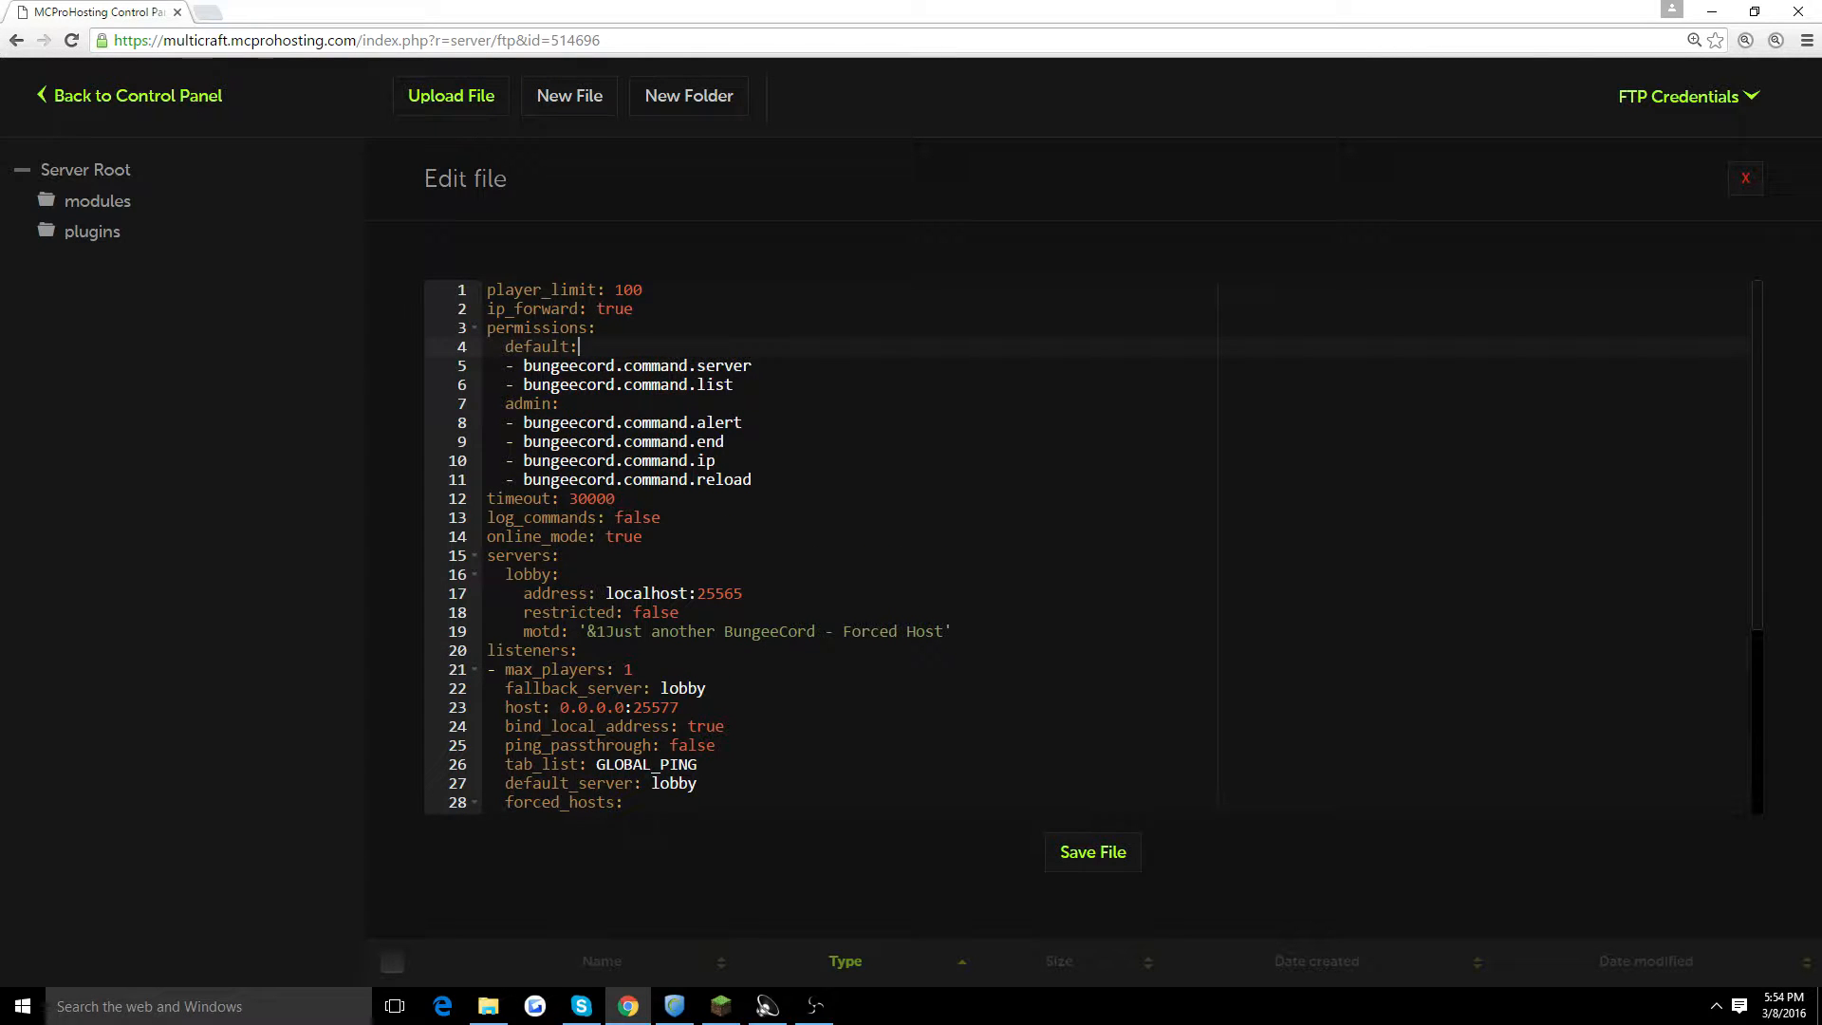
{"action": "left_click_drag", "start_coordinate": [578, 346], "coordinate": [561, 403]}
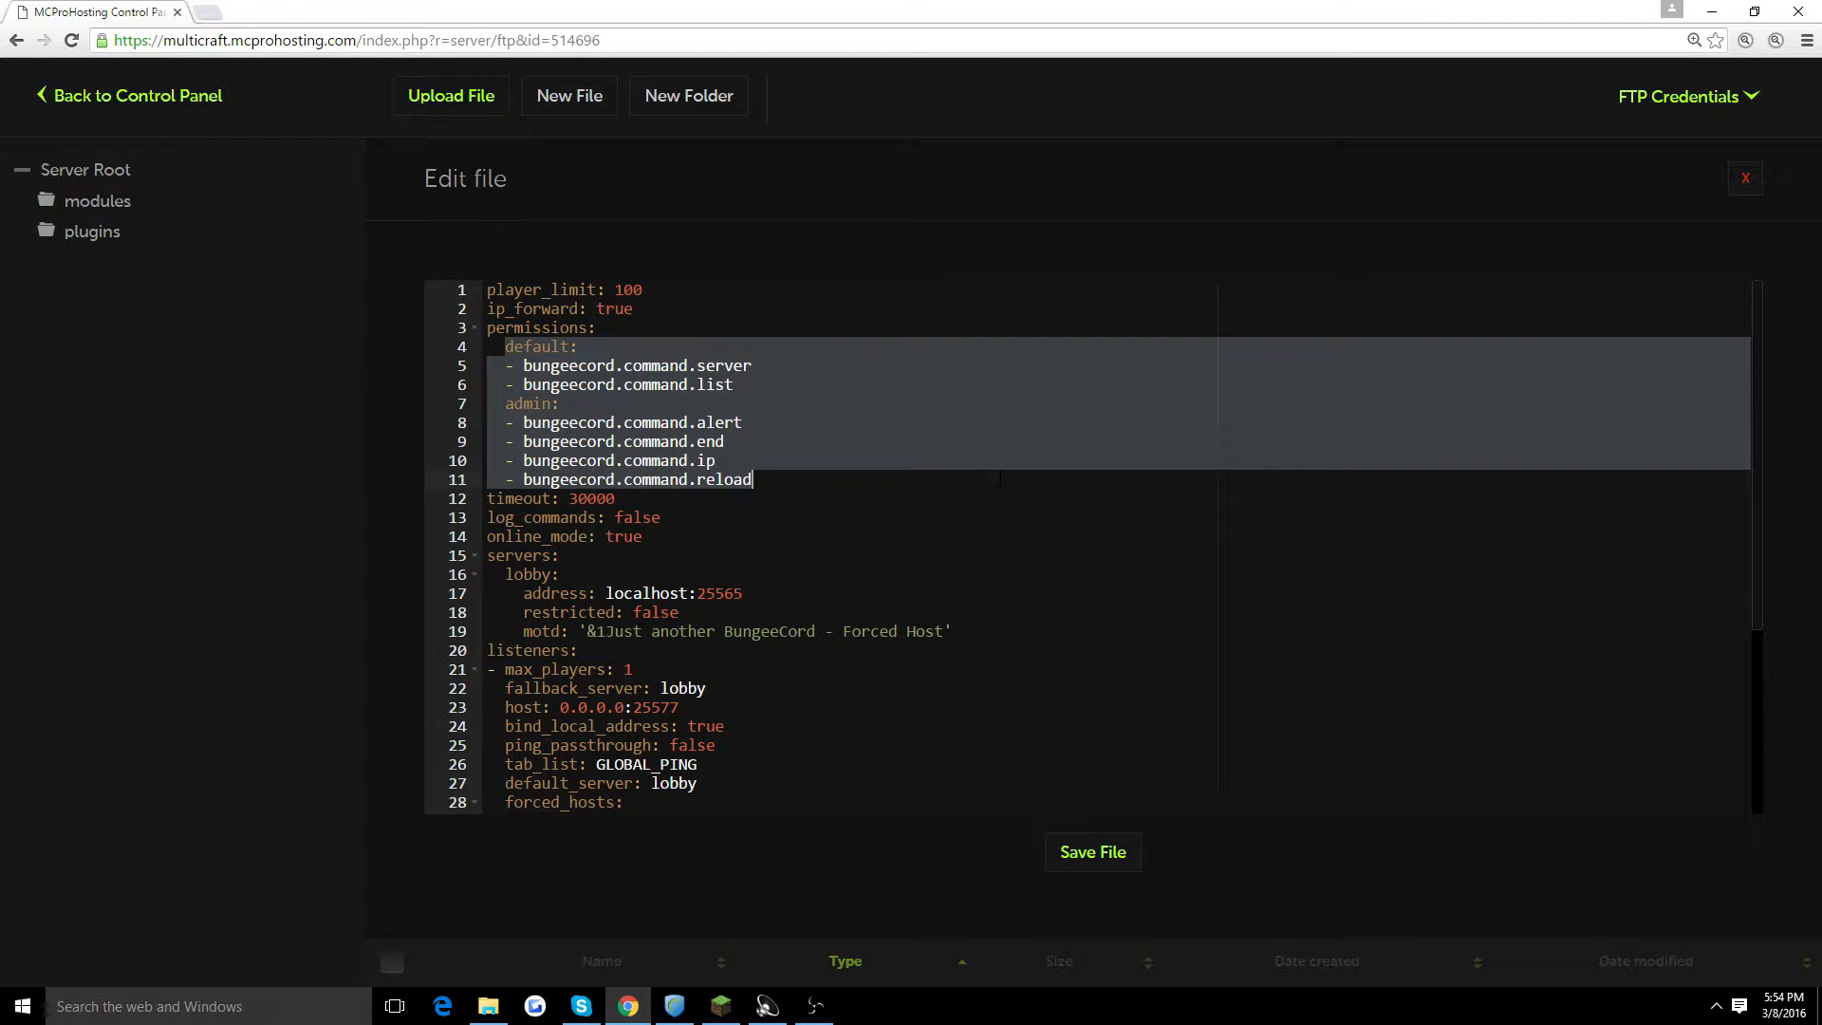
{"action": "left_click", "coordinate": [744, 422]}
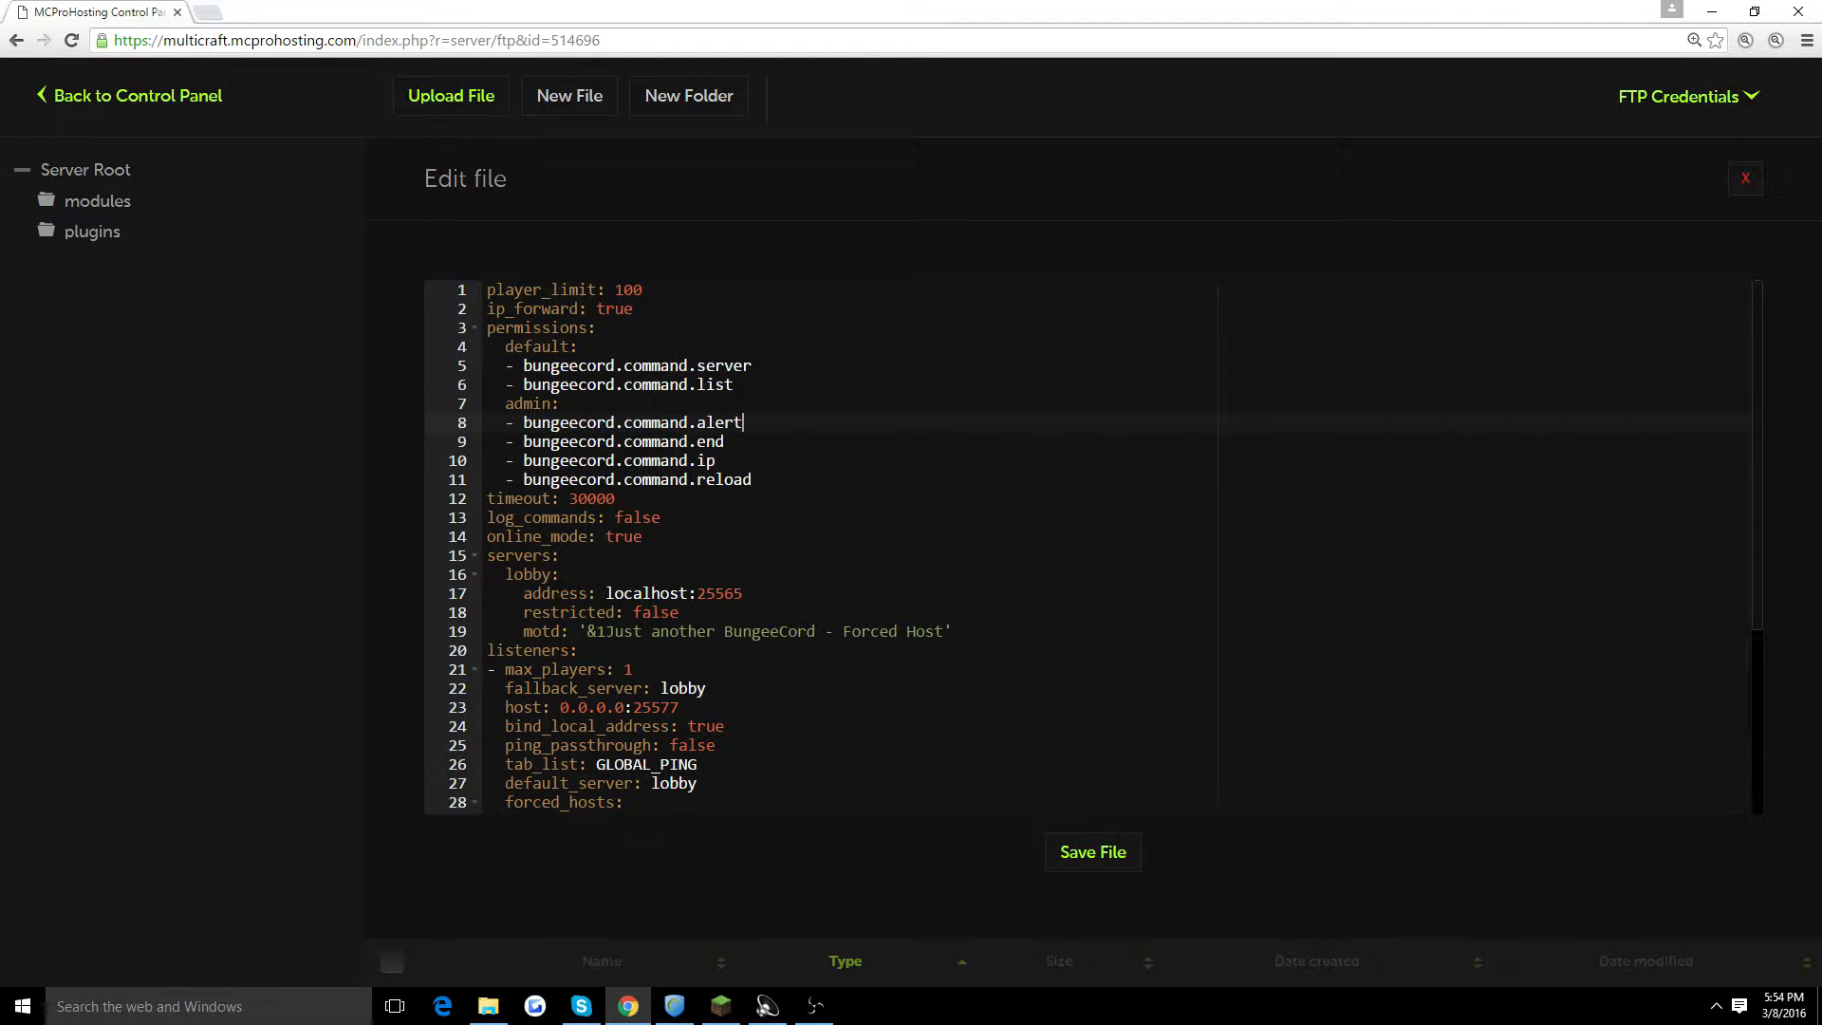
{"action": "scroll", "scroll_direction": "down", "scroll_amount": 3}
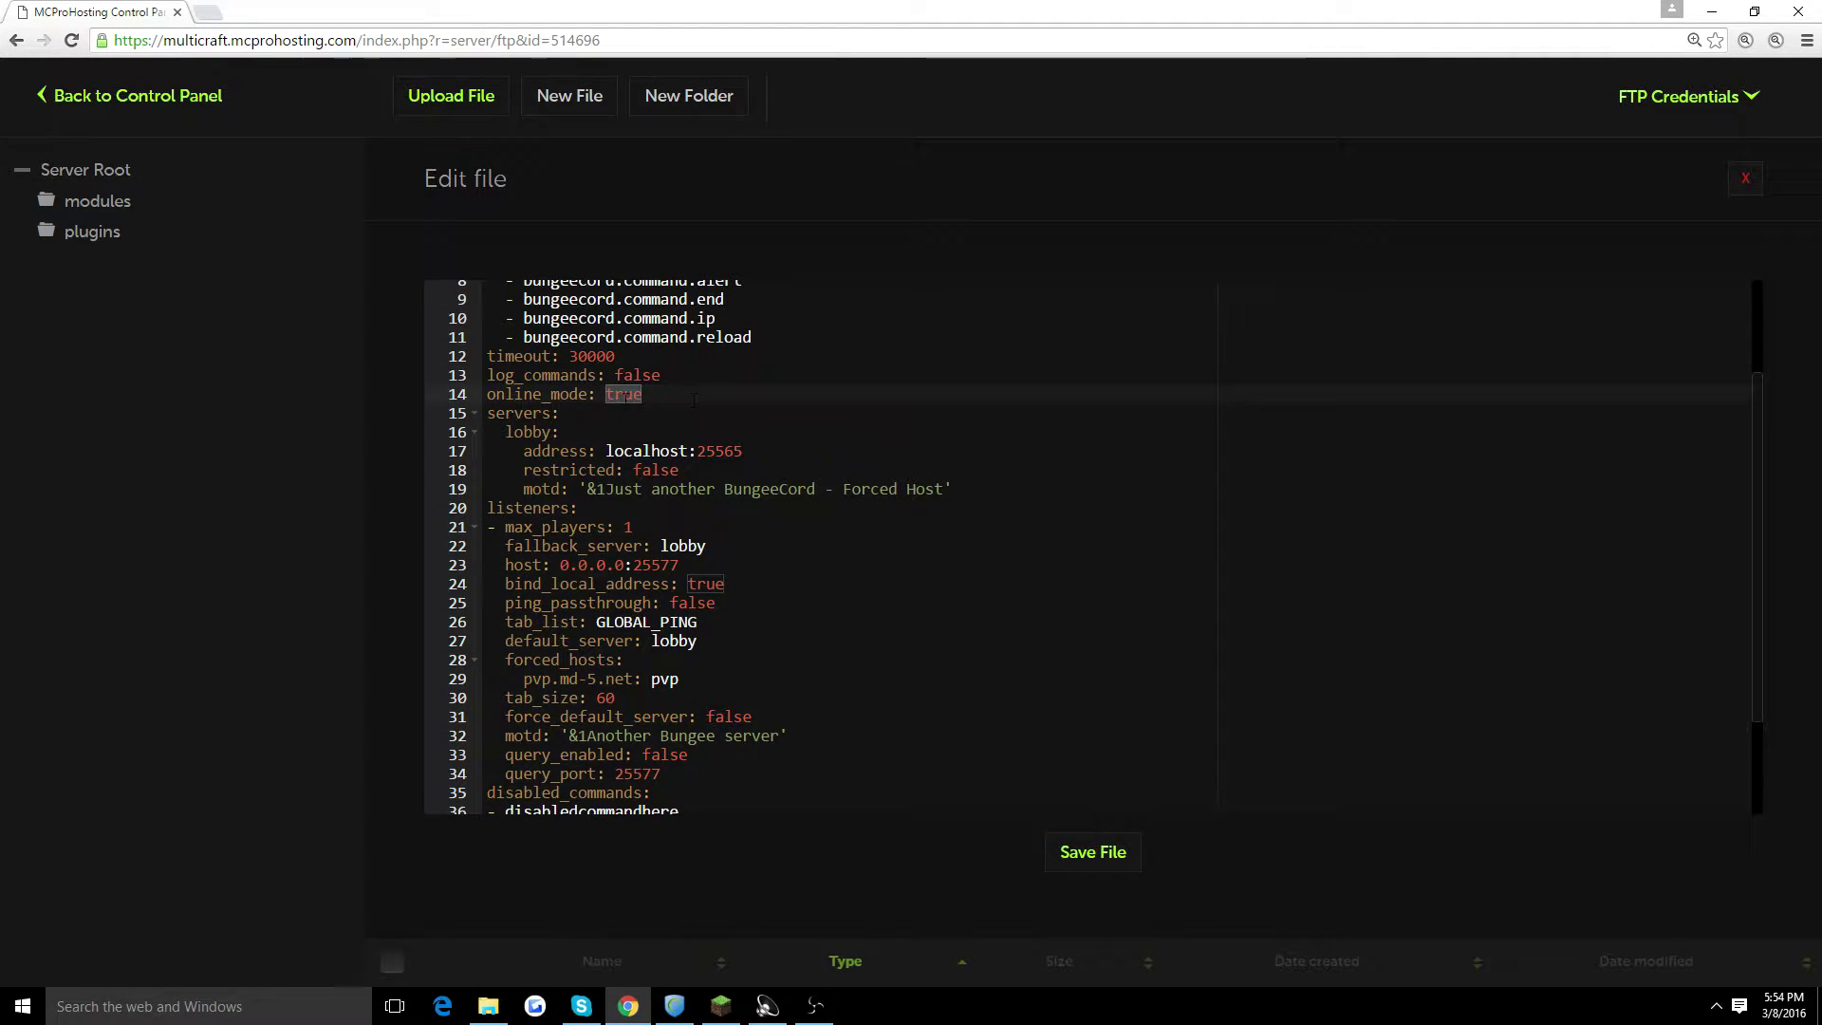
{"action": "left_click", "coordinate": [642, 393]}
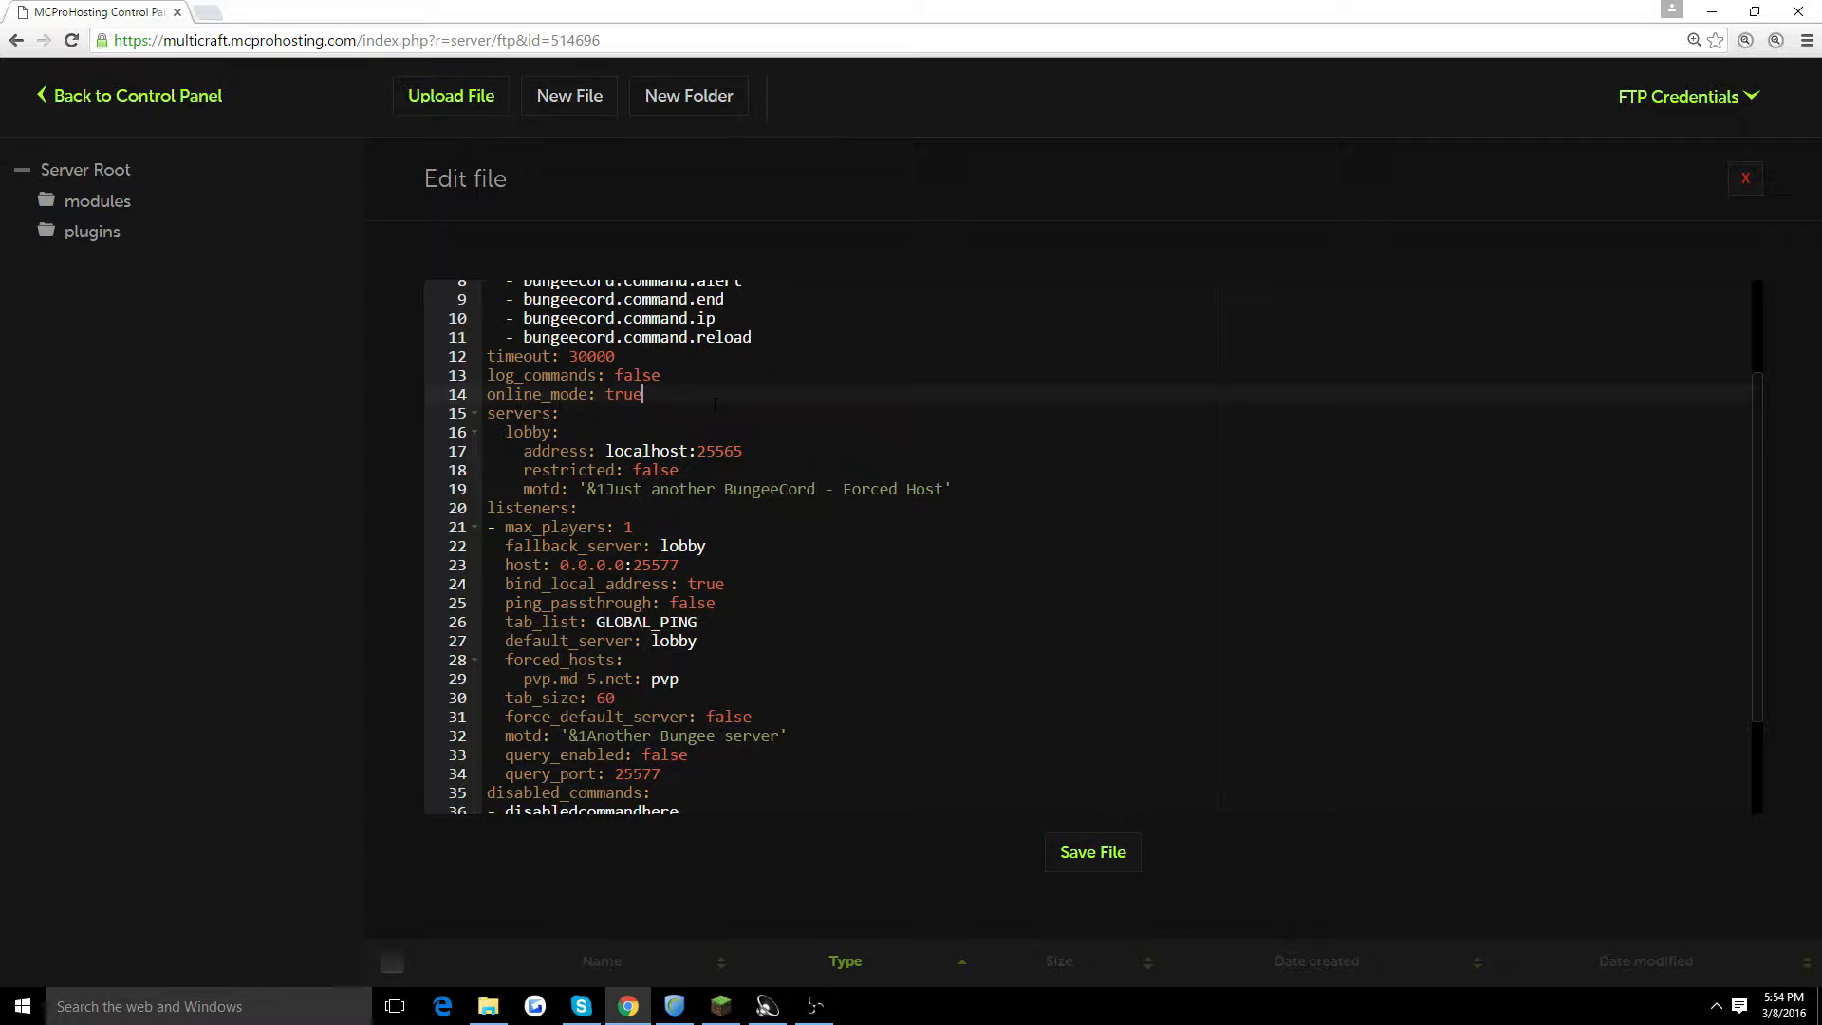
{"action": "scroll", "scroll_direction": "down", "scroll_amount": 3}
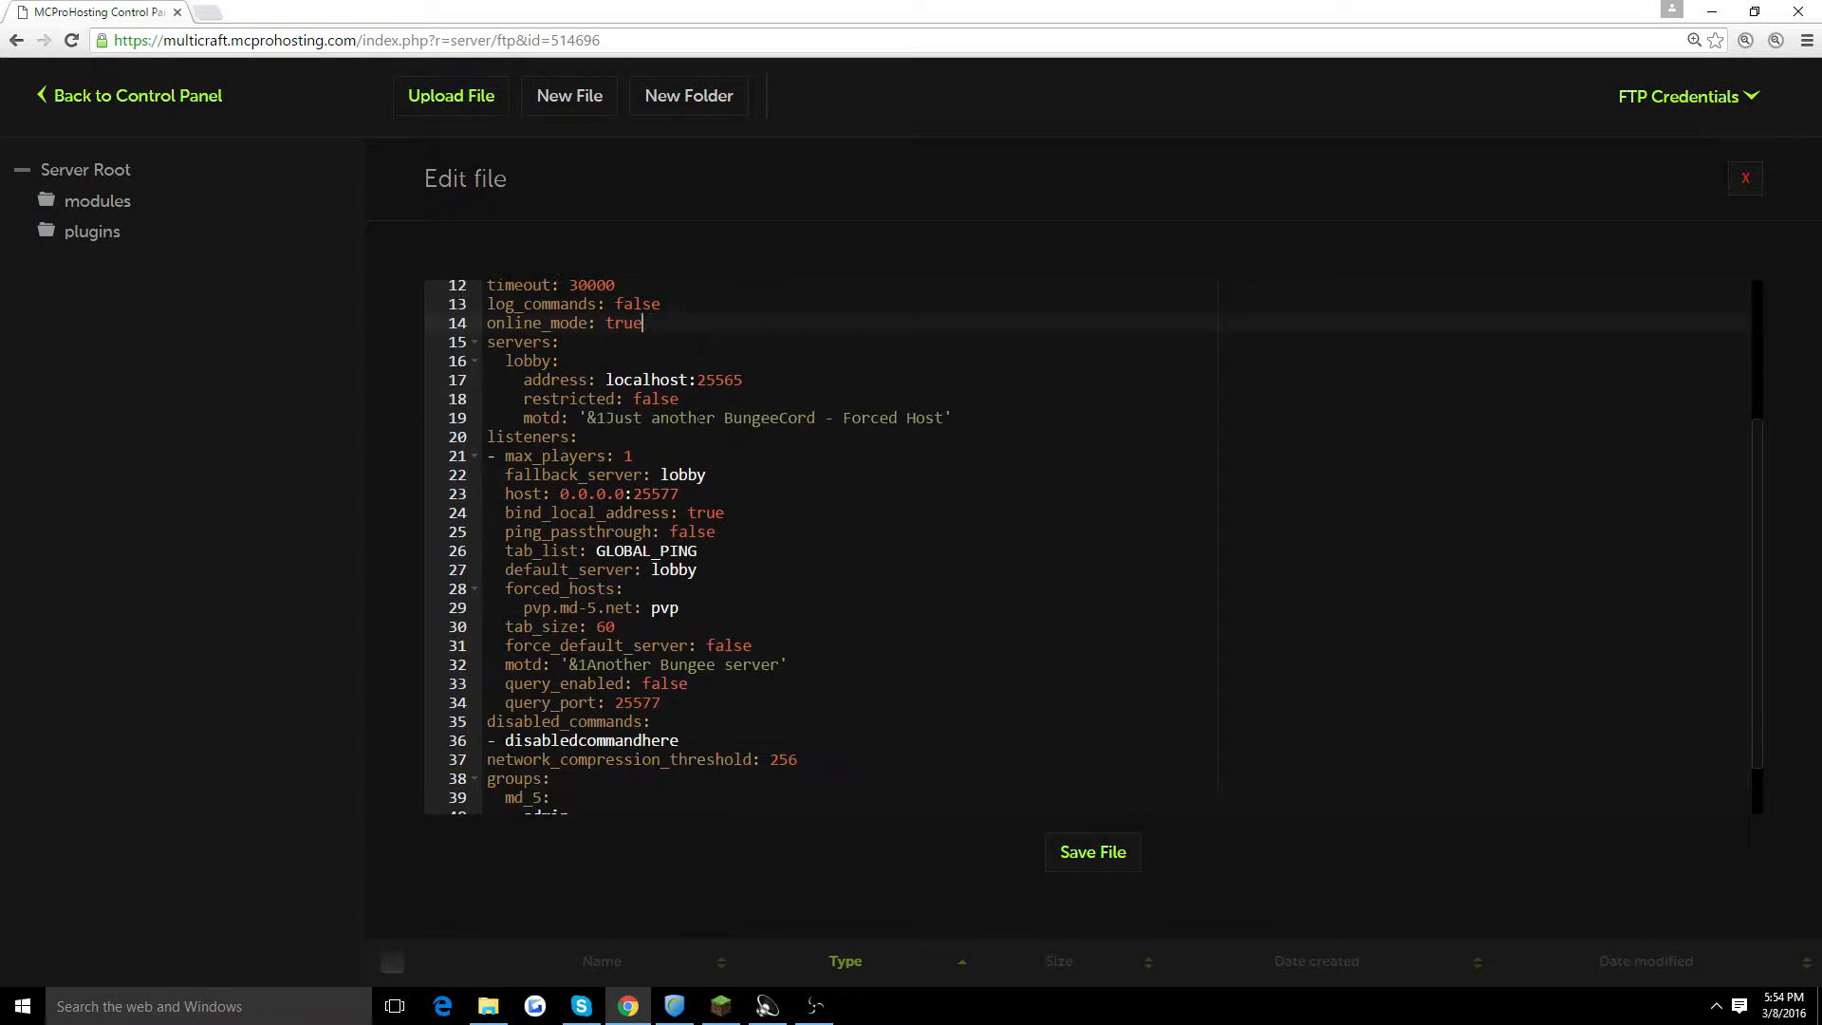
Step: Rename the lobby server entry to Hub and set its address to 123.123:25565
{"action": "double_click", "coordinate": [521, 342]}
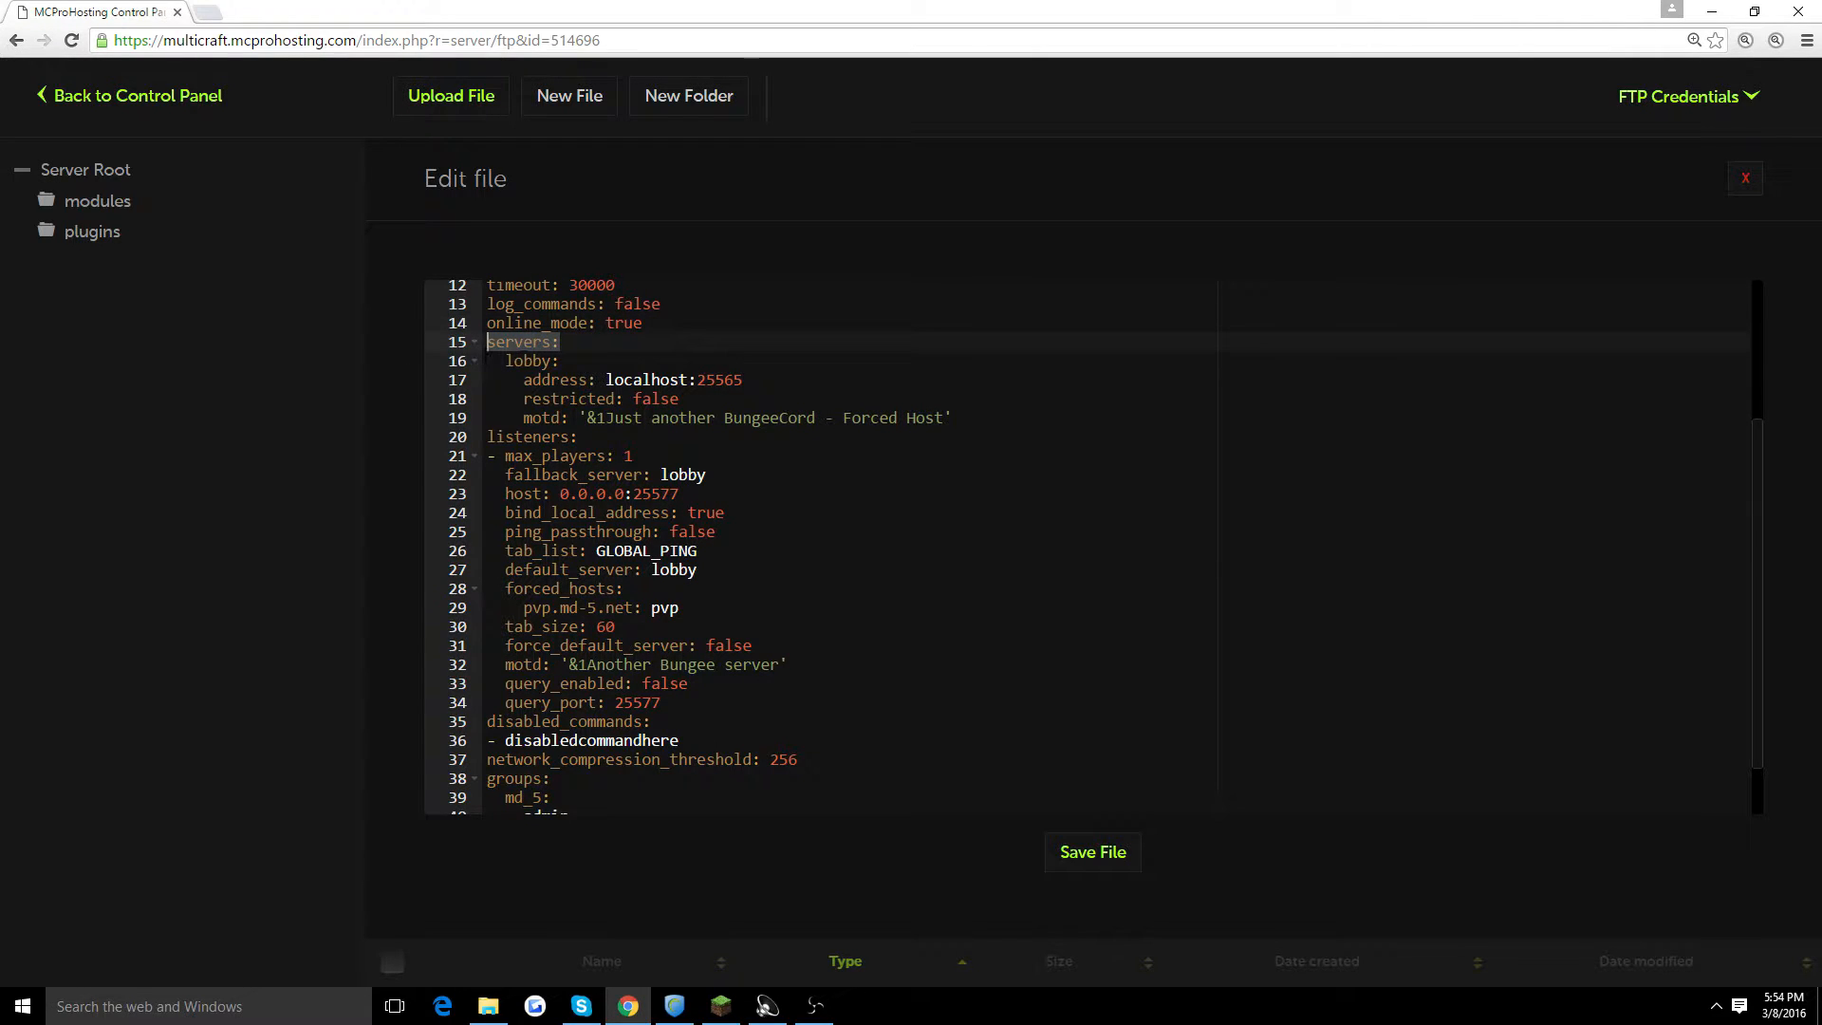
{"action": "left_click", "coordinate": [504, 342]}
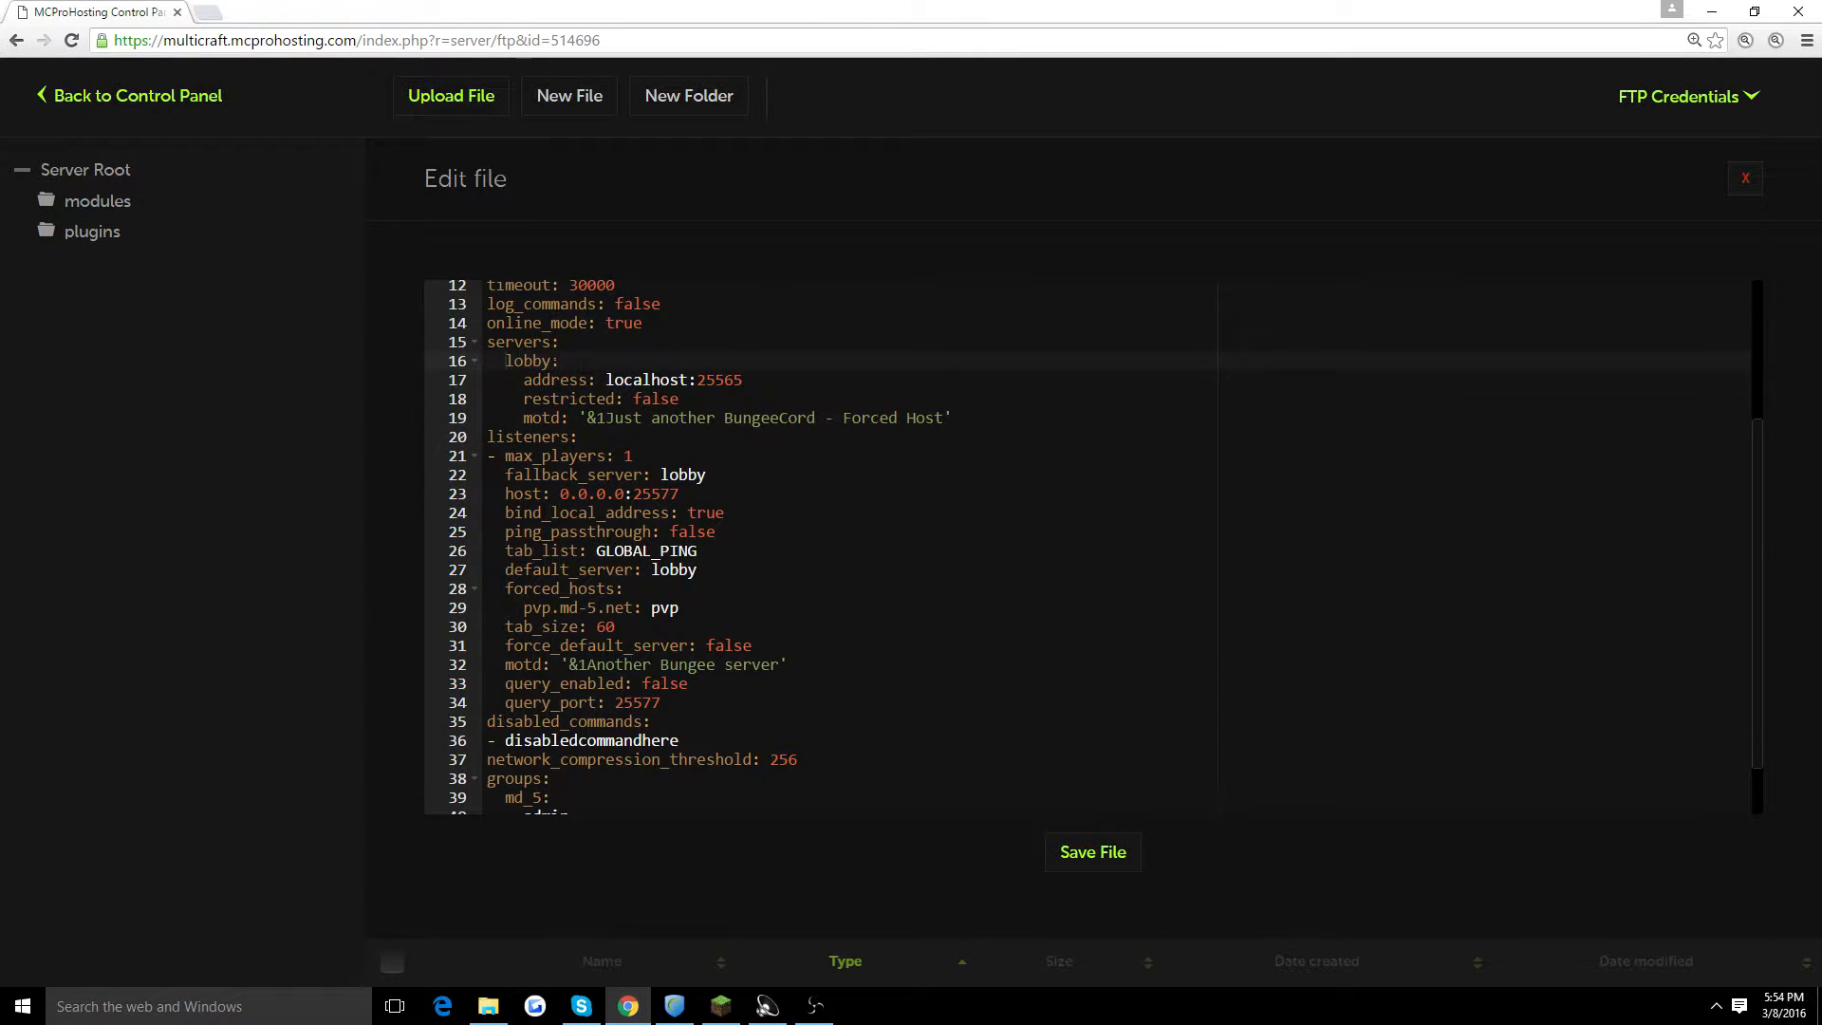
{"action": "double_click", "coordinate": [526, 361]}
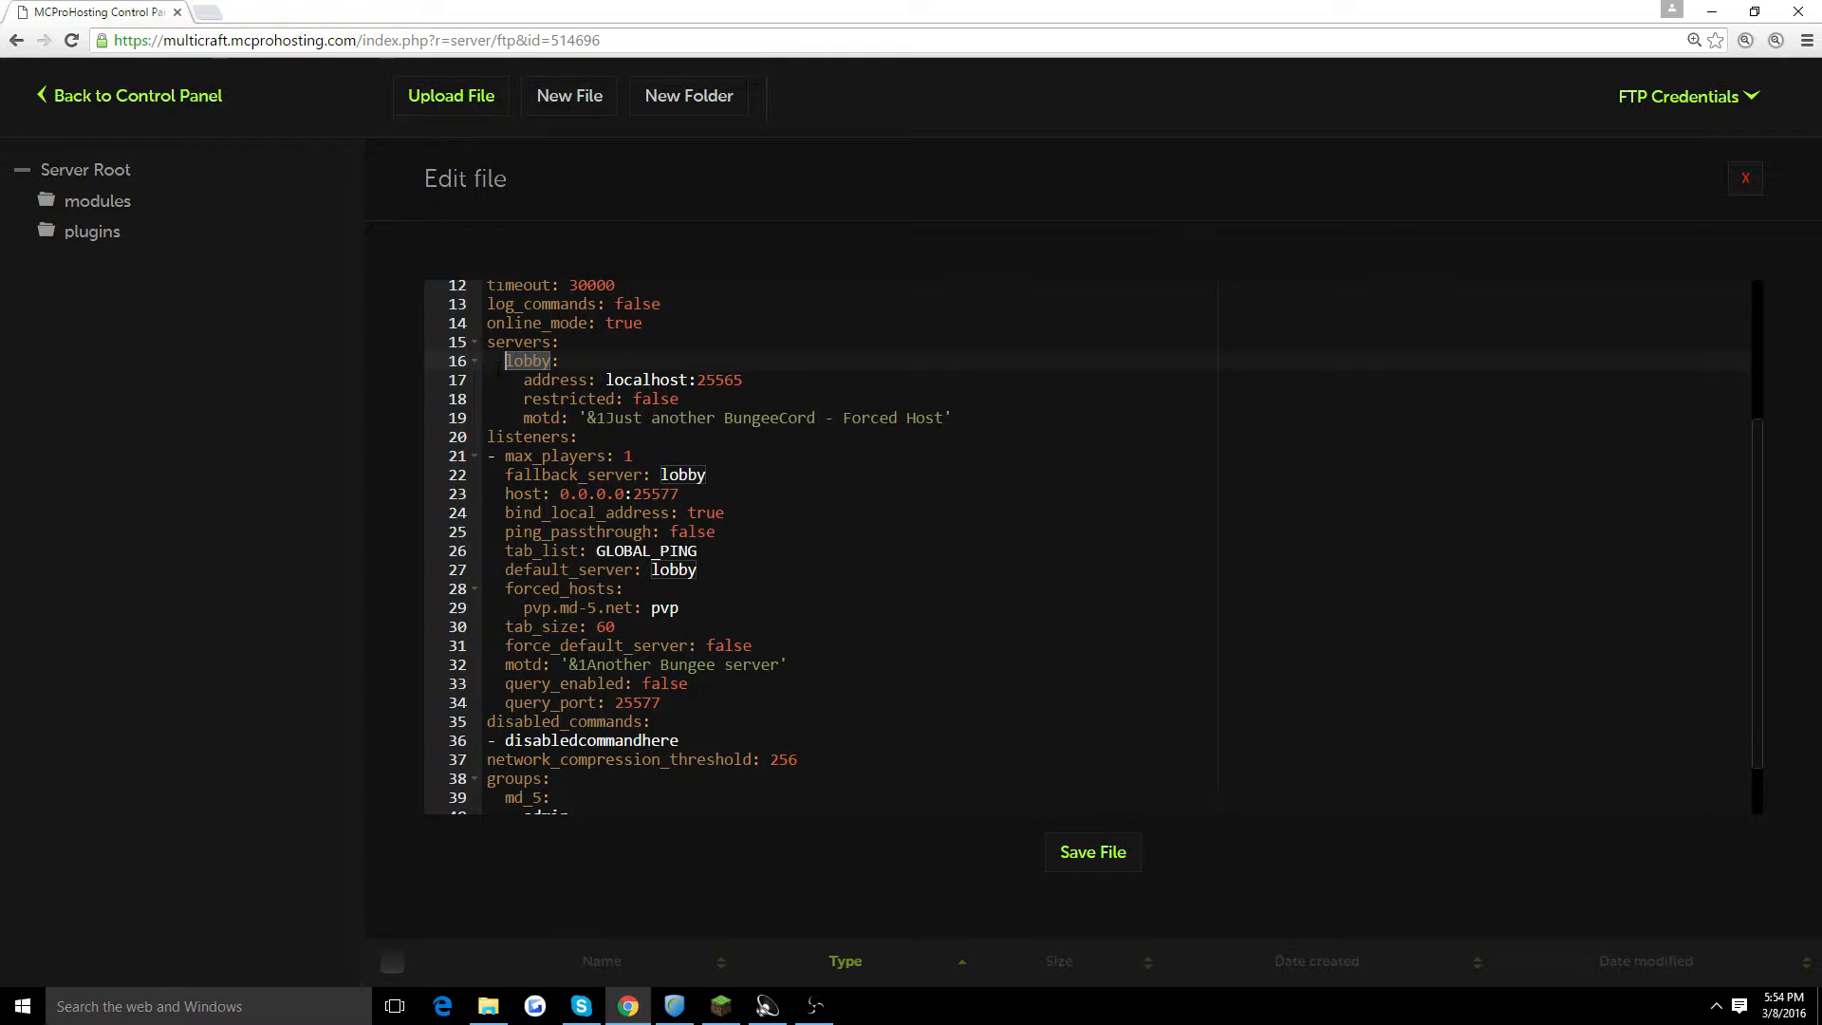
{"action": "type", "text": "Hub:"}
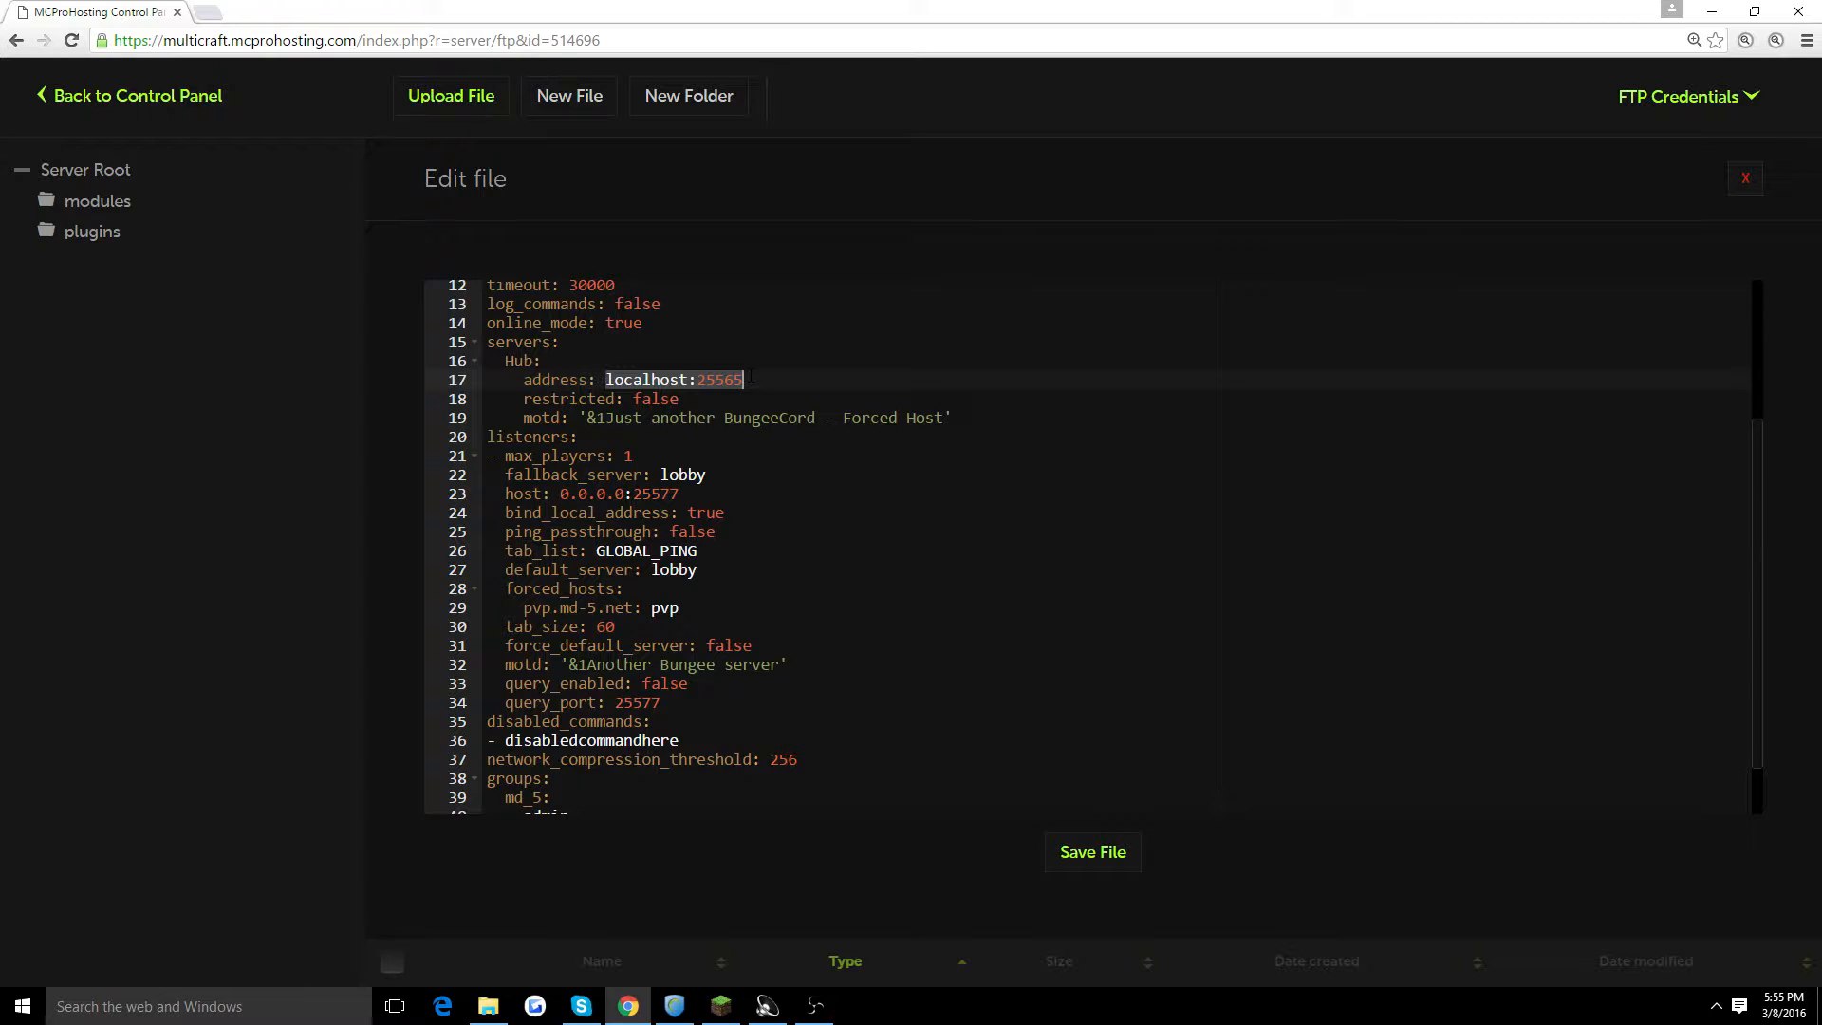
{"action": "type", "text": "1"}
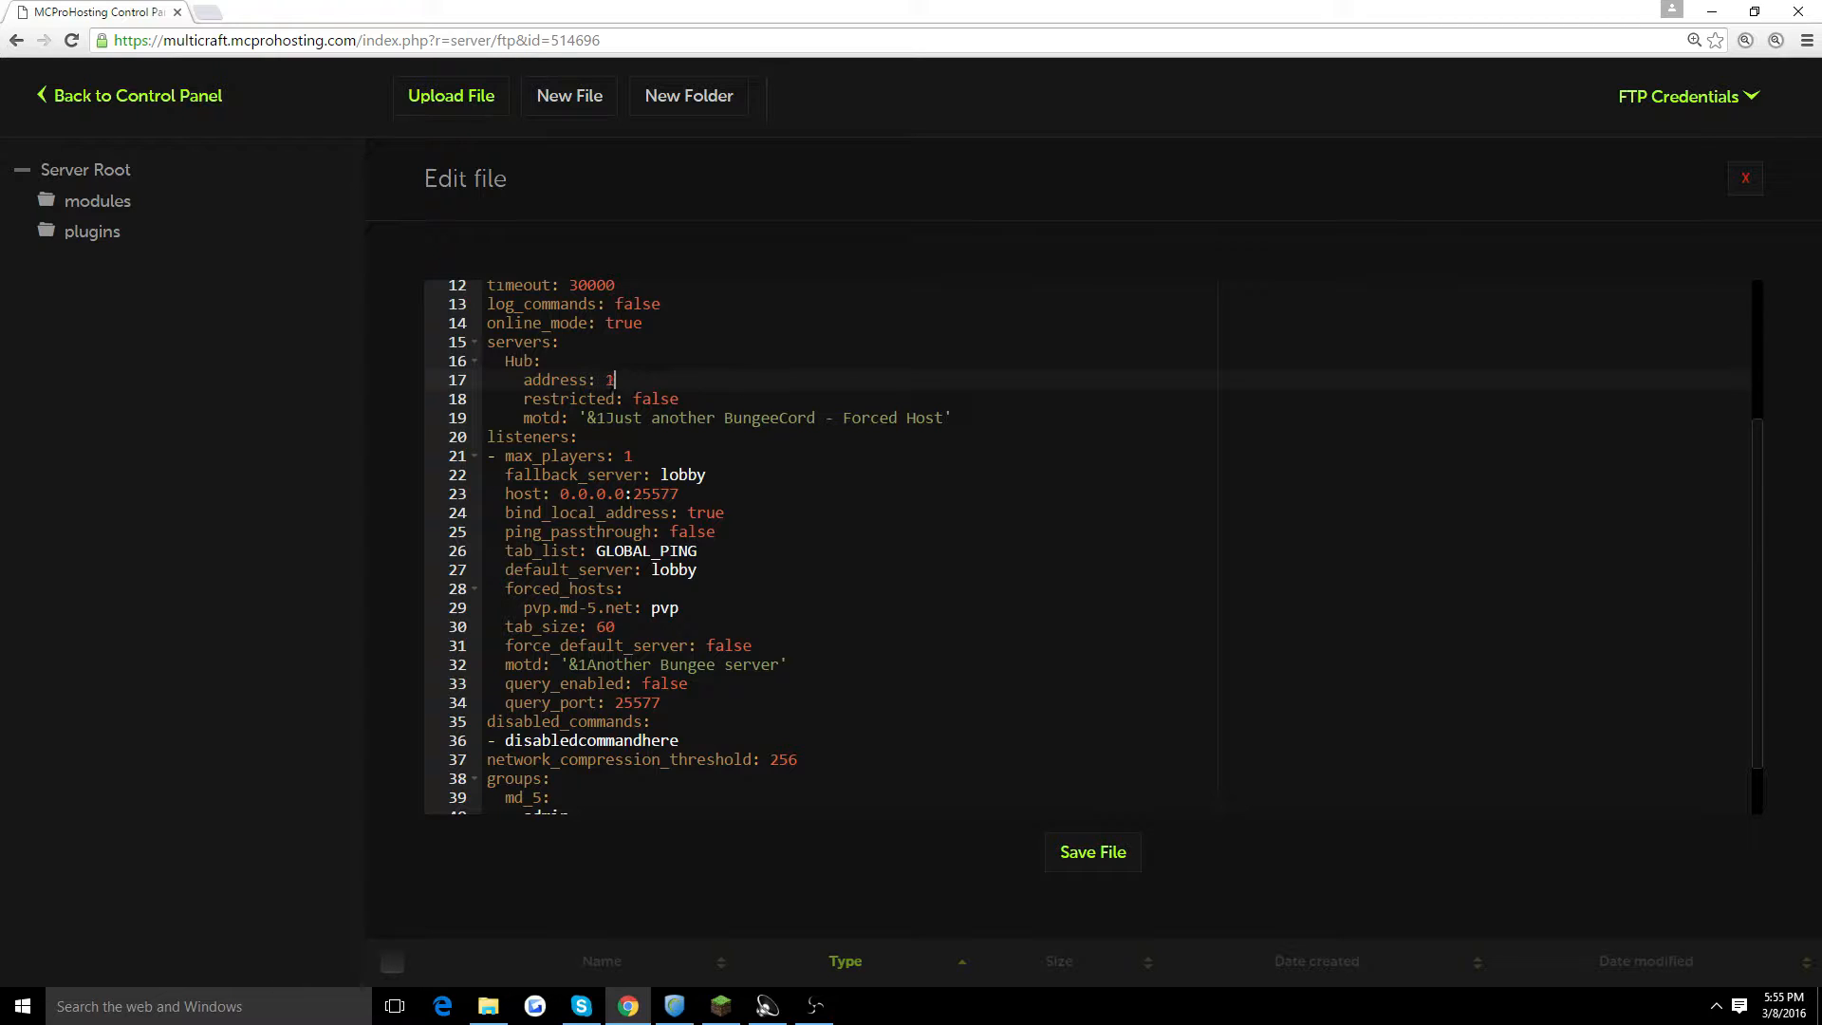
{"action": "type", "text": "23.123"}
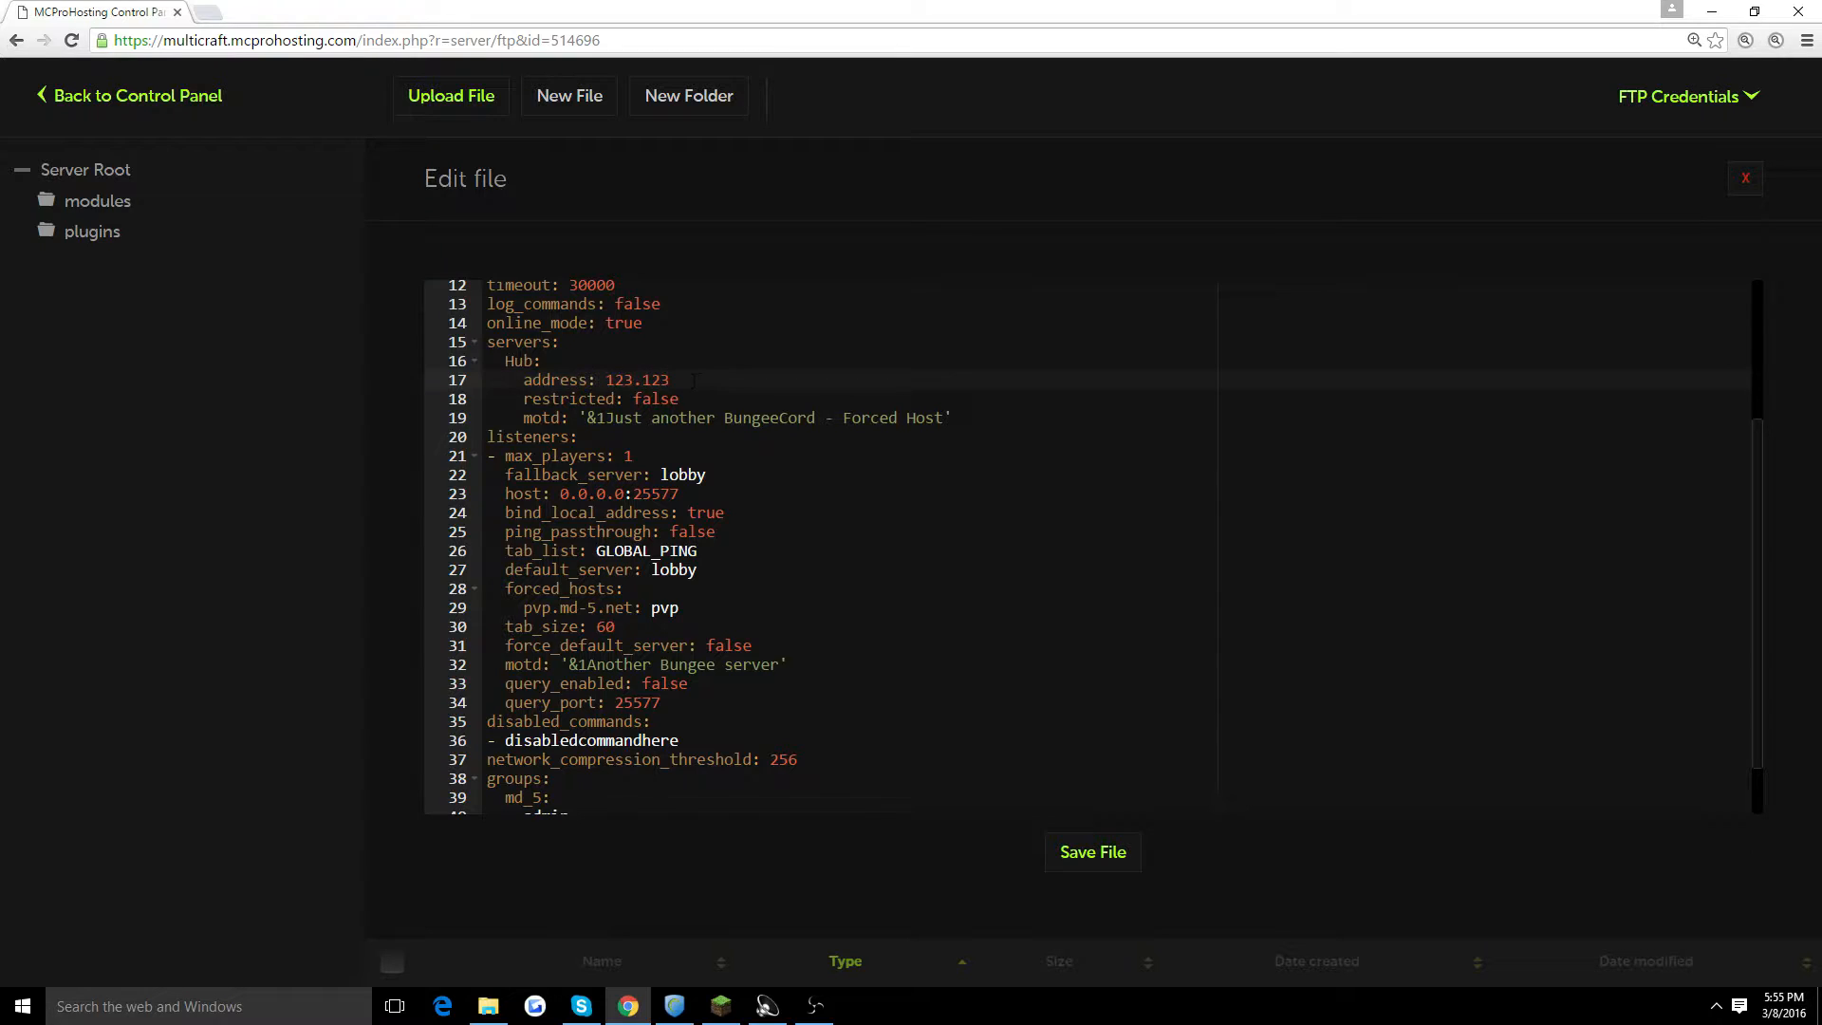
{"action": "type", "text": ":25565"}
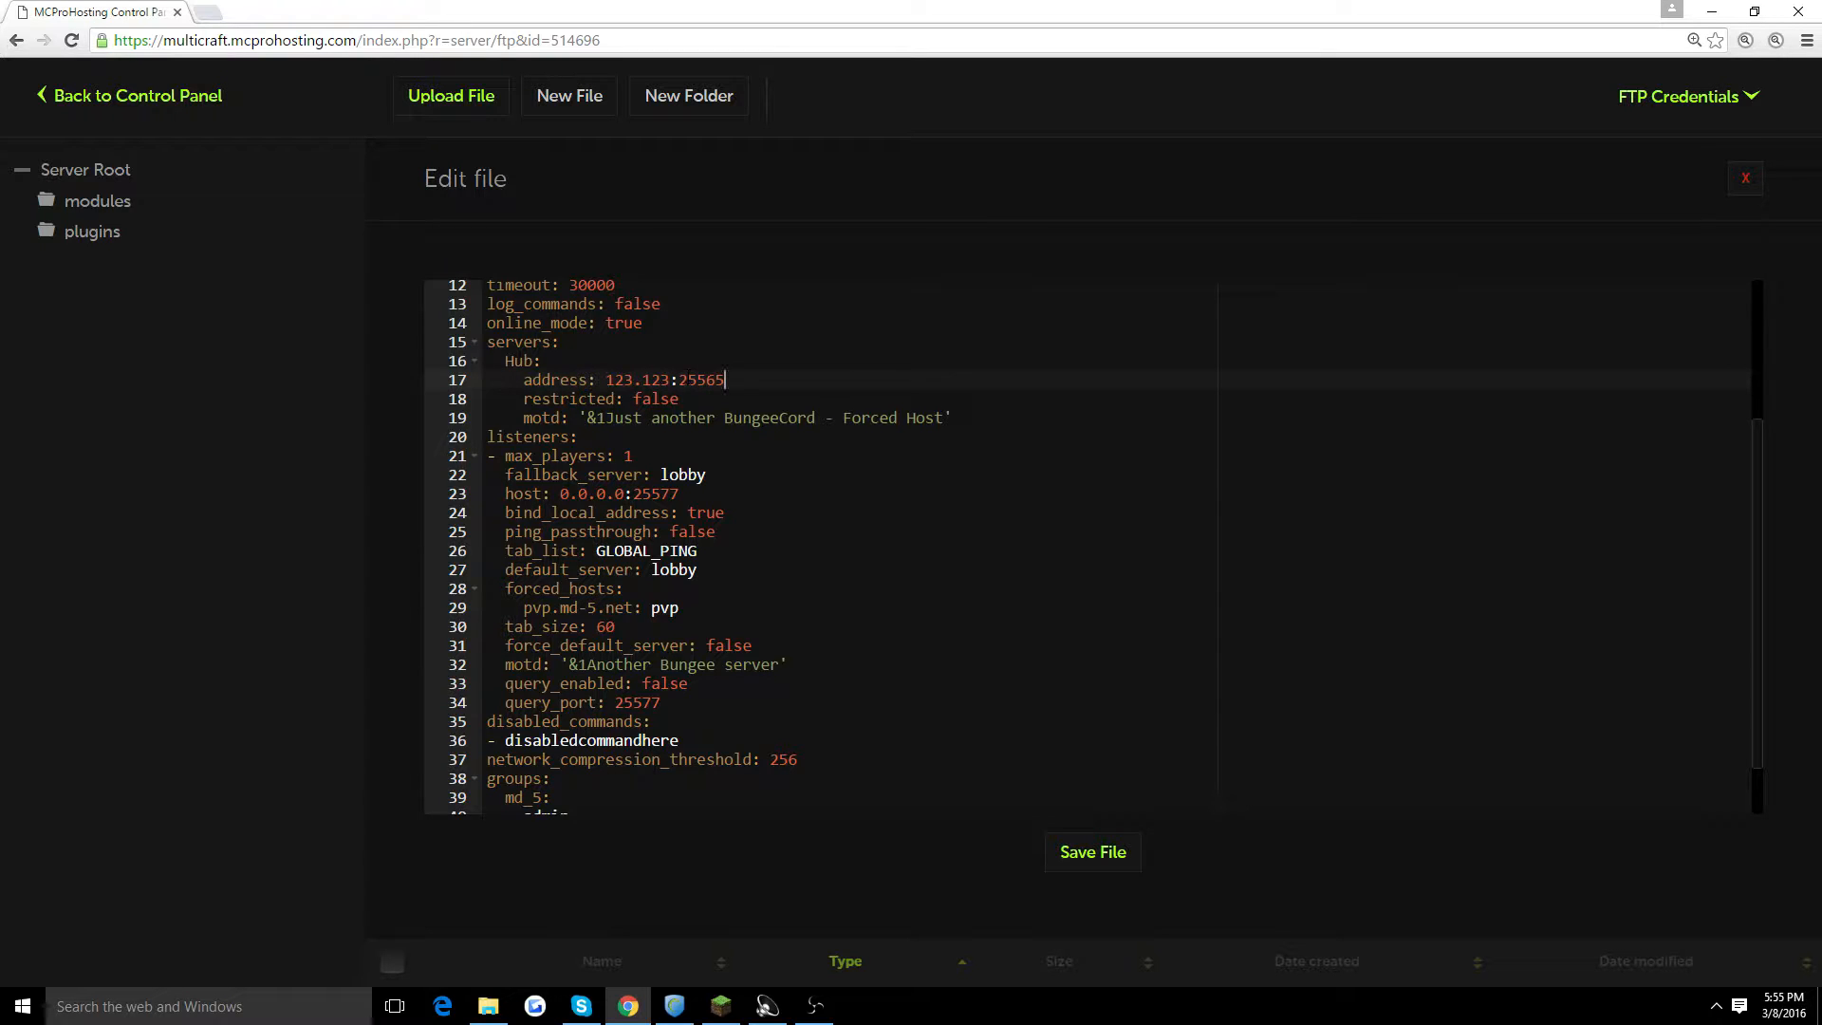
{"action": "scroll", "scroll_direction": "down", "scroll_amount": 3}
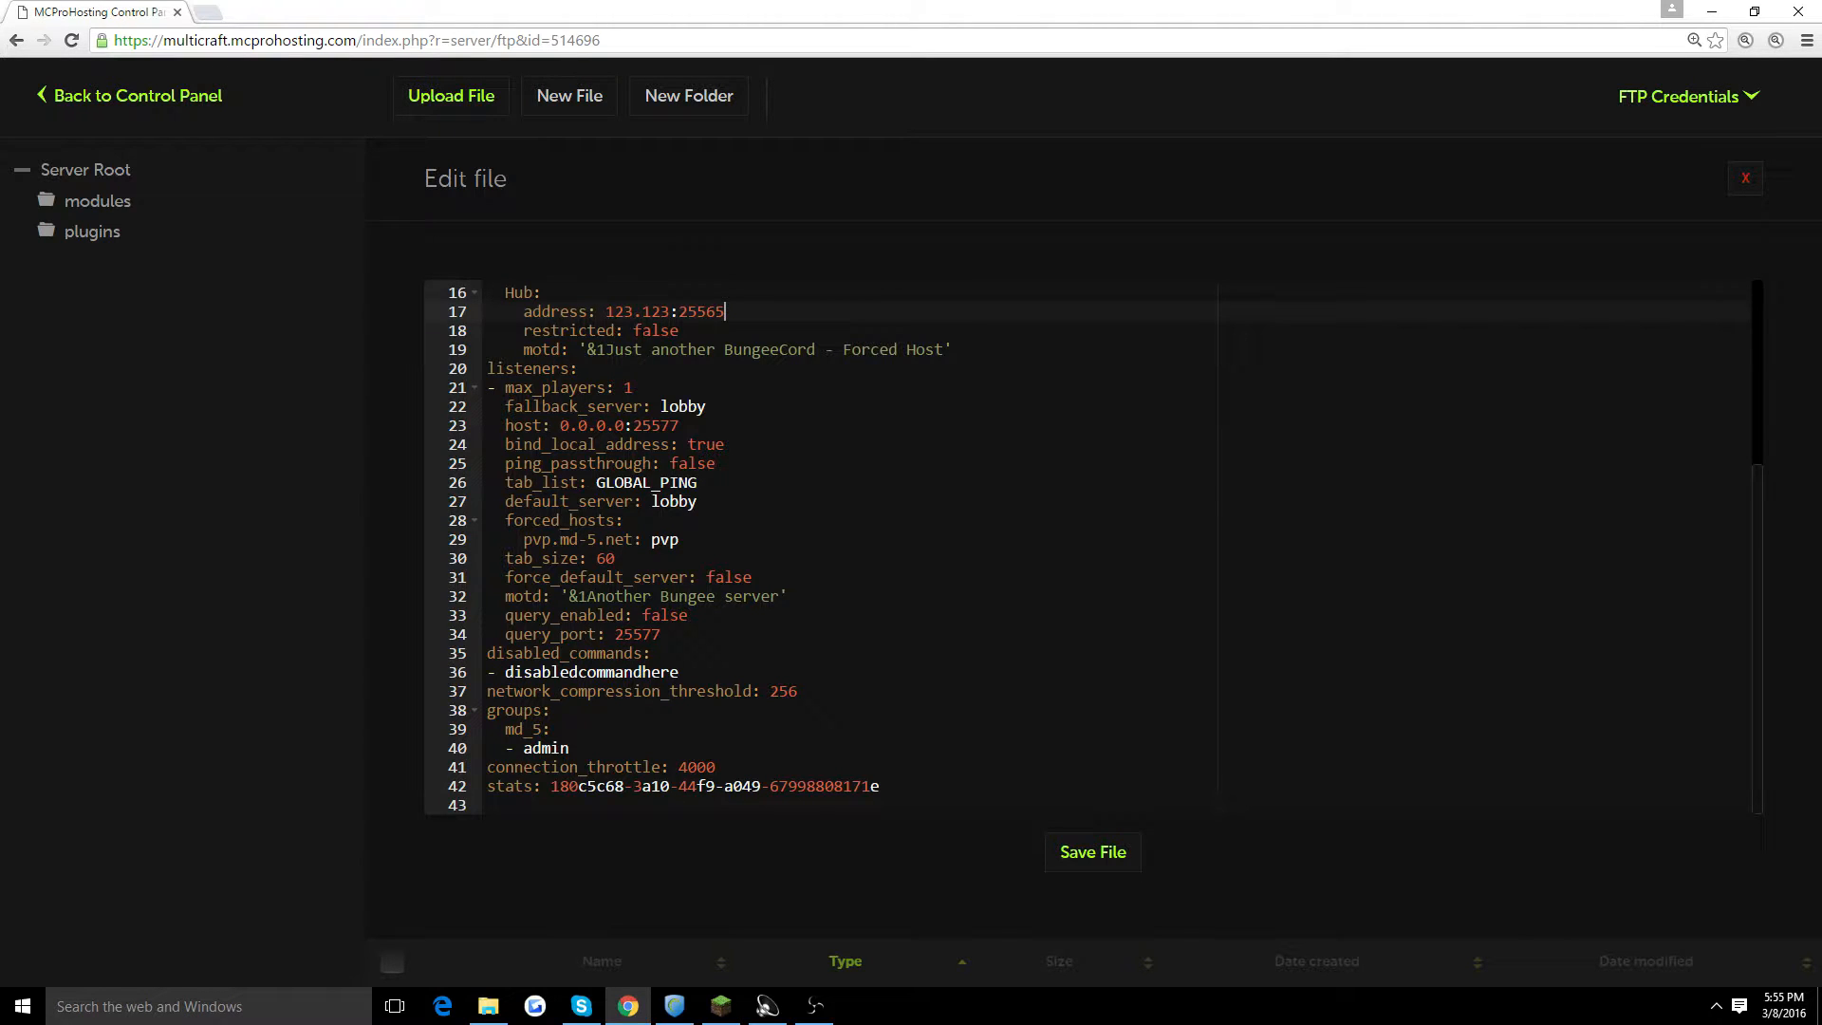
{"action": "double_click", "coordinate": [655, 331]}
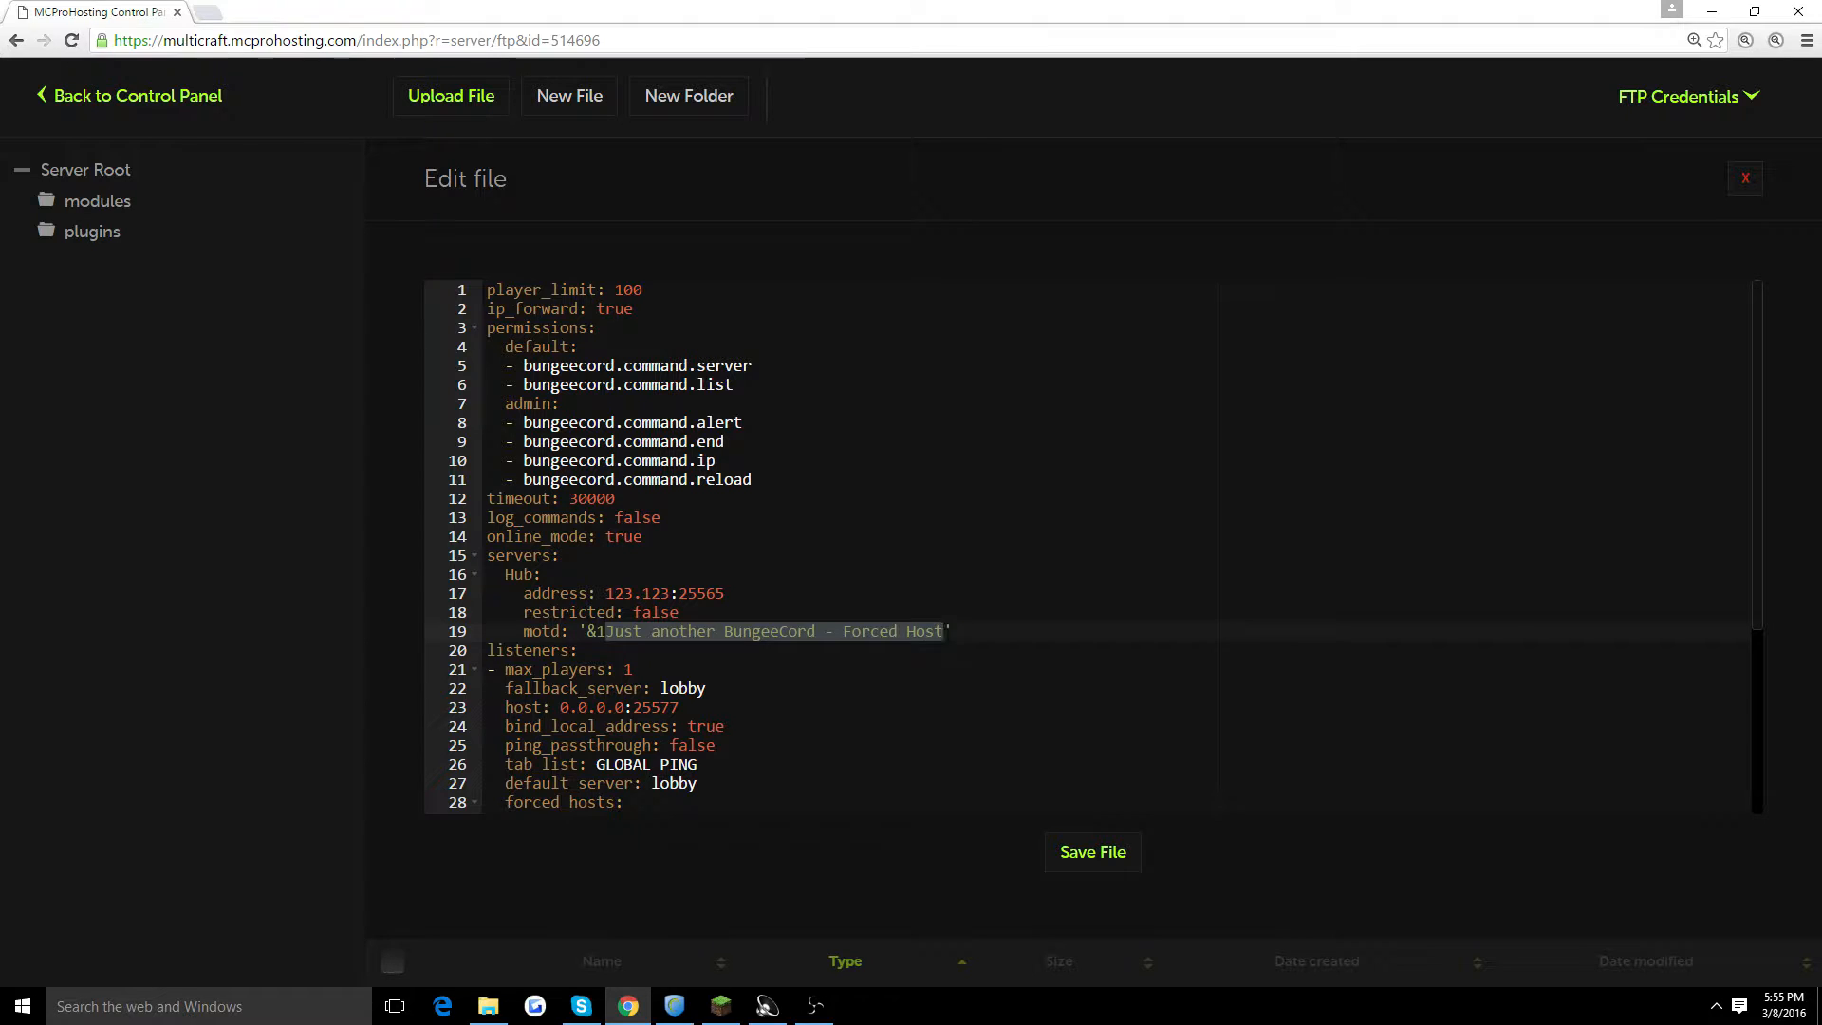
Step: Type Test as the Hub server's motd, making it '&1Test'
{"action": "type", "text": "Test'"}
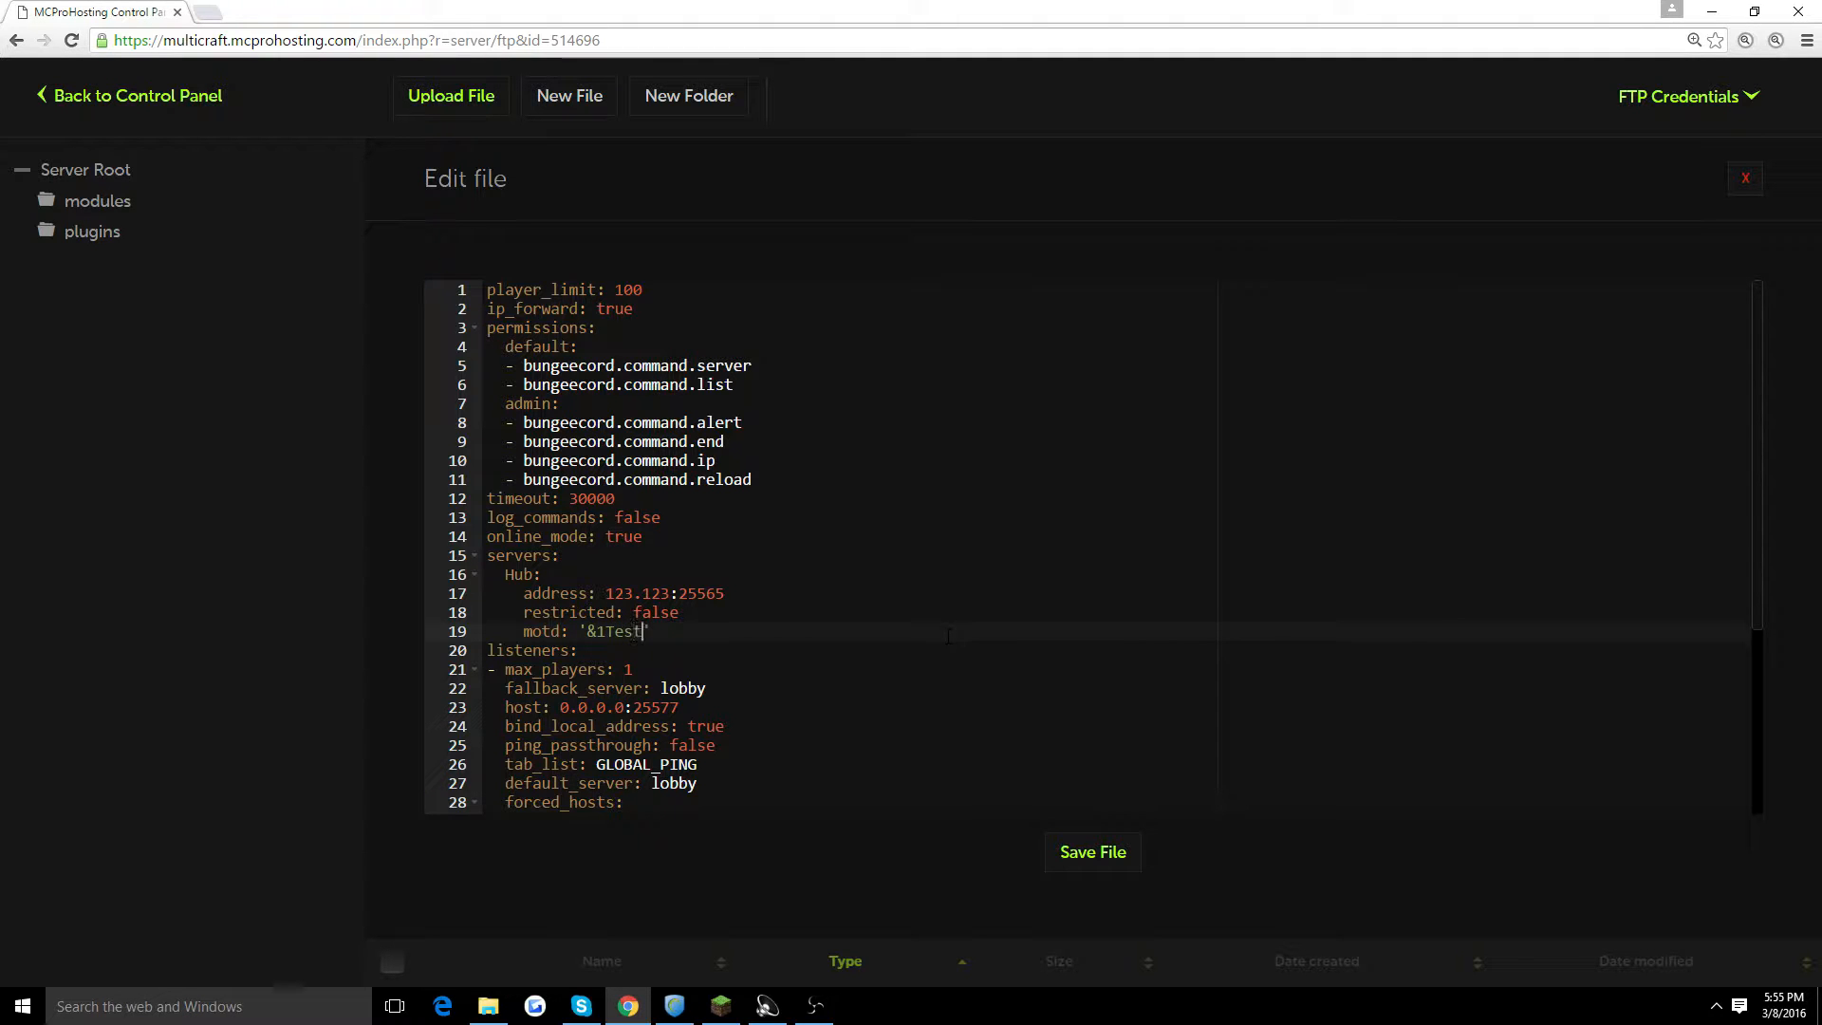
{"action": "scroll", "scroll_direction": "down", "scroll_amount": 3}
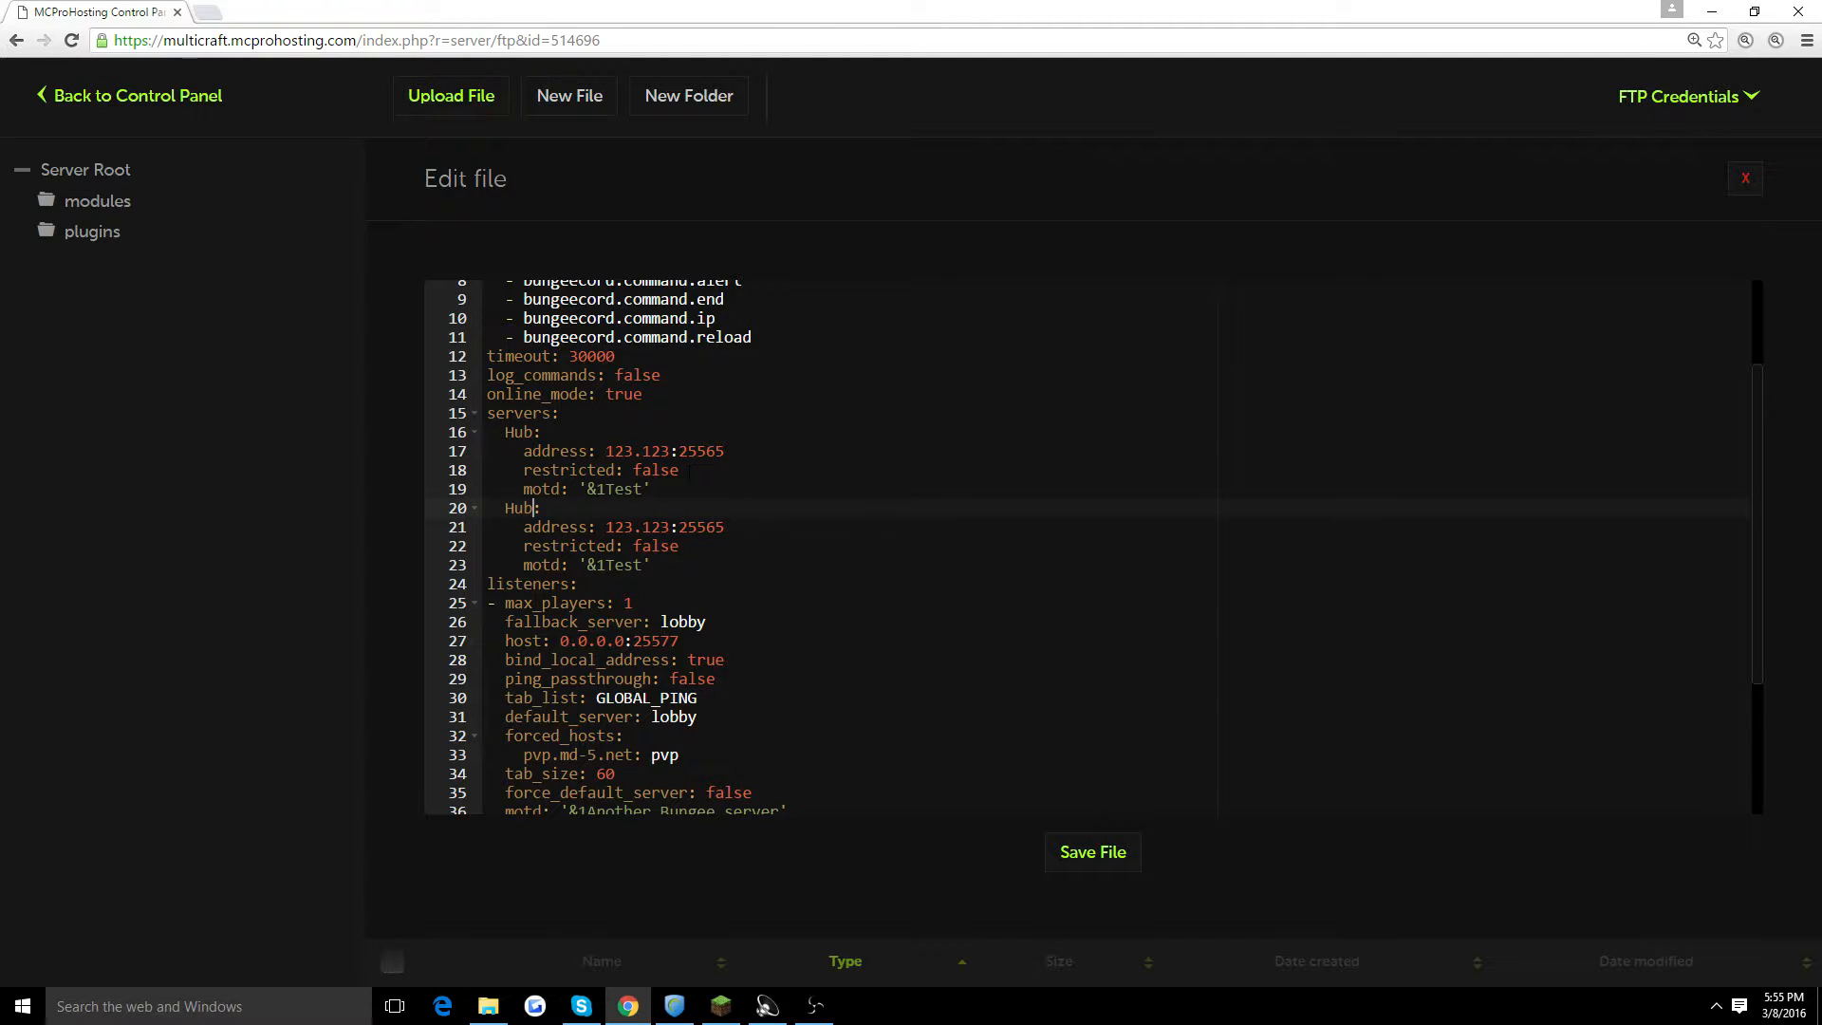
Step: Rename the duplicated Hub block to Skywars with address 12345.98:25565
{"action": "key", "text": "BackSpace"}
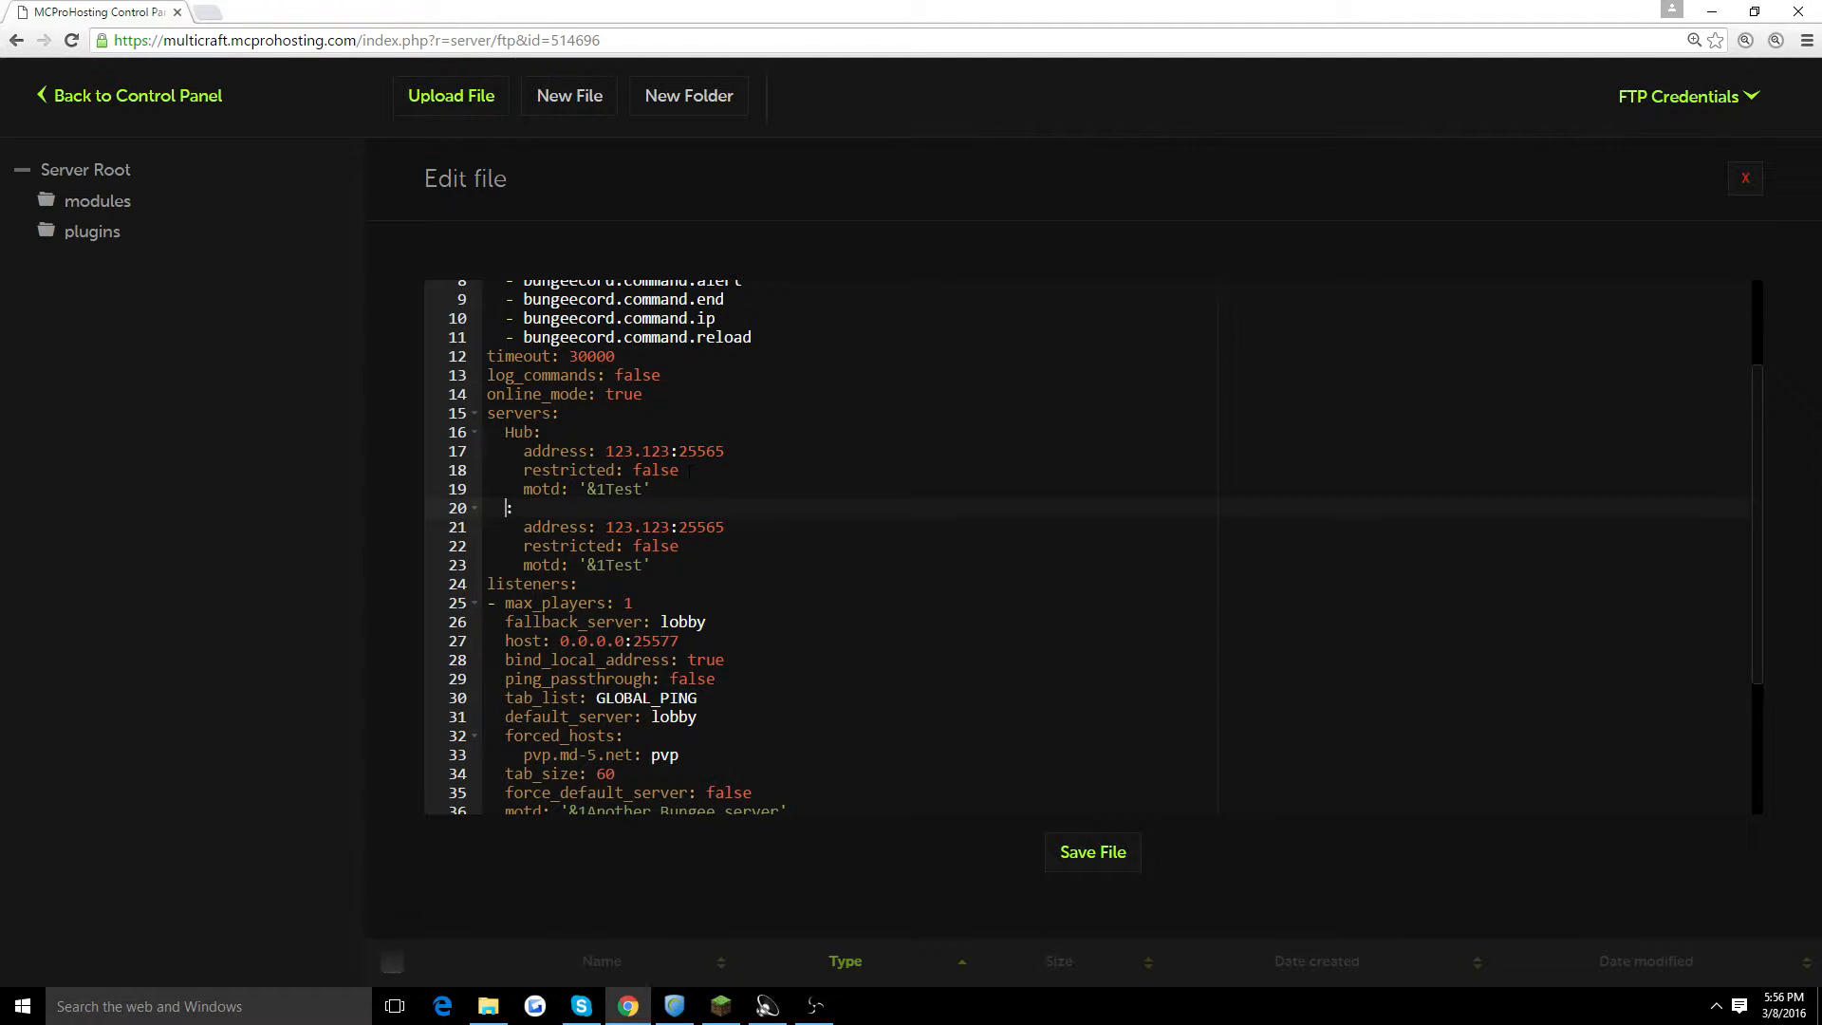
{"action": "type", "text": "Skywars"}
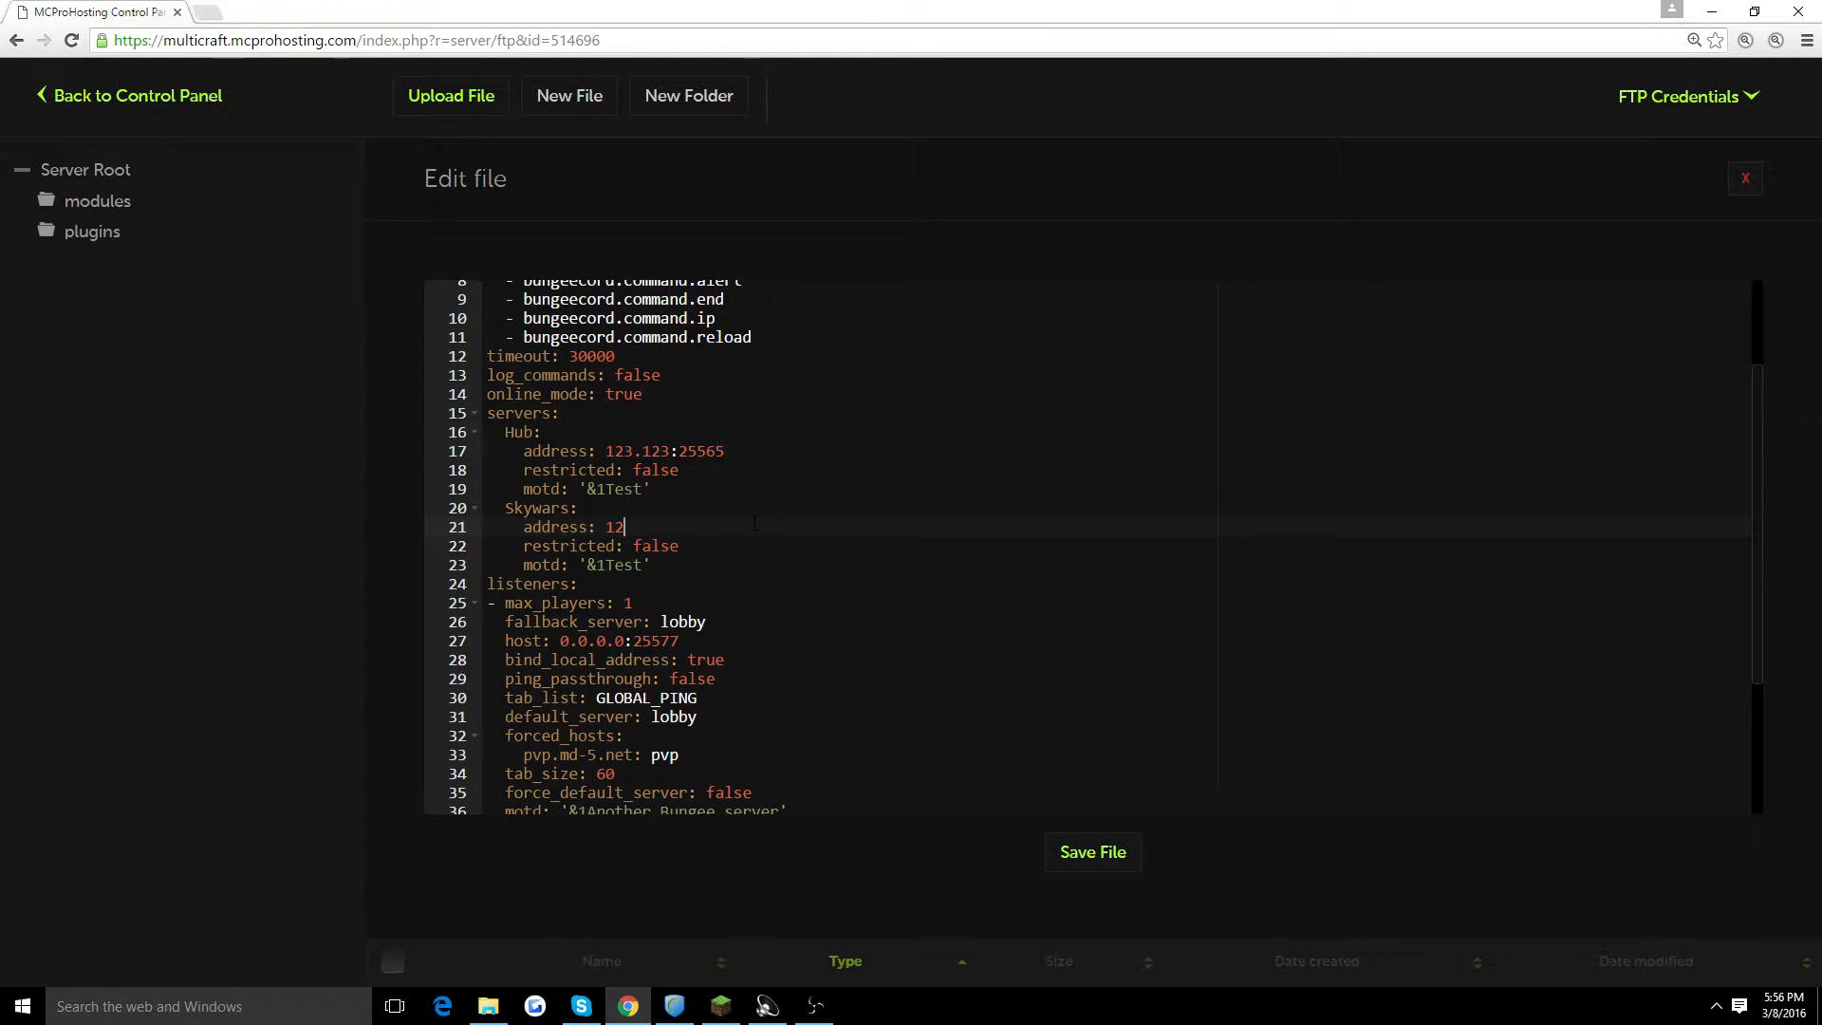
{"action": "type", "text": "345."}
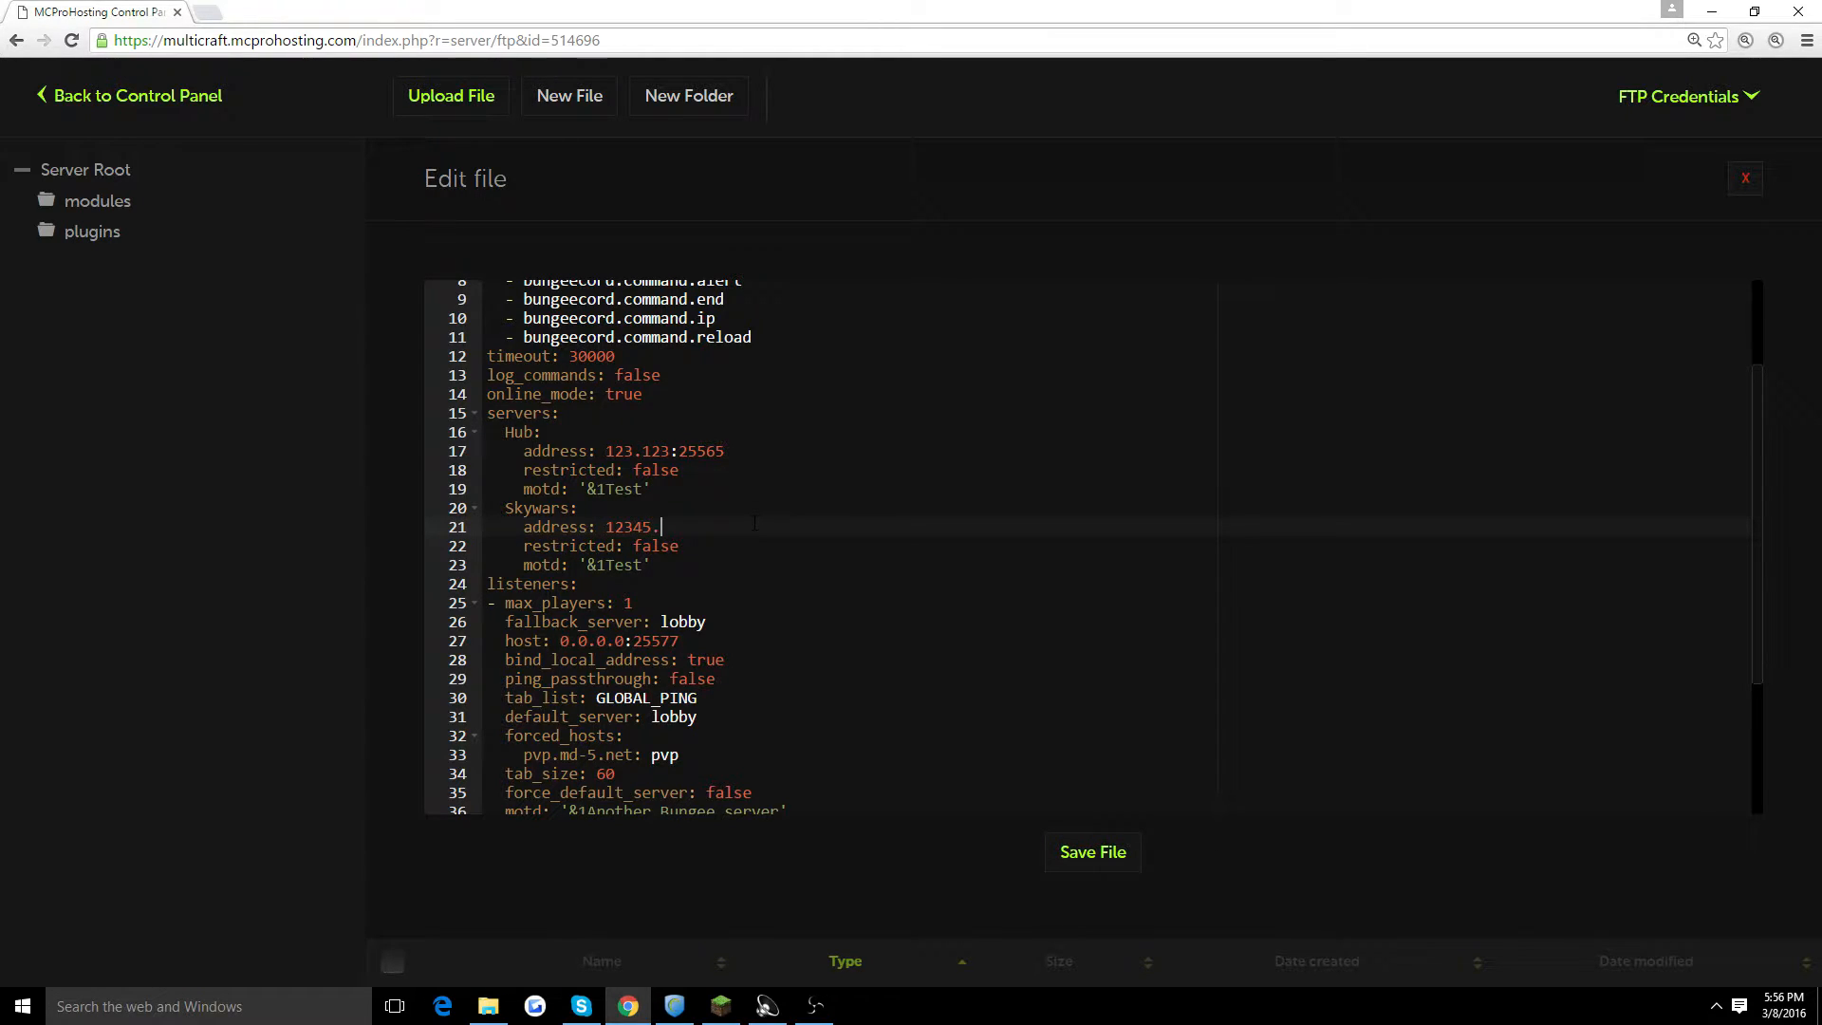
{"action": "type", "text": "98"}
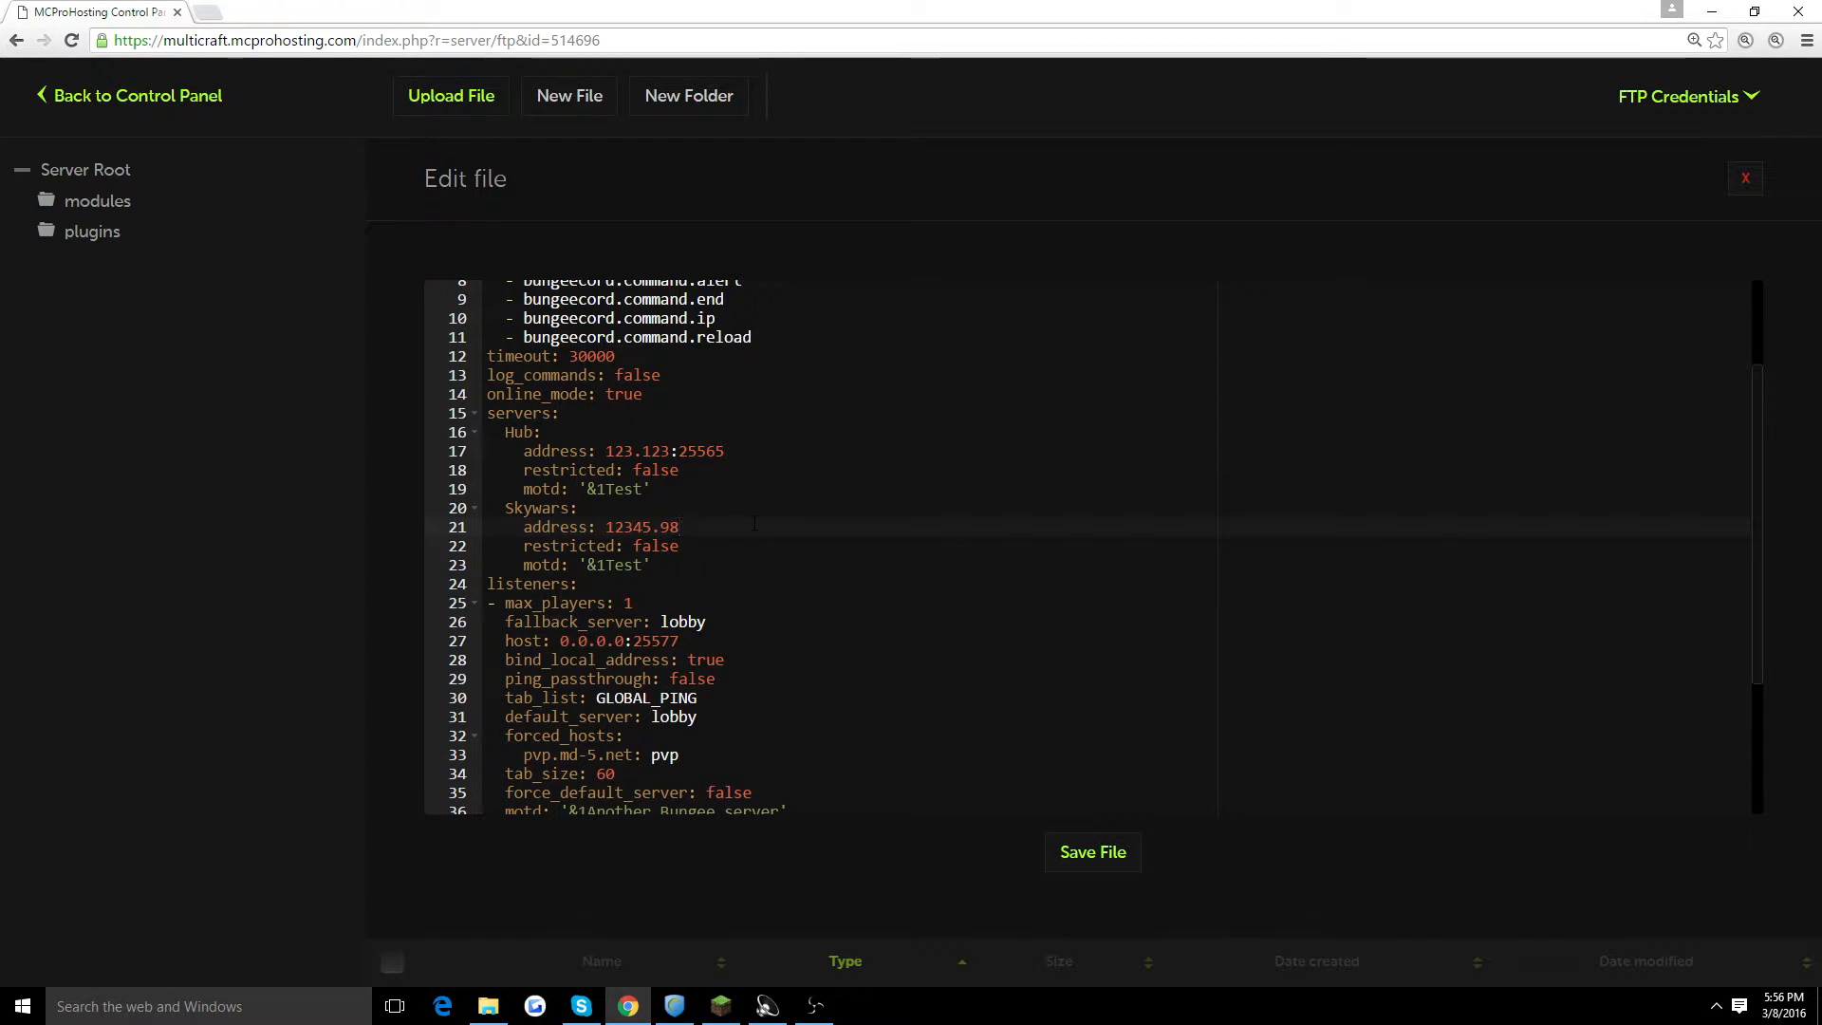
{"action": "type", "text": ":2556"}
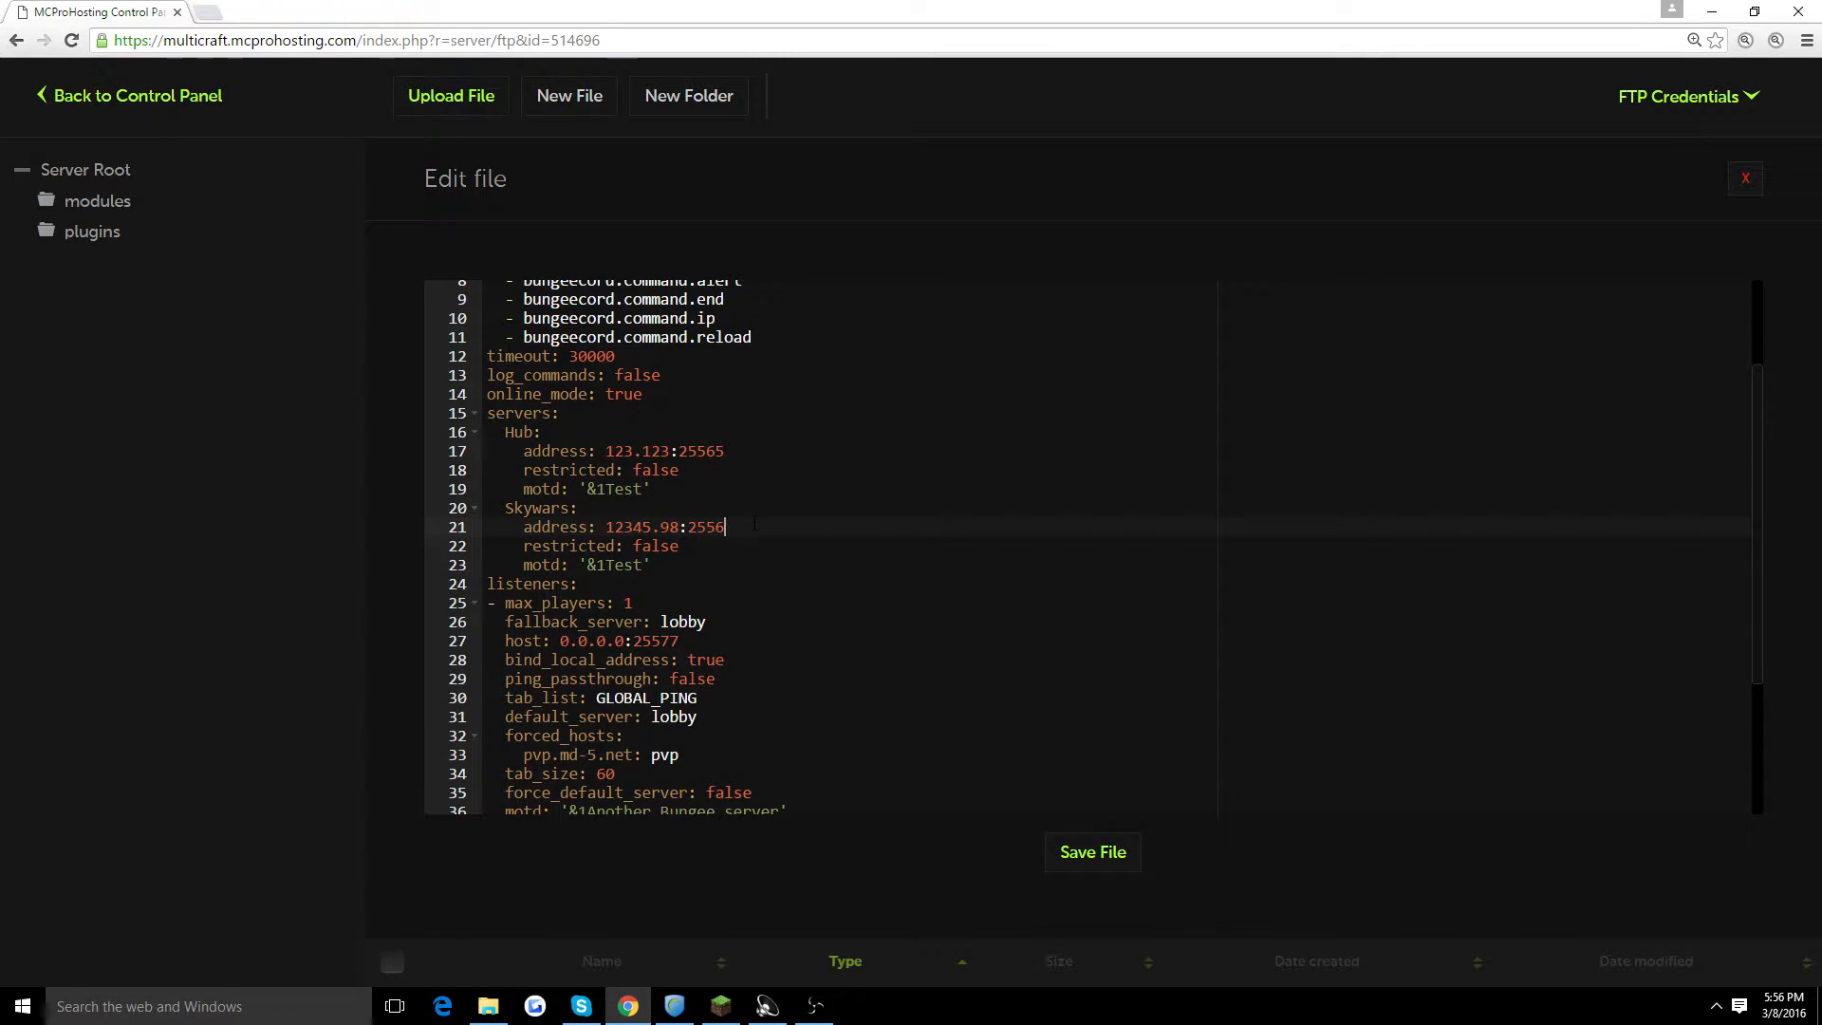
{"action": "type", "text": "5"}
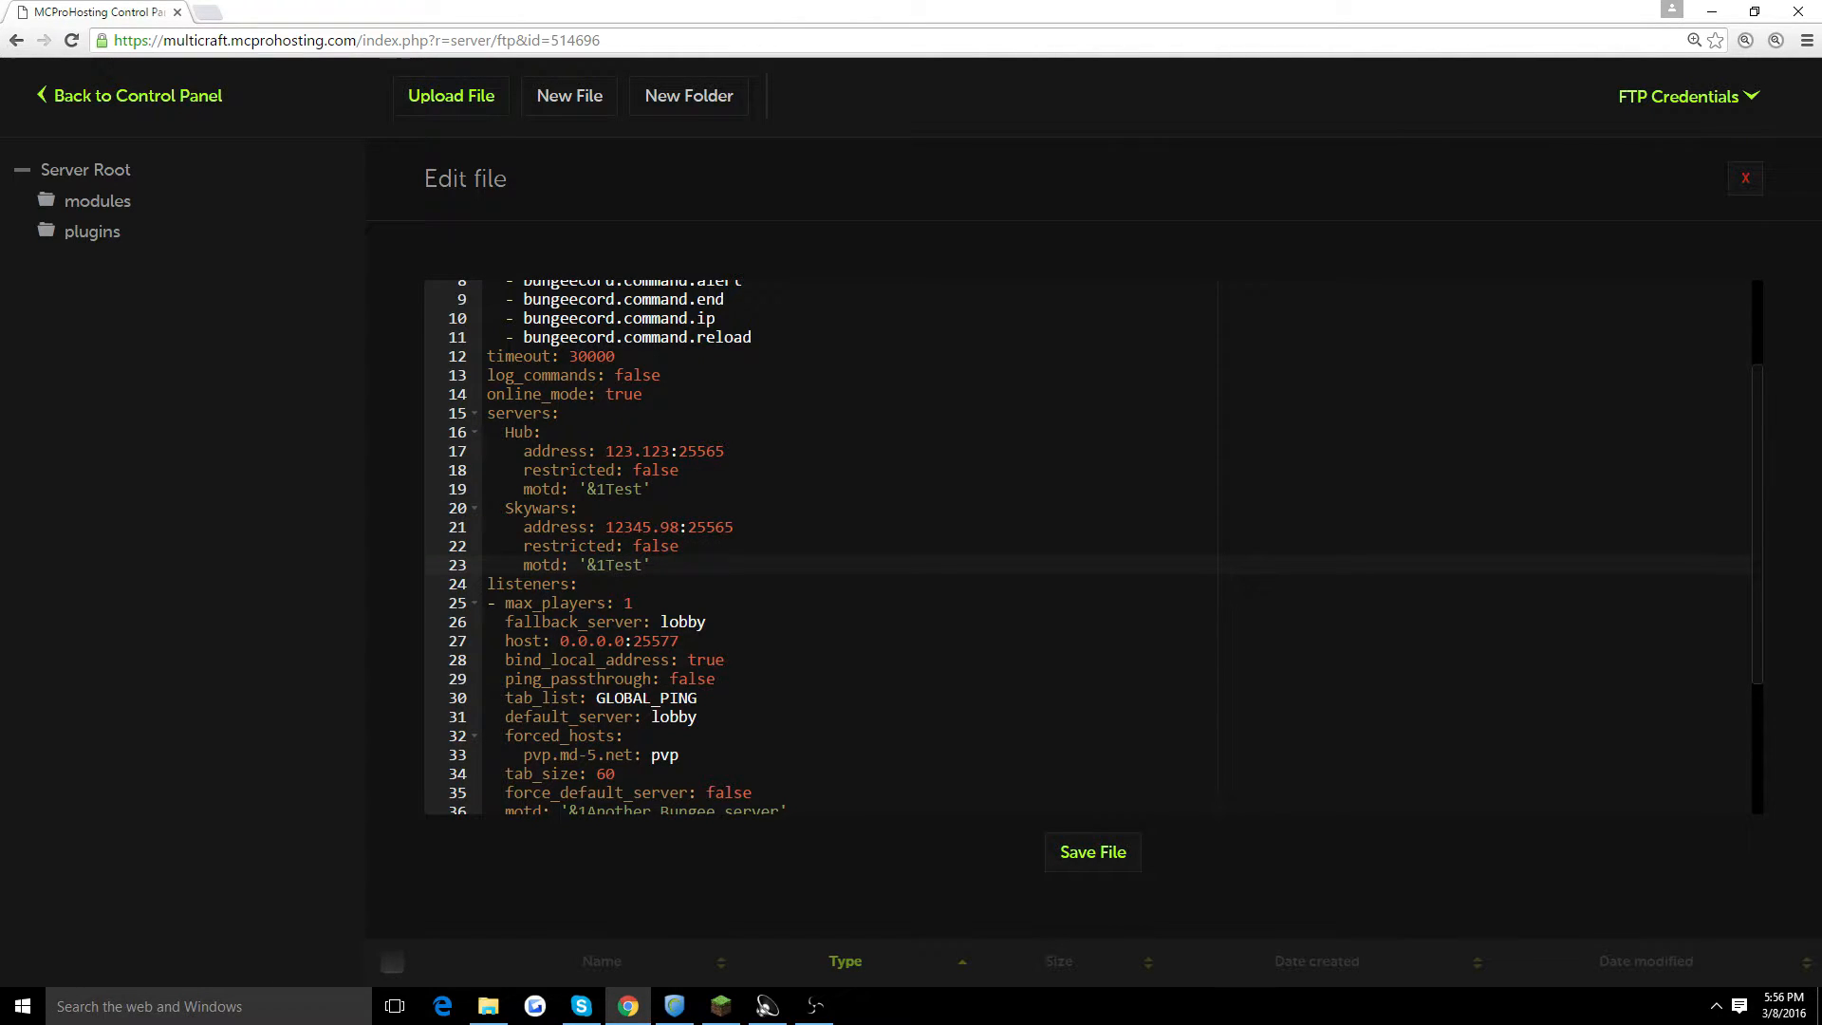
{"action": "scroll", "scroll_direction": "down", "scroll_amount": 3}
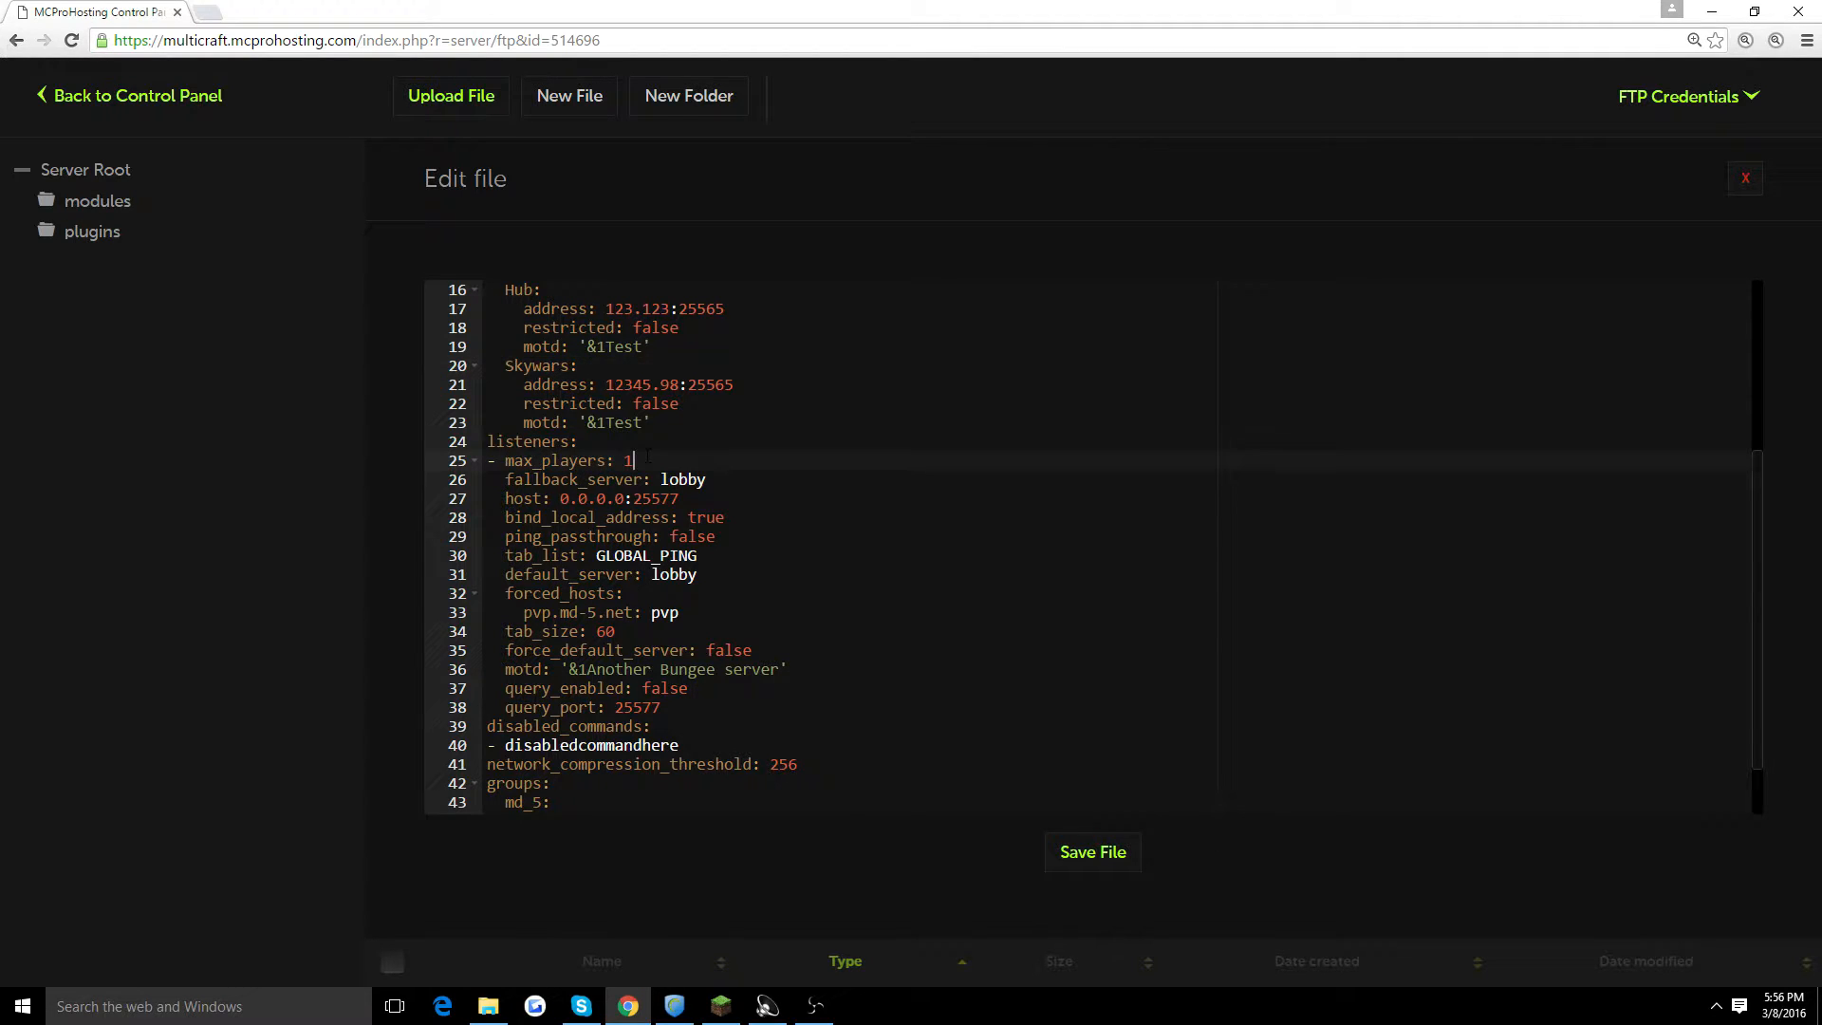
Step: Set the listener's max_players to 100 and fallback_server to Hub
{"action": "key", "text": "Backspace"}
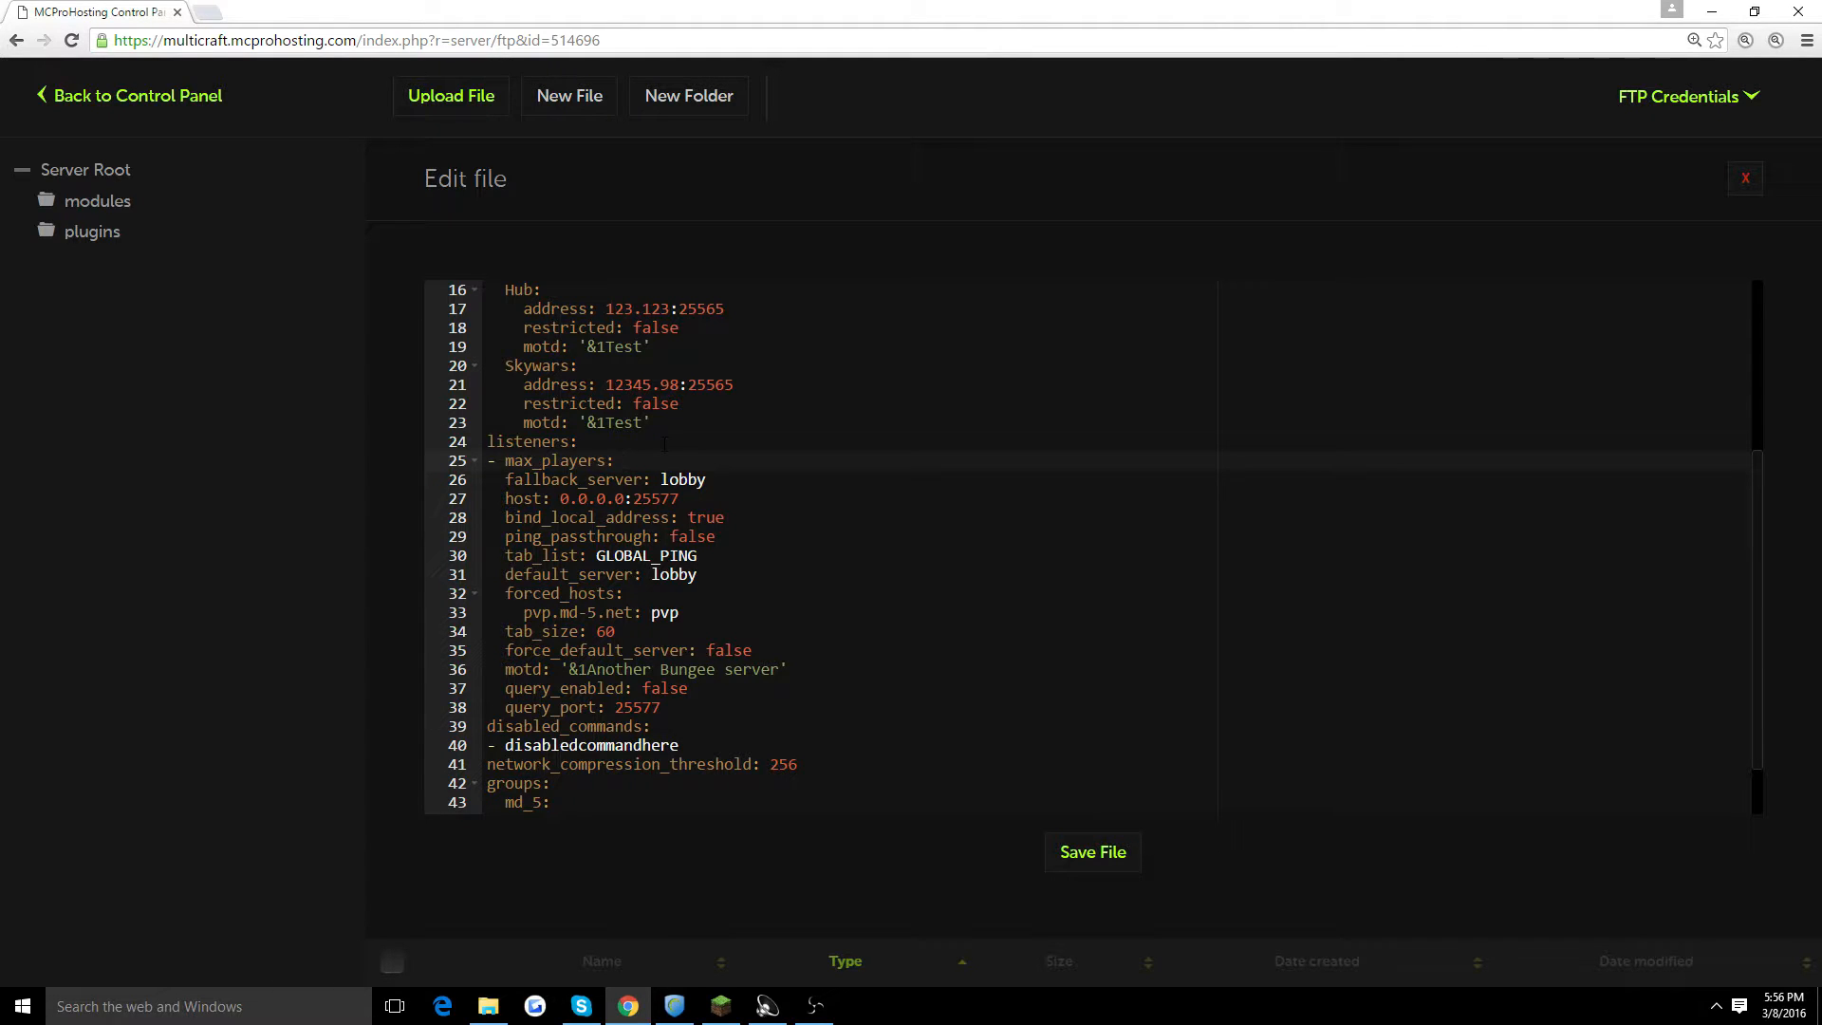
{"action": "type", "text": "100"}
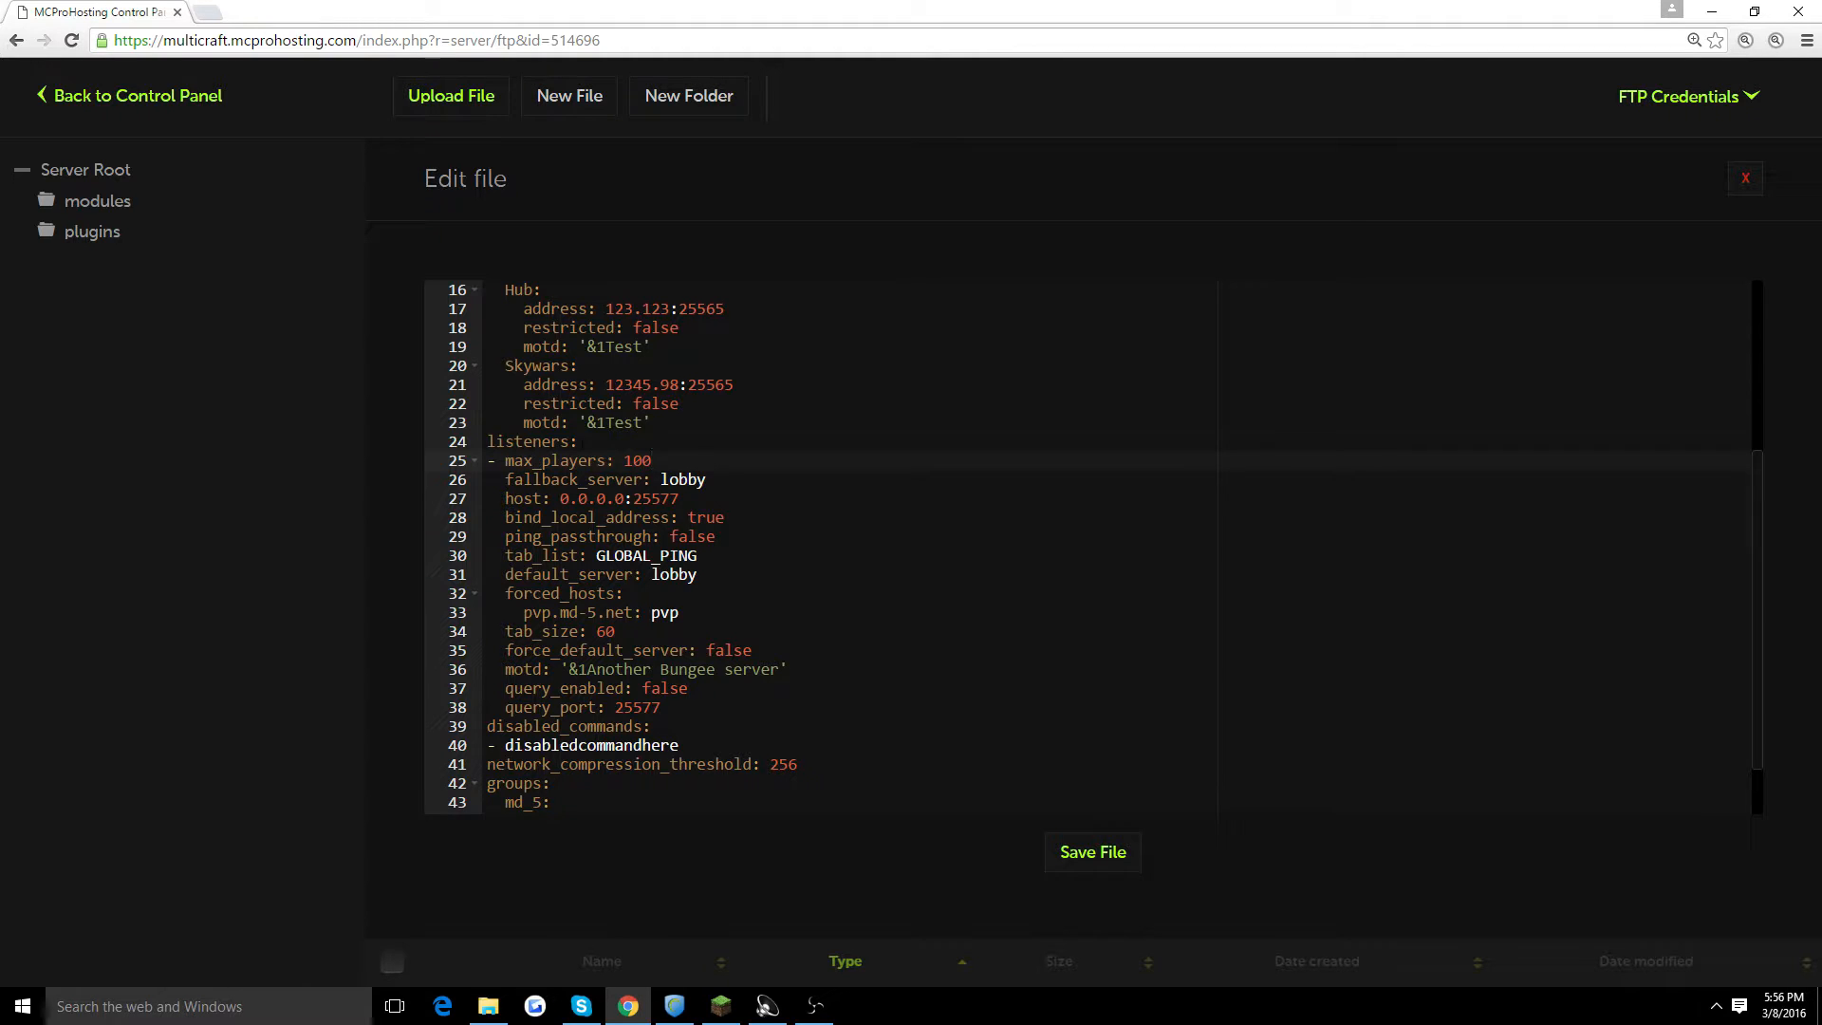
{"action": "scroll", "scroll_direction": "up", "scroll_amount": 3}
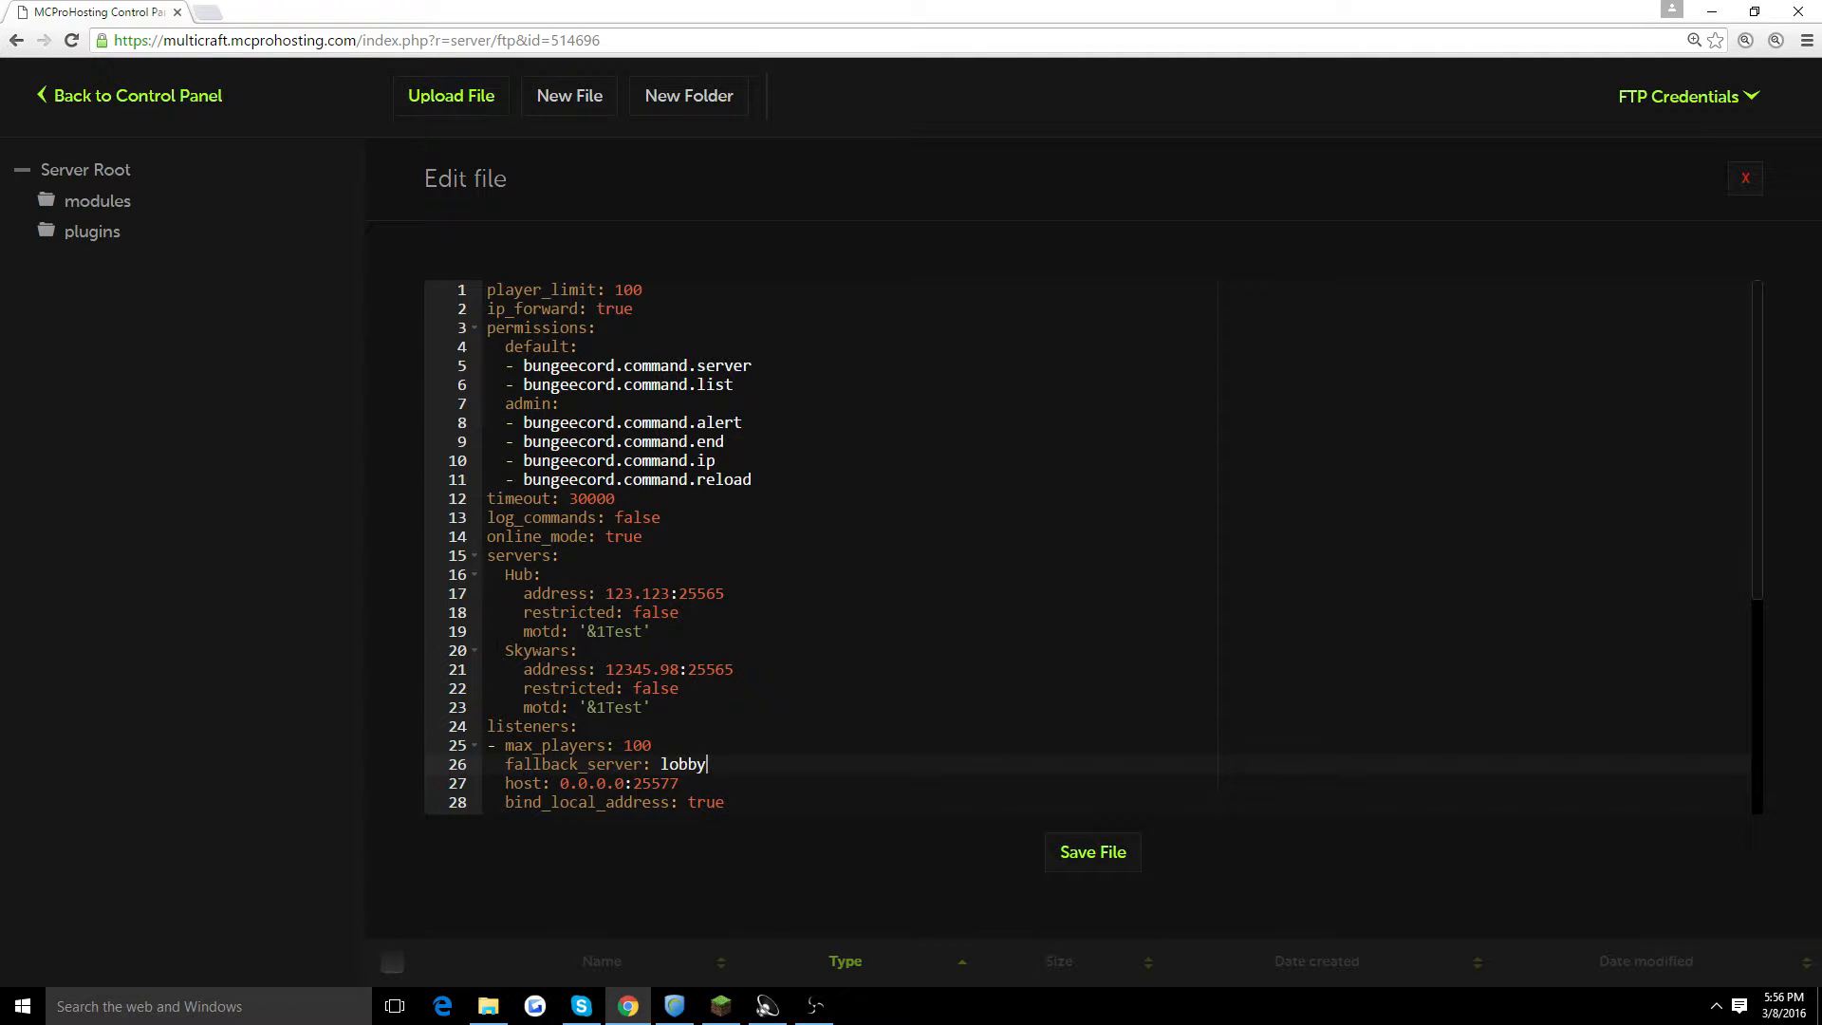
{"action": "scroll", "scroll_direction": "down", "scroll_amount": 3}
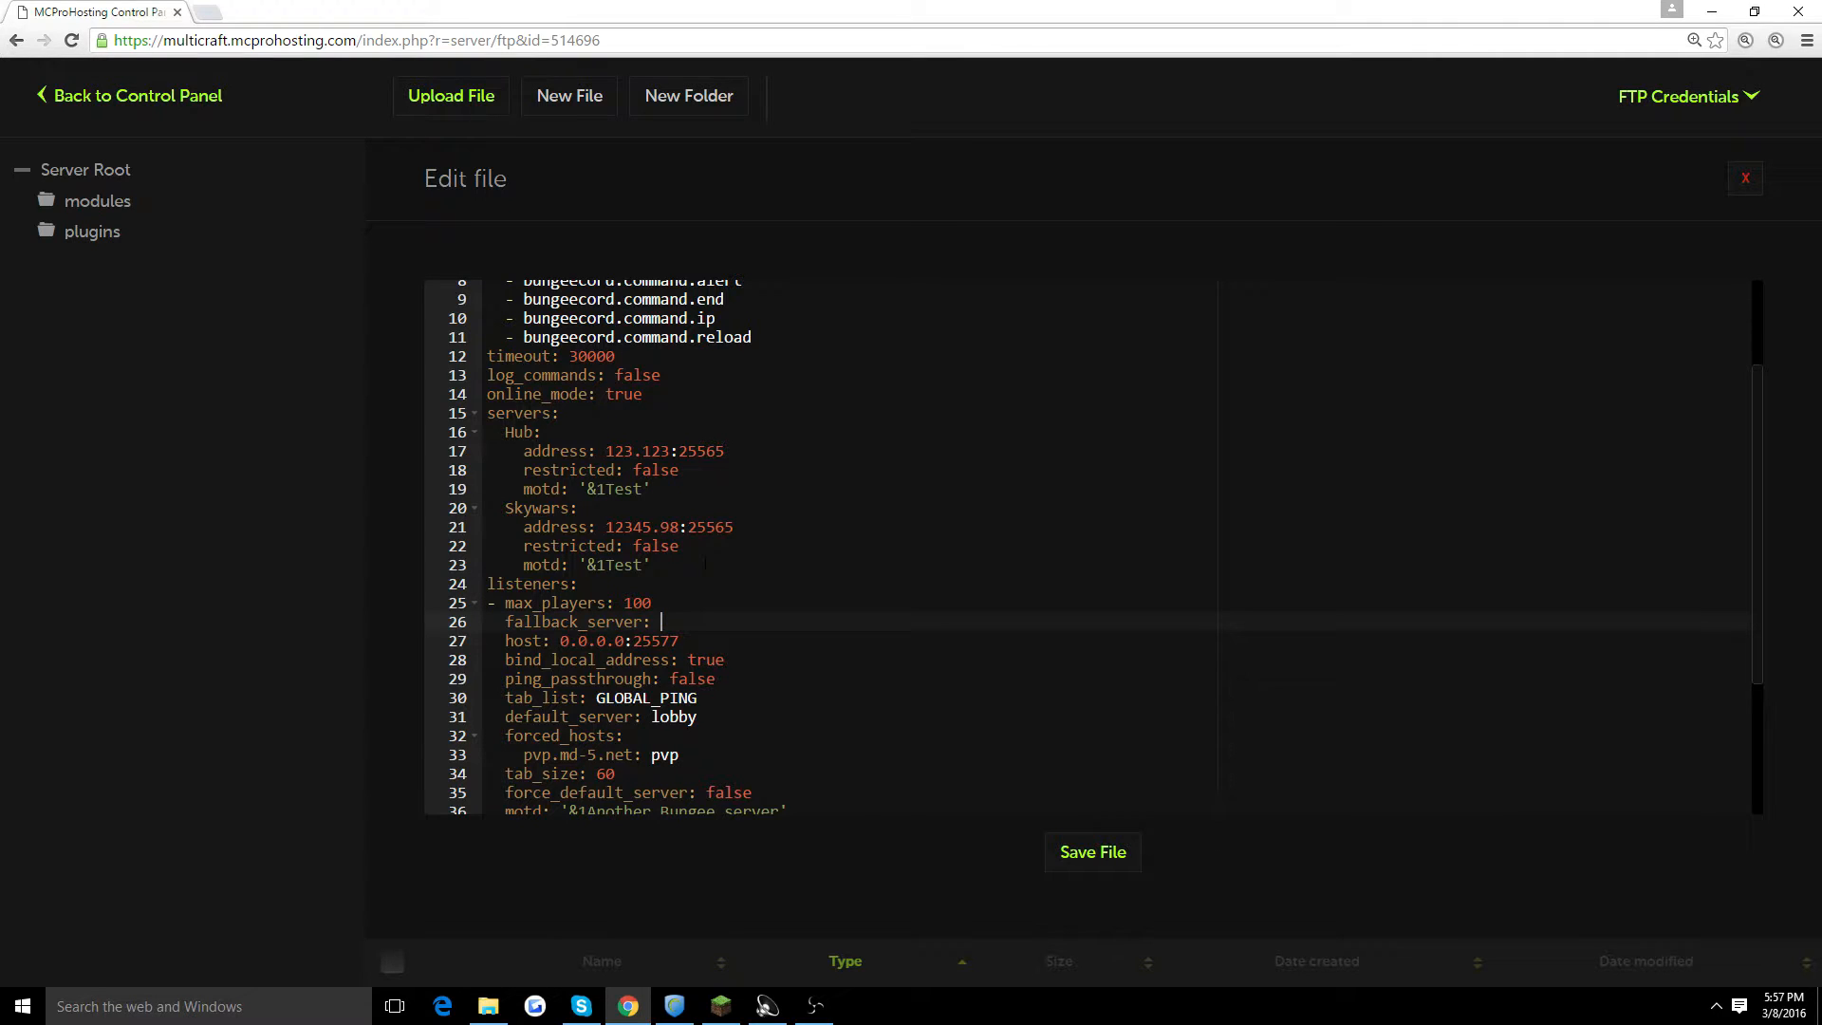
{"action": "type", "text": "Hub"}
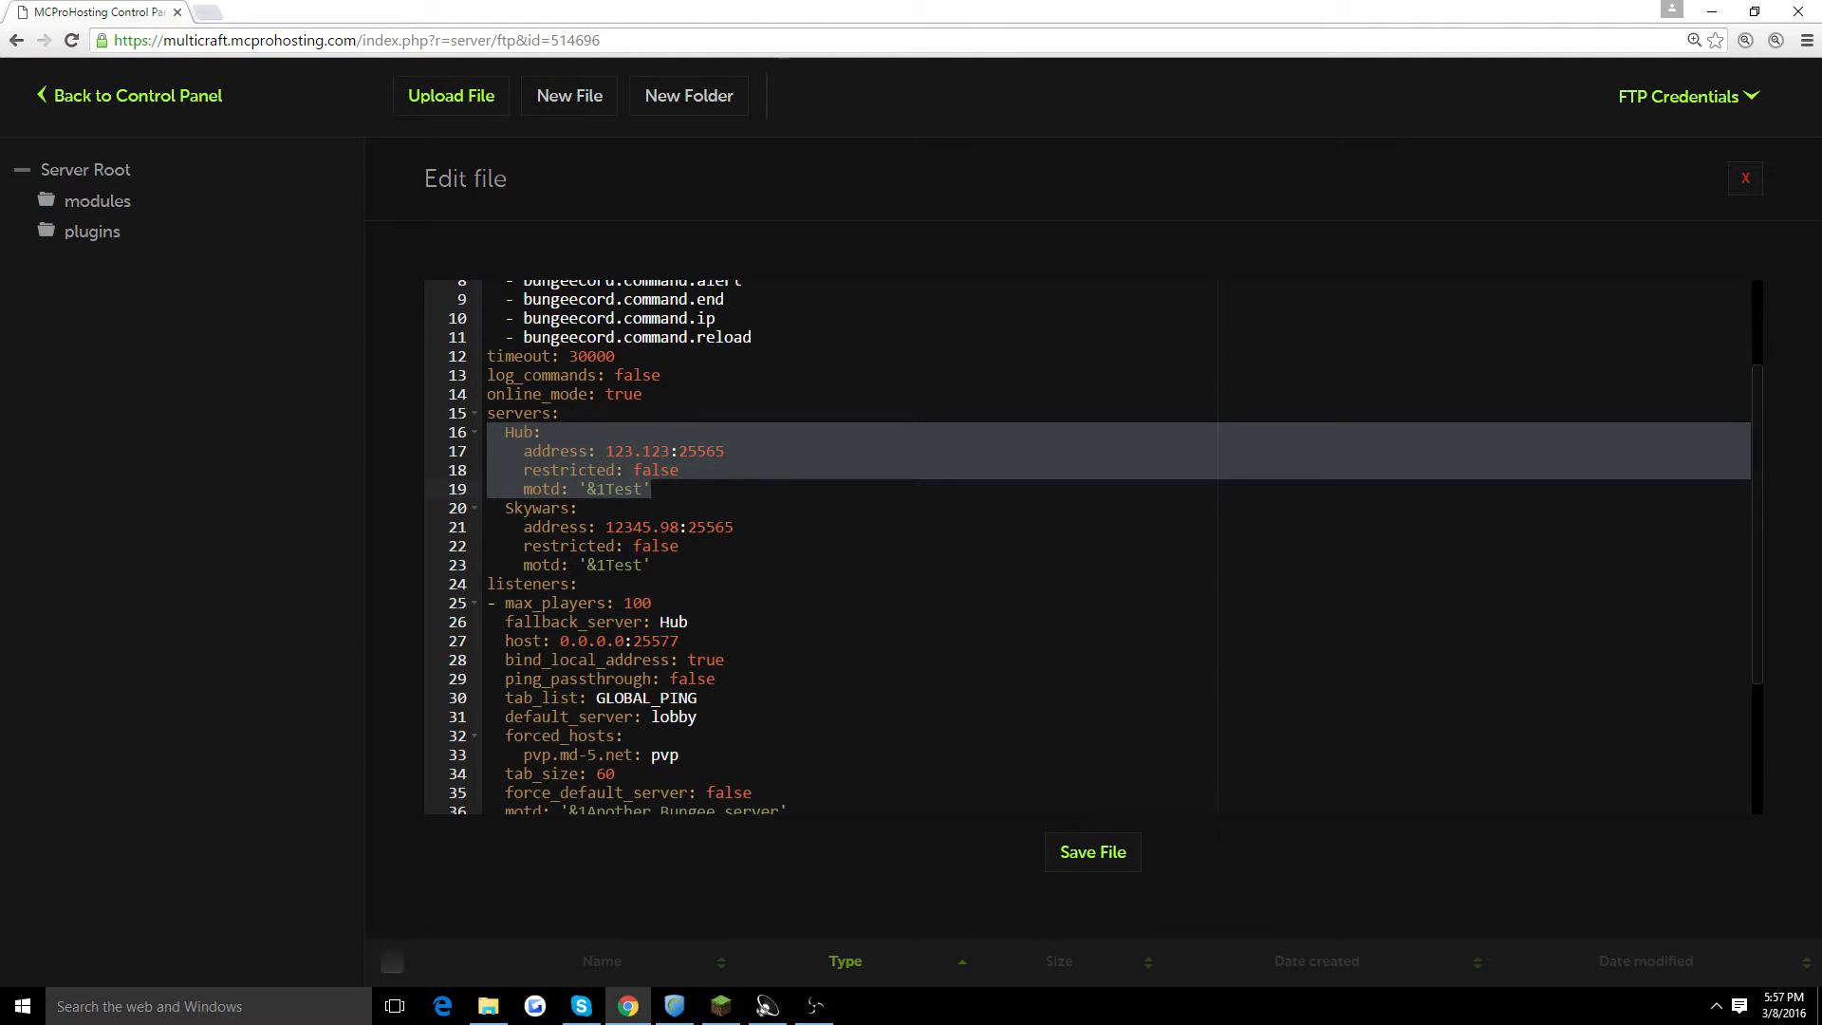
Step: Select the host IP value, then close the editor back to the file list
{"action": "scroll", "scroll_direction": "down", "scroll_amount": 3}
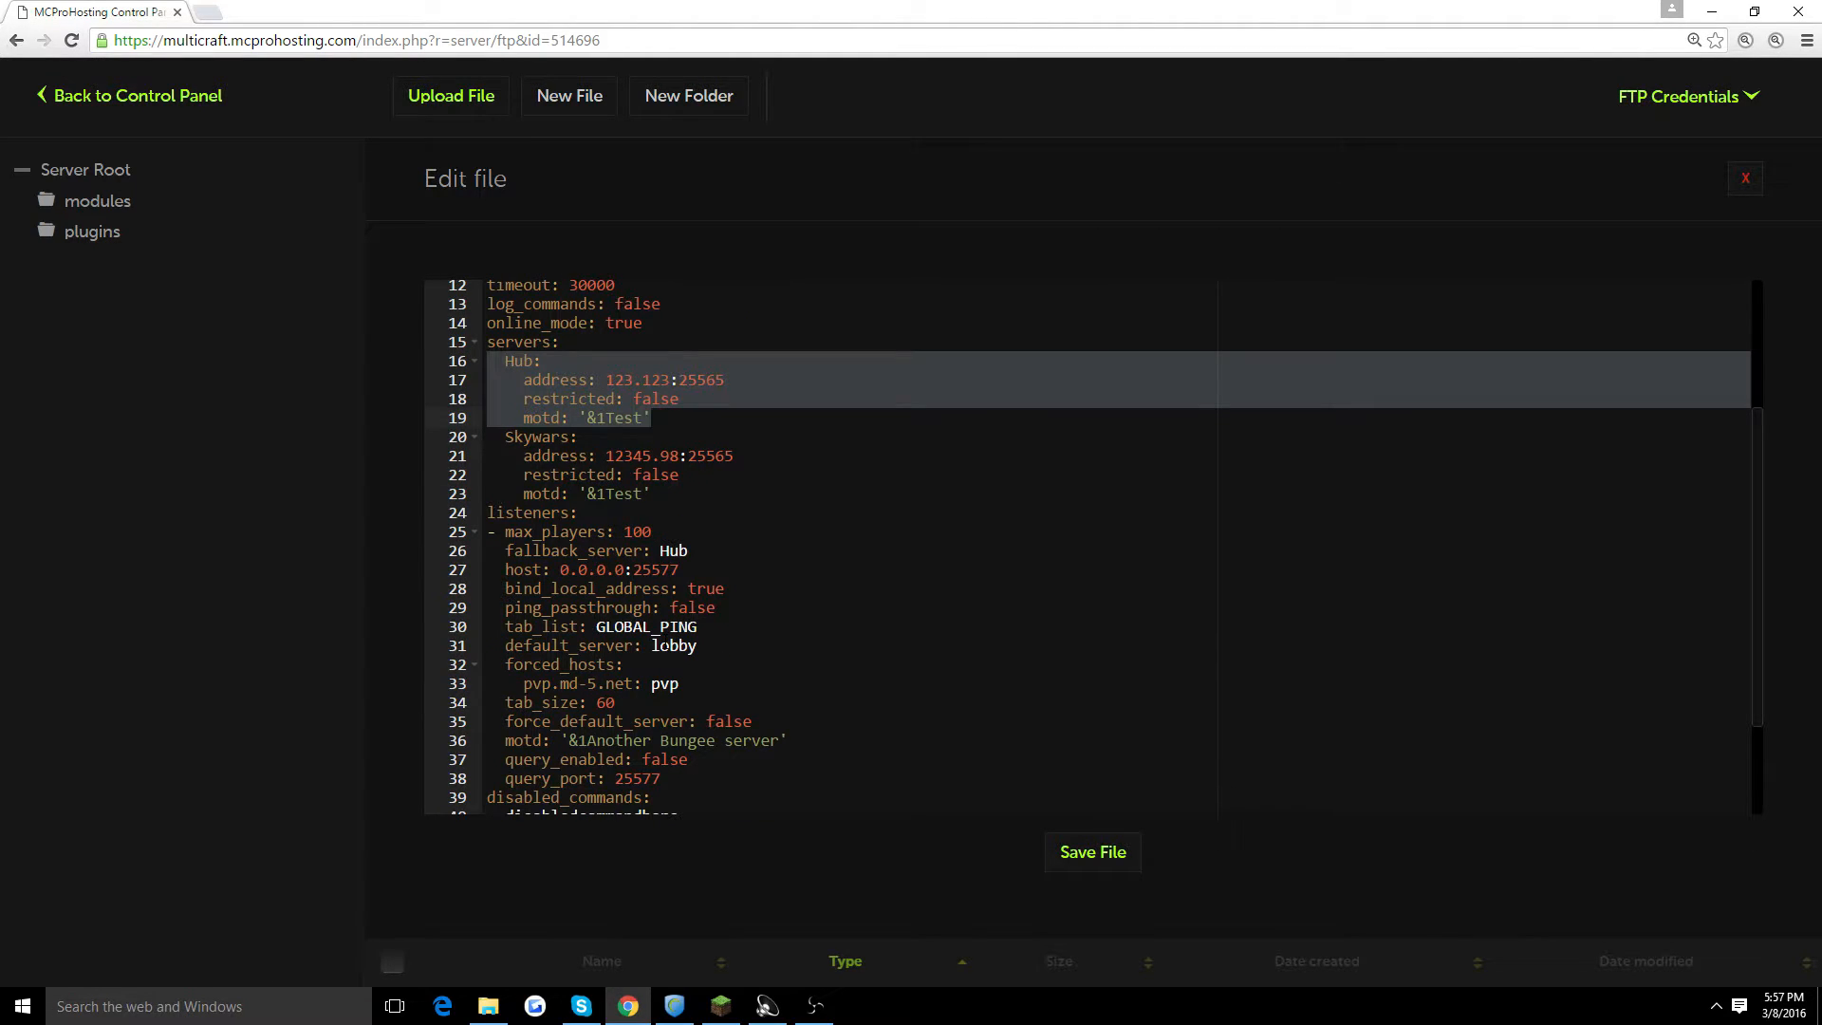
{"action": "scroll", "scroll_direction": "down", "scroll_amount": 3}
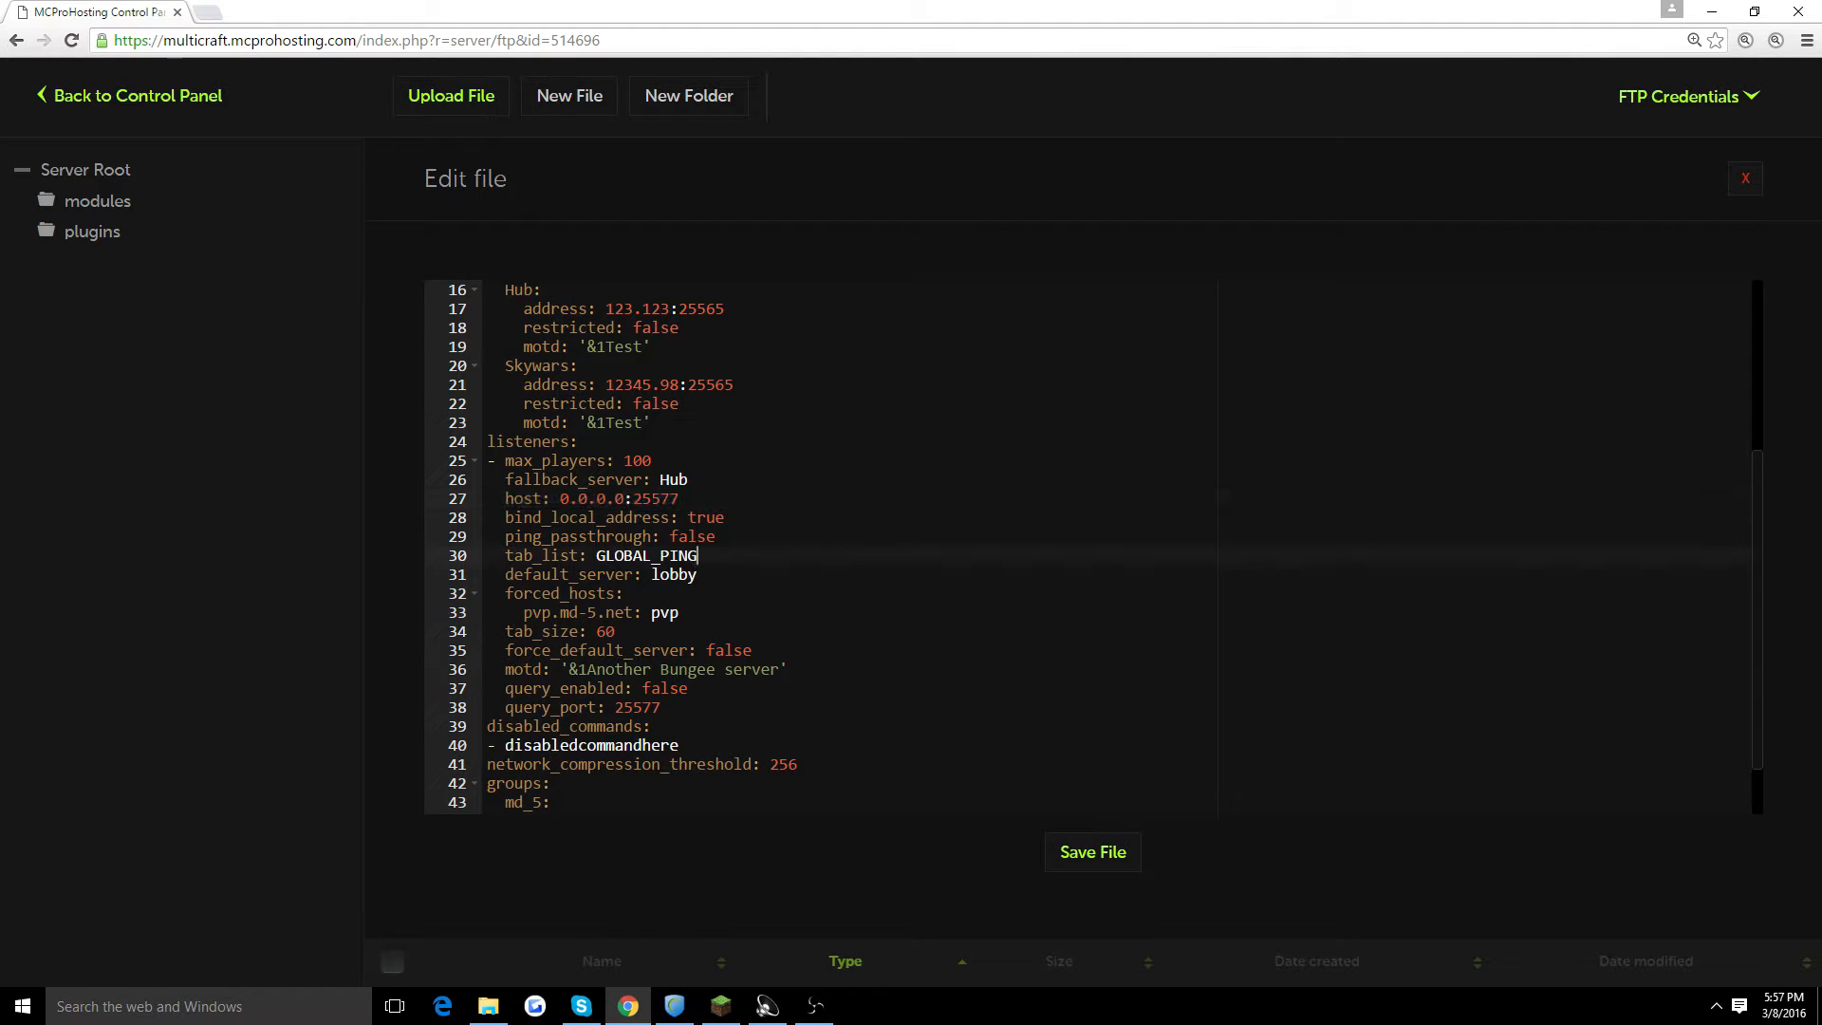
{"action": "double_click", "coordinate": [588, 498]}
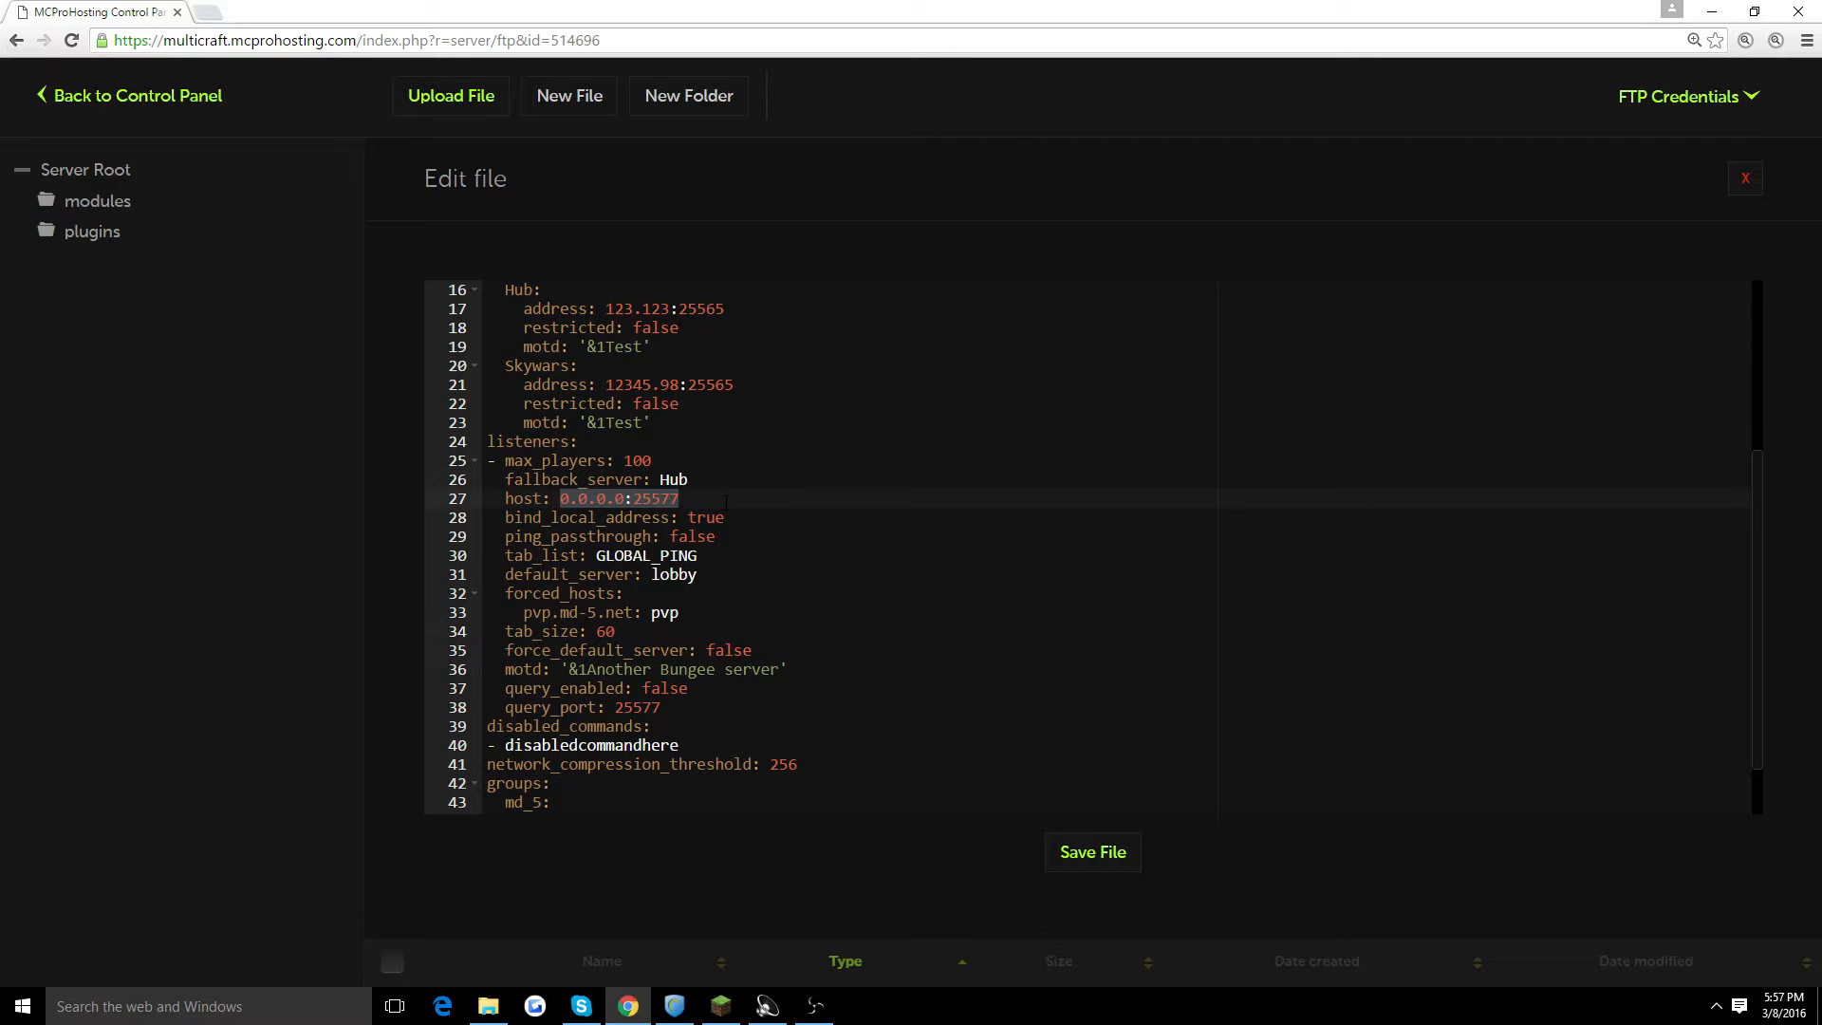
{"action": "left_click", "coordinate": [680, 498]}
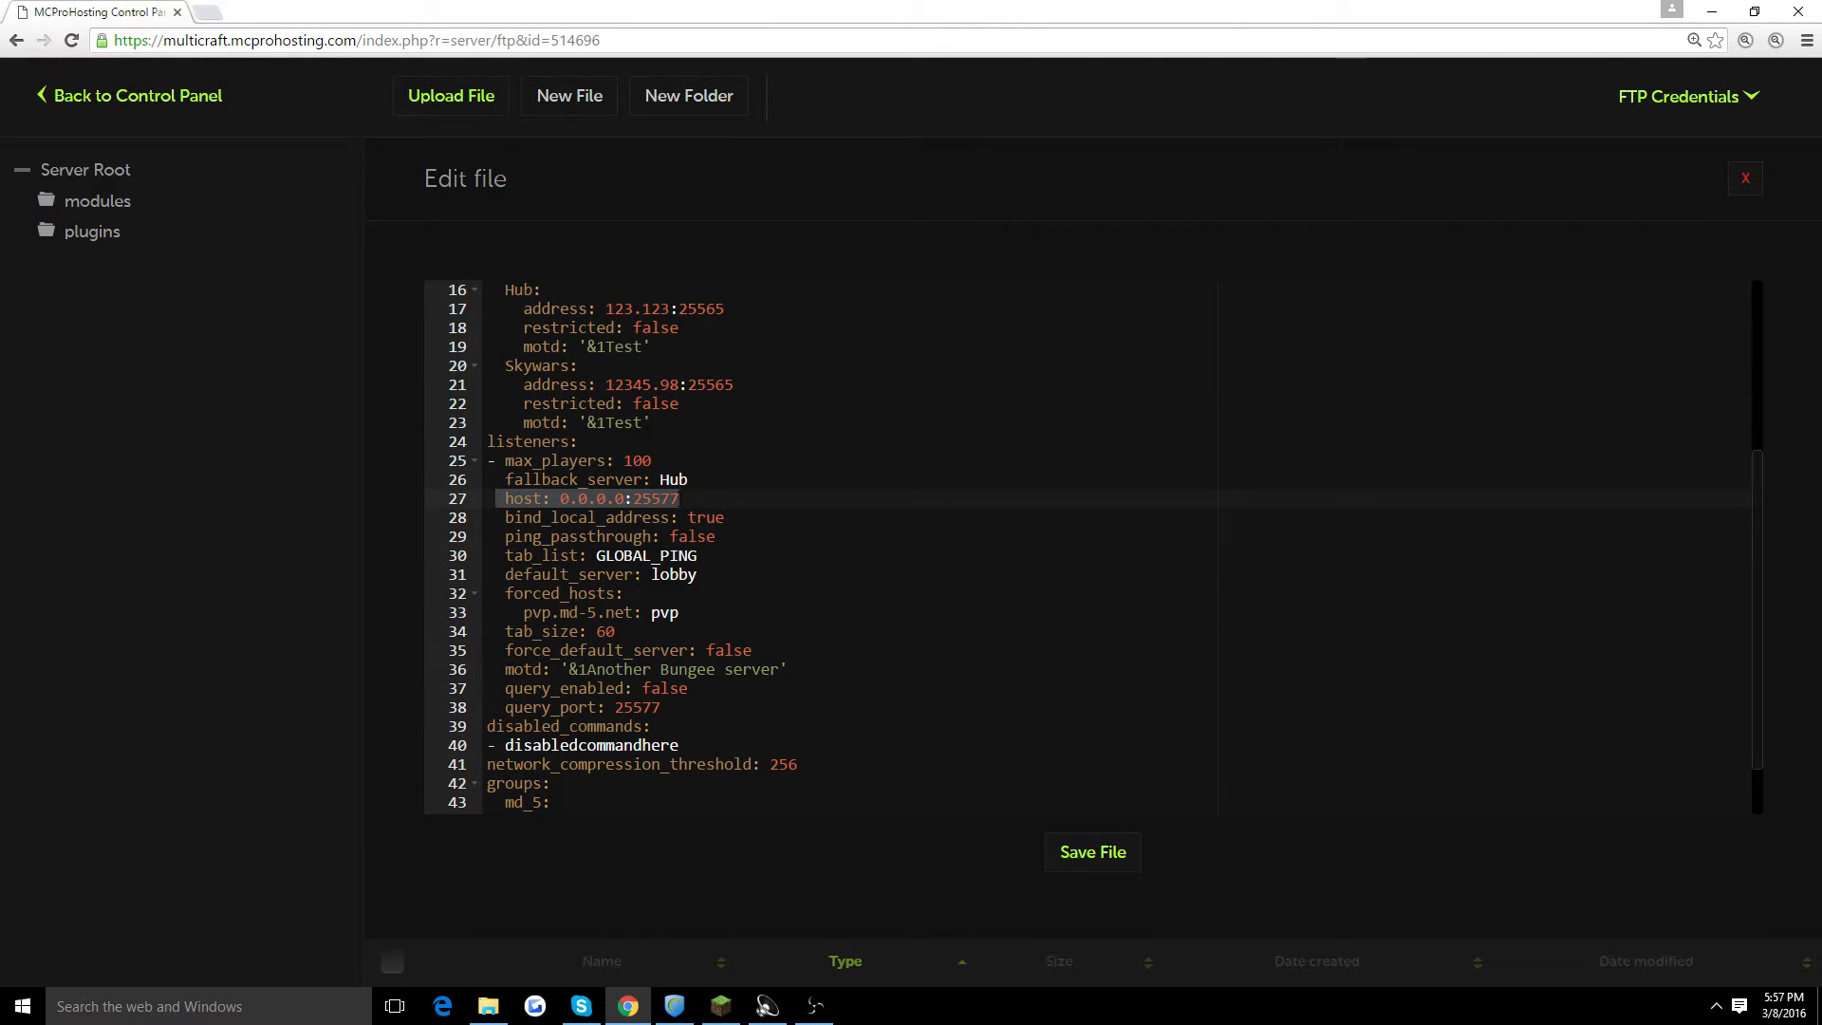
{"action": "left_click", "coordinate": [1744, 178]}
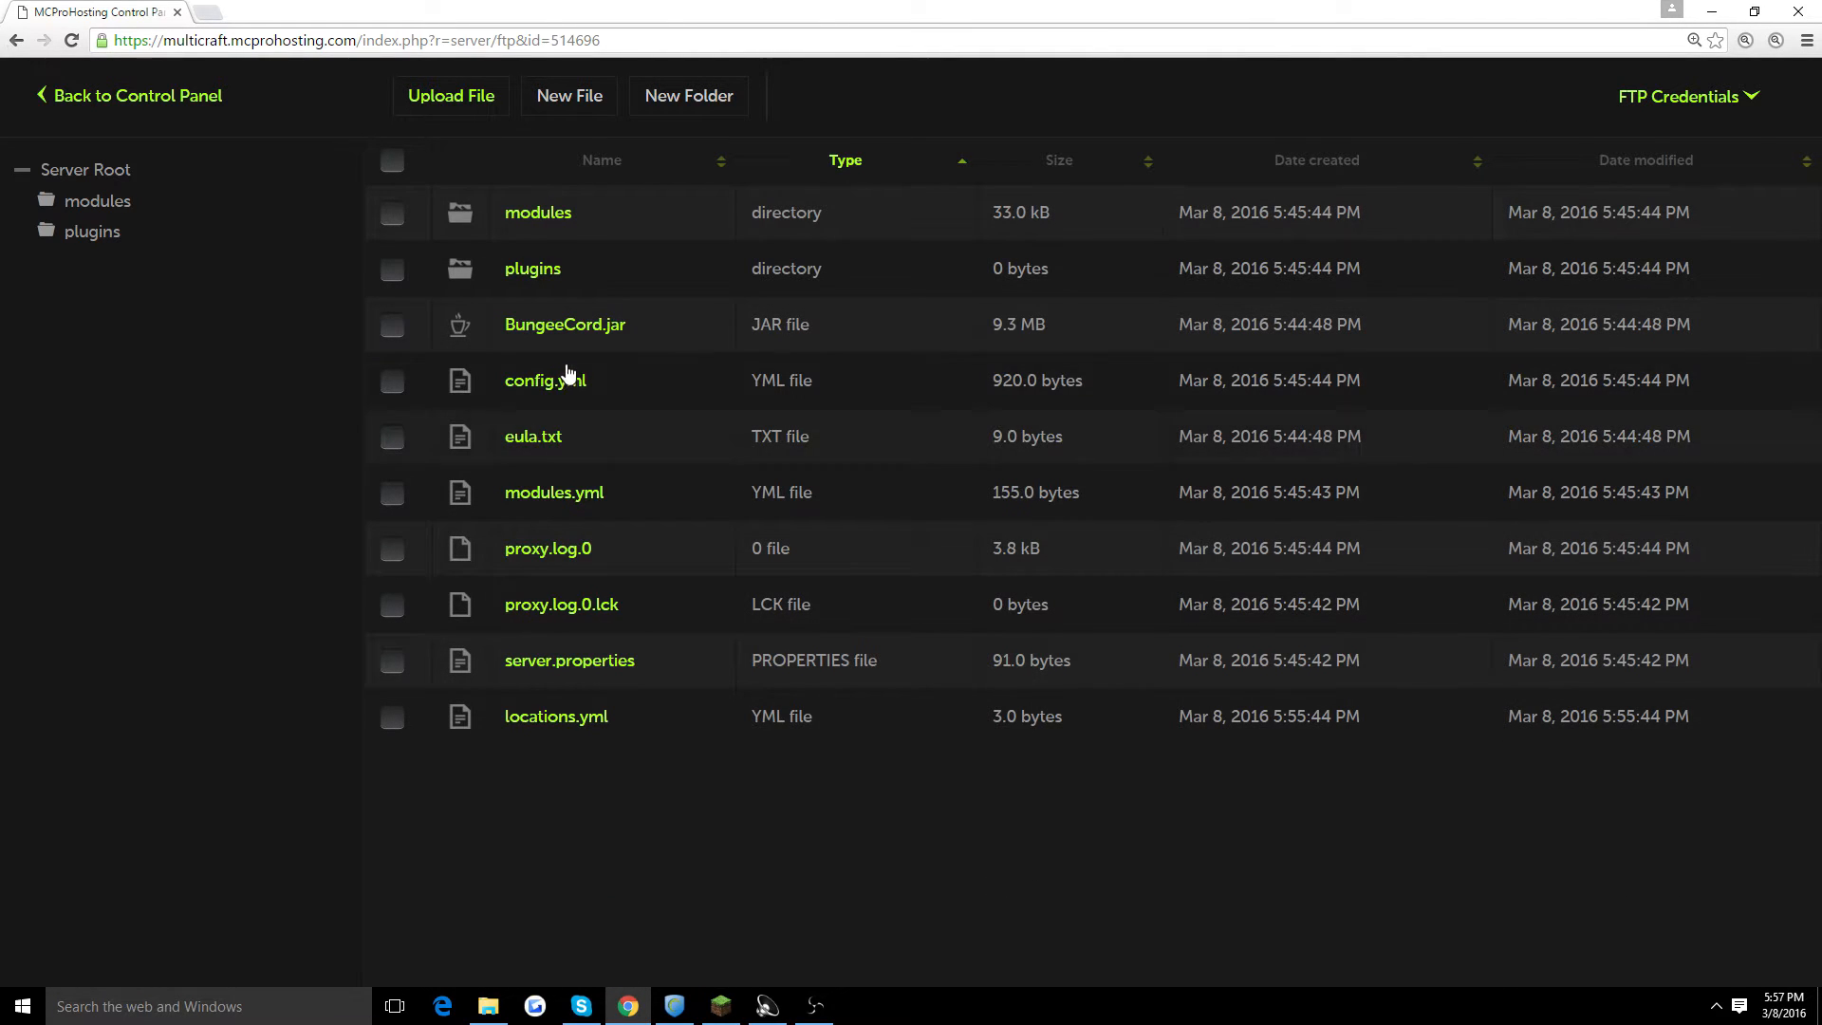
Step: Reopen config.yml and change the listener host to 762.382:8263
{"action": "left_click", "coordinate": [544, 380]}
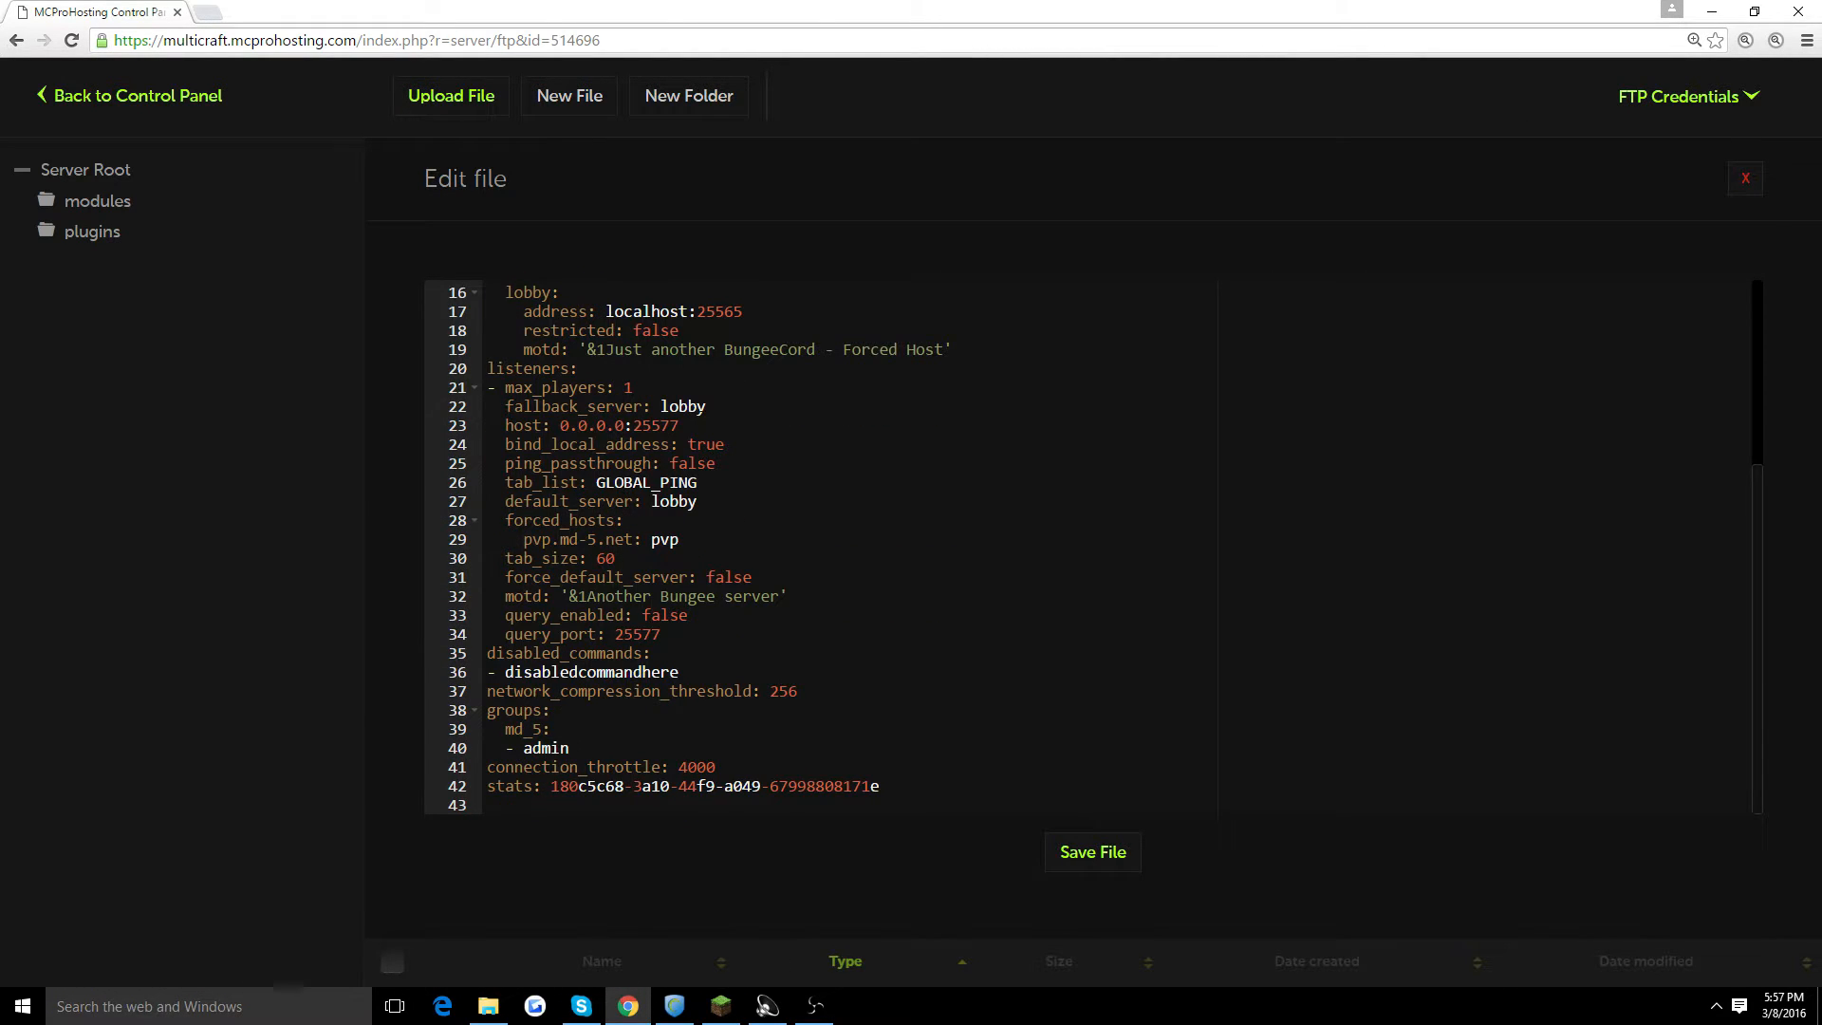
{"action": "double_click", "coordinate": [615, 425]}
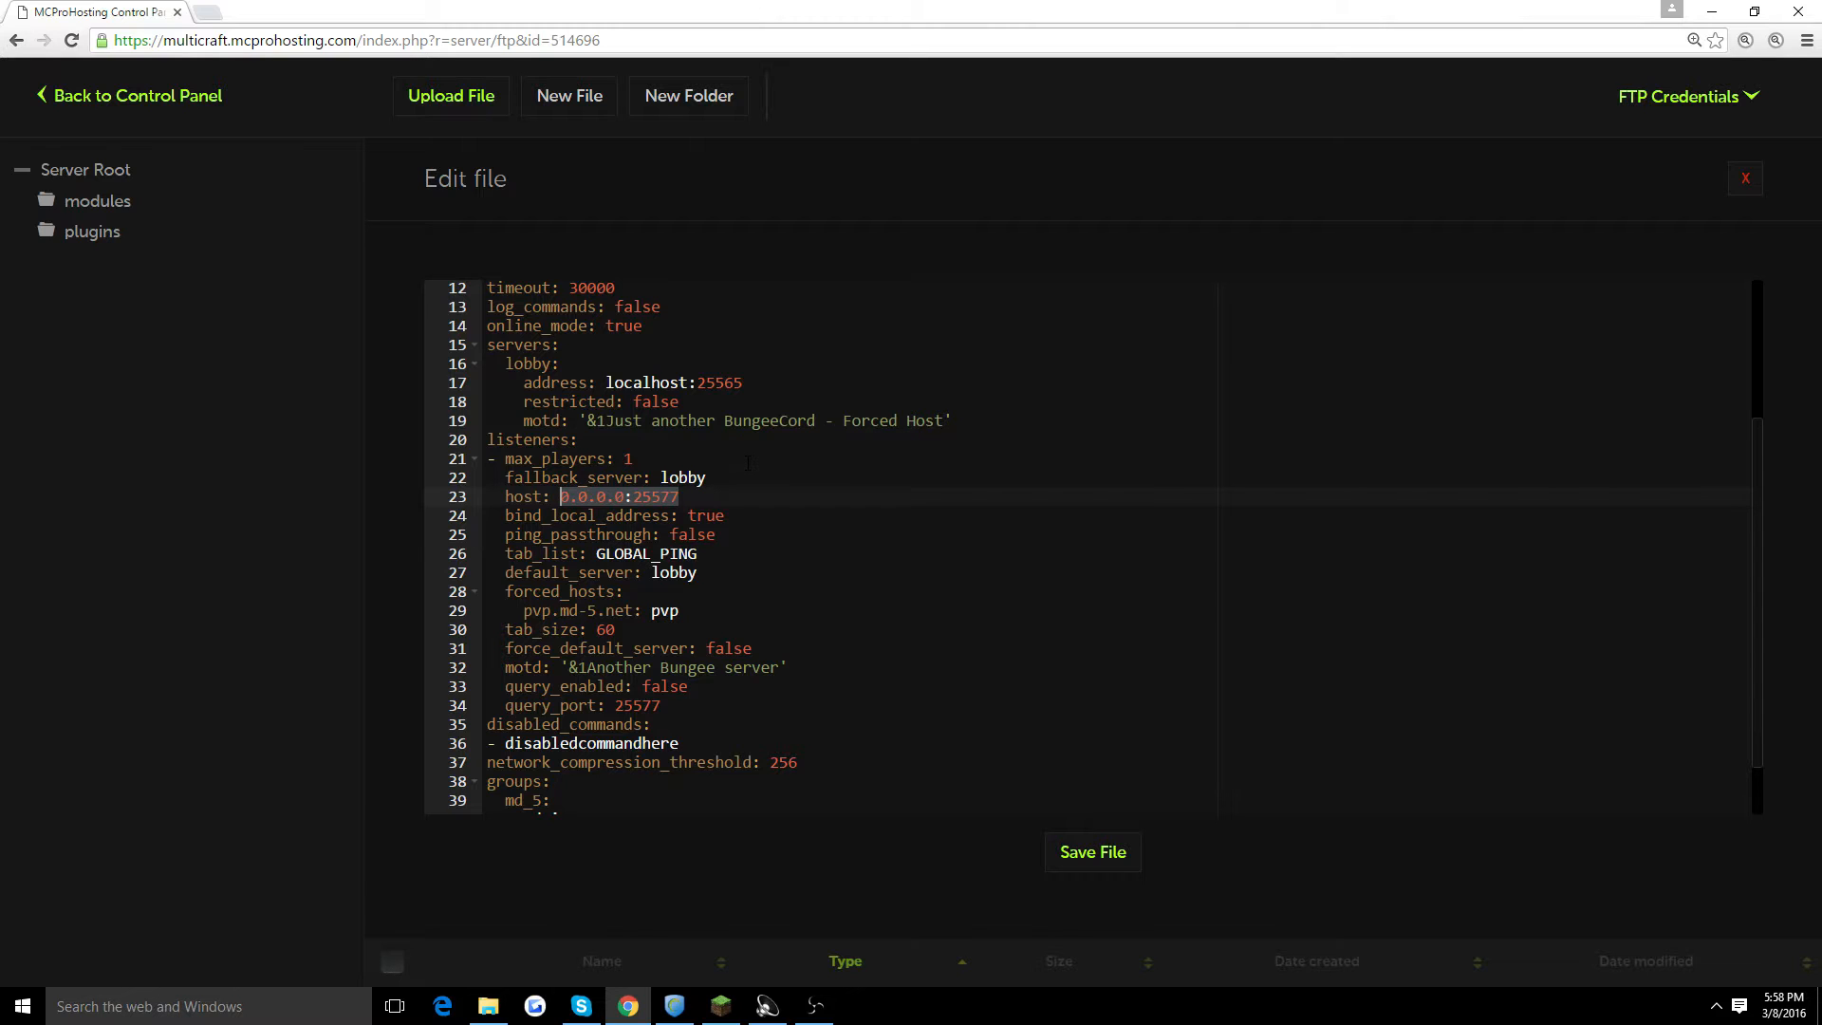
{"action": "type", "text": "762."}
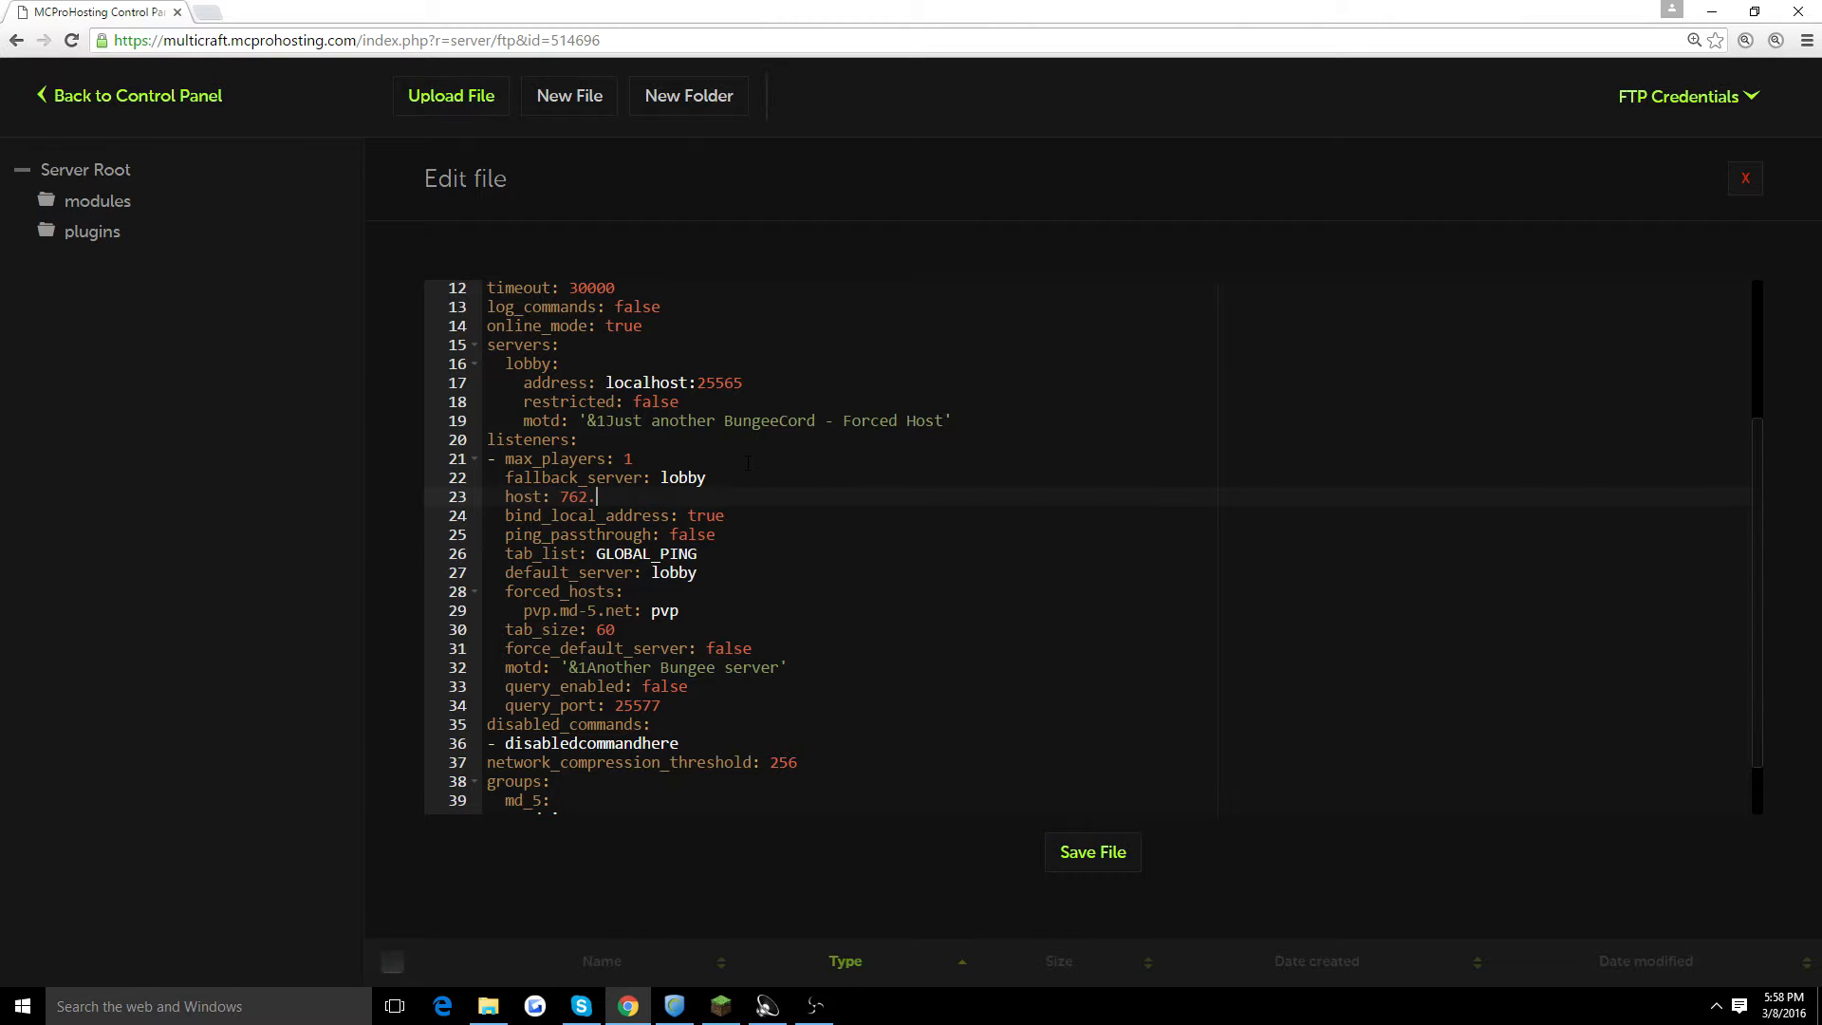
{"action": "type", "text": "382:"}
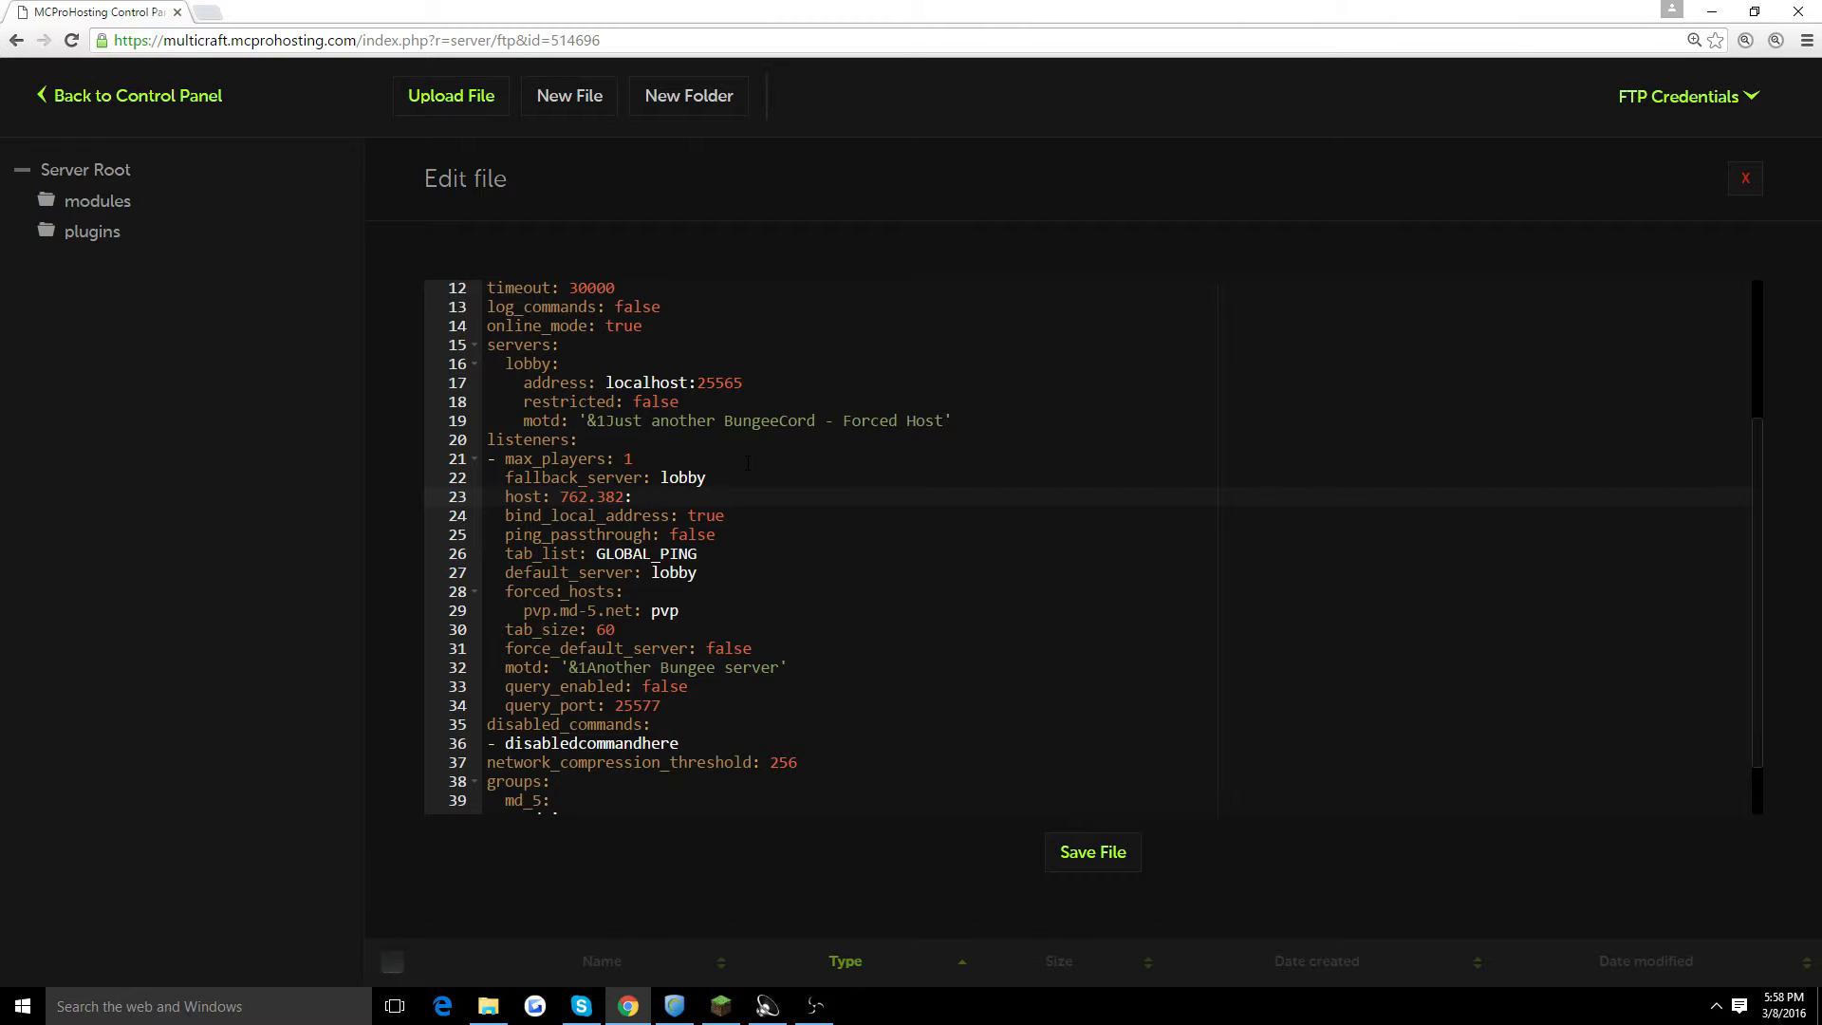
{"action": "type", "text": ":8263"}
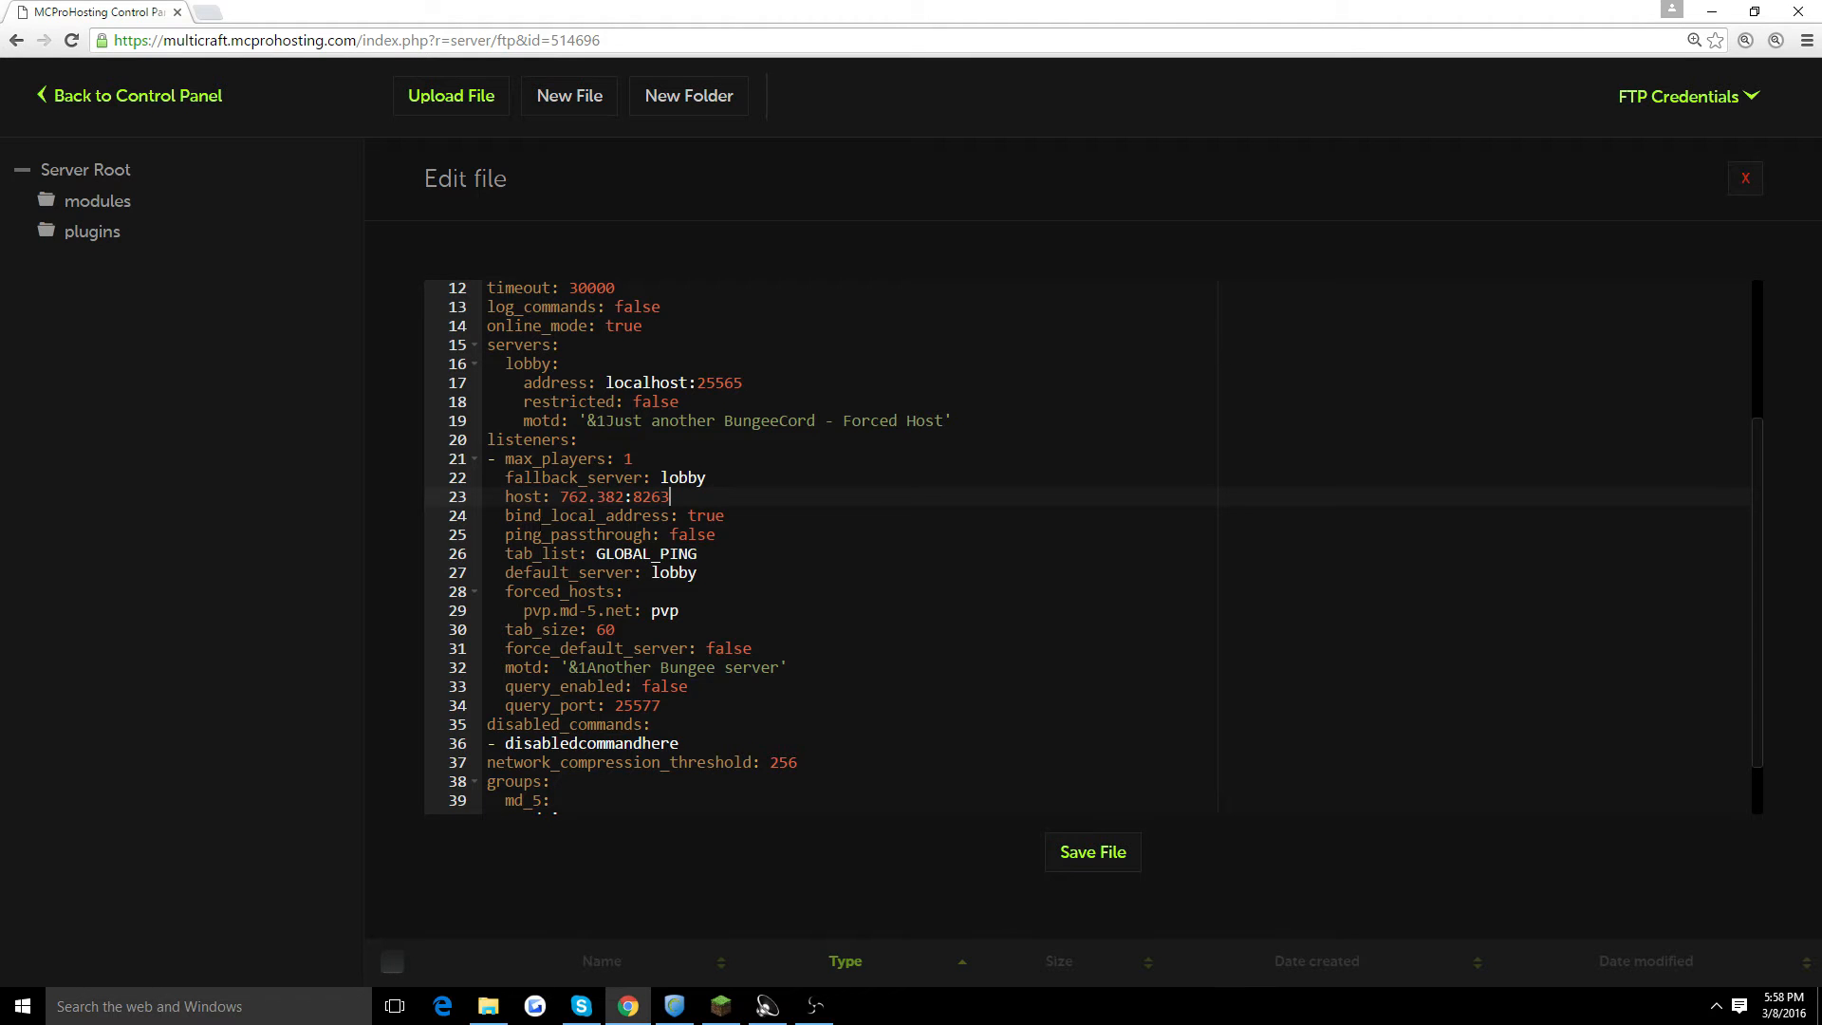
{"action": "scroll", "scroll_direction": "down", "scroll_amount": 3}
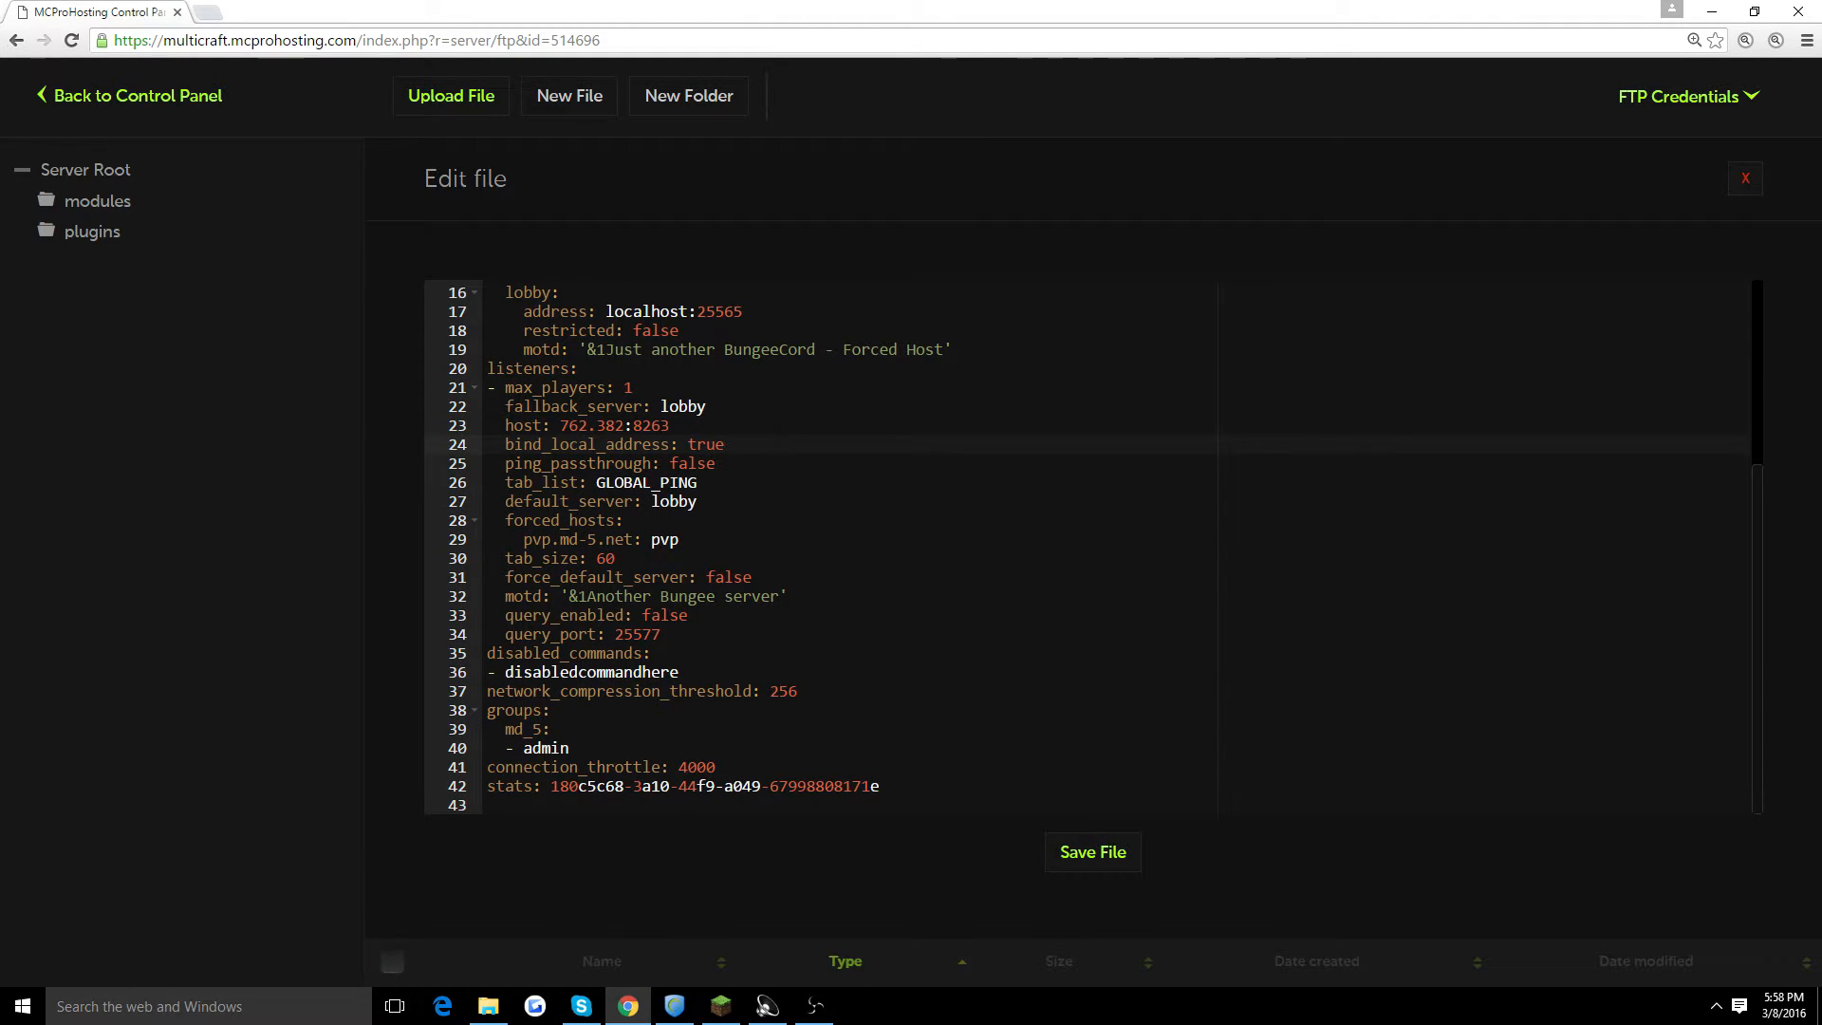
Step: Set default_server to Hub, tab_size from 60 to 70, and force_default_server to true
{"action": "double_click", "coordinate": [706, 444]}
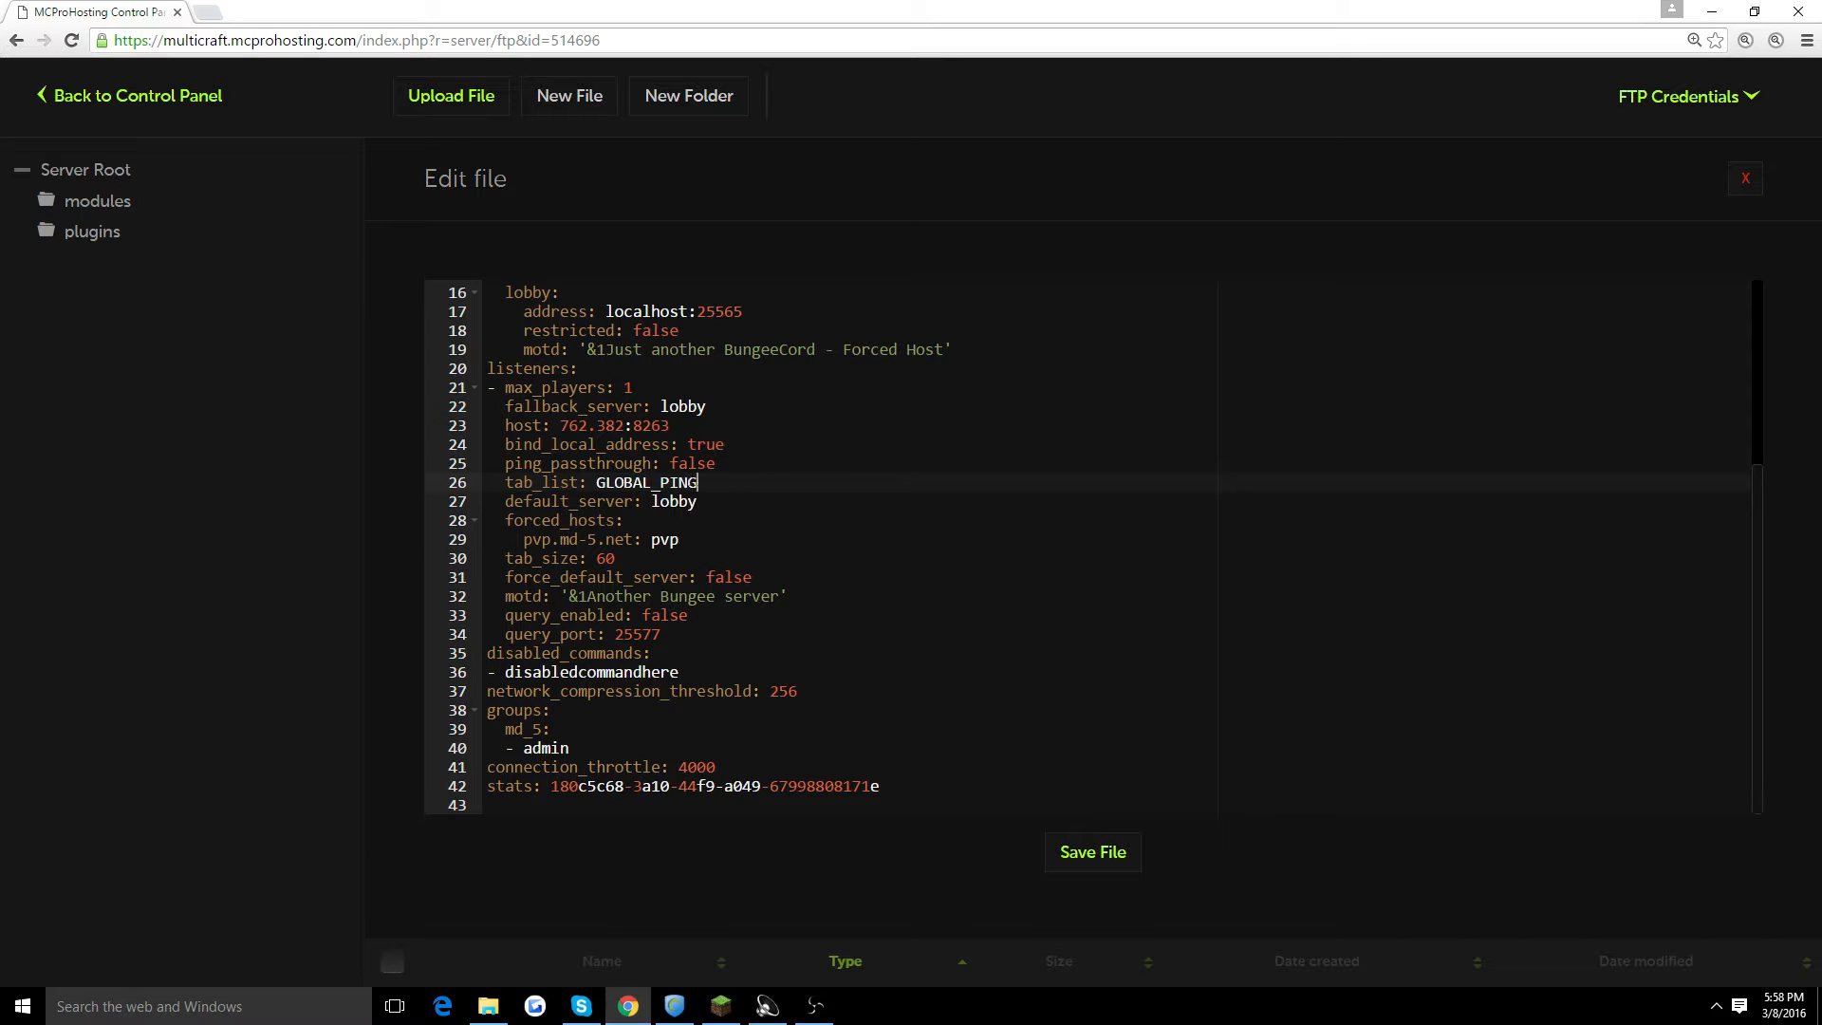
{"action": "double_click", "coordinate": [646, 482]}
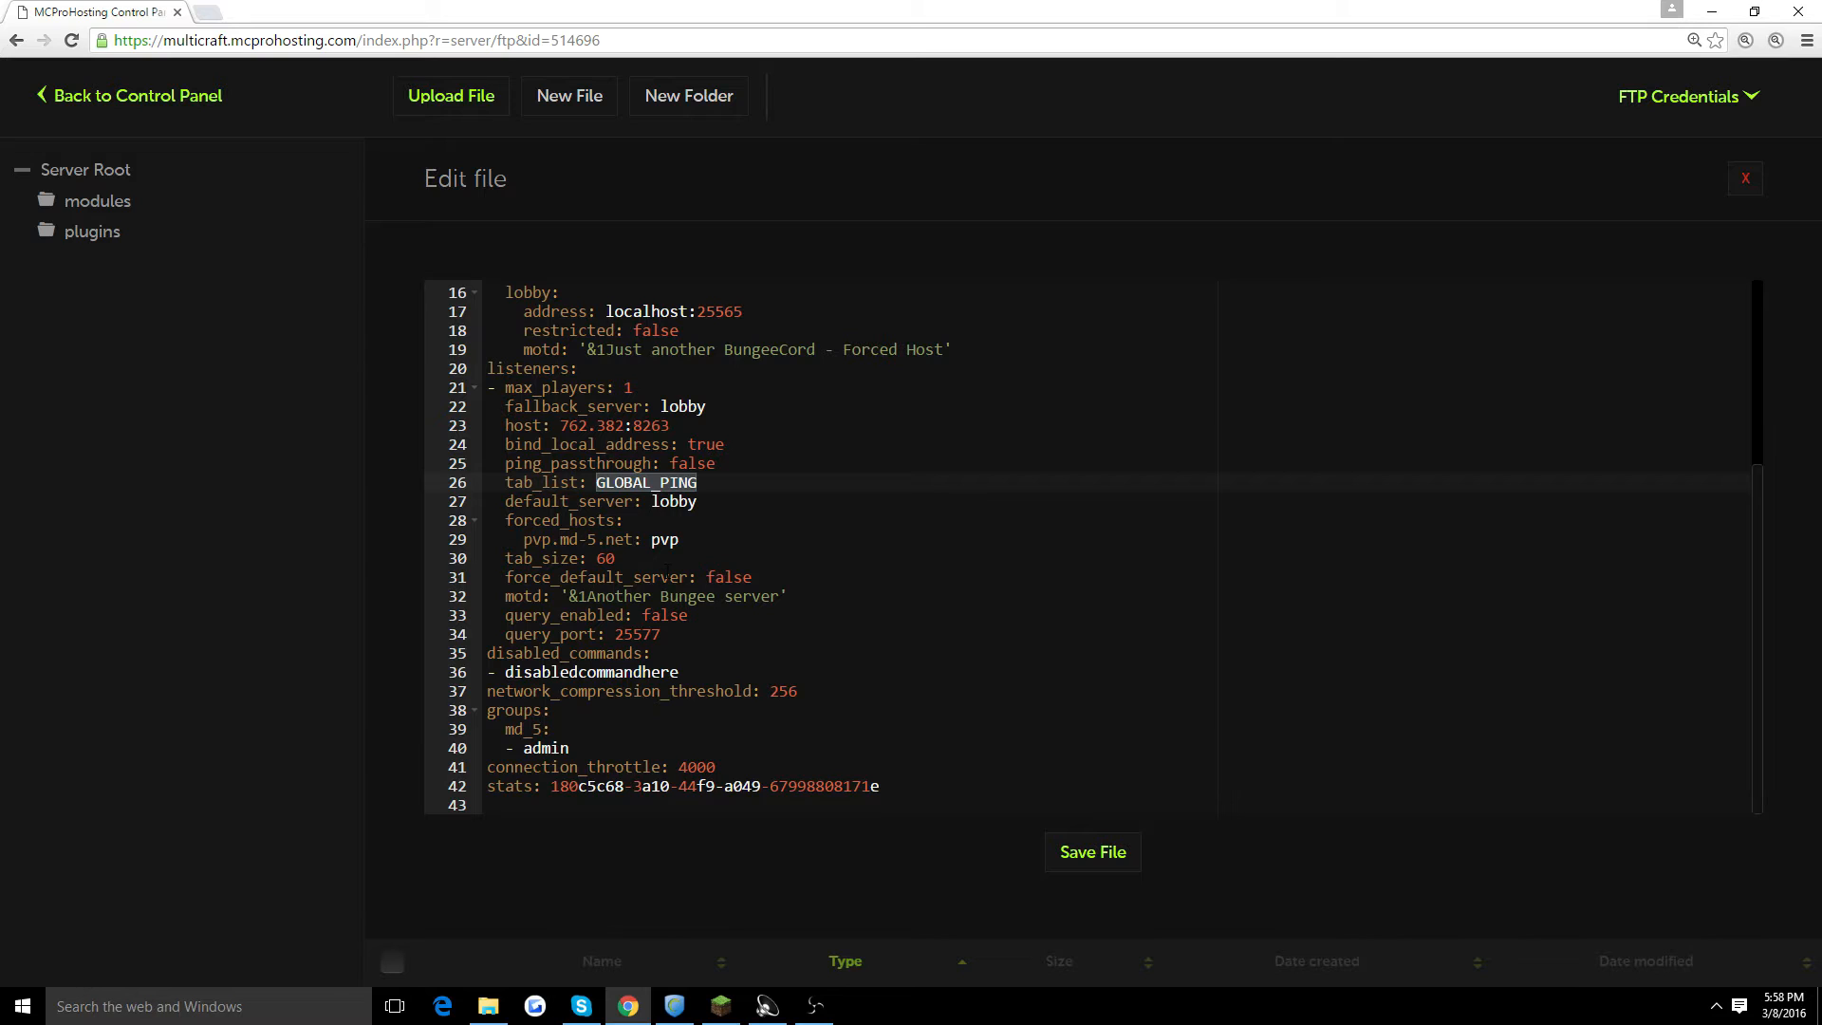
{"action": "left_click", "coordinate": [514, 501]}
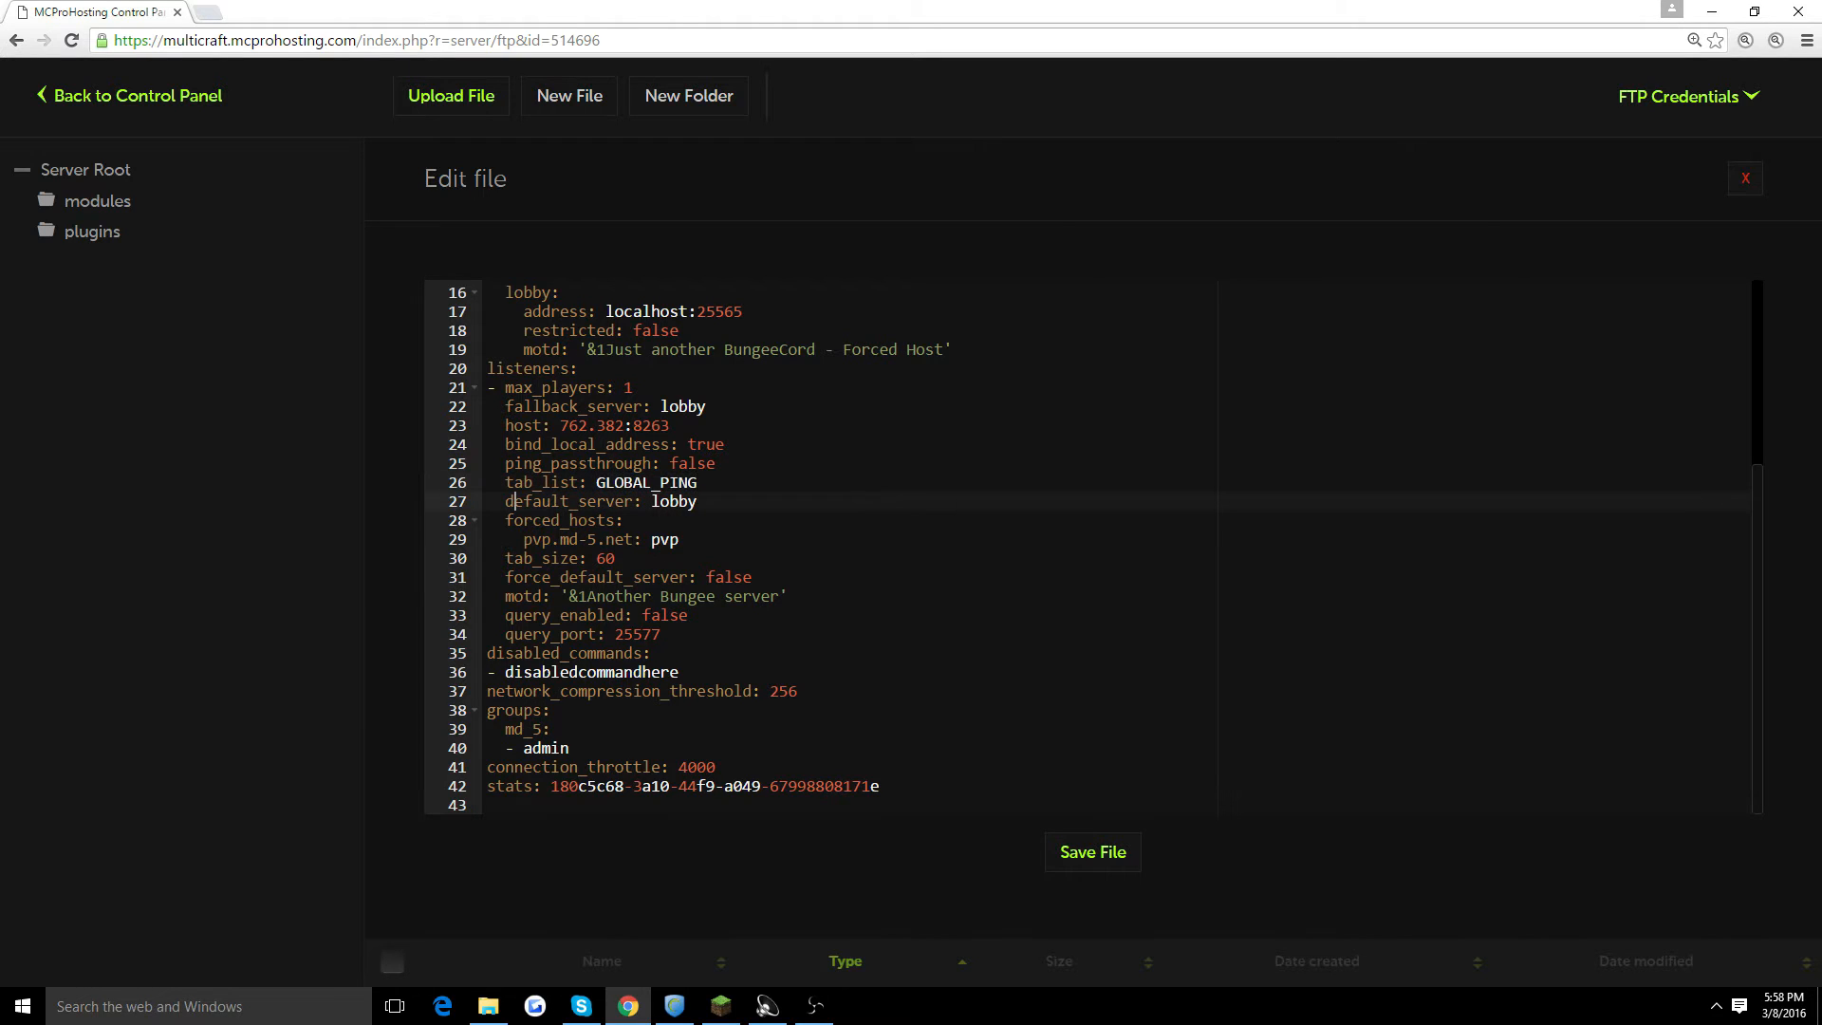
{"action": "double_click", "coordinate": [674, 501]}
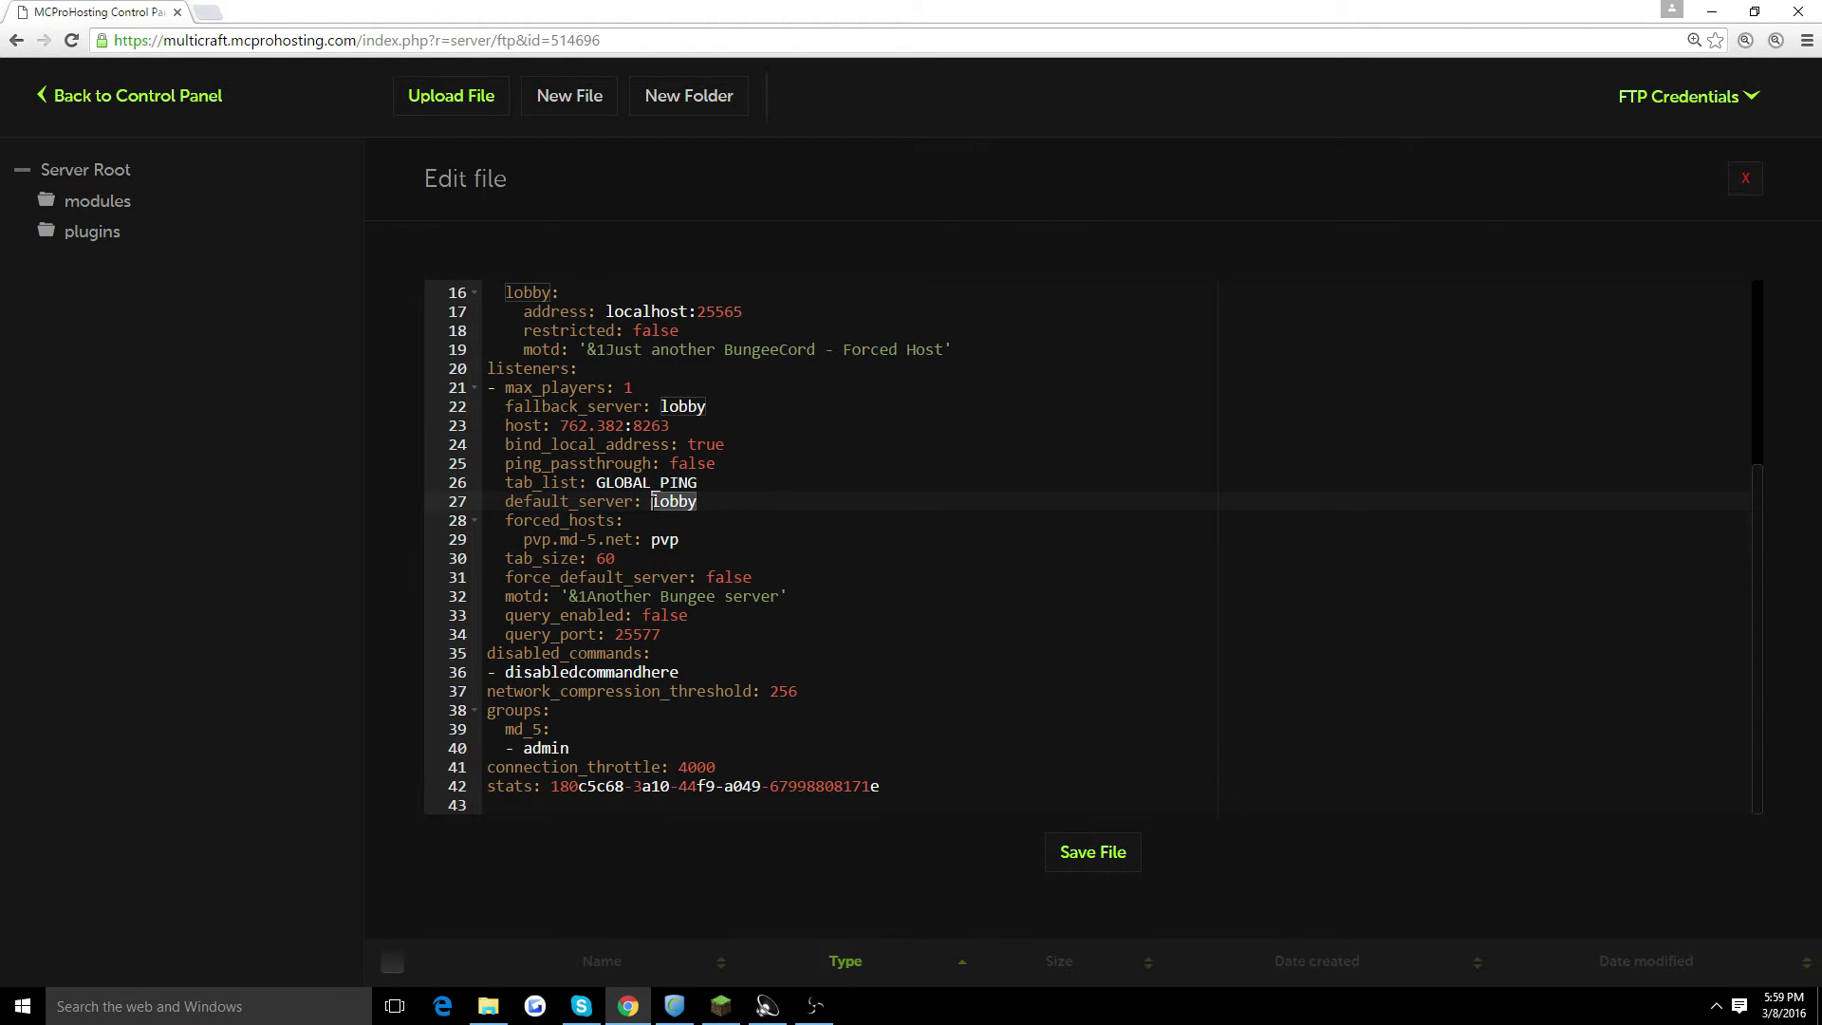
{"action": "type", "text": "Hub"}
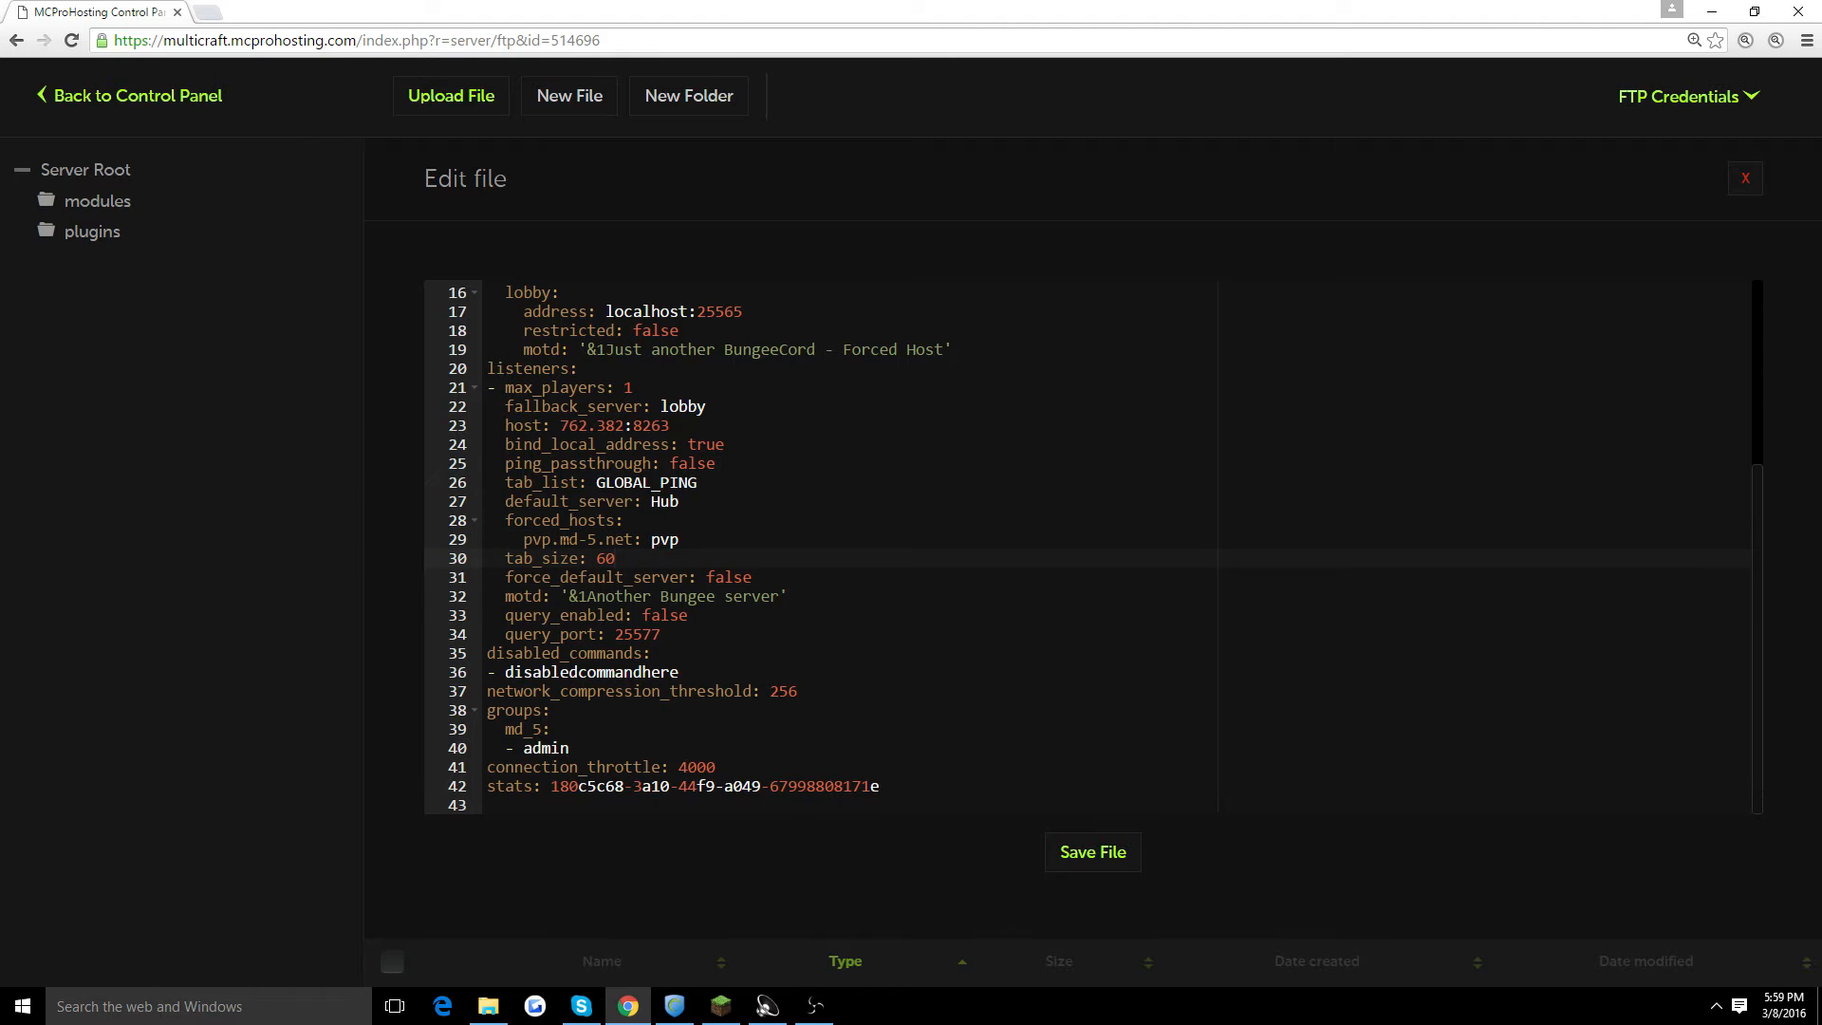
{"action": "key", "text": "Backspace"}
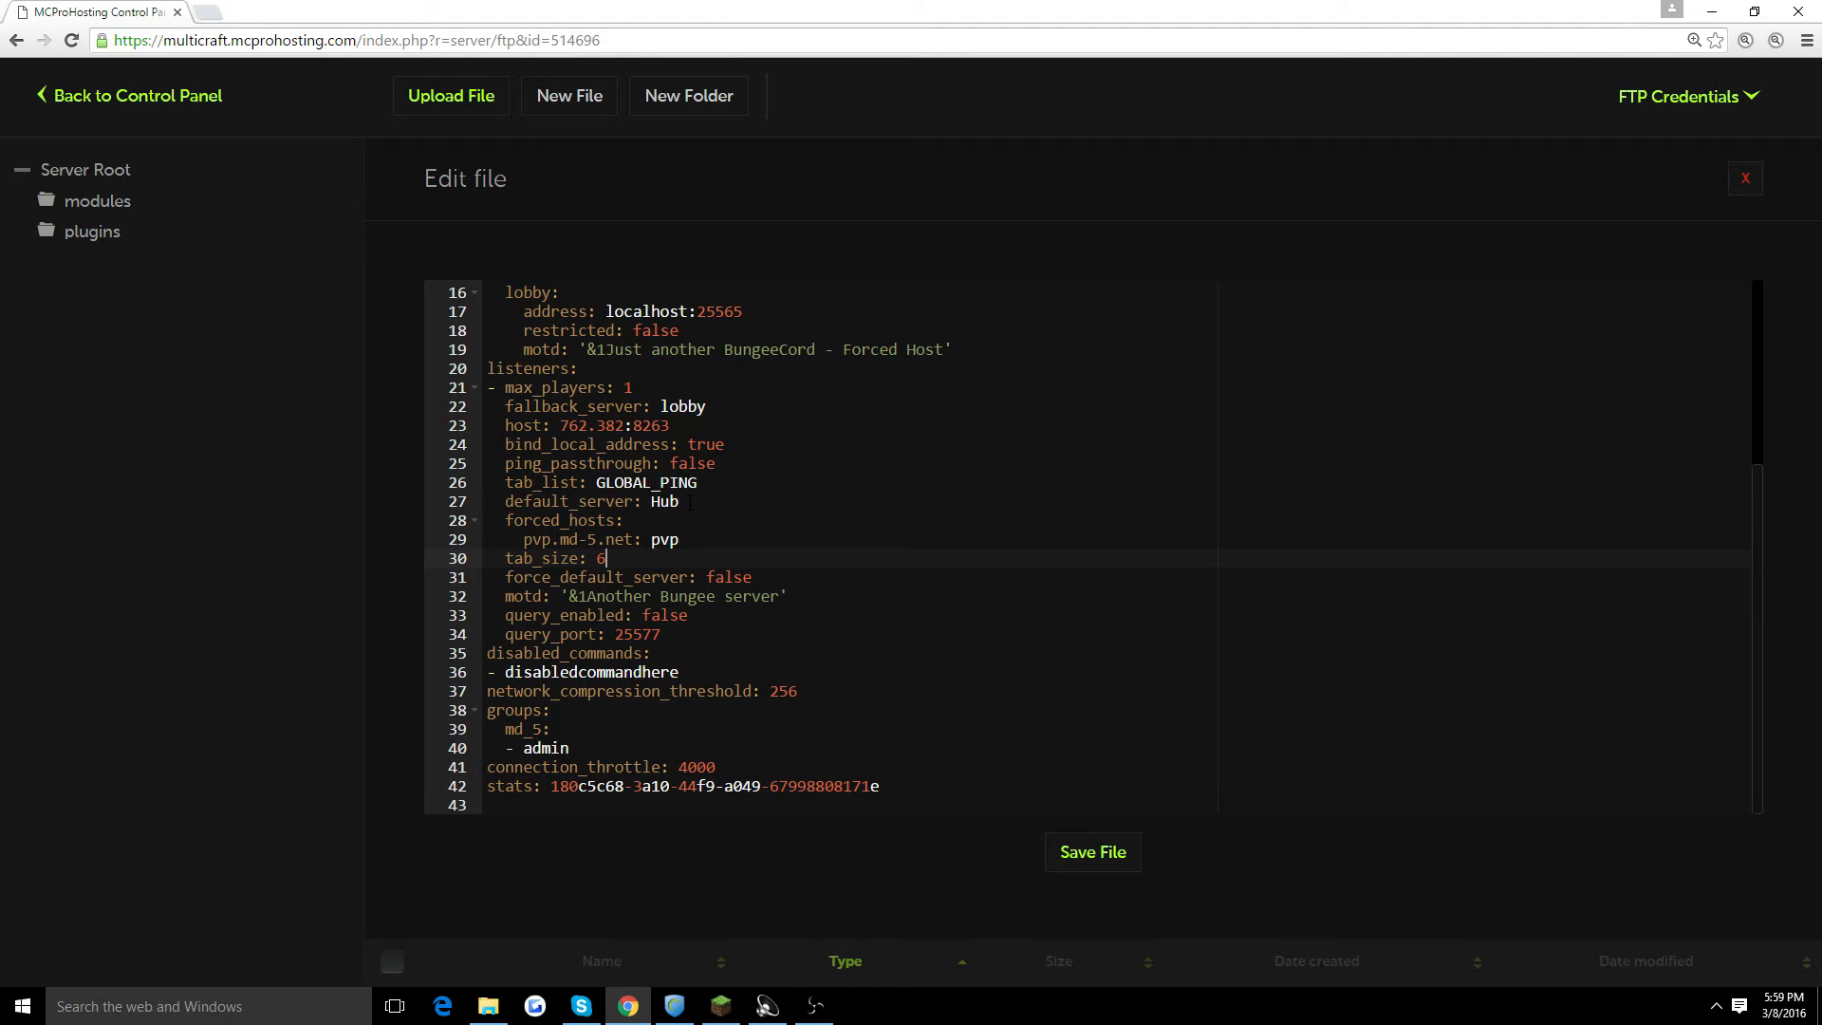
{"action": "type", "text": "0"}
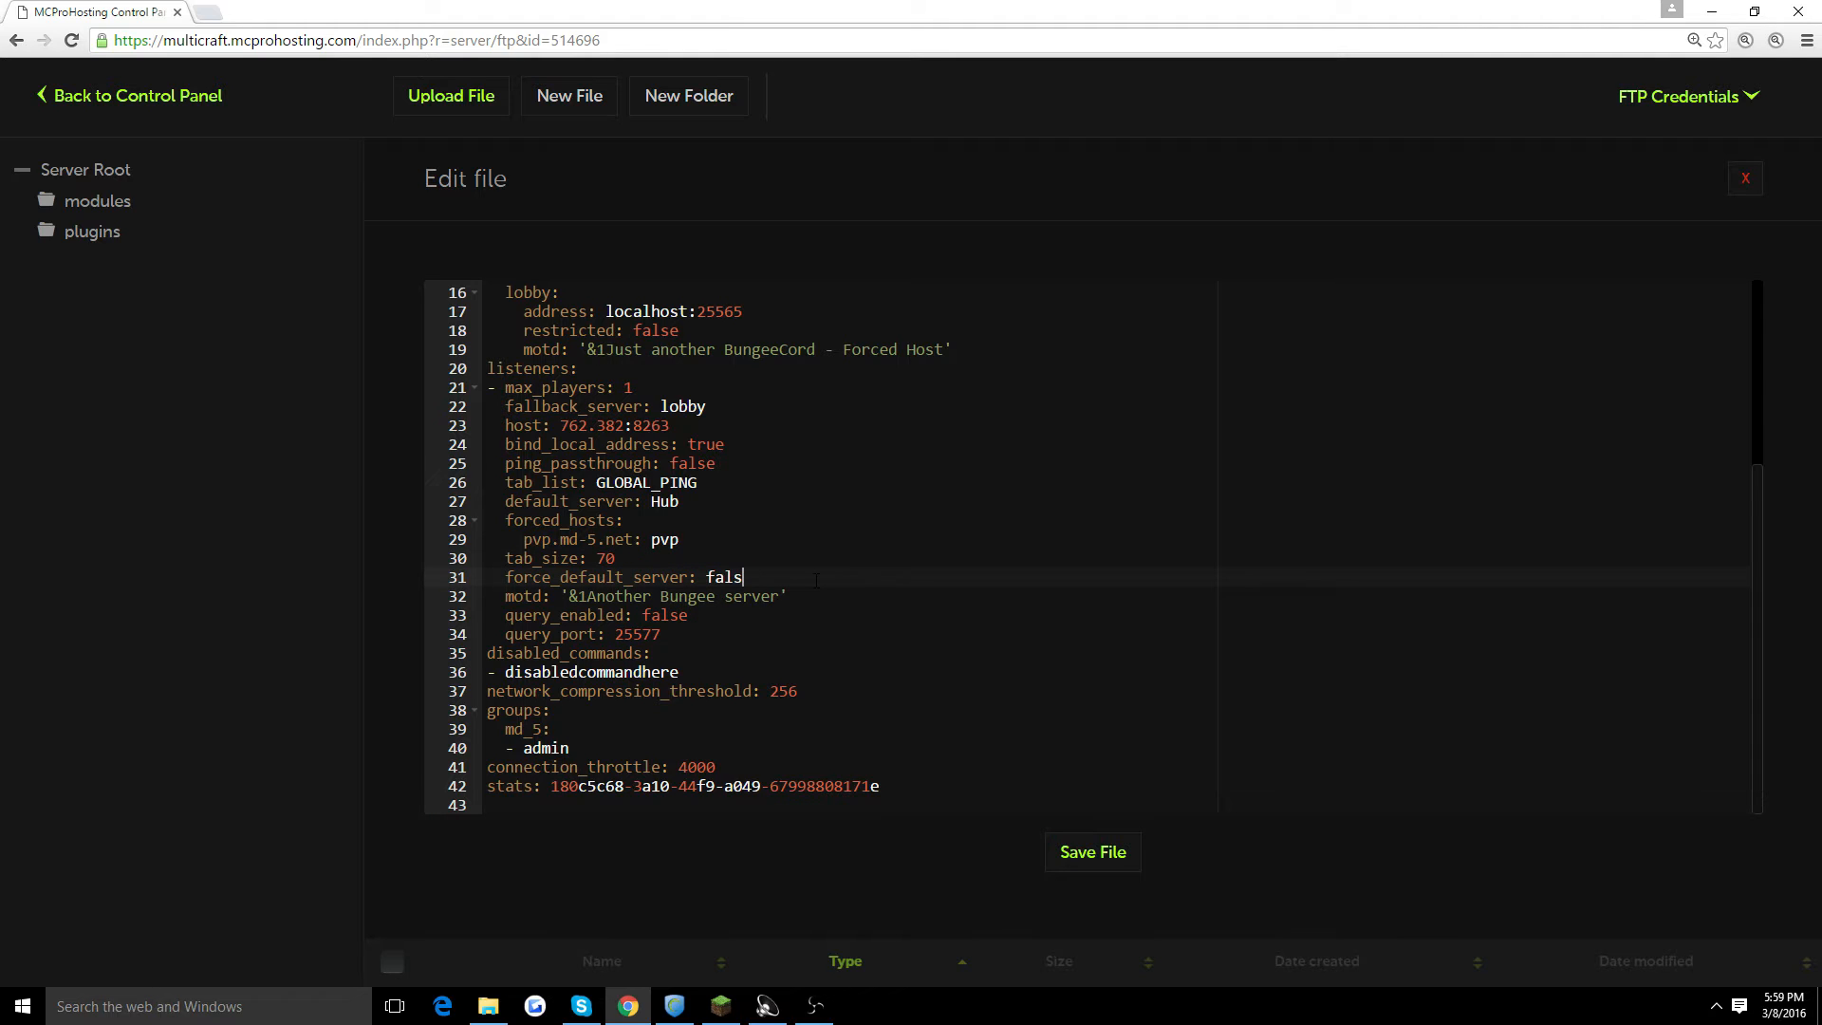
{"action": "type", "text": "tru"}
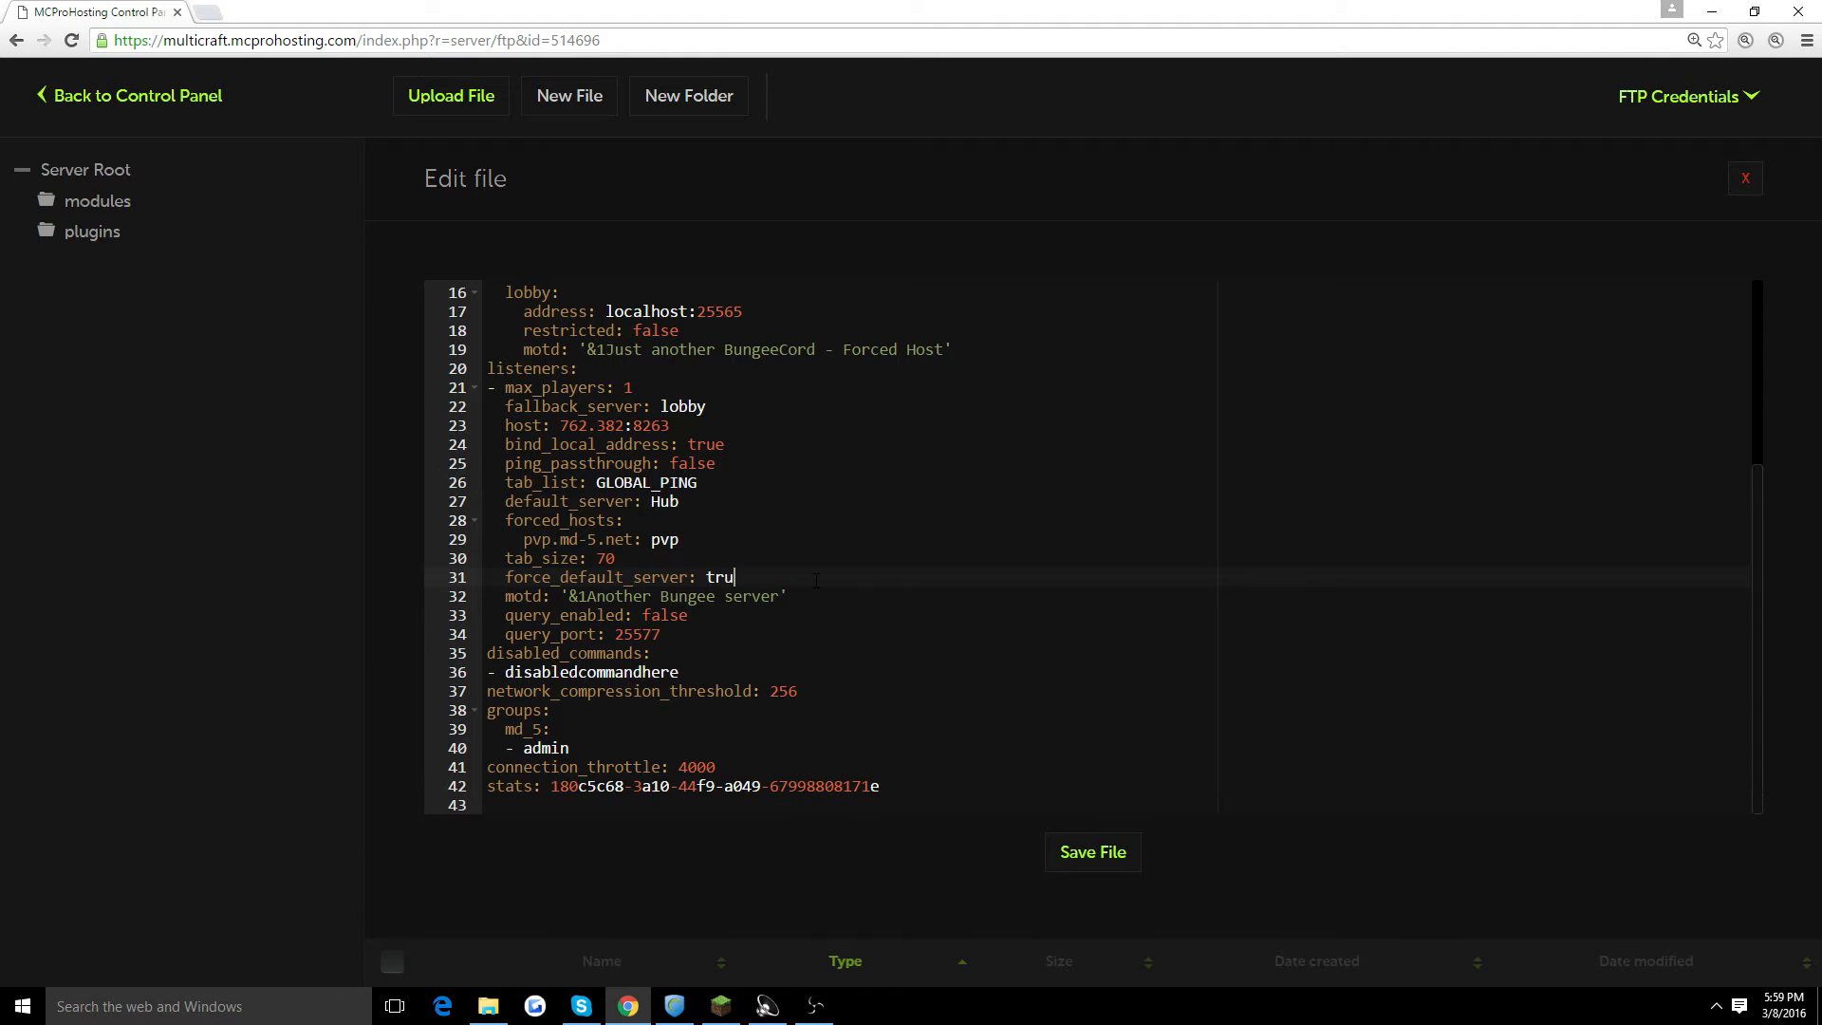
{"action": "type", "text": "e"}
{"action": "left_click", "coordinate": [850, 406]}
{"action": "type", "text": "Hu"}
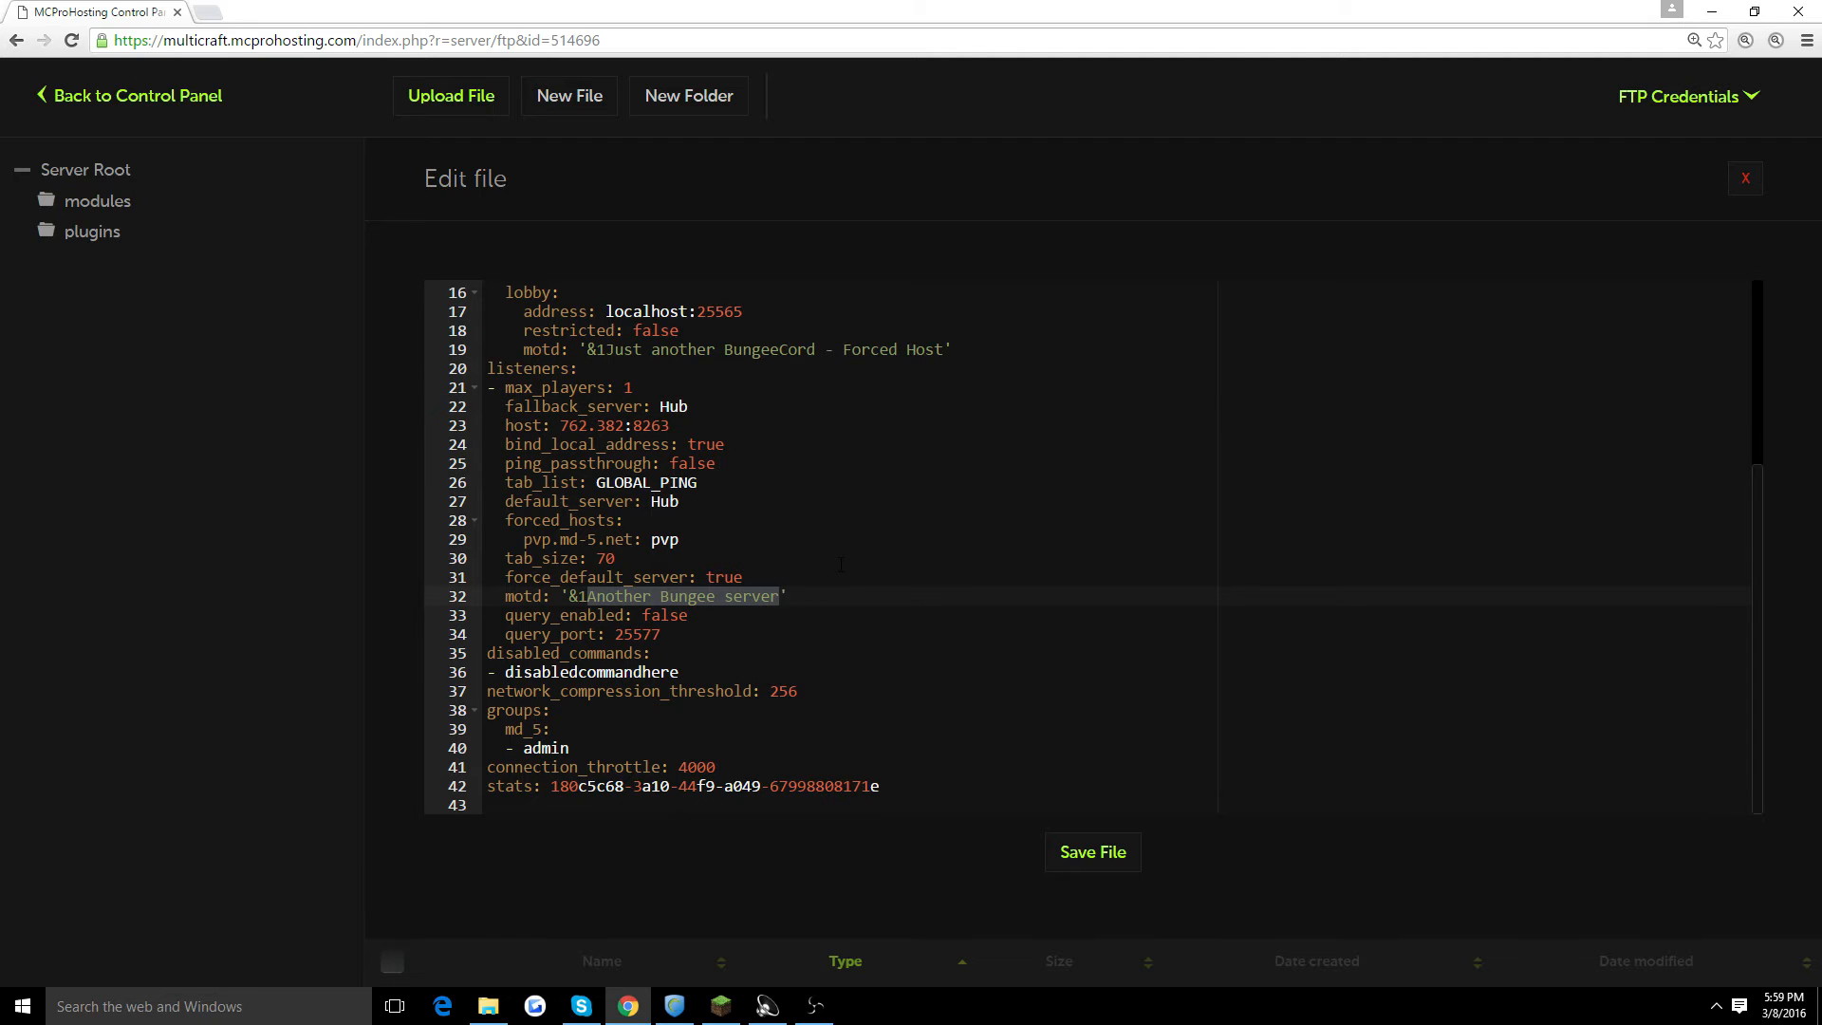
Step: Replace the listener's MOTD text with '&1Jiyshwksmkwjsiu'
{"action": "type", "text": "Jiys'"}
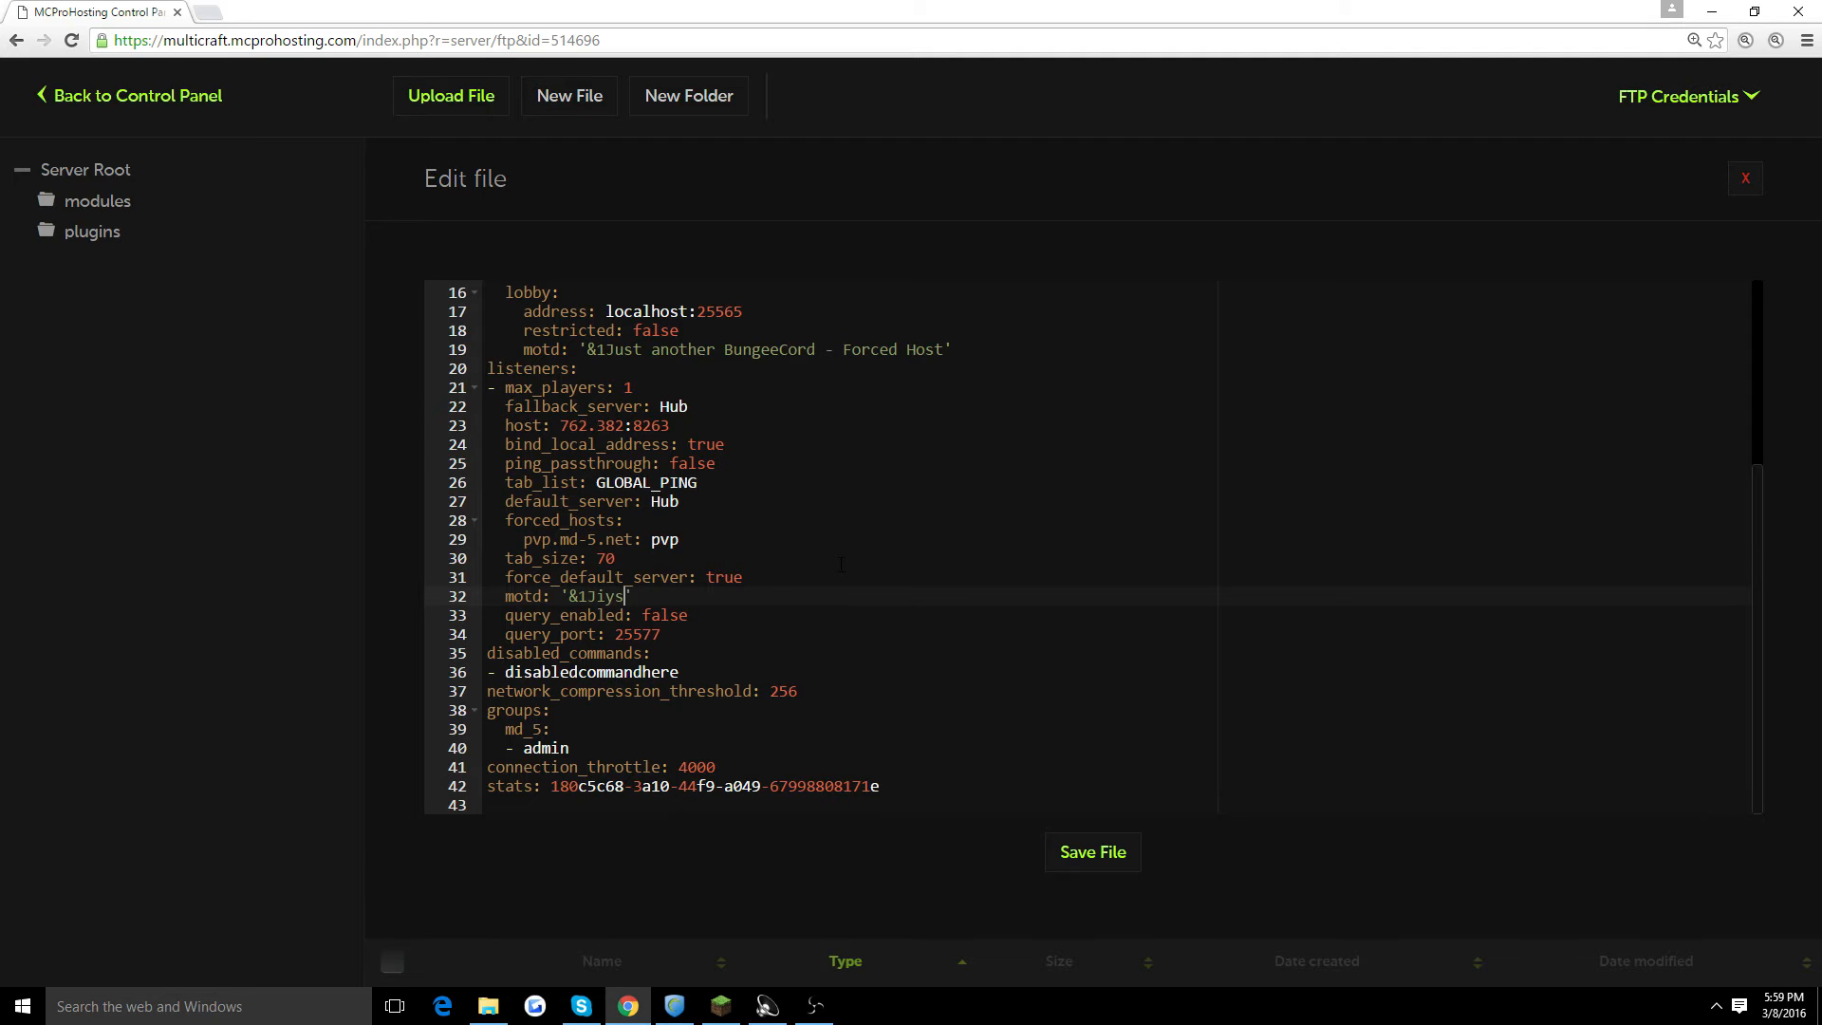
{"action": "type", "text": "hwksmkwjsi"}
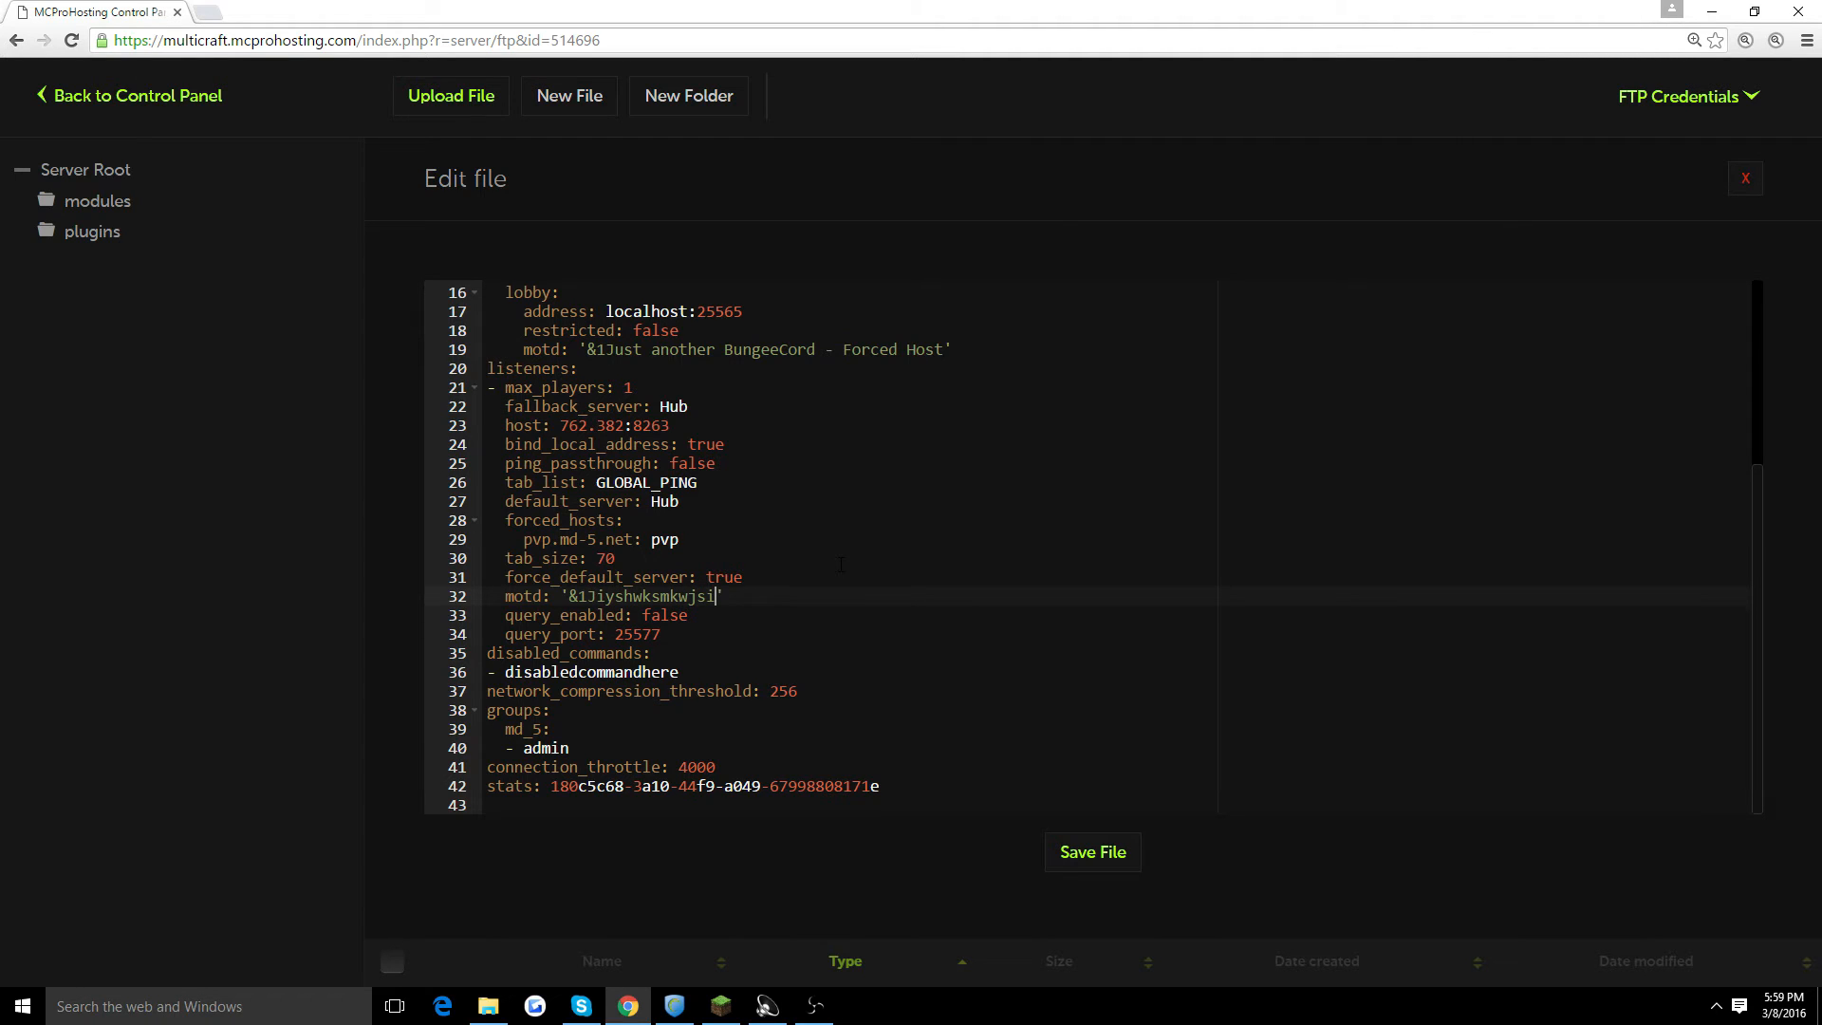
{"action": "type", "text": "u"}
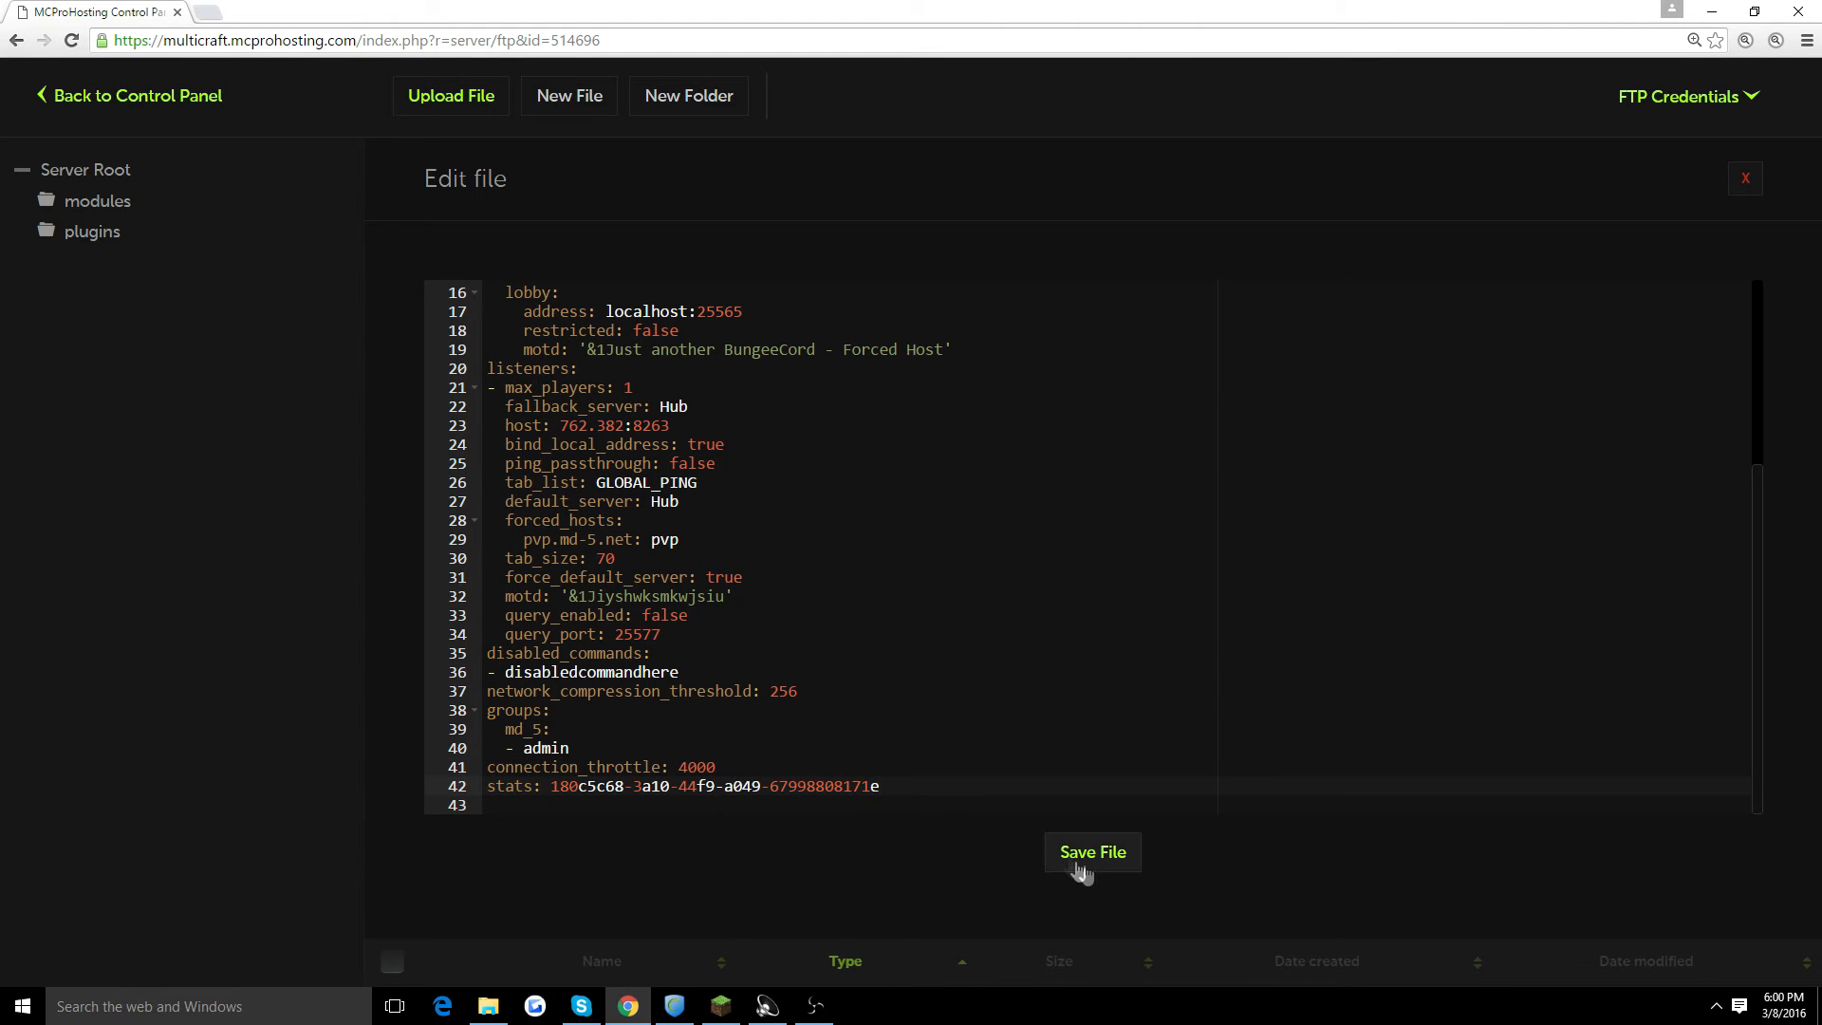
Step: Save config.yml, then open server.properties and save it as well
{"action": "left_click", "coordinate": [1092, 852]}
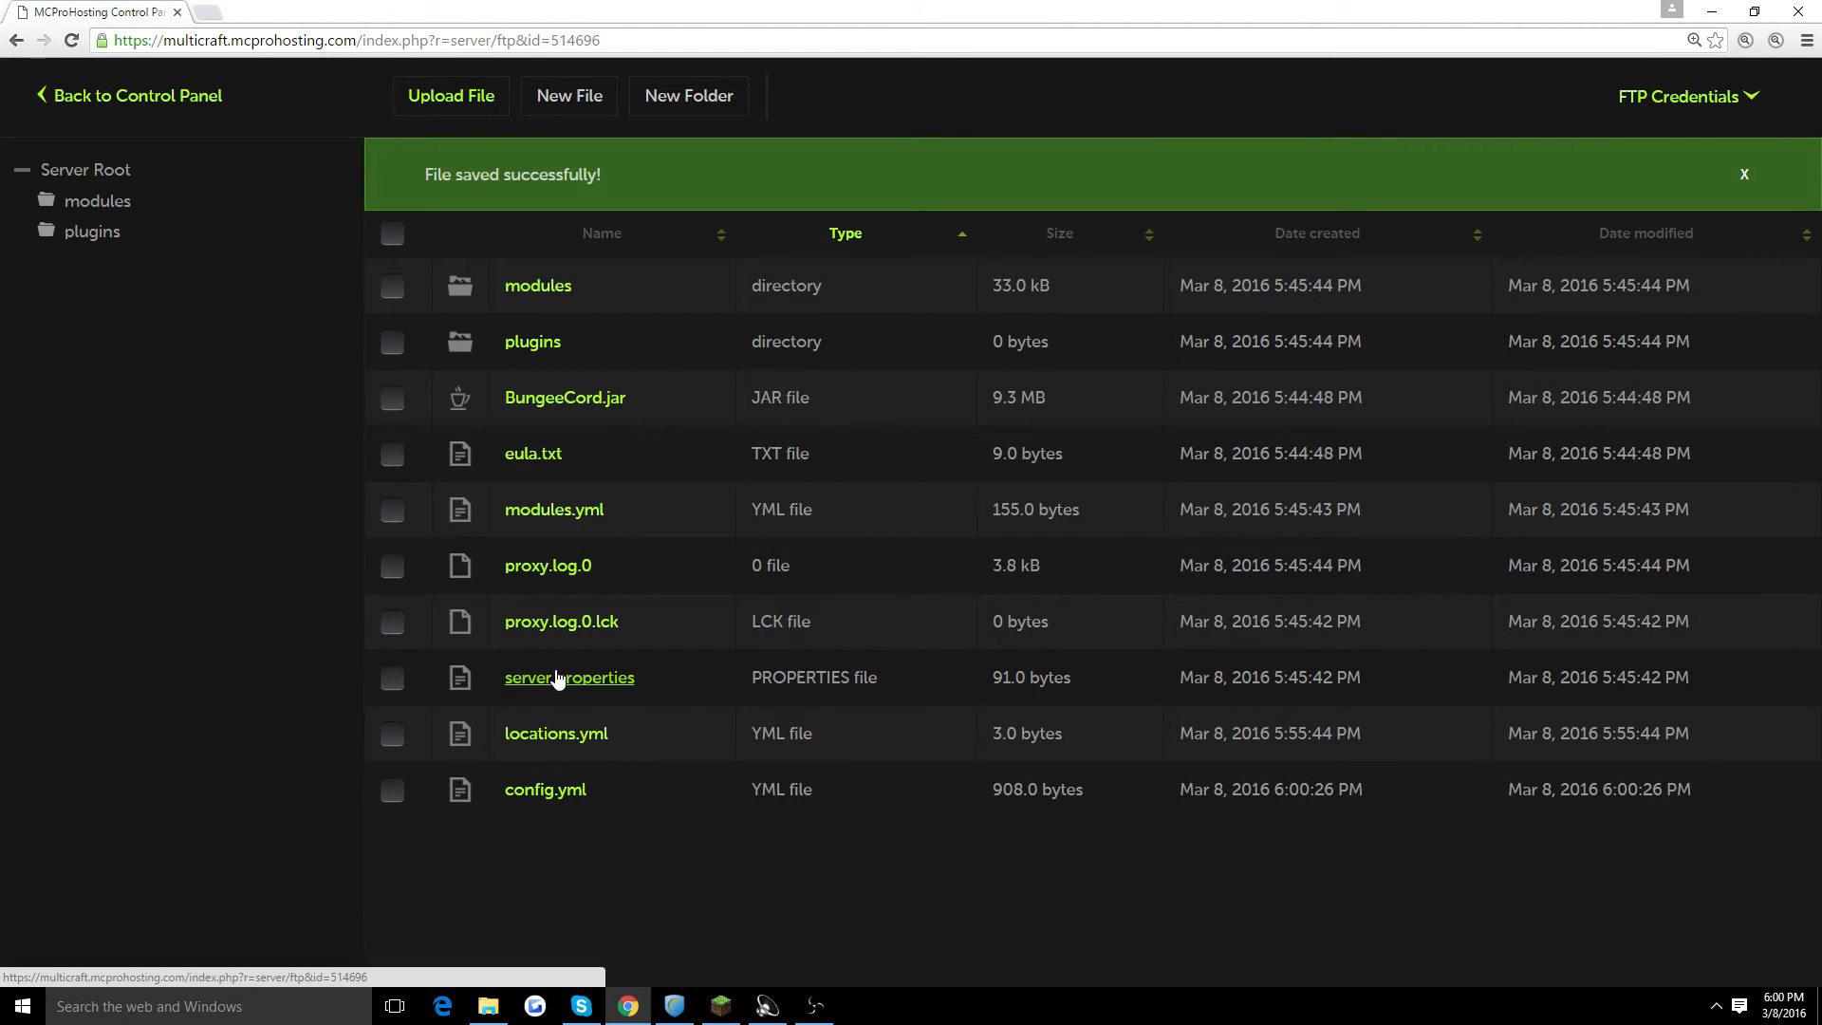
{"action": "left_click", "coordinate": [1744, 174]}
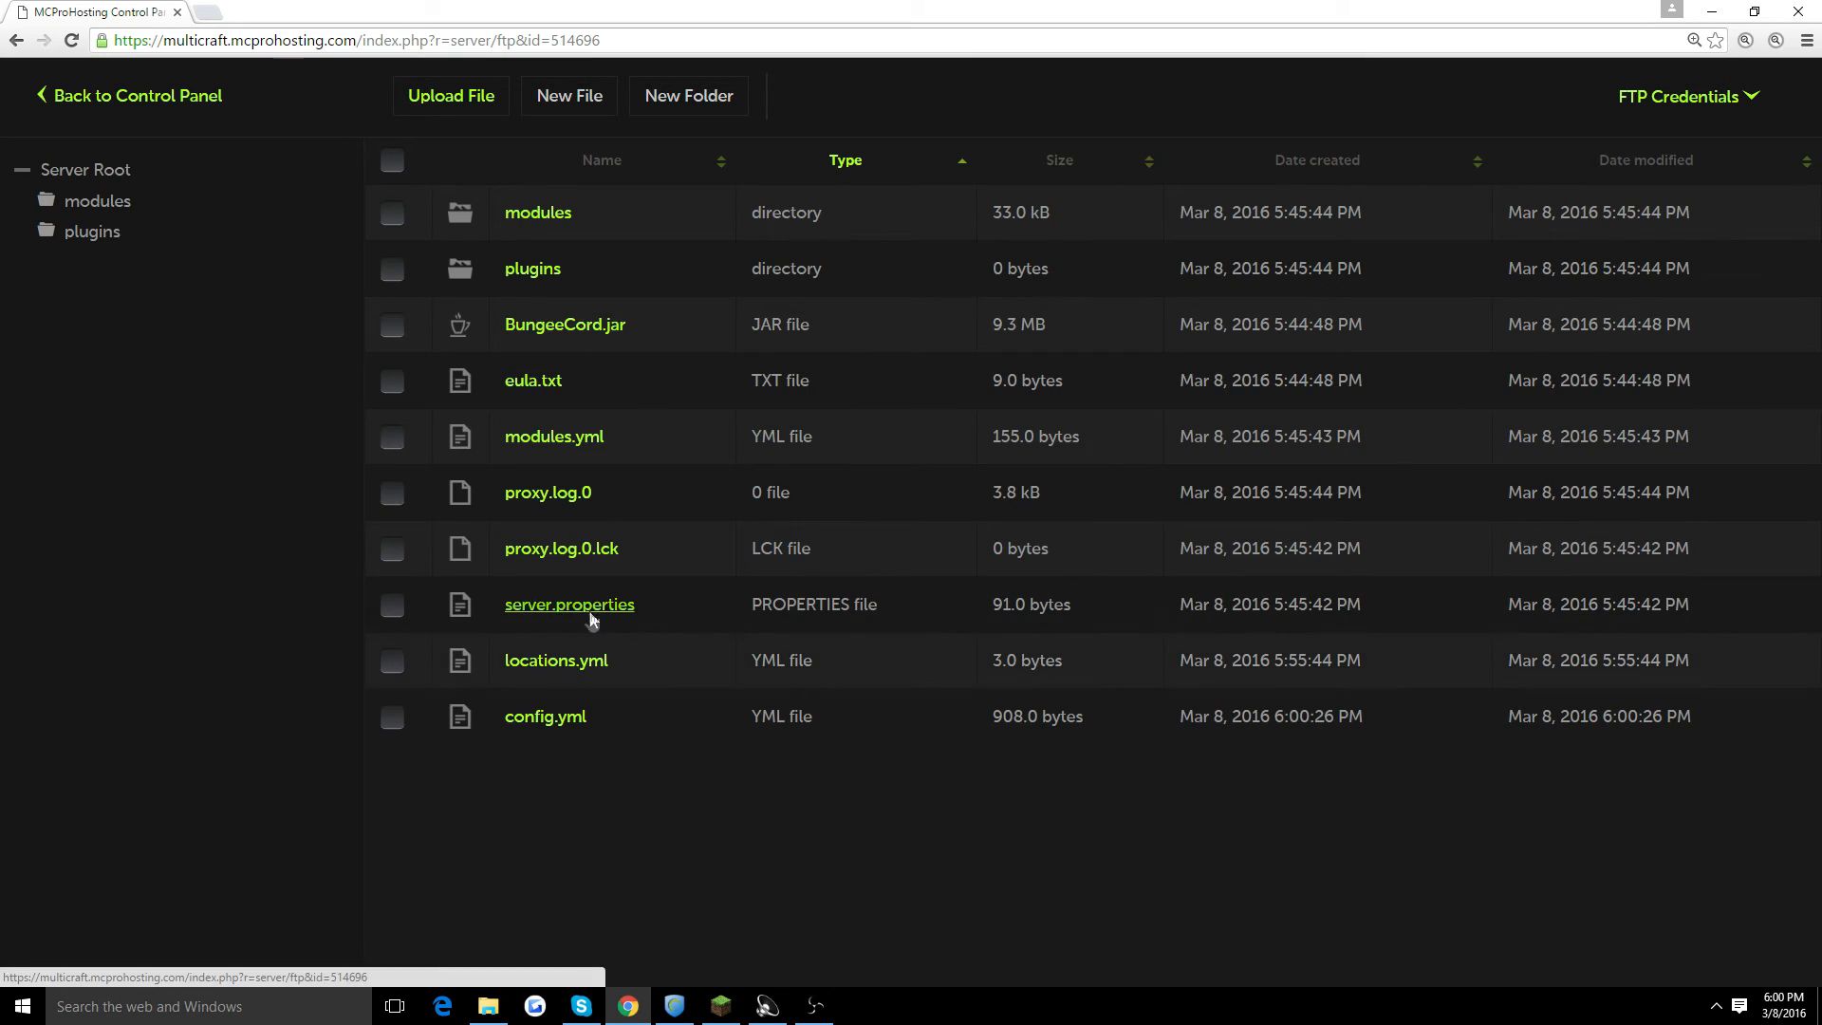
{"action": "left_click", "coordinate": [569, 604]}
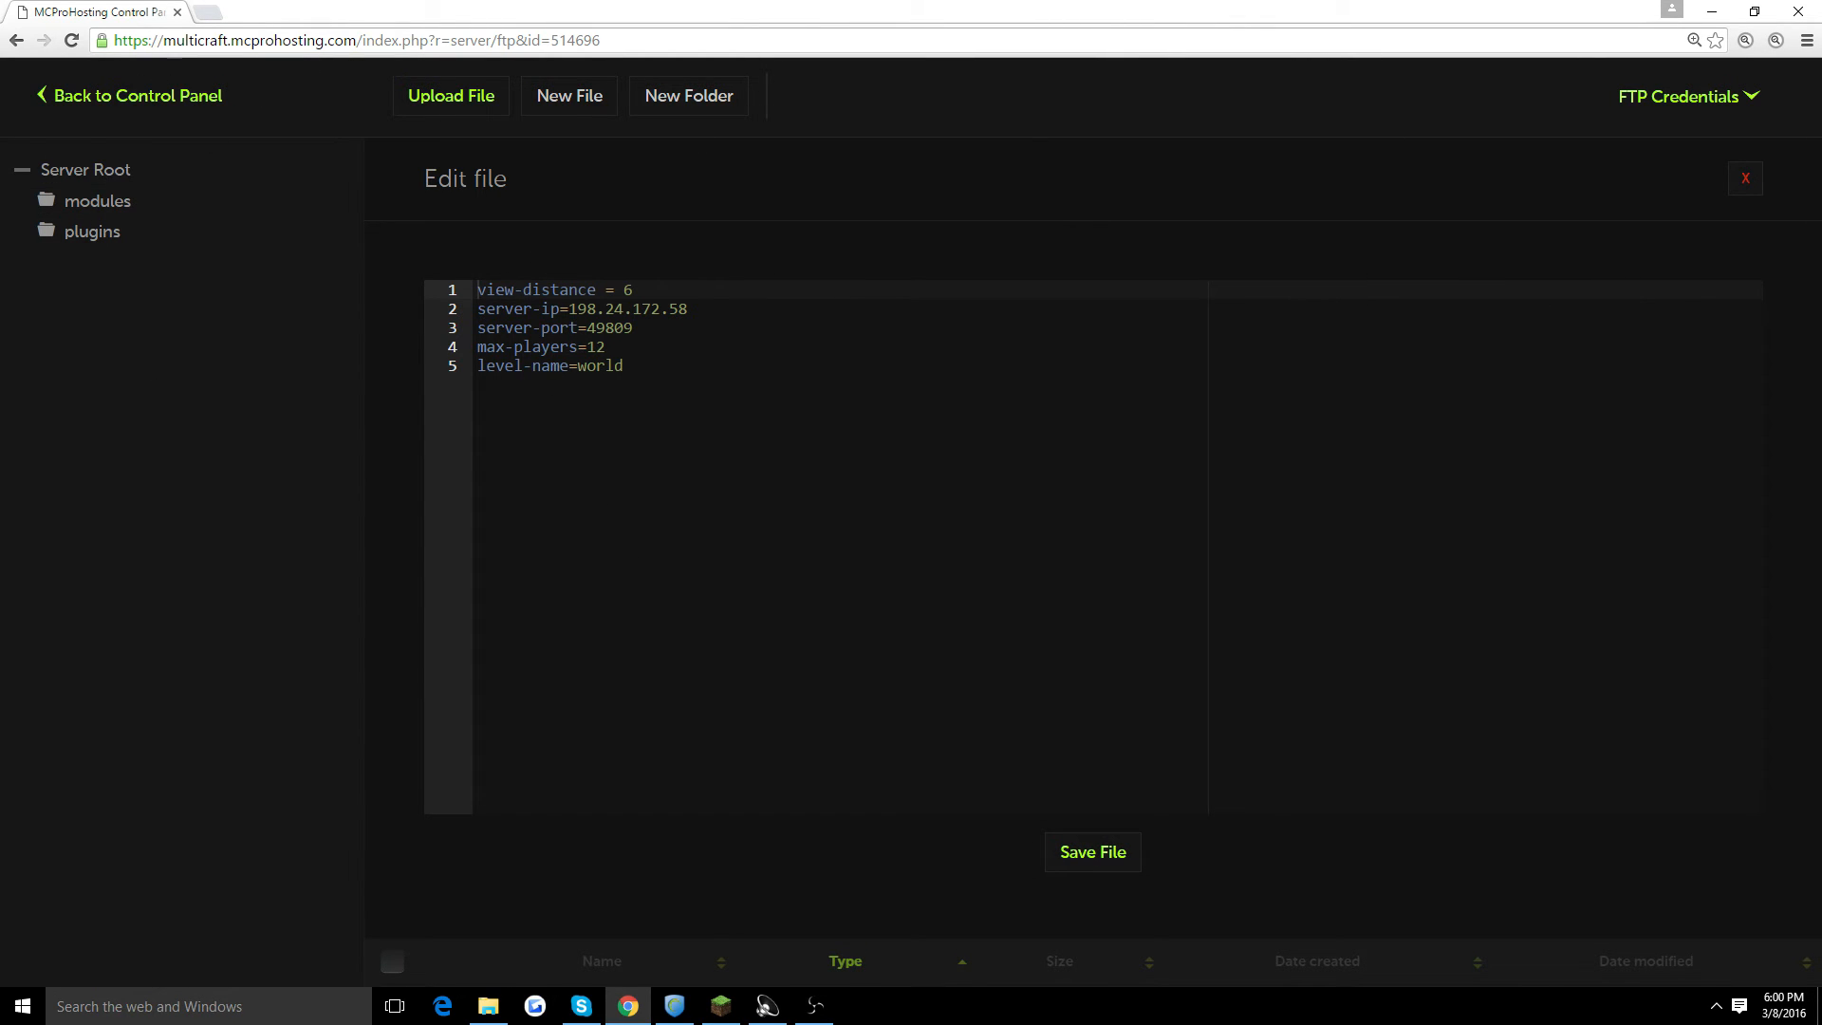
{"action": "left_click", "coordinate": [1093, 851]}
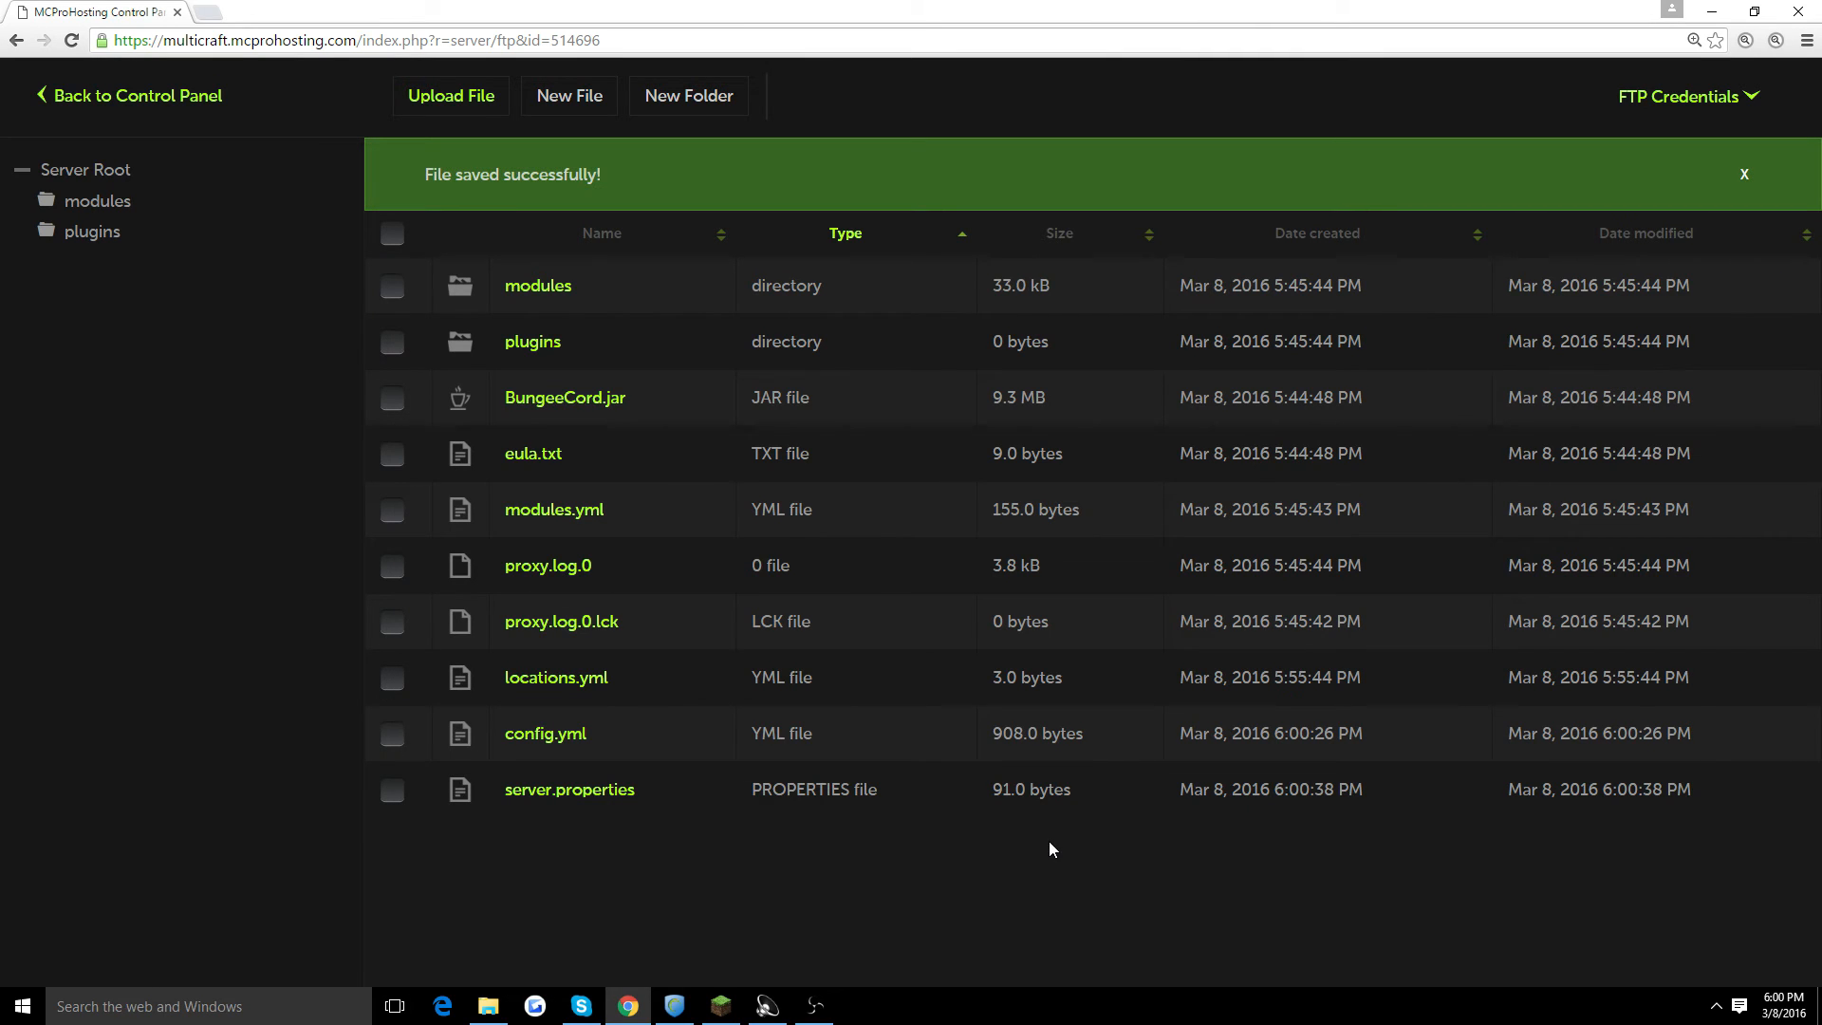
{"action": "mouse_move", "coordinate": [533, 464]}
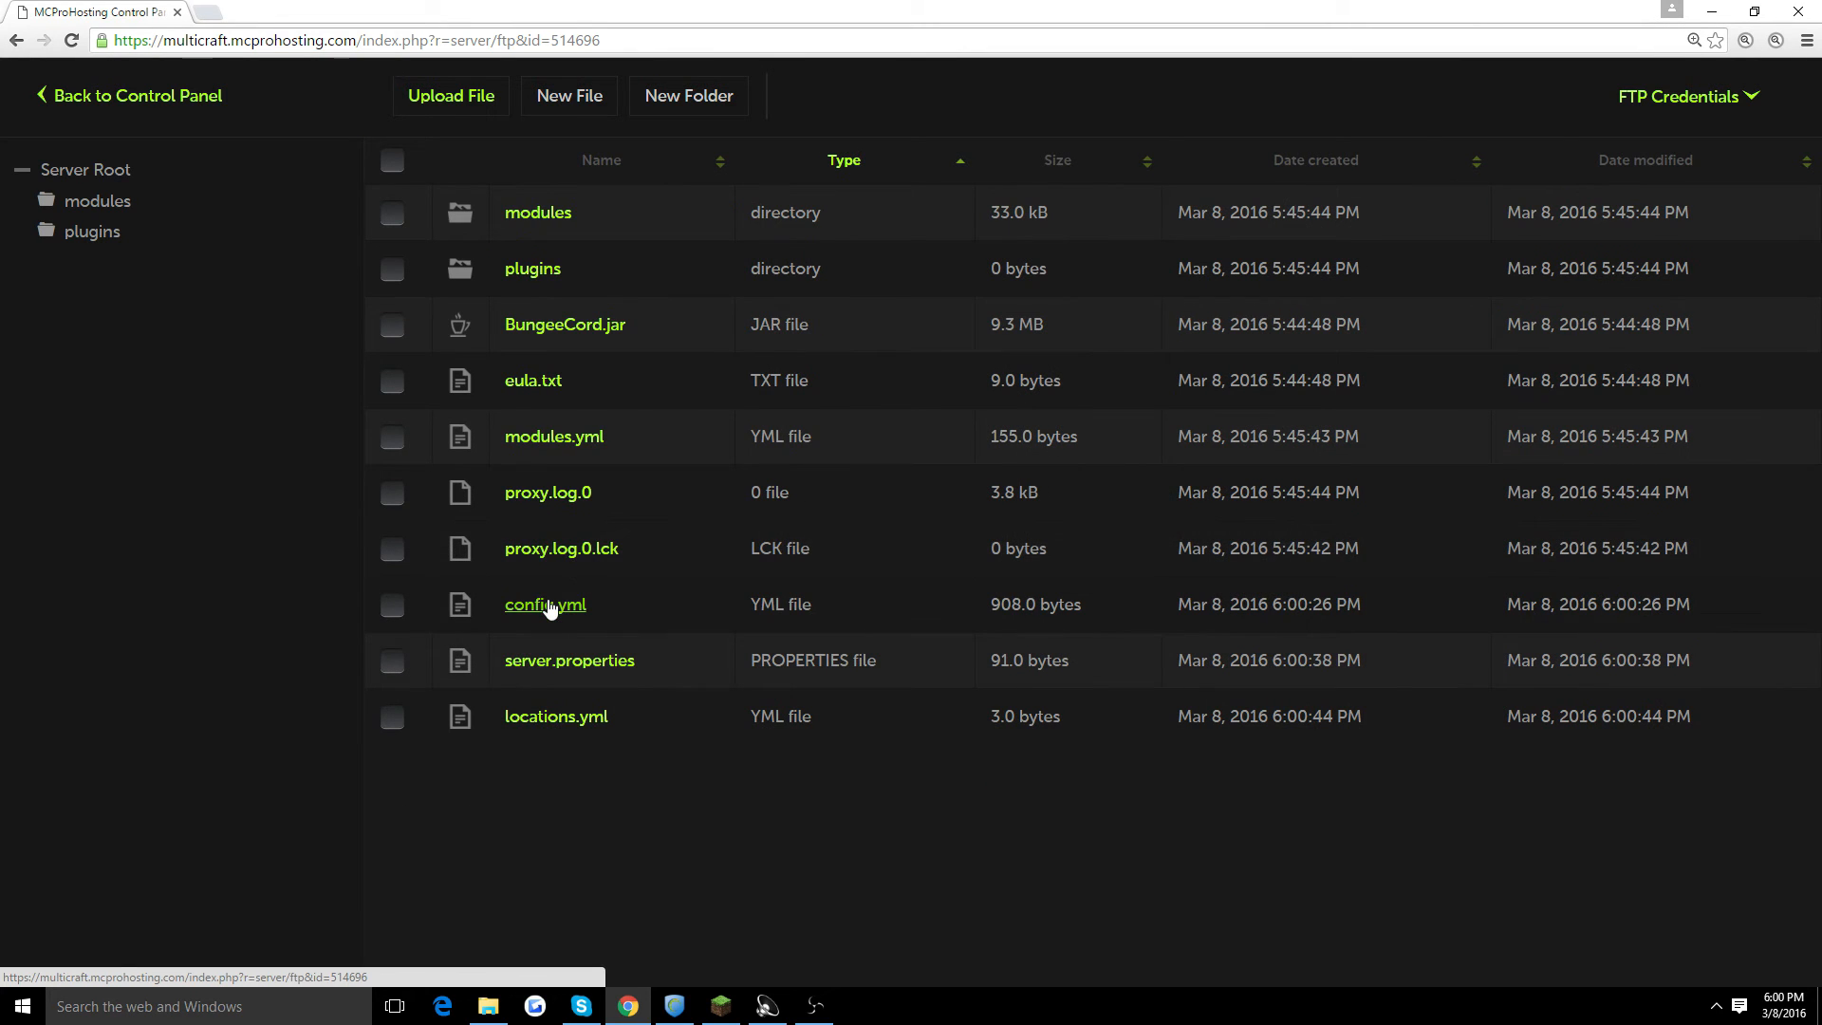
{"action": "left_click", "coordinate": [545, 605]}
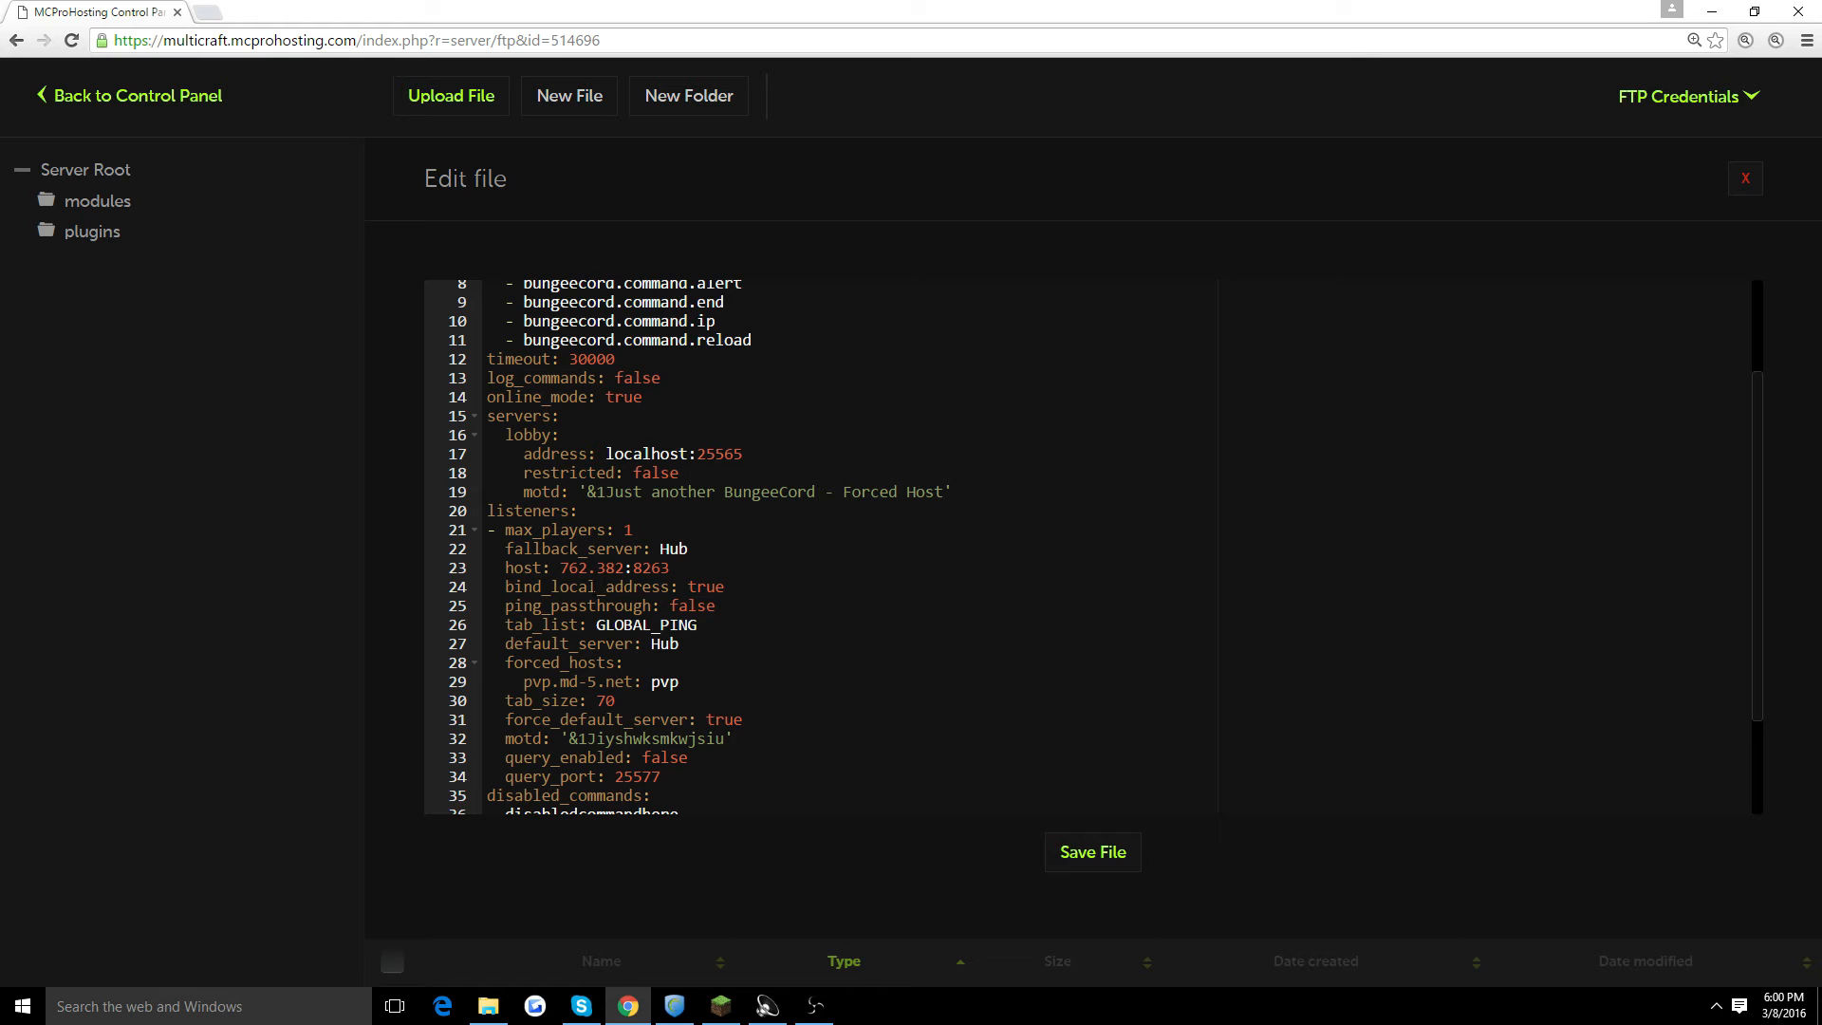
{"action": "scroll", "scroll_direction": "down", "scroll_amount": 3}
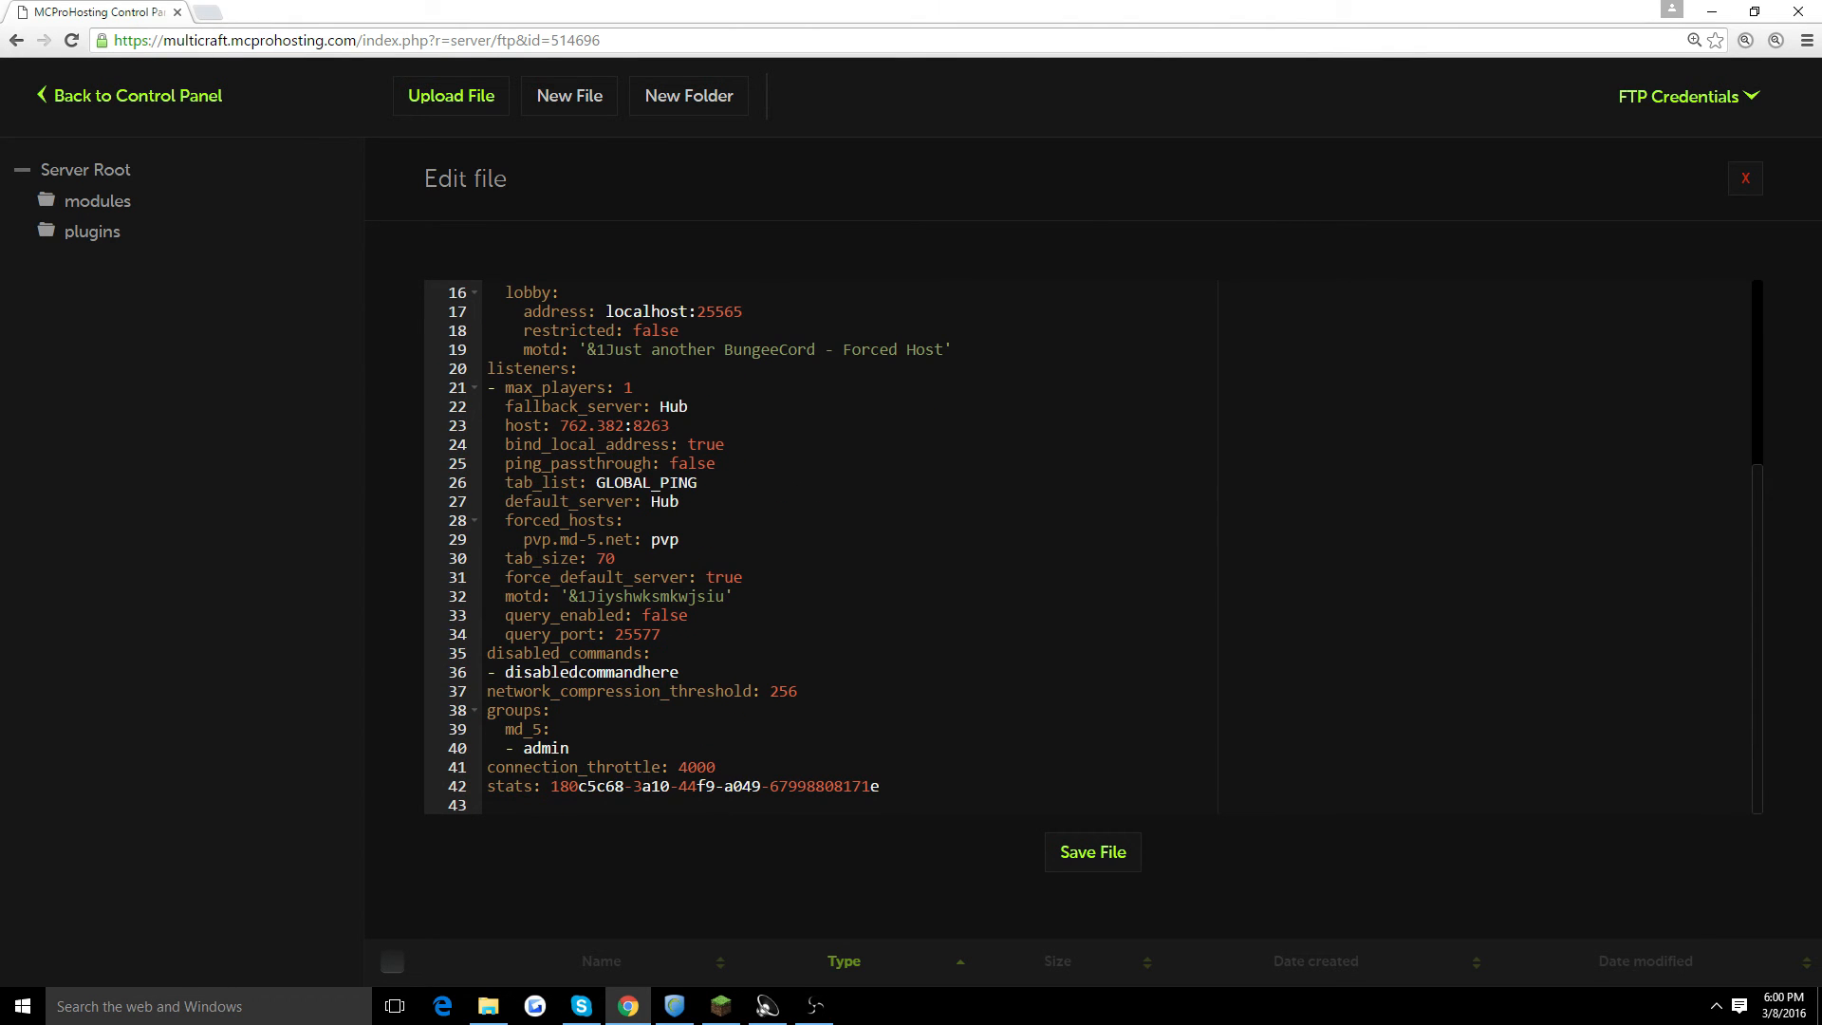
{"action": "left_click", "coordinate": [1745, 179]}
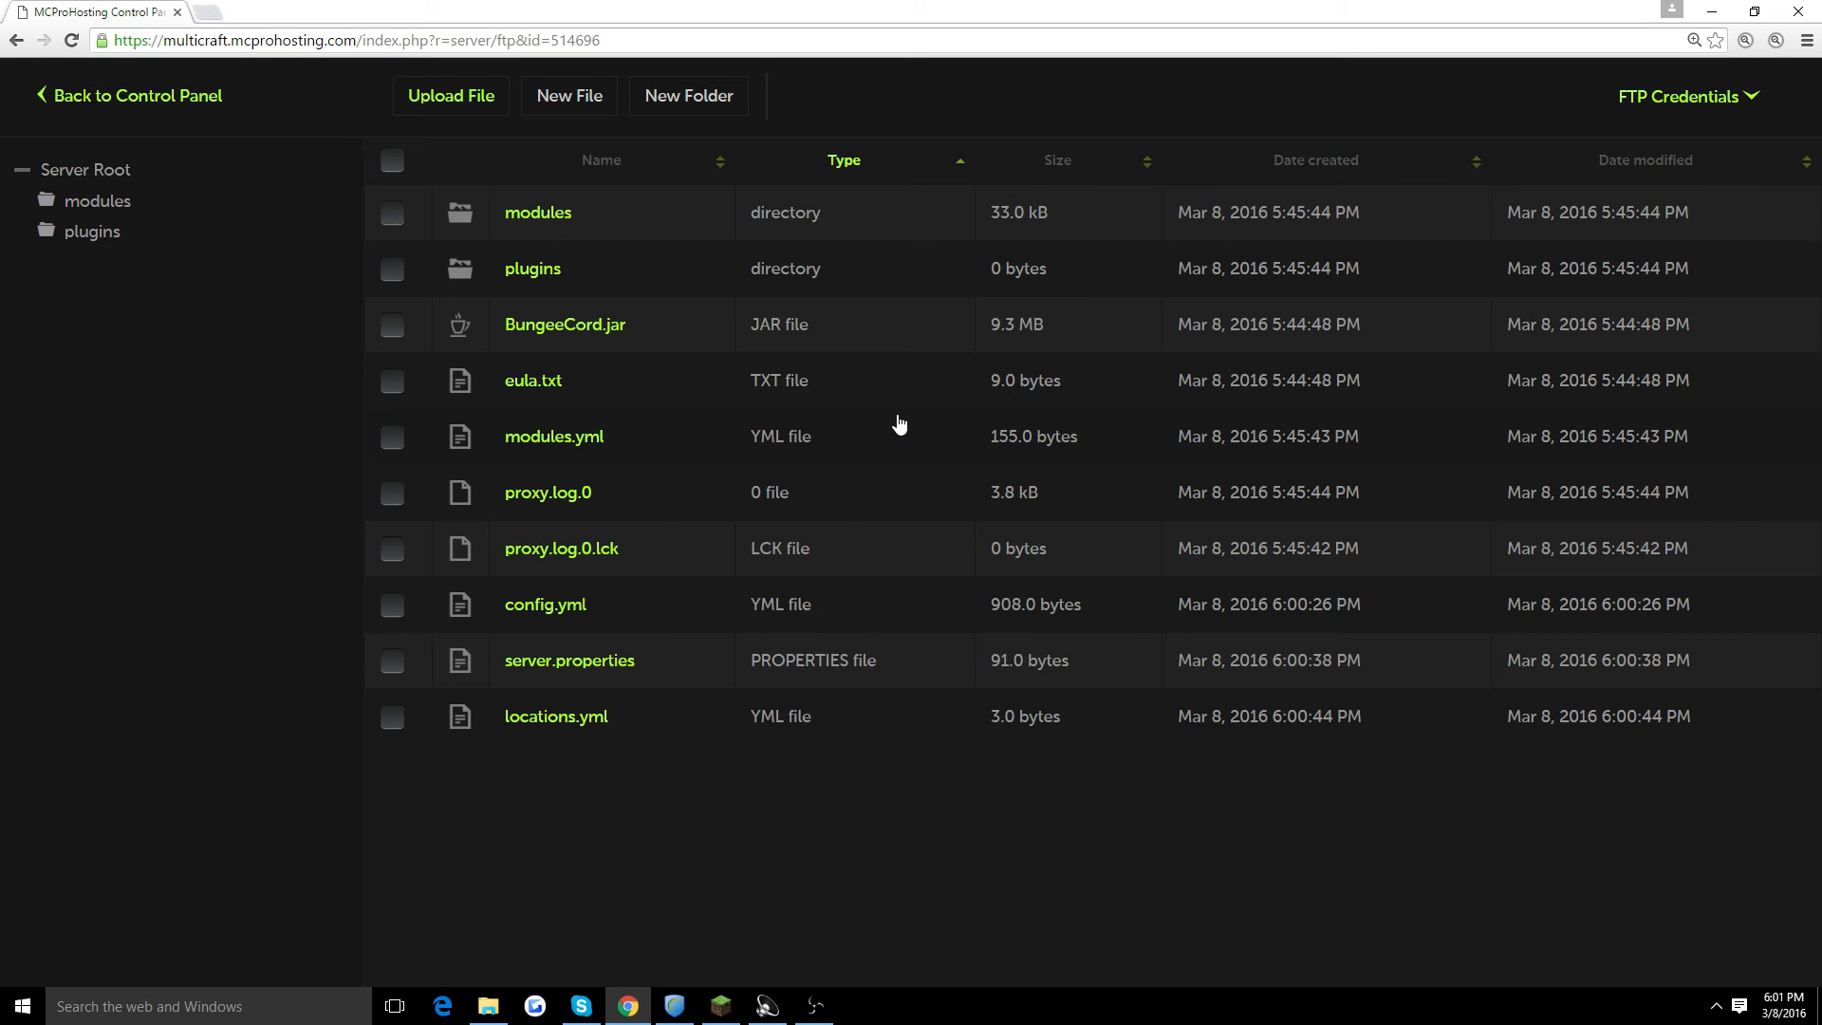
{"action": "mouse_move", "coordinate": [827, 417]}
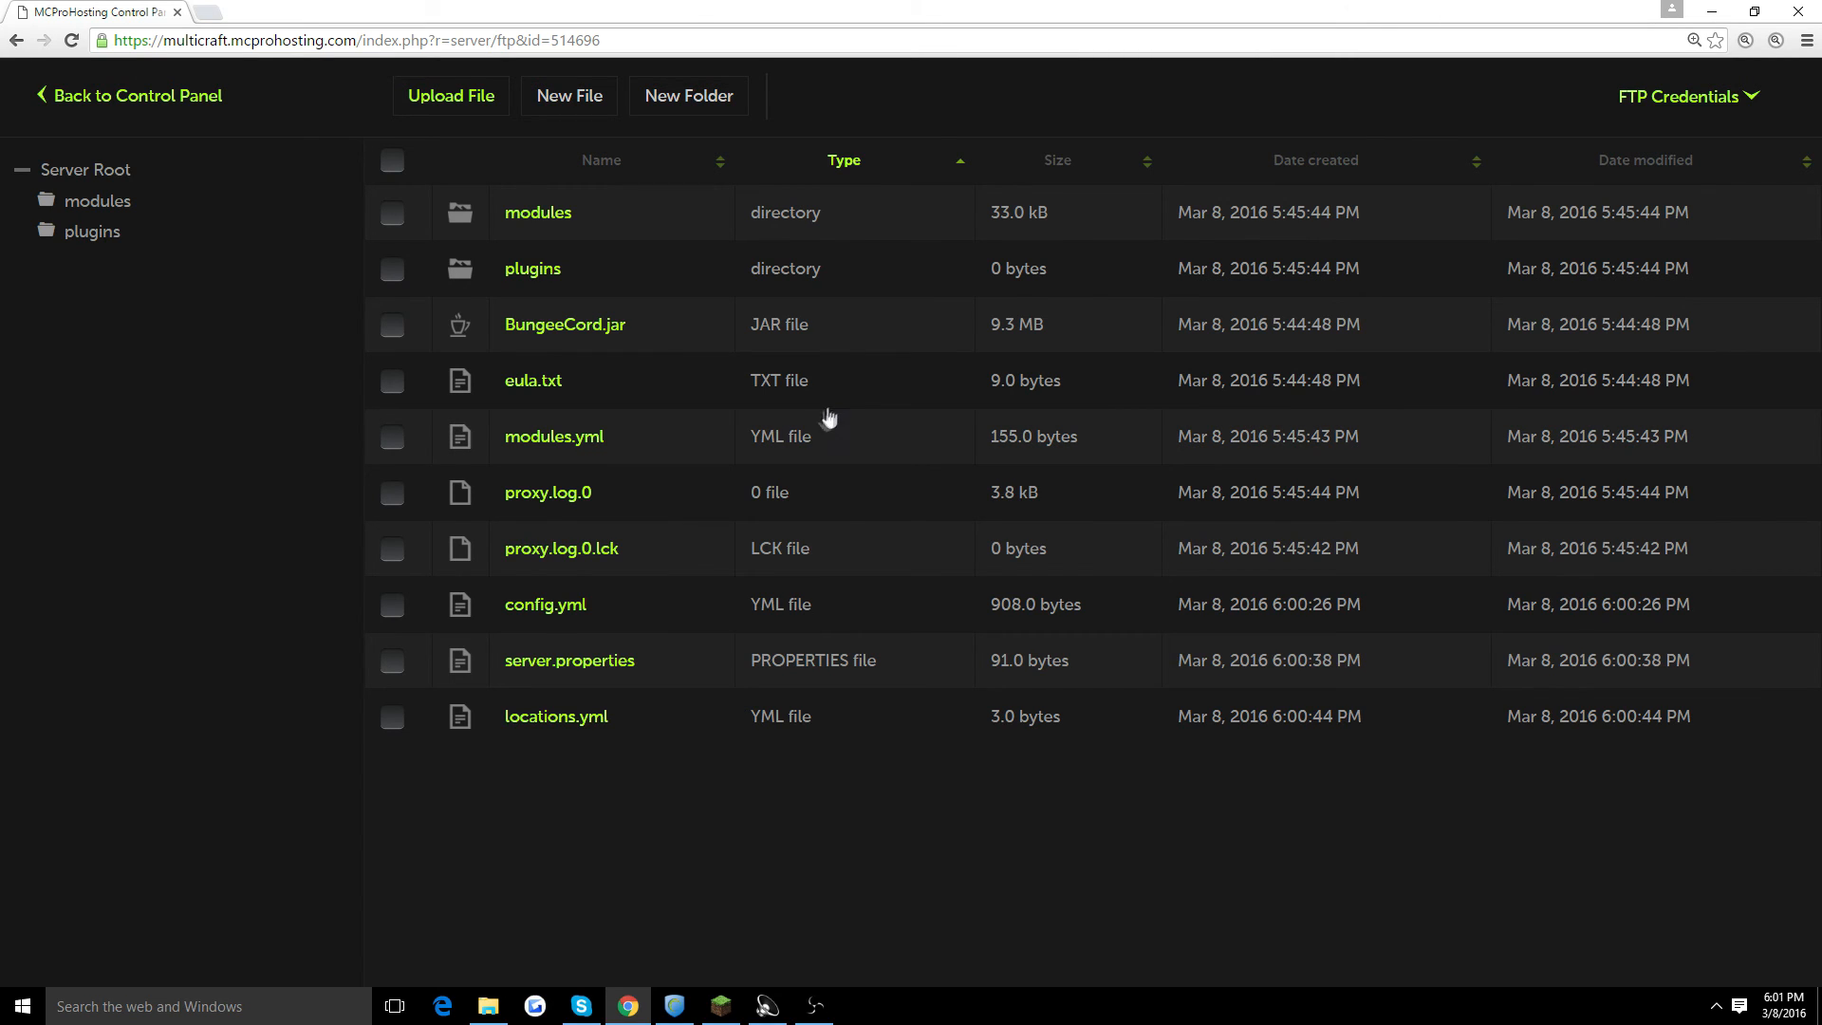
{"action": "mouse_move", "coordinate": [815, 428]}
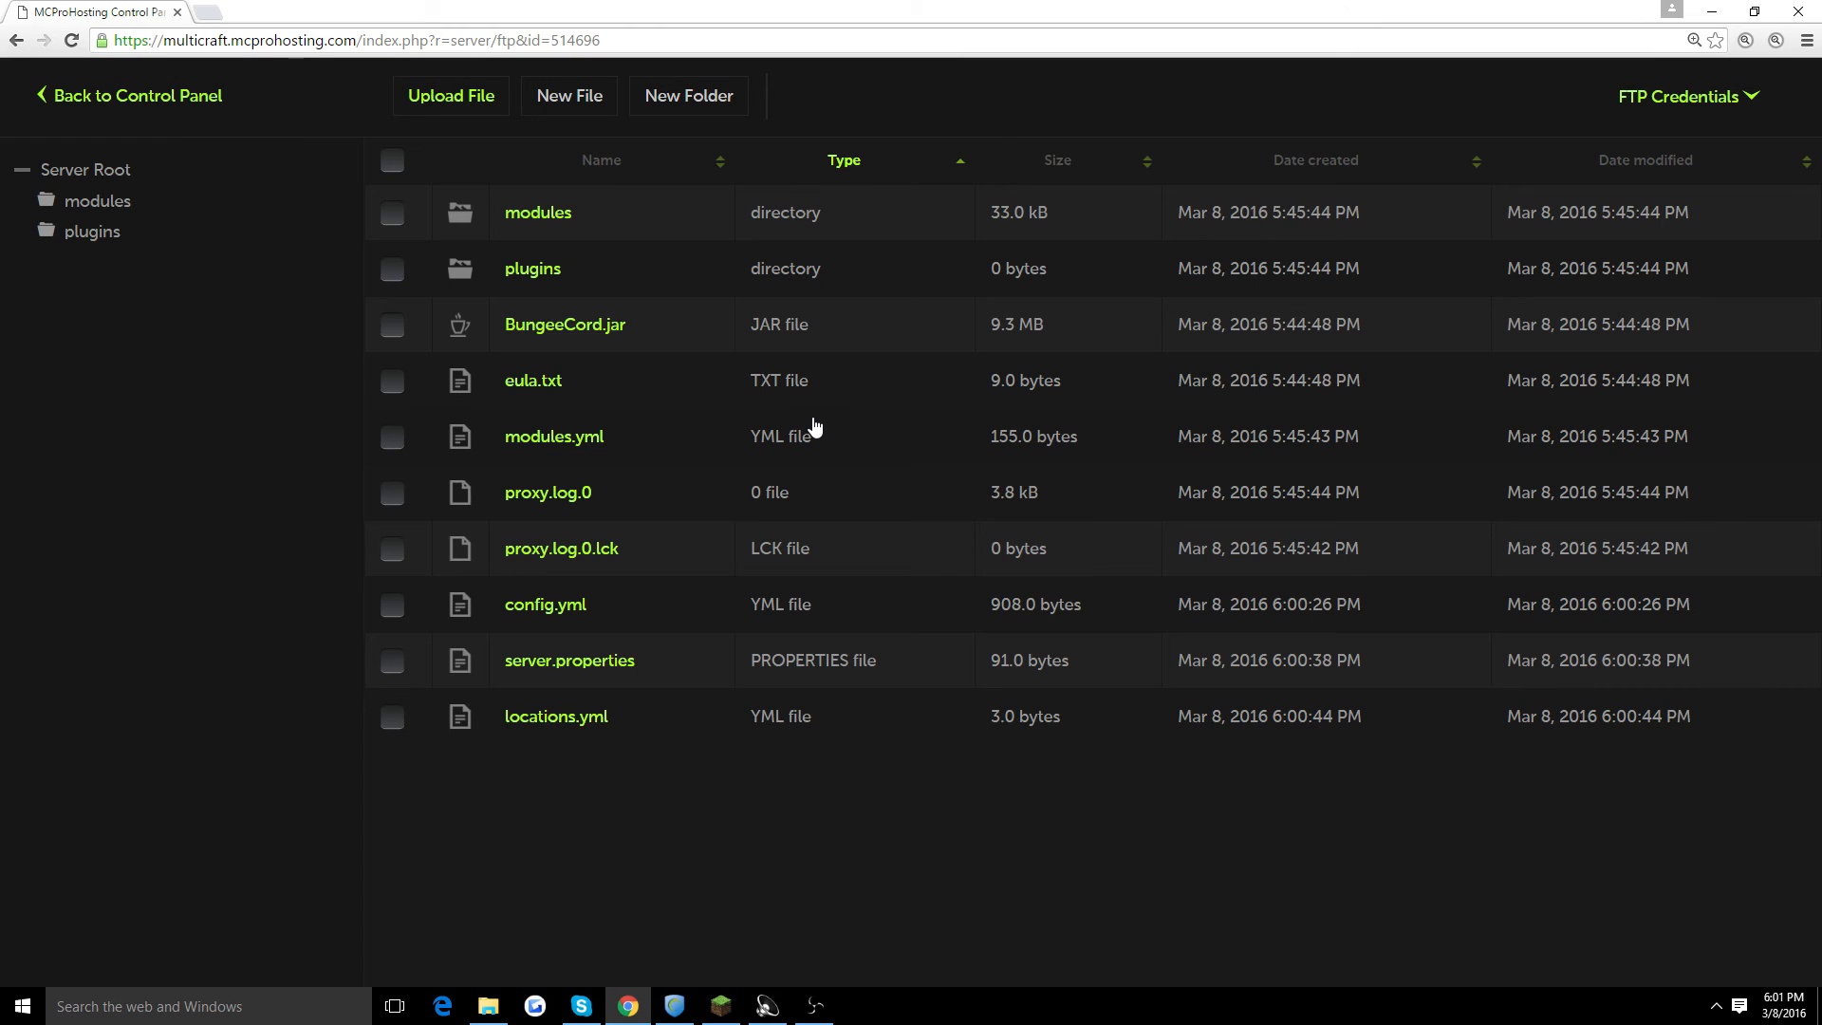
{"action": "mouse_move", "coordinate": [809, 432]}
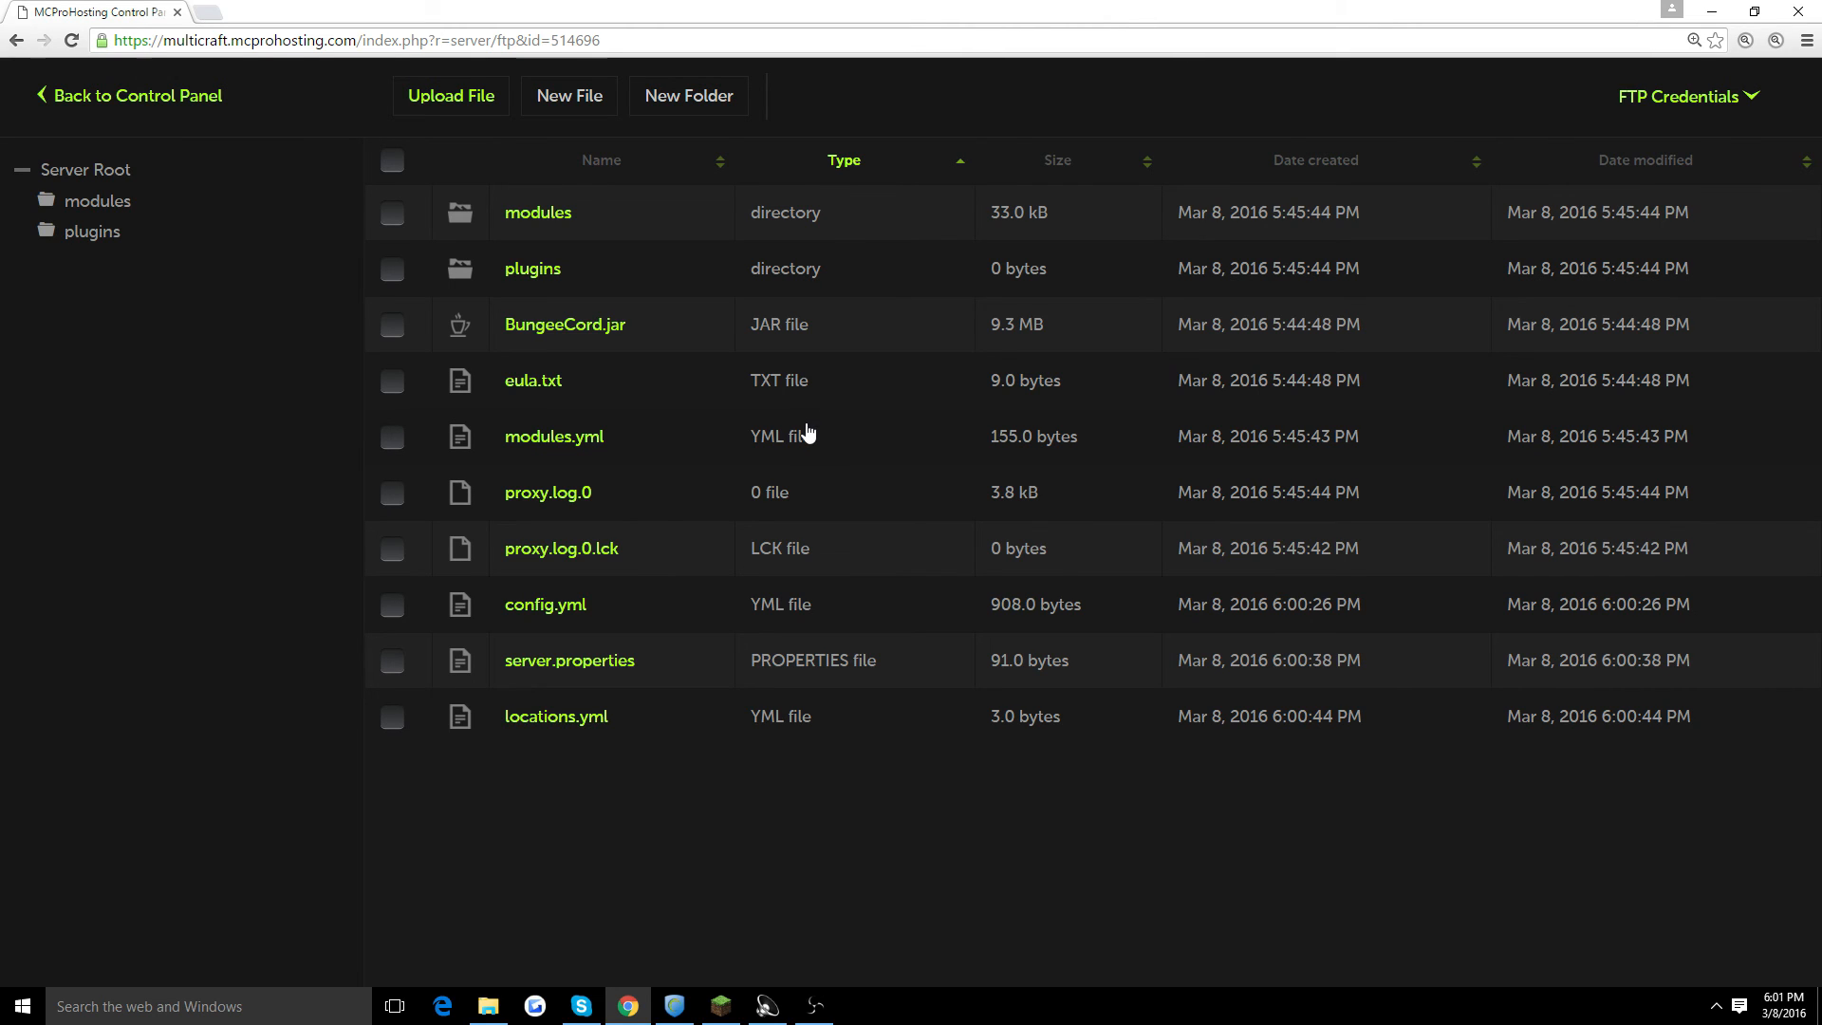
{"action": "mouse_move", "coordinate": [795, 440]}
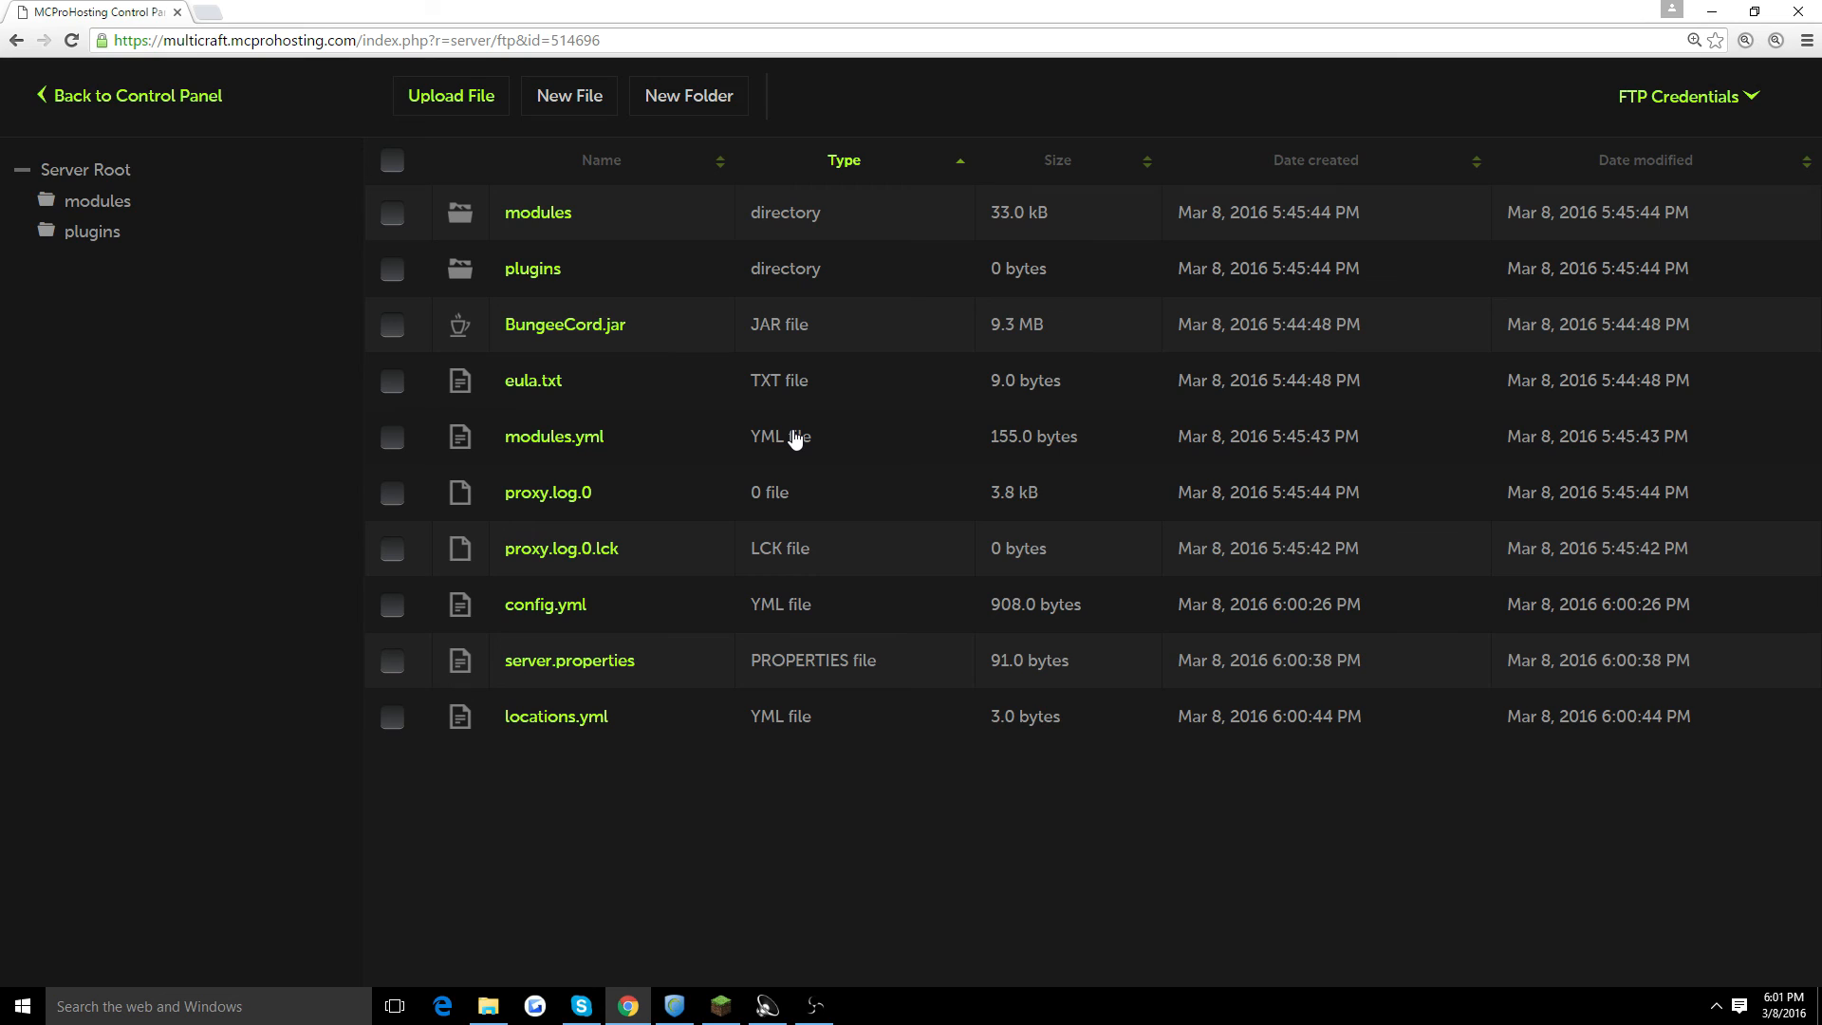
{"action": "mouse_move", "coordinate": [568, 492]}
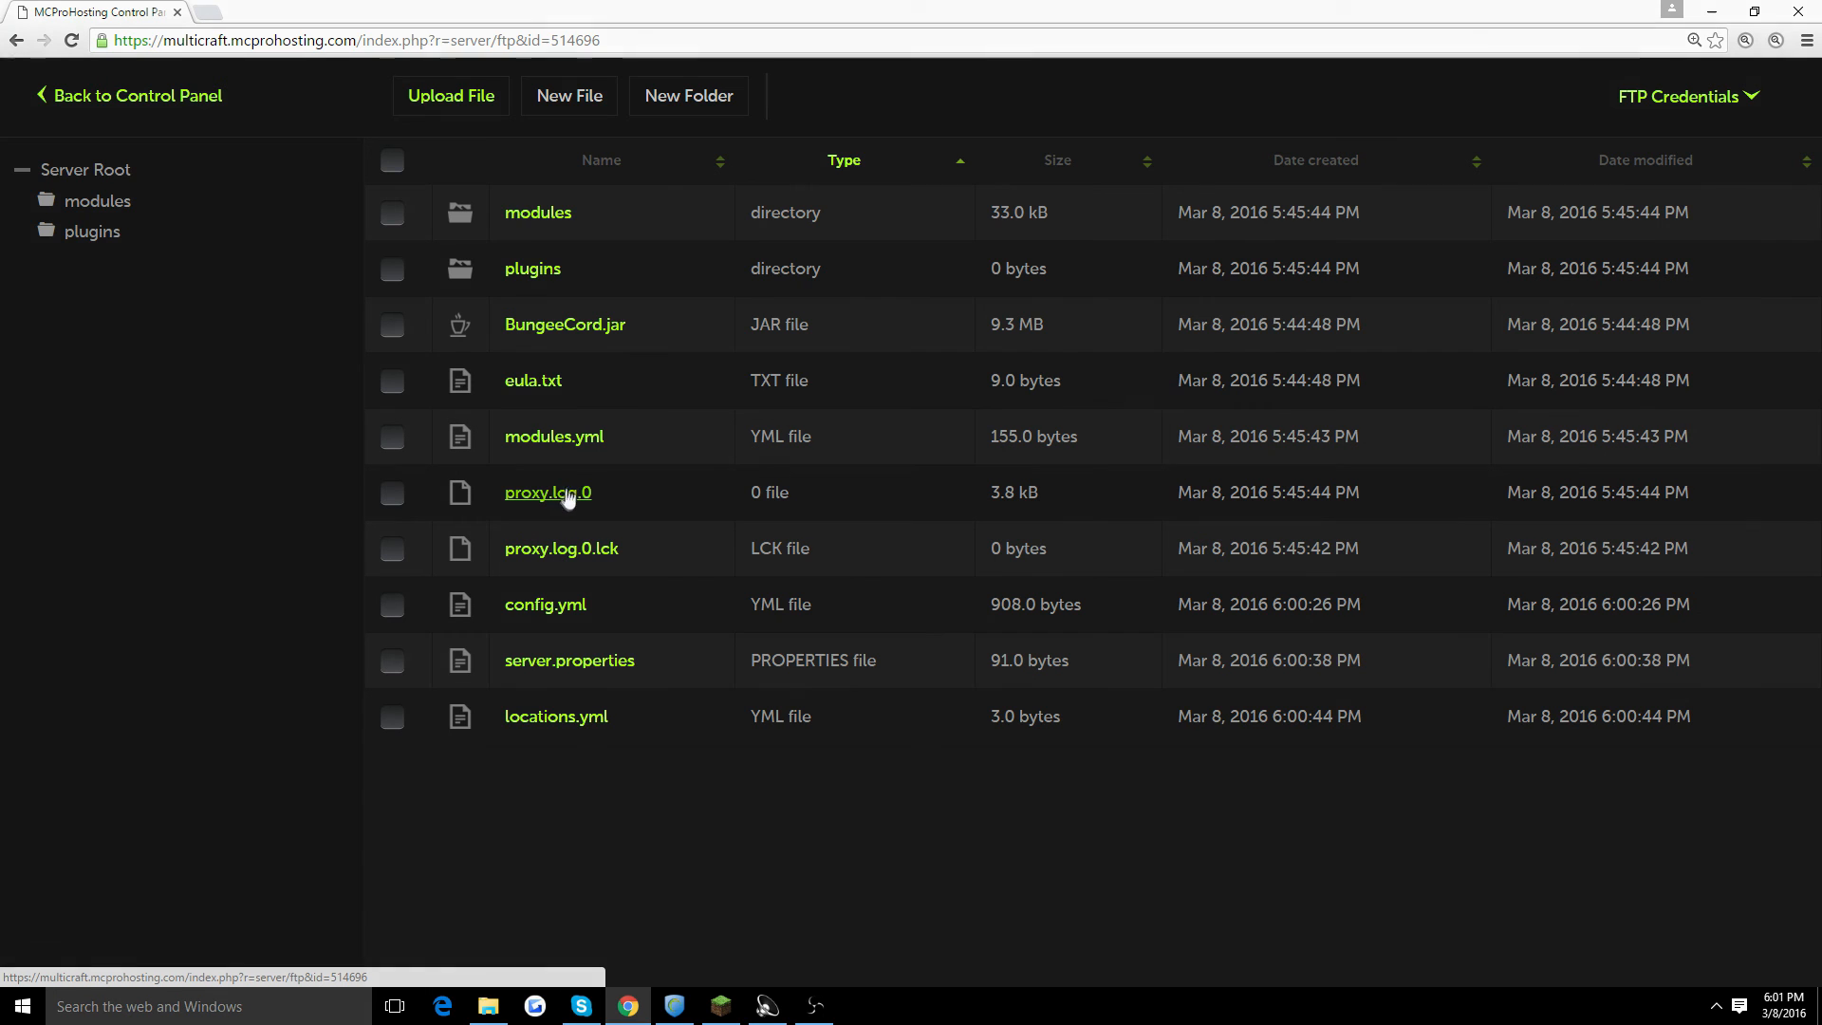
{"action": "left_click", "coordinate": [548, 492]}
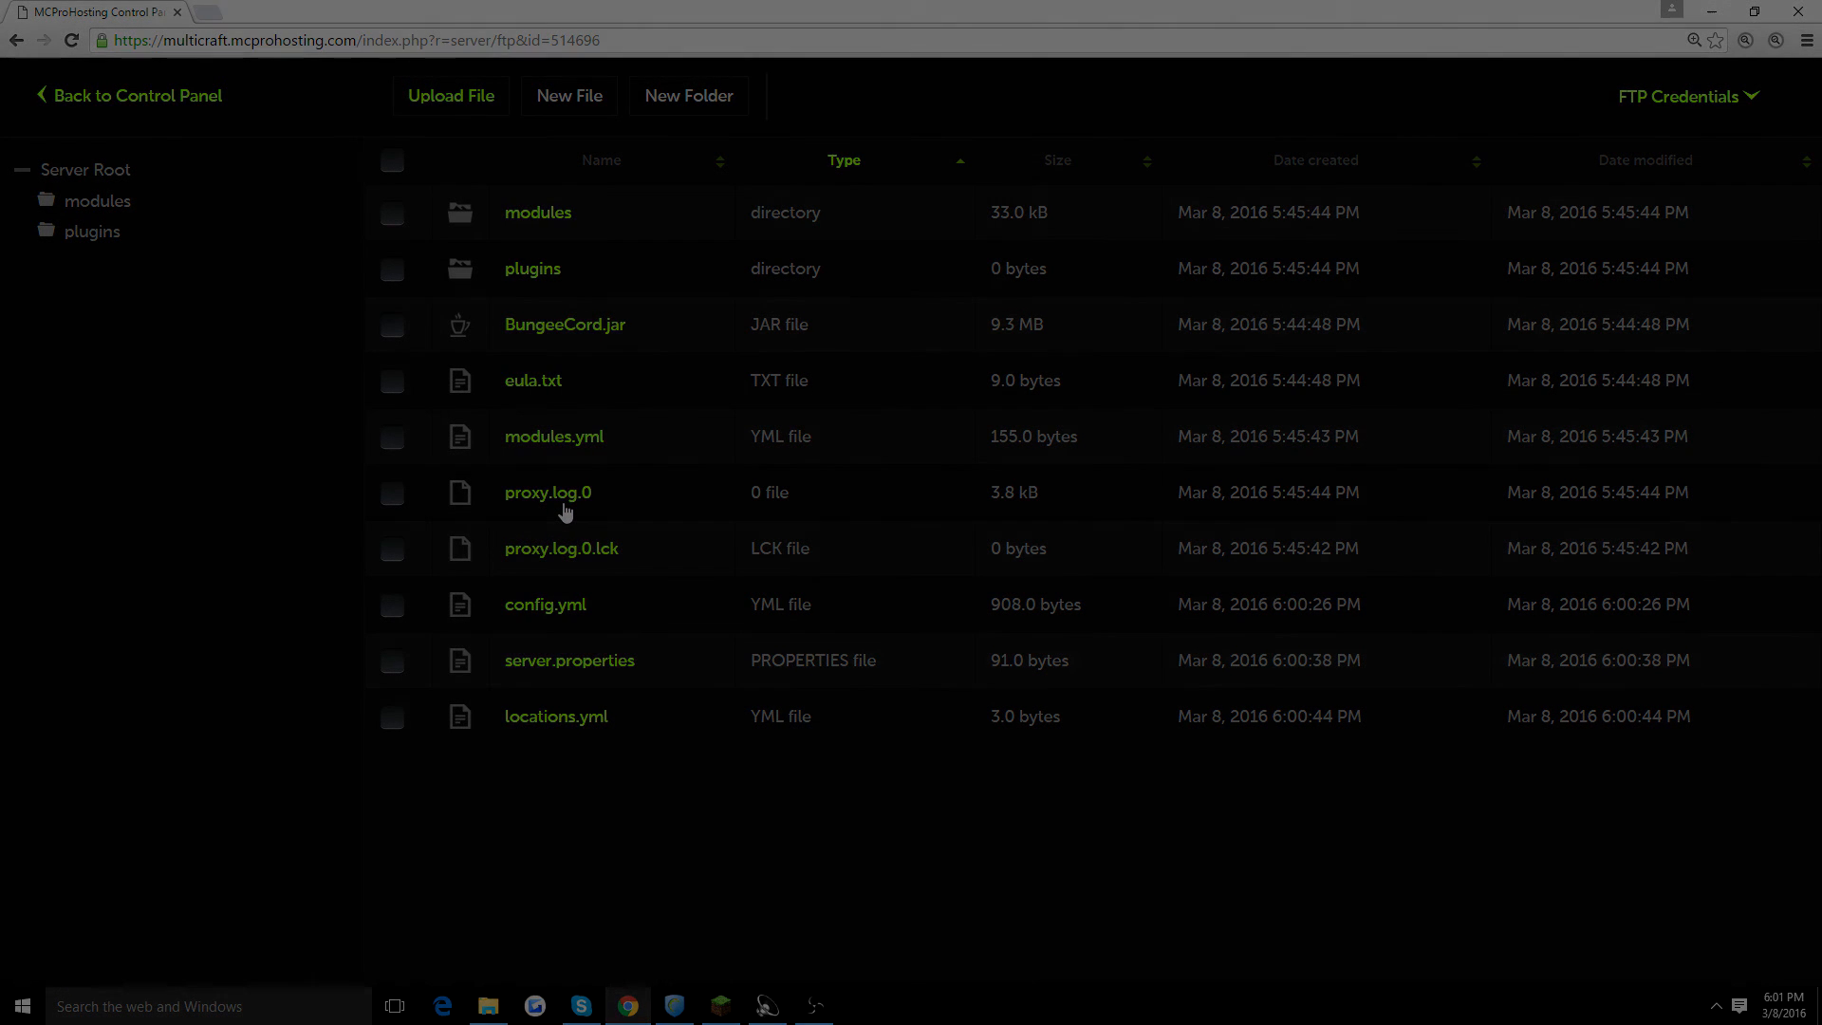